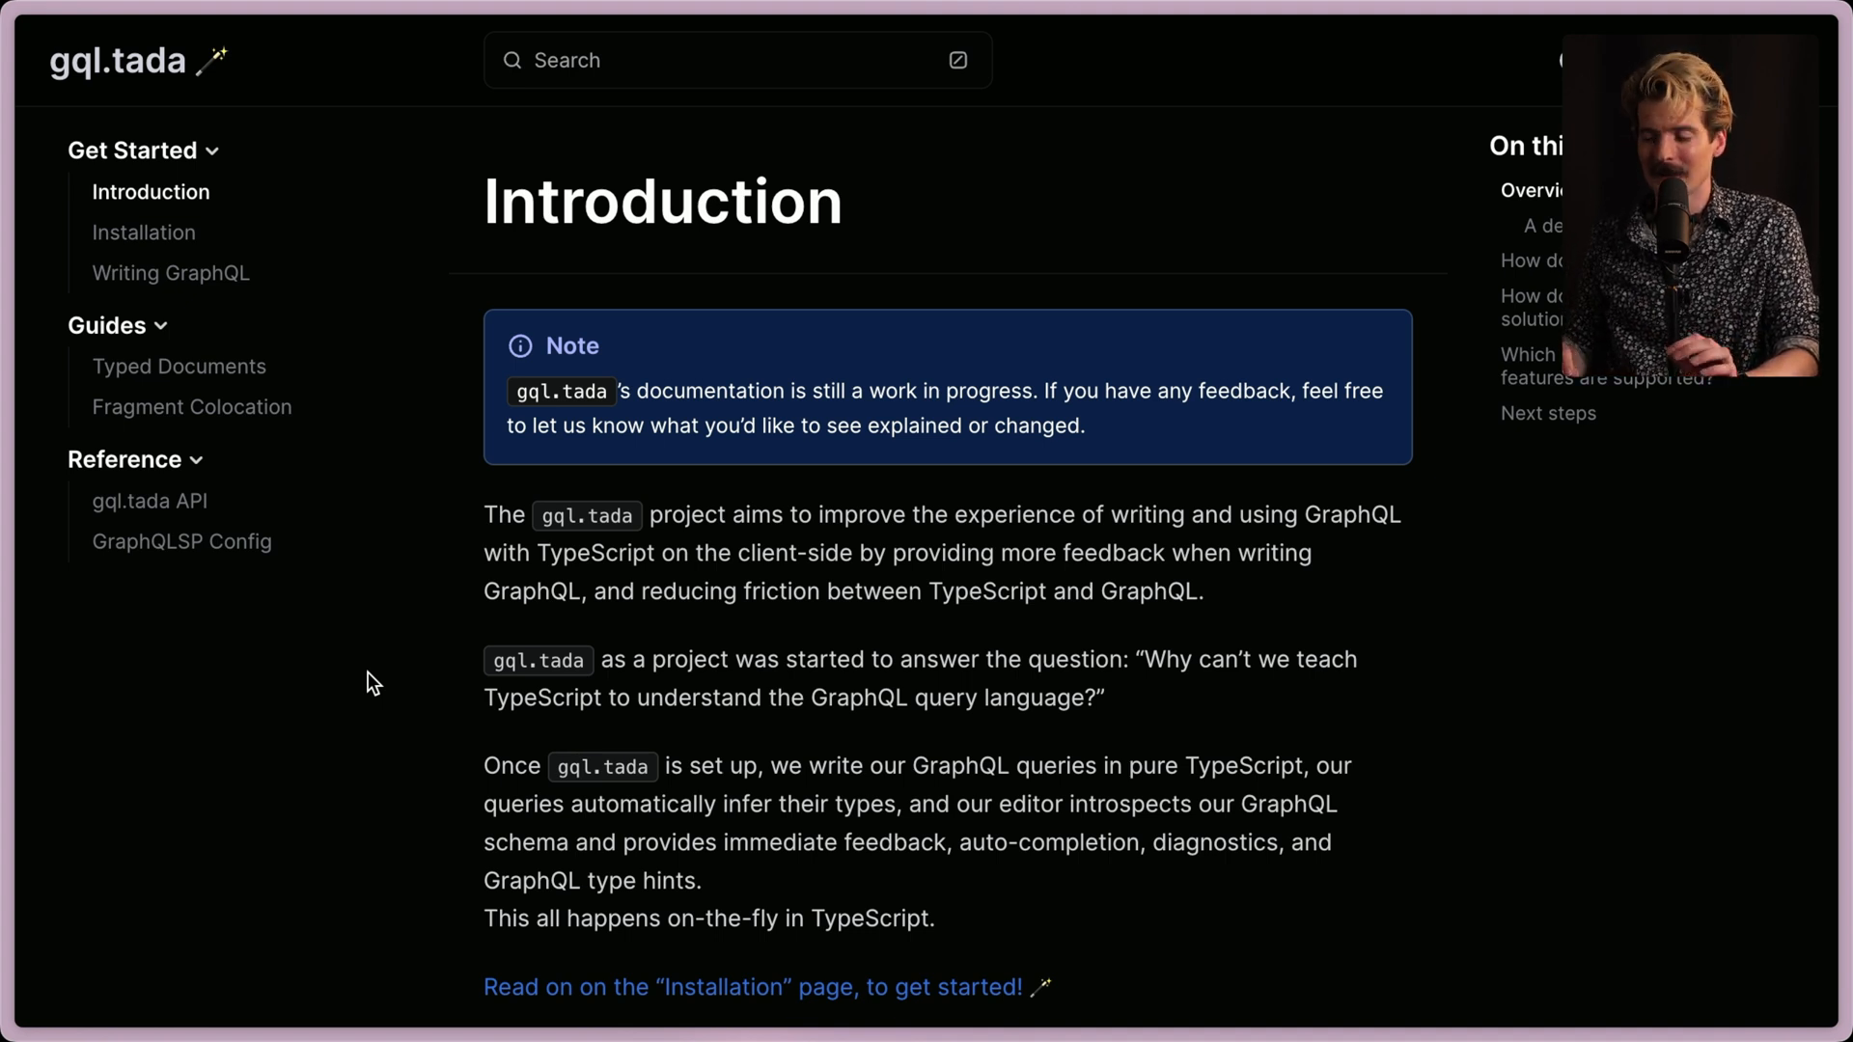
Scroll to 'A demo in 128 seconds' and play the embedded video past 0:50.
scroll("down", 3)
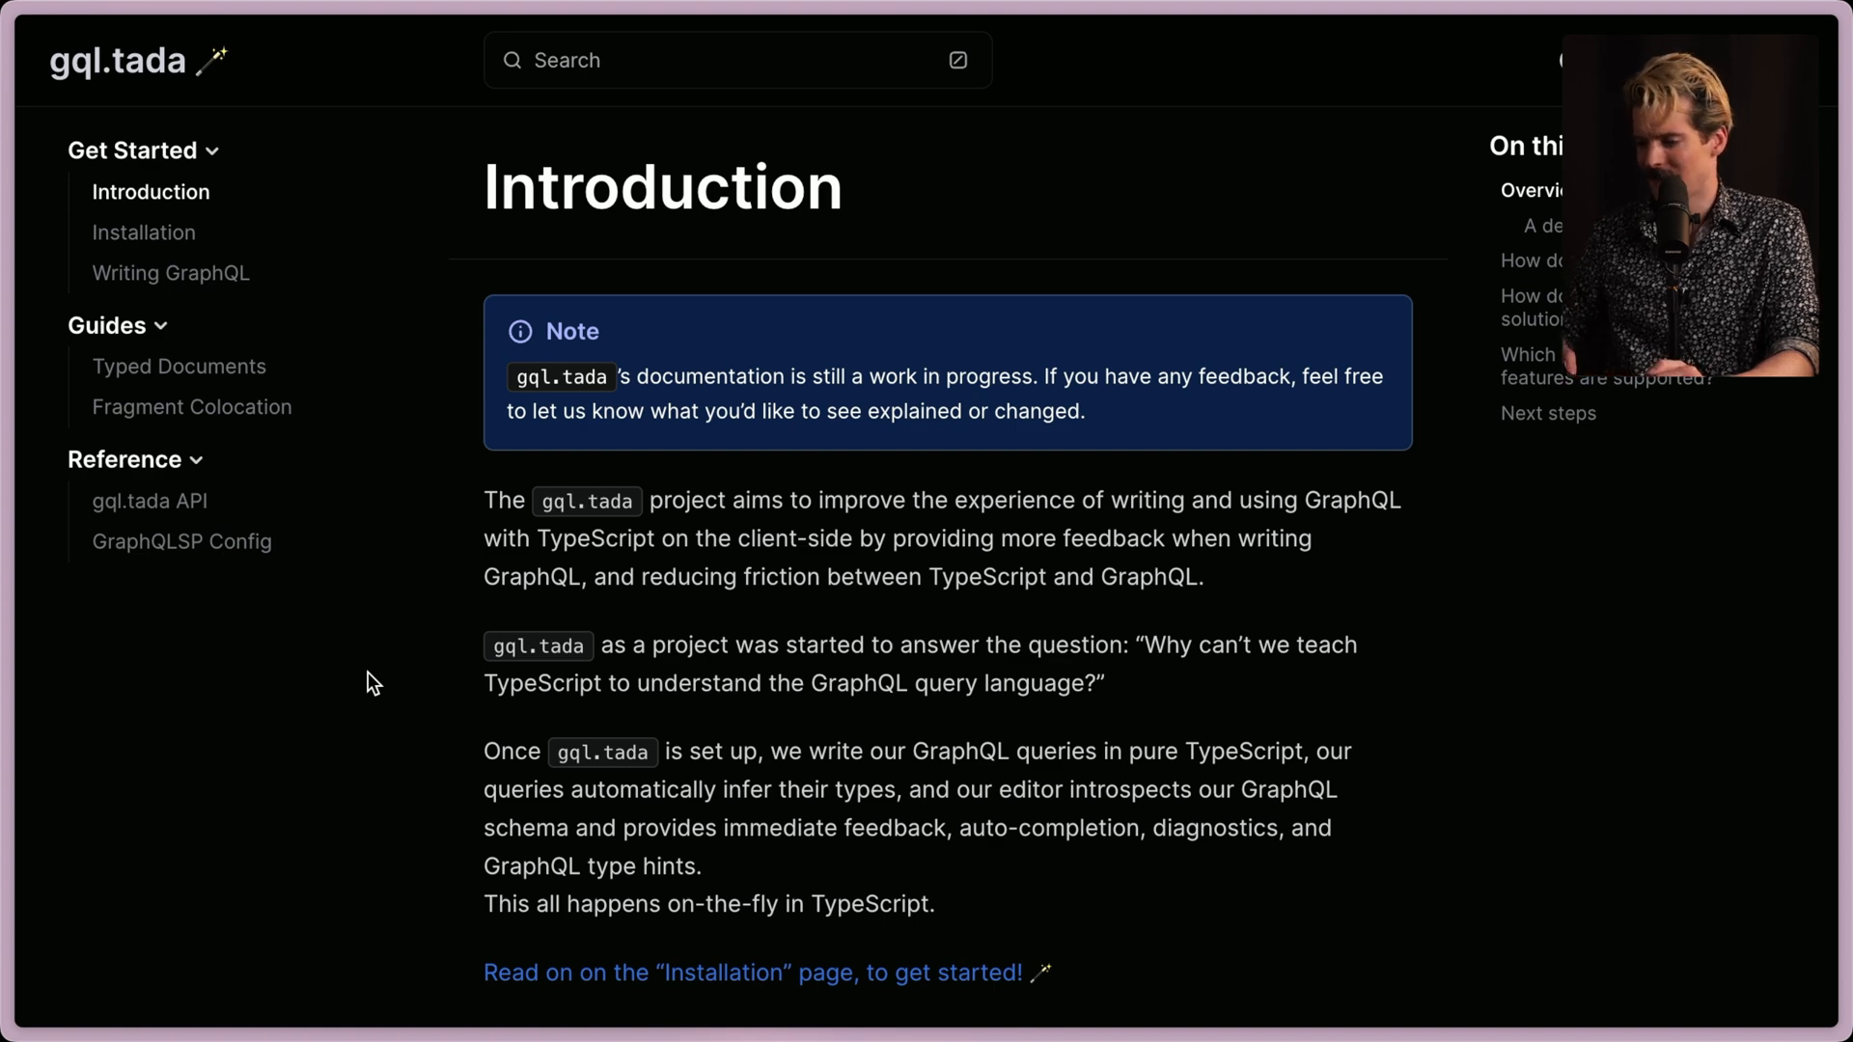
scroll("down", 3)
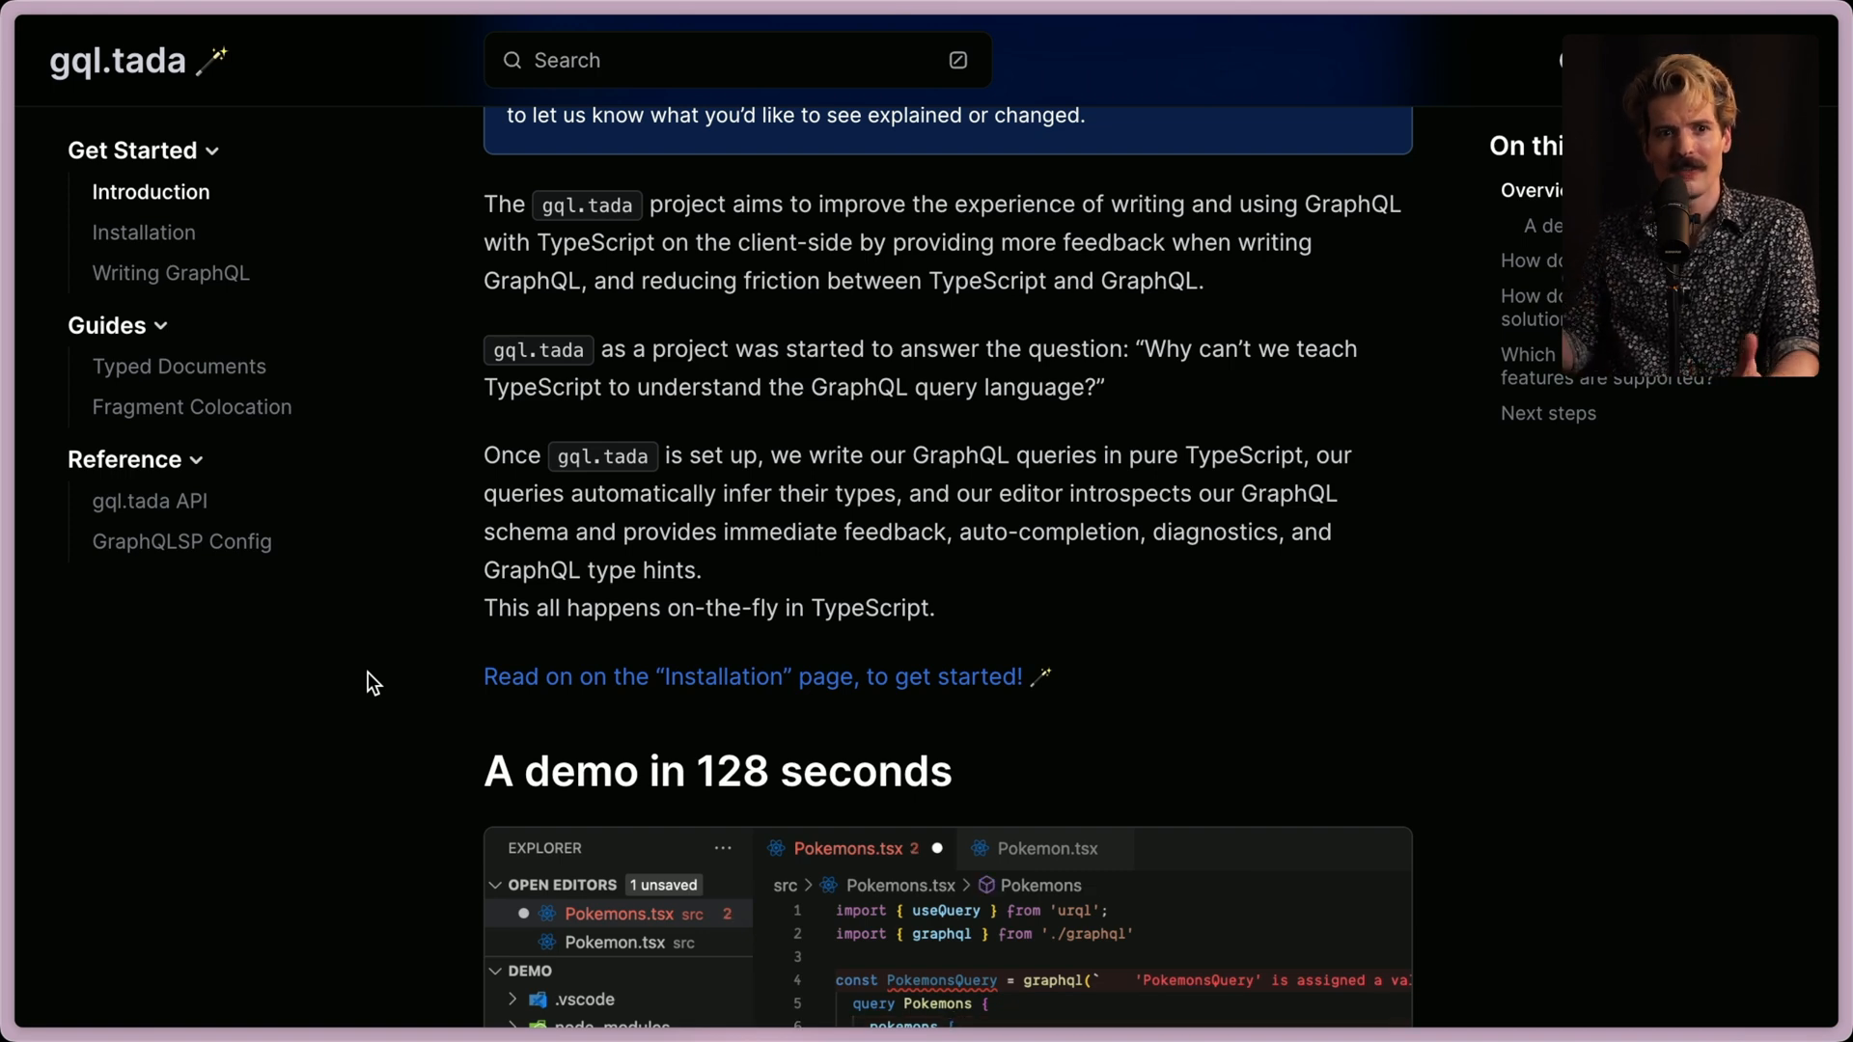
scroll("down", 3)
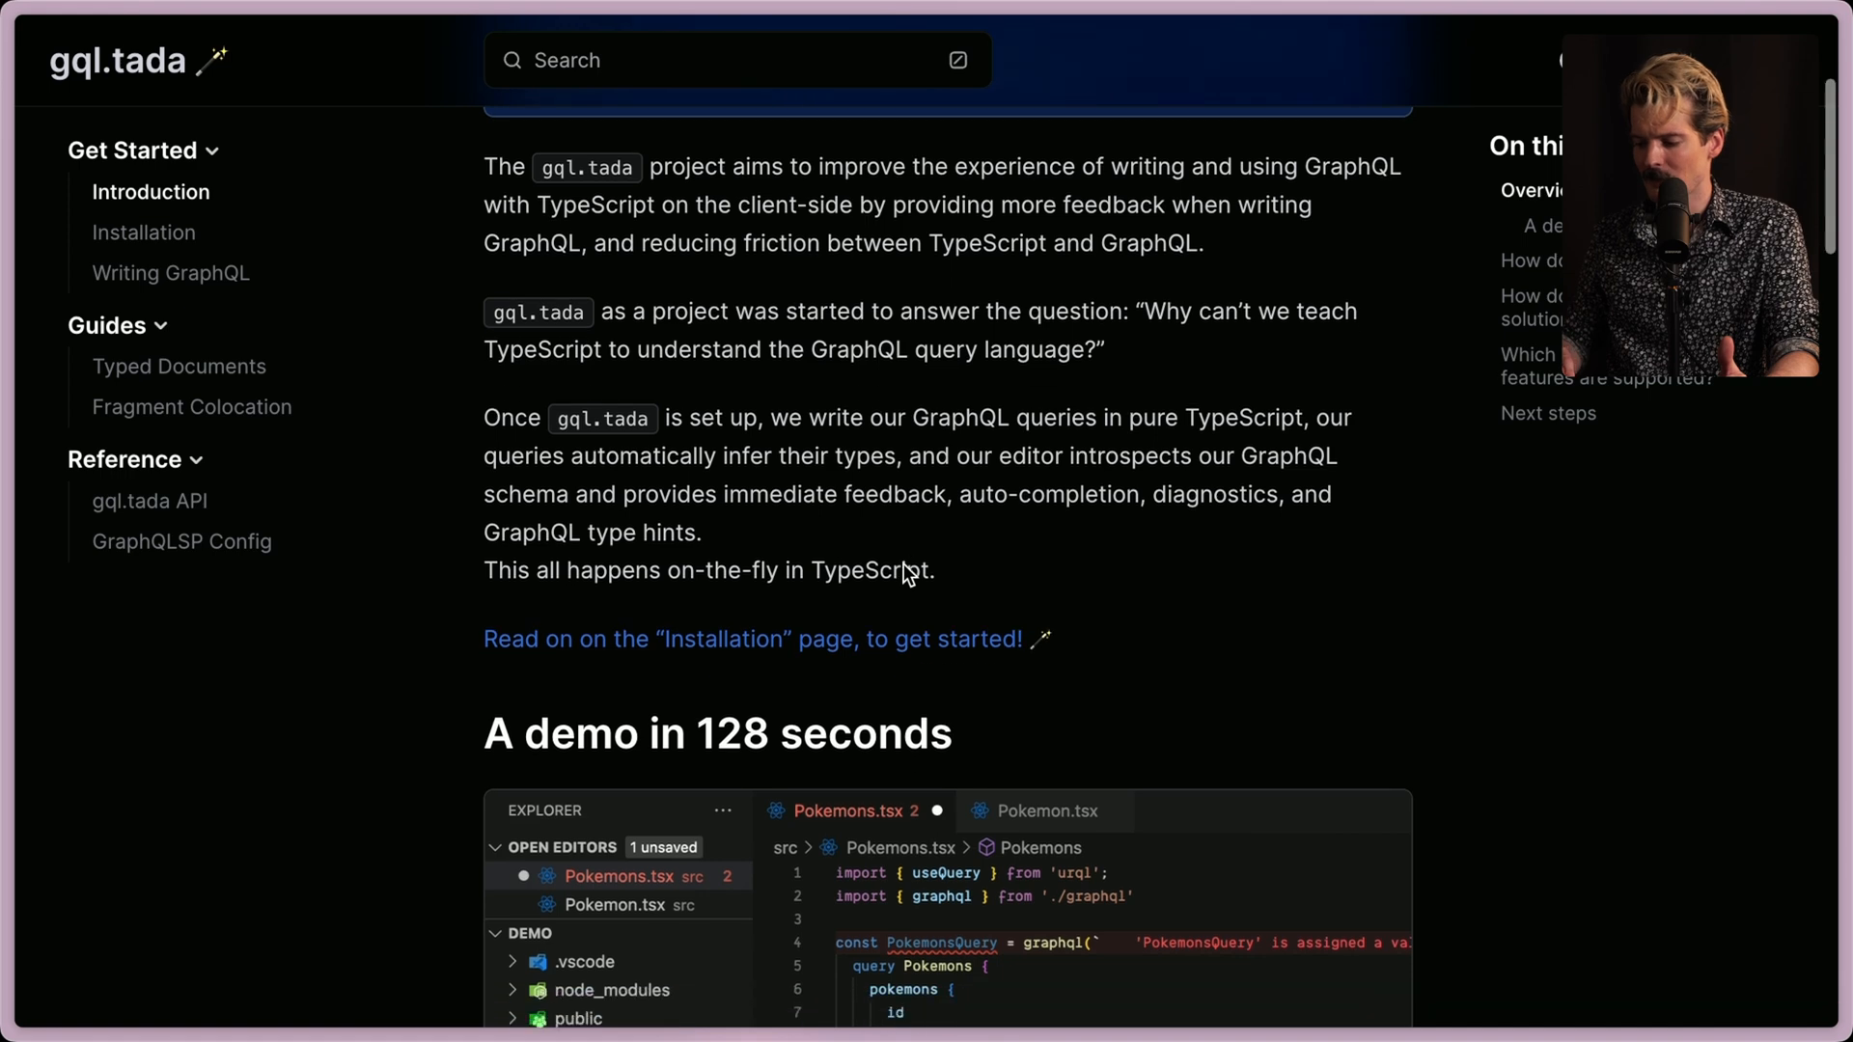
scroll("down", 3)
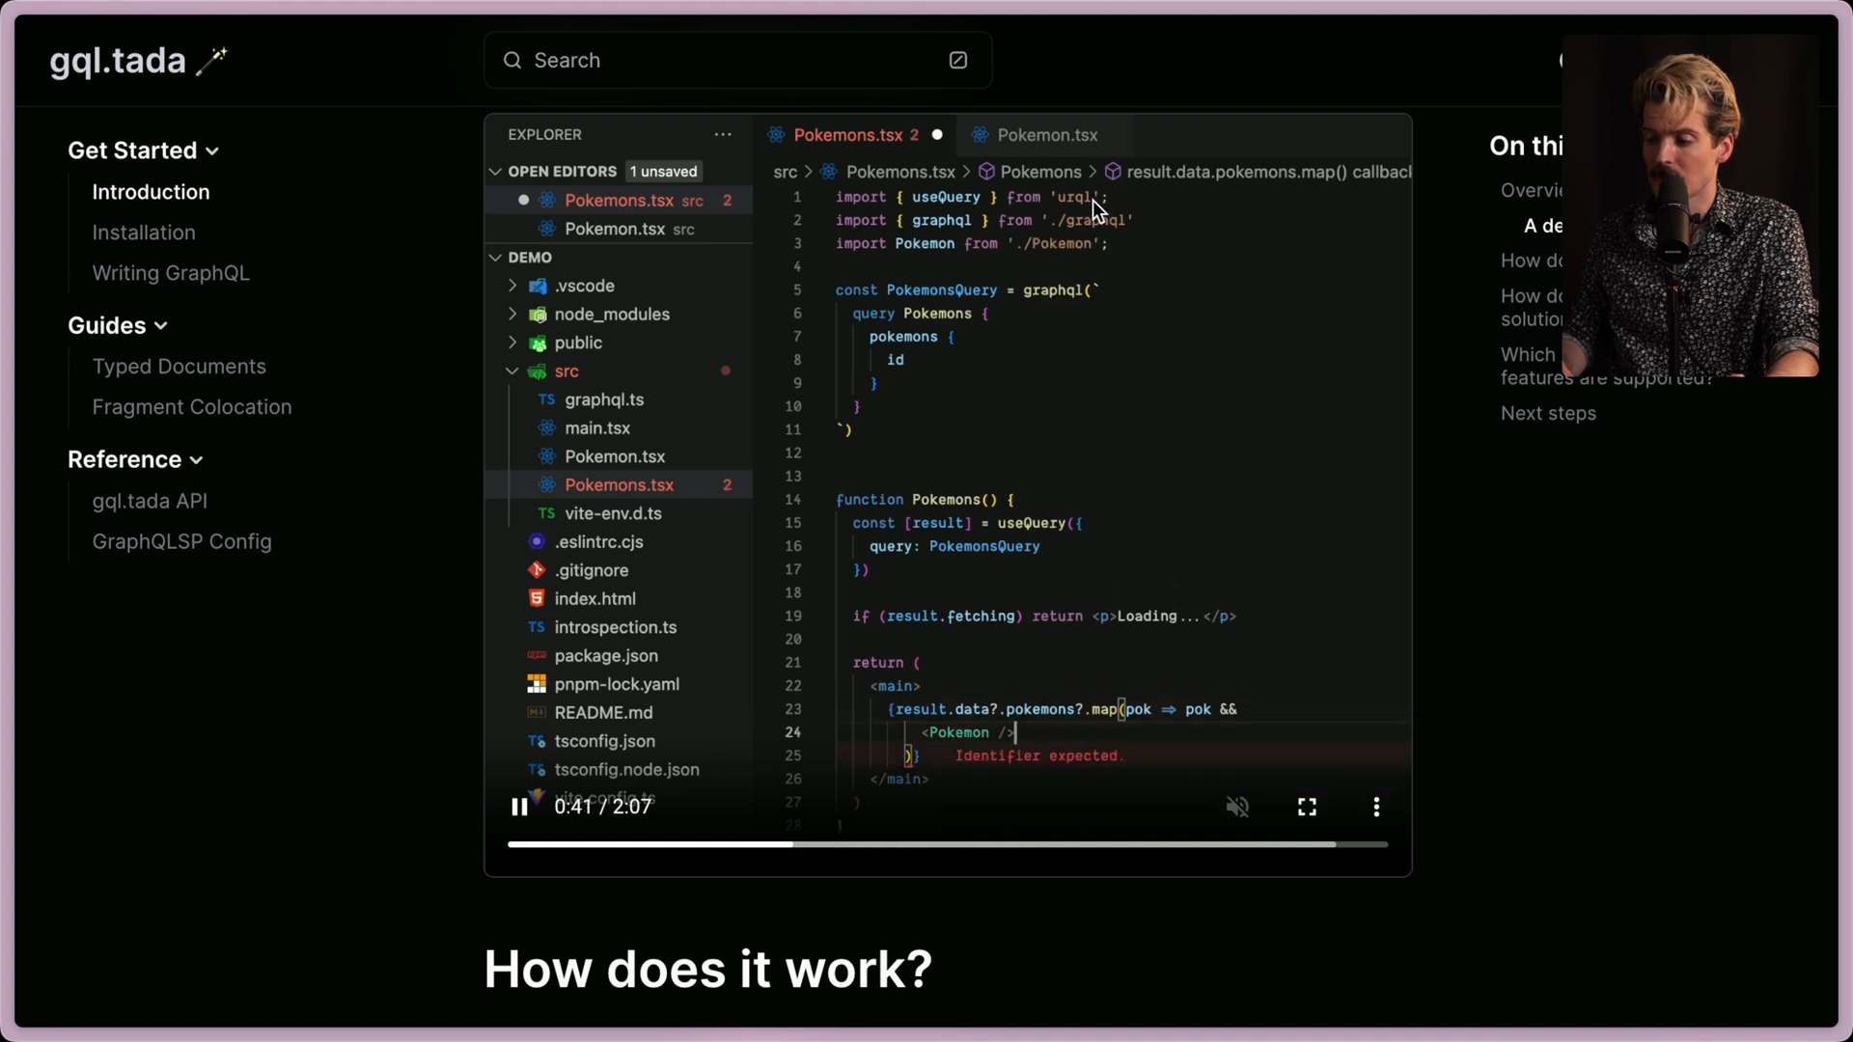
type("key")
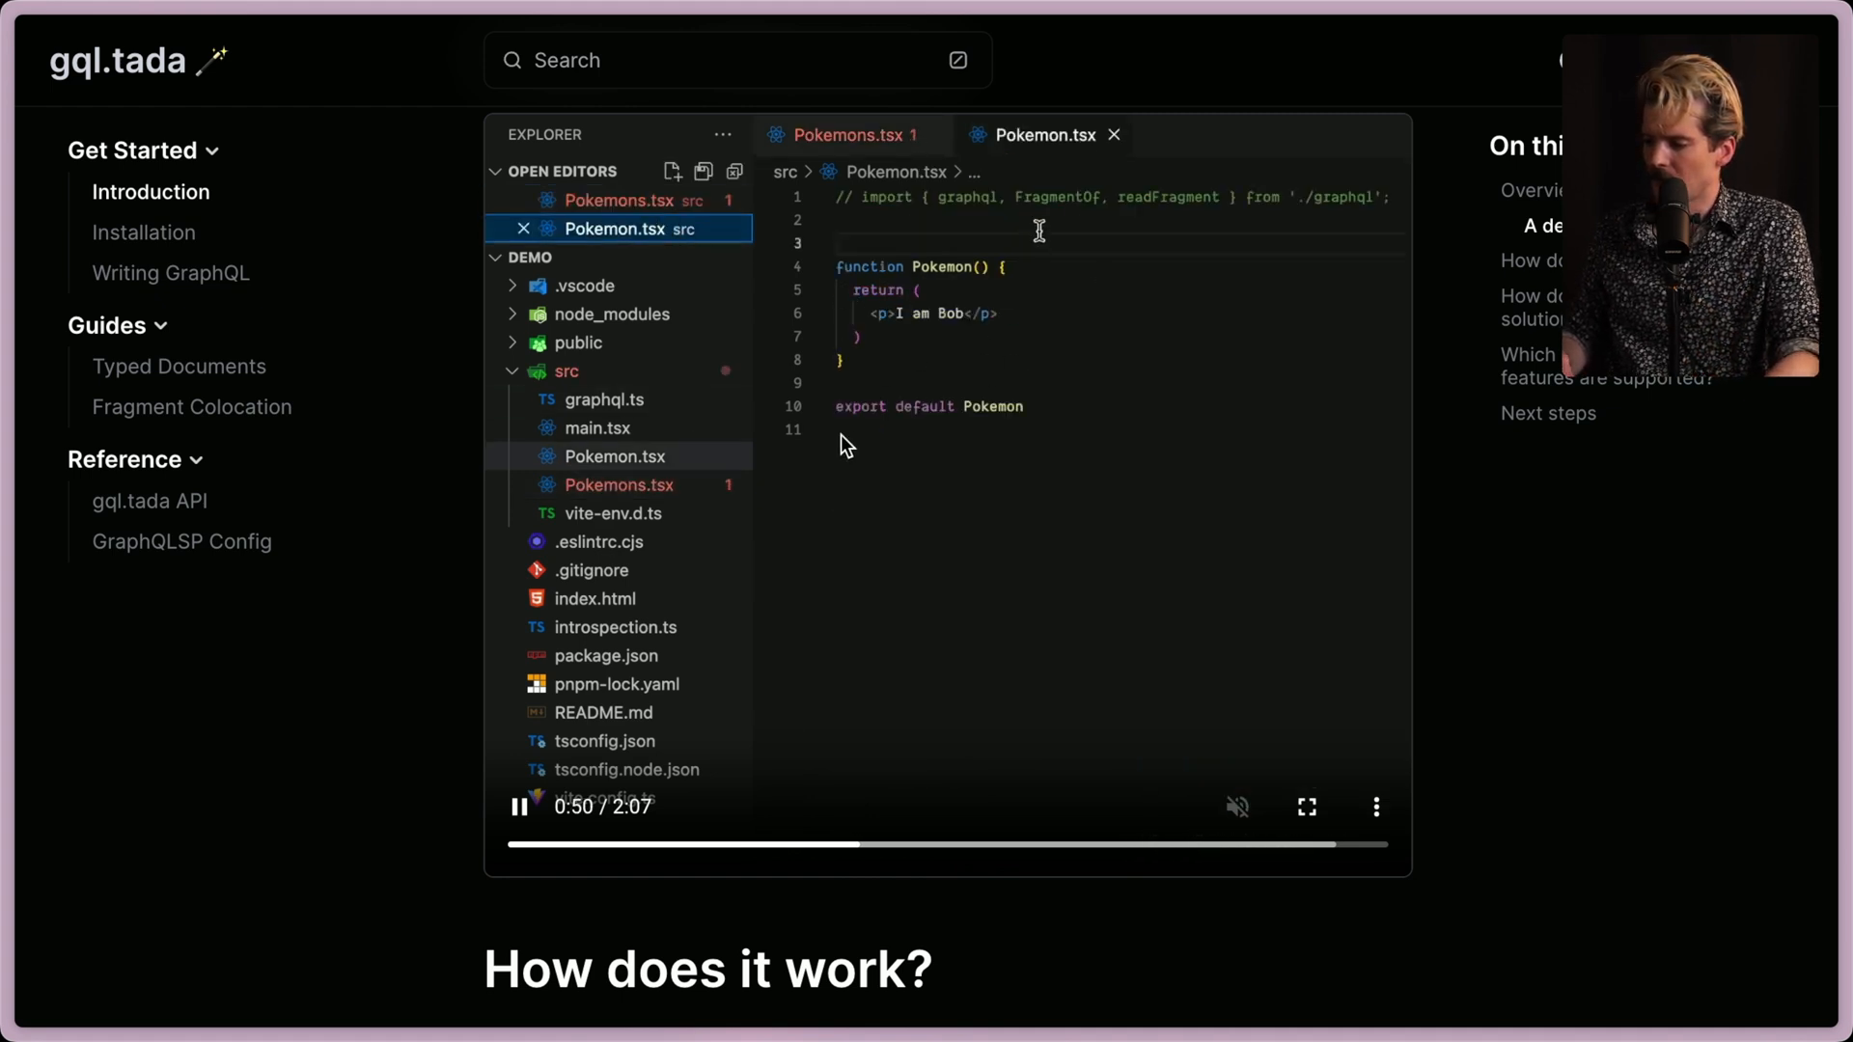
type("const")
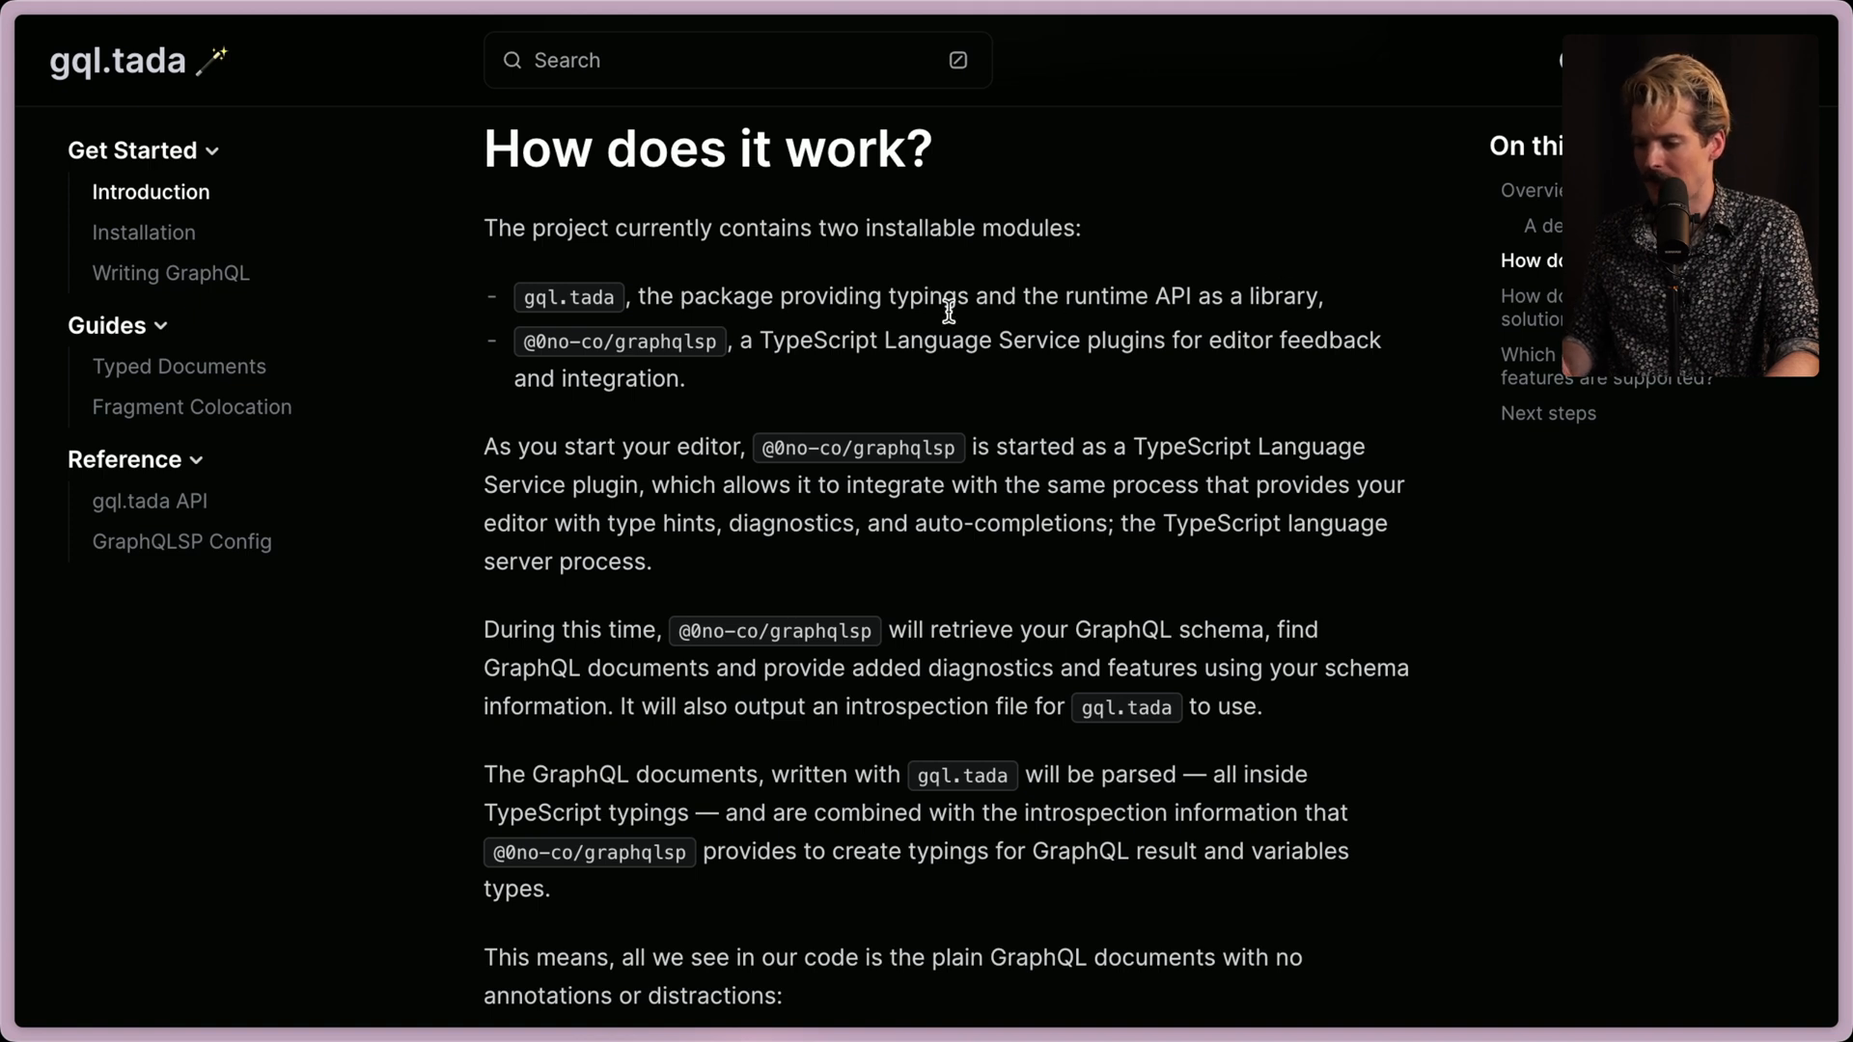
mouse_move(688, 343)
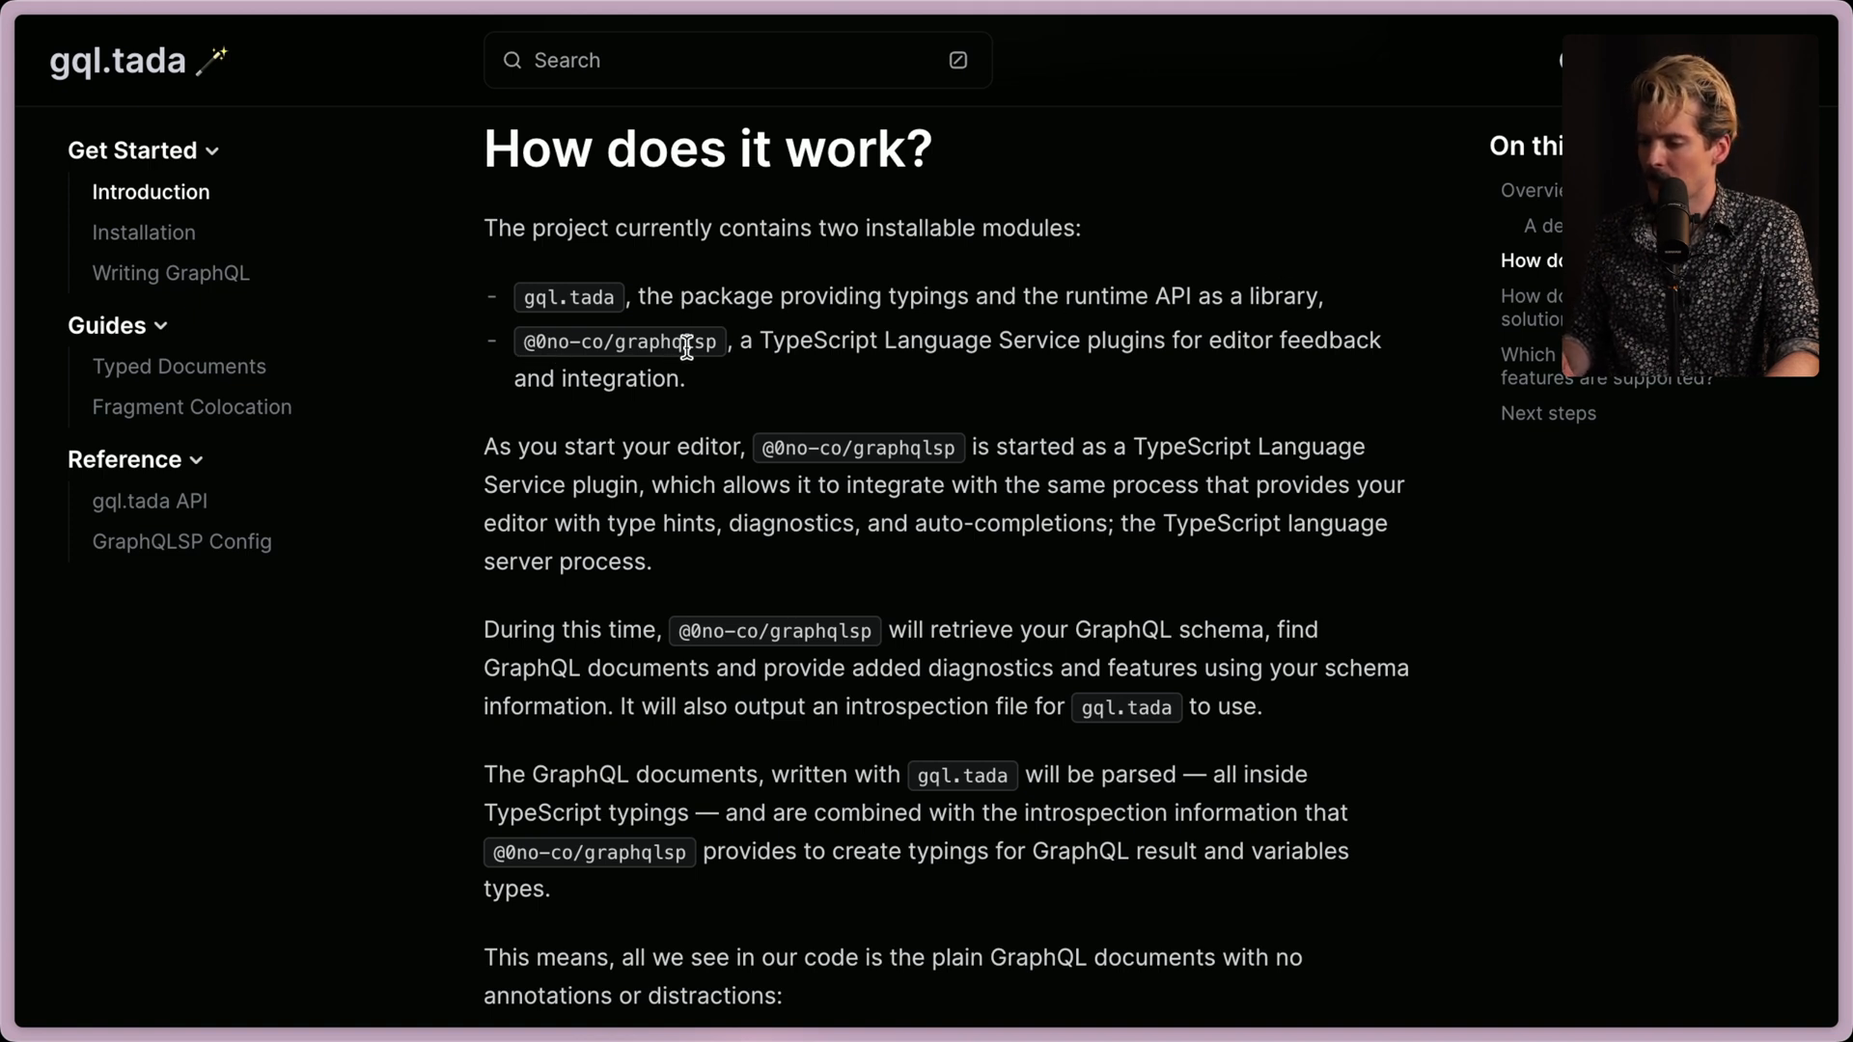
mouse_move(1019, 370)
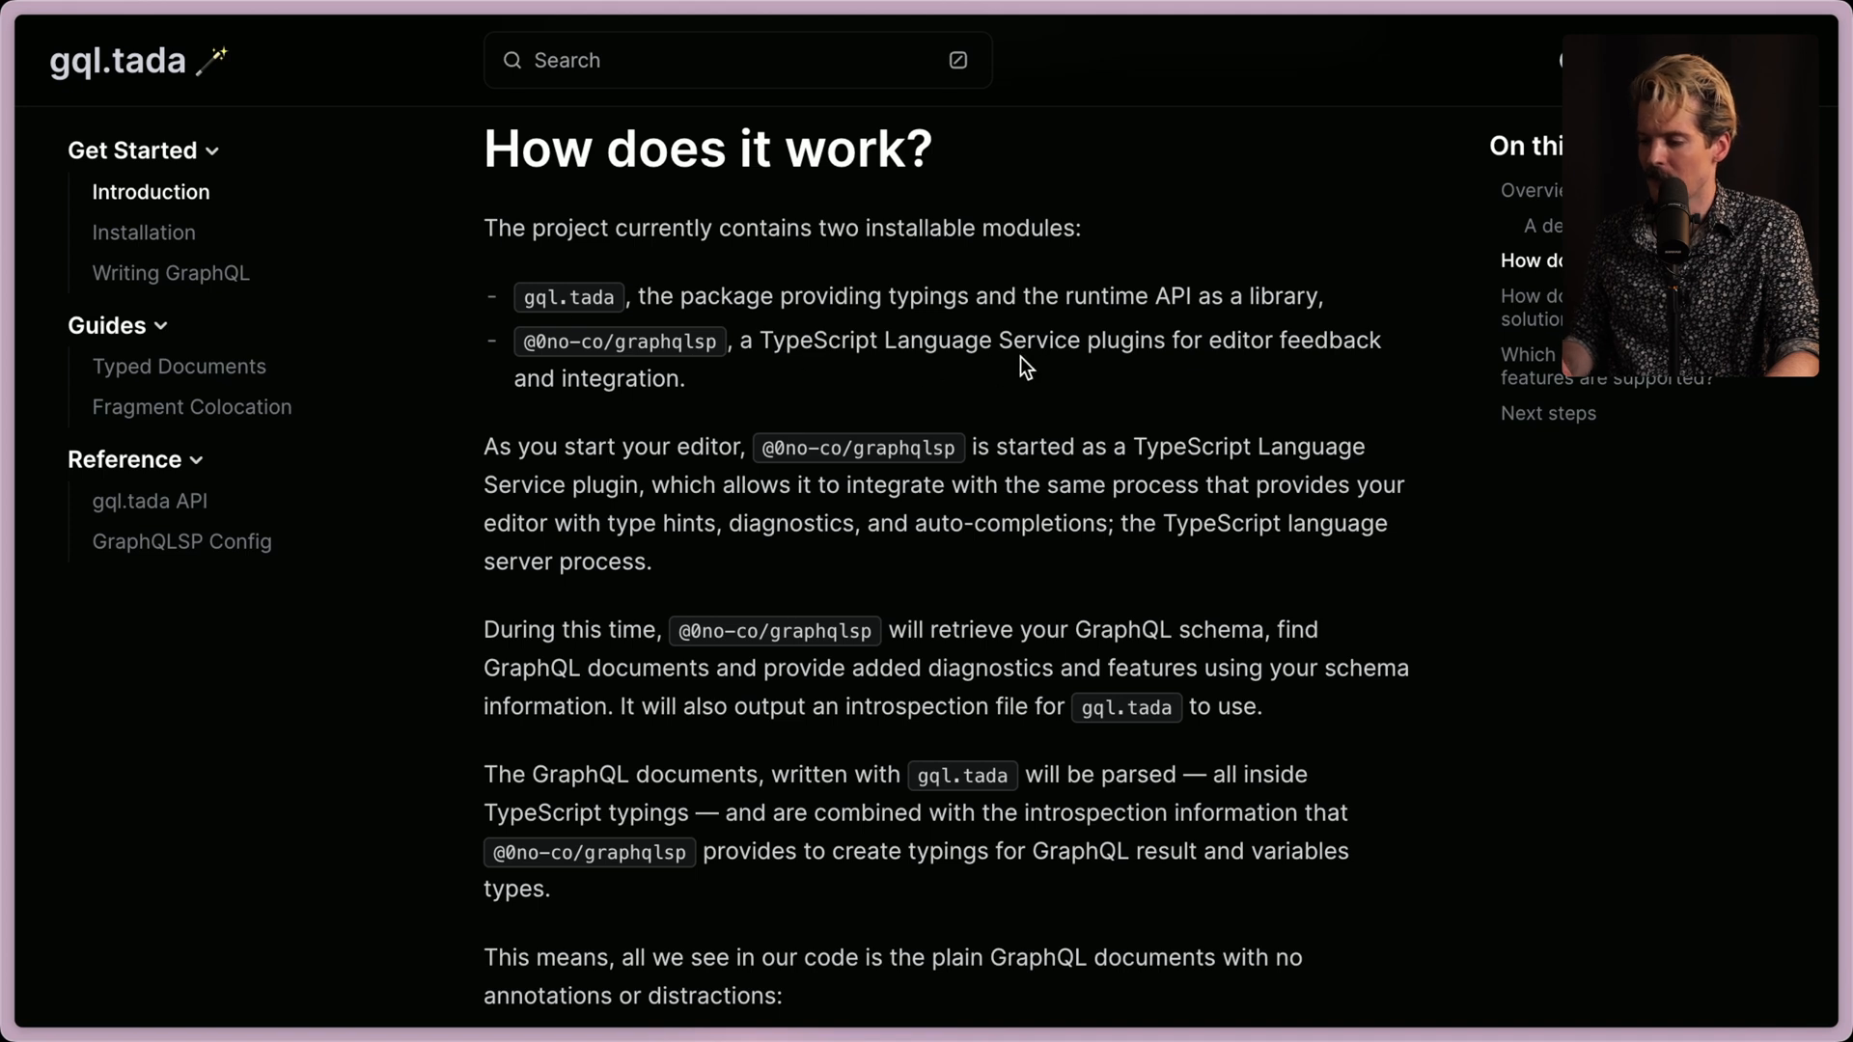
Highlight 'TypeScript Language Service' under 'How does it work?', then clear the highlight.
left_click_drag(759, 340, 1079, 341)
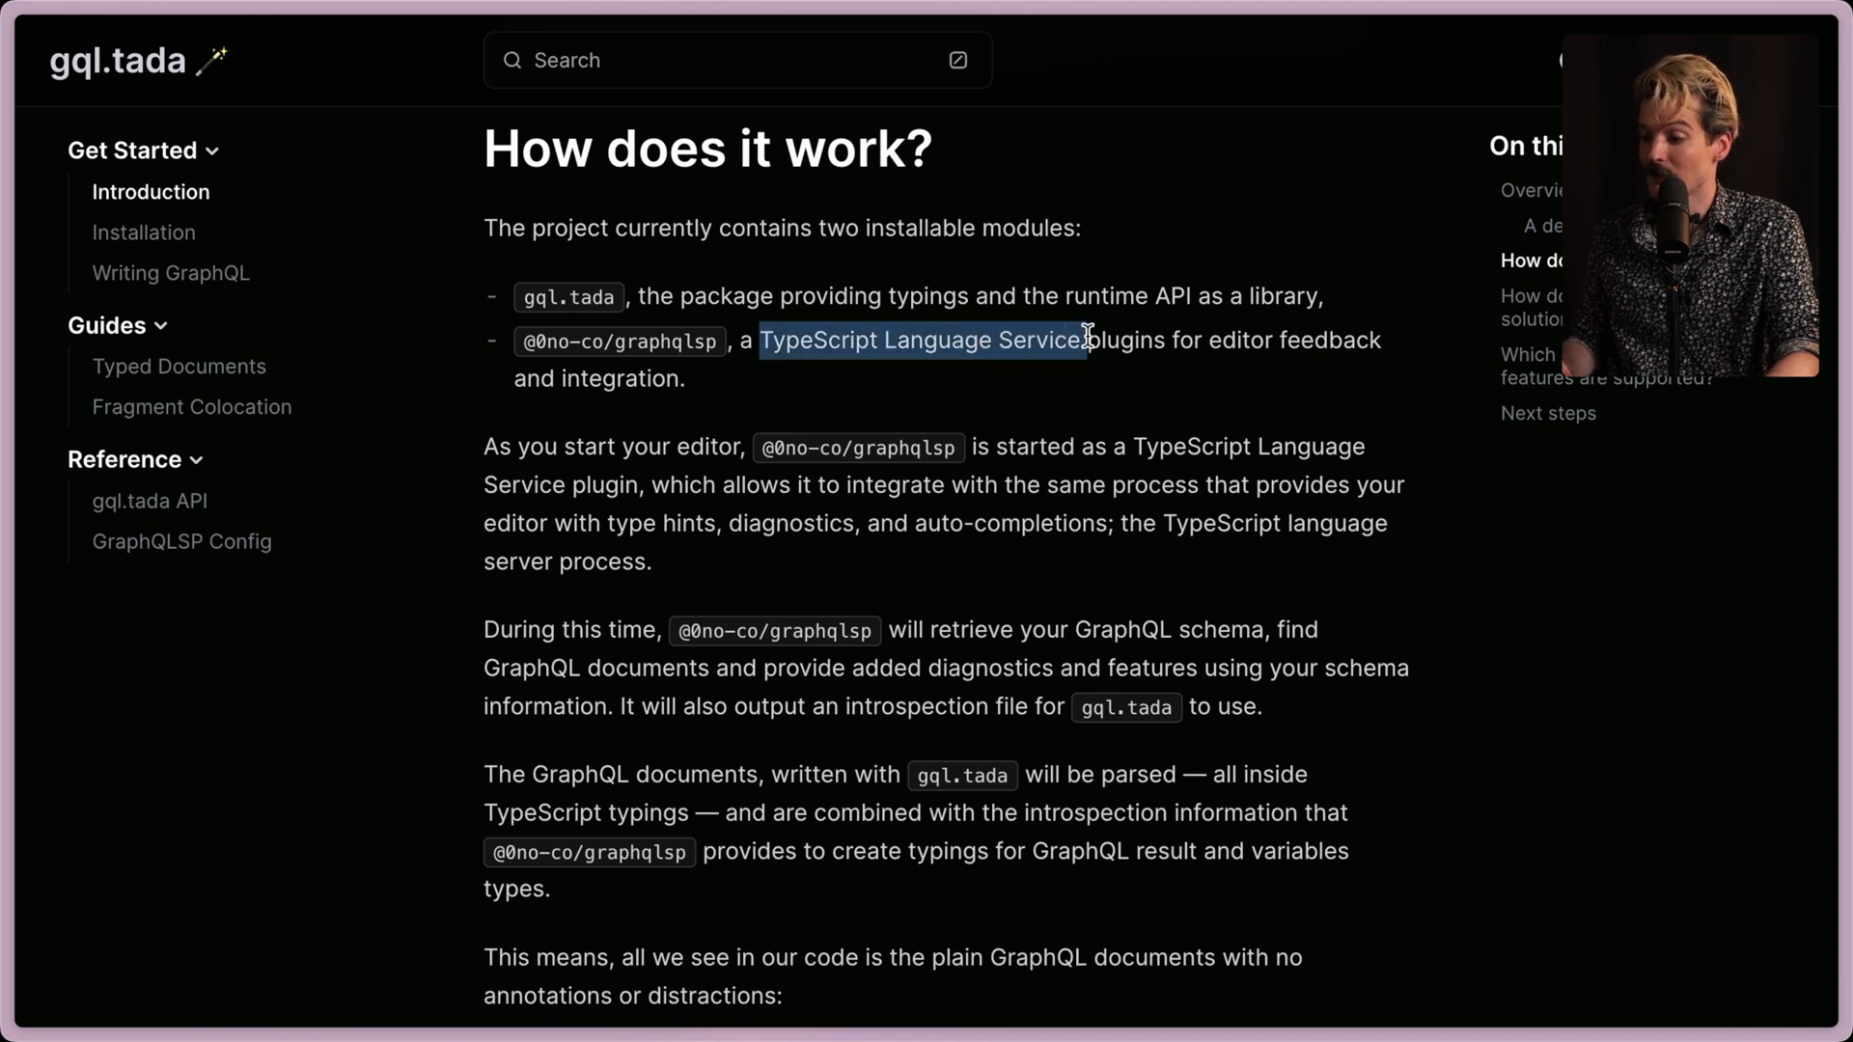
left_click(765, 382)
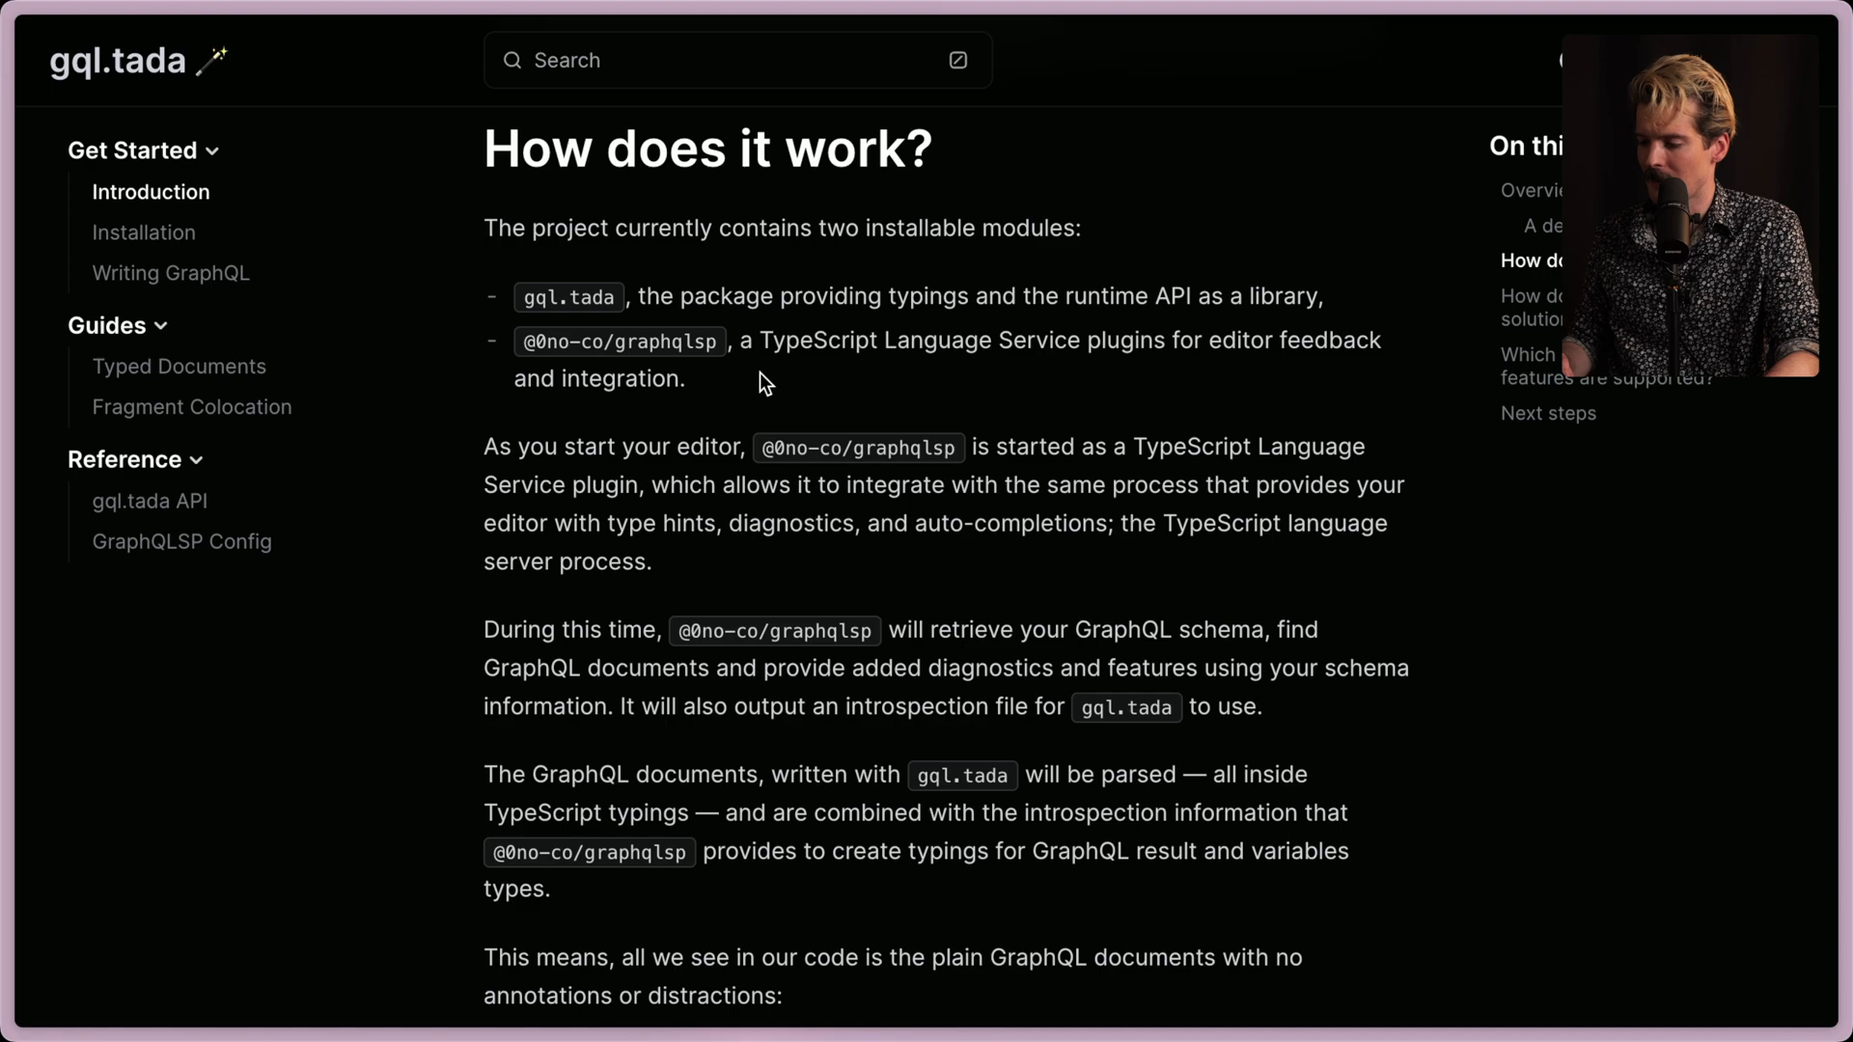
scroll("down", 3)
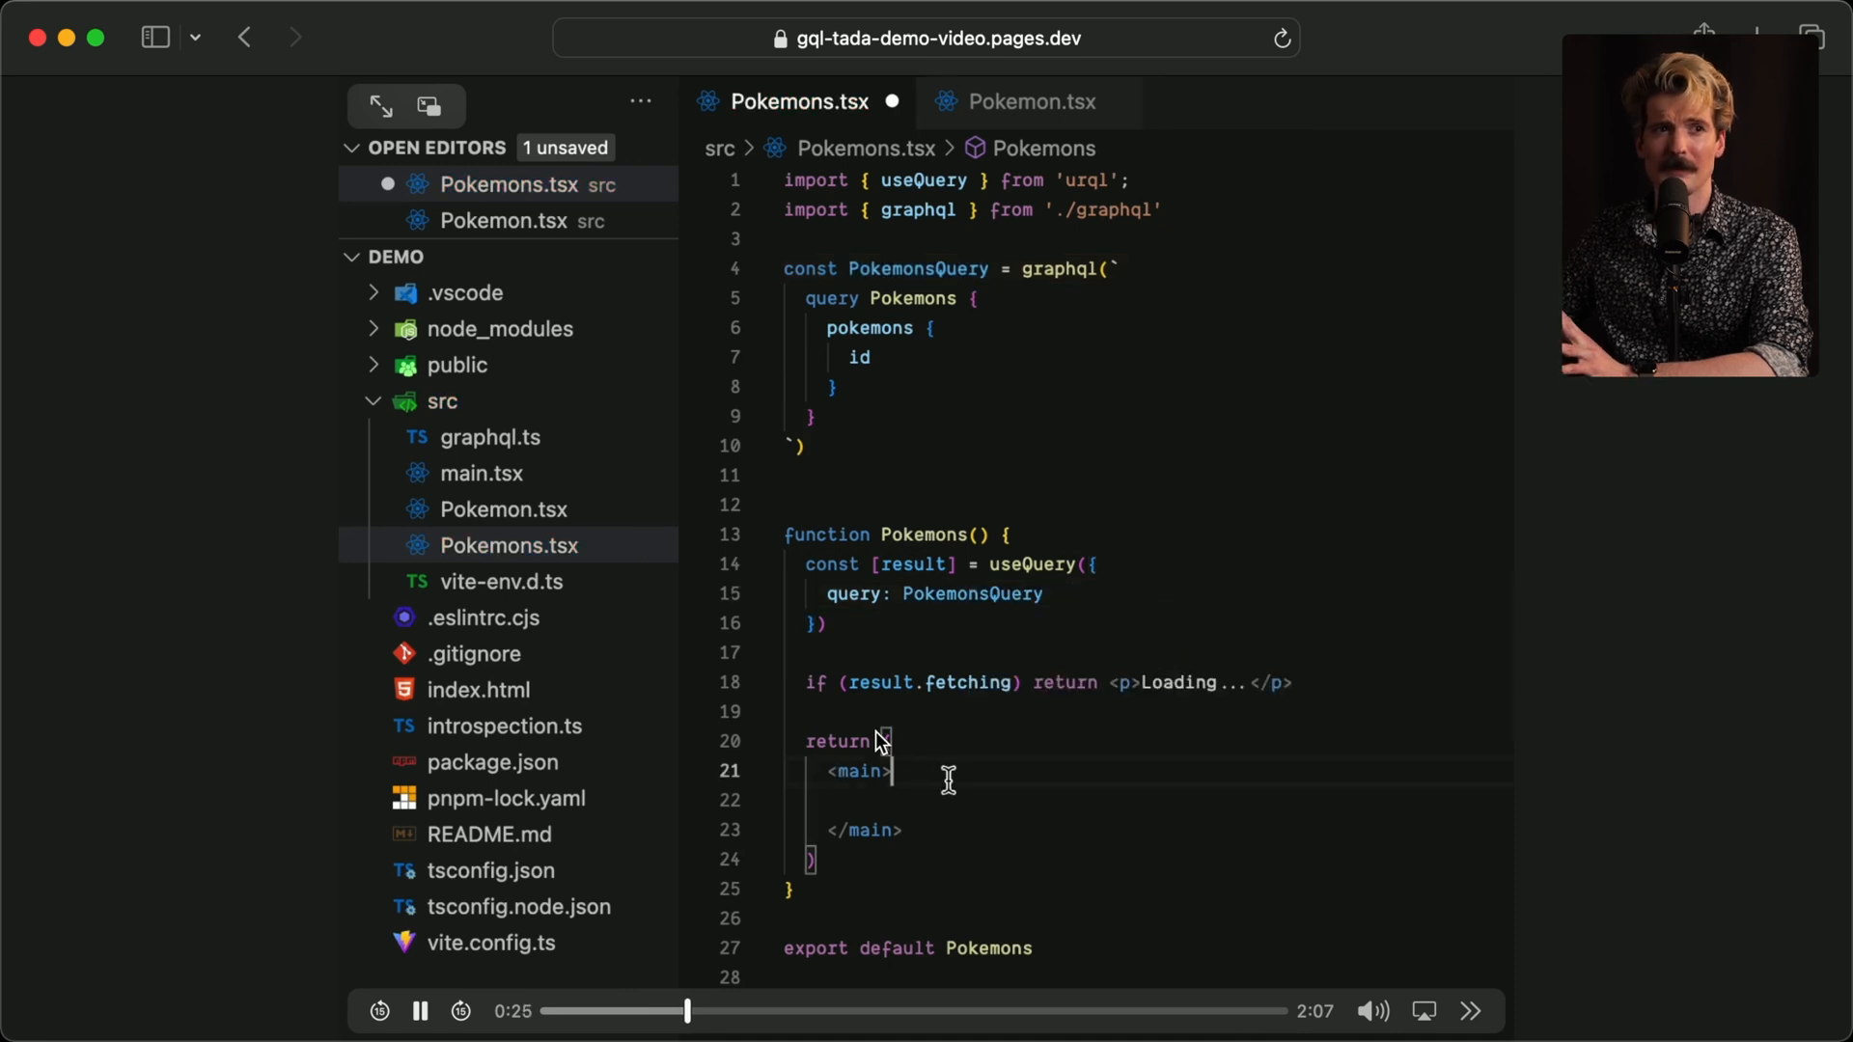
Watch the demo type result.data?.pokemons.map in Pokemons.tsx and pause at 0:30.
type("{result.d")
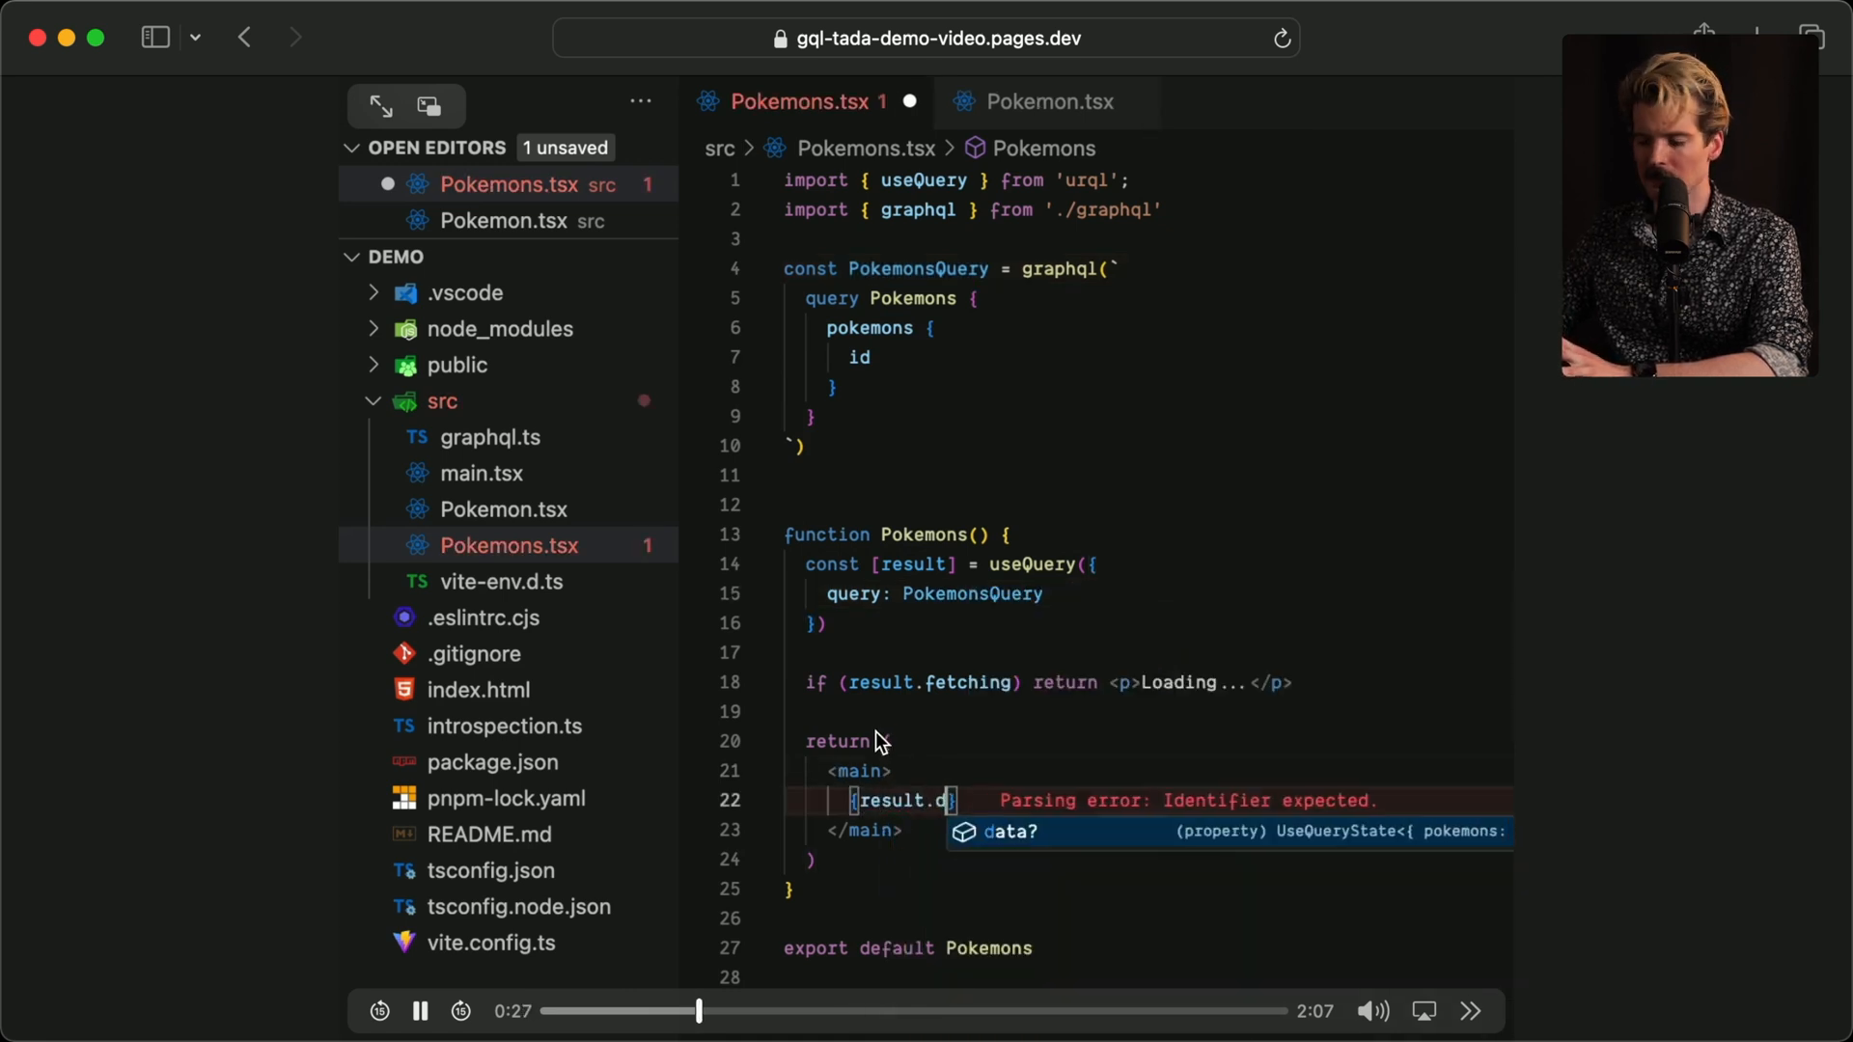
type("ata?.pokemons.map(")
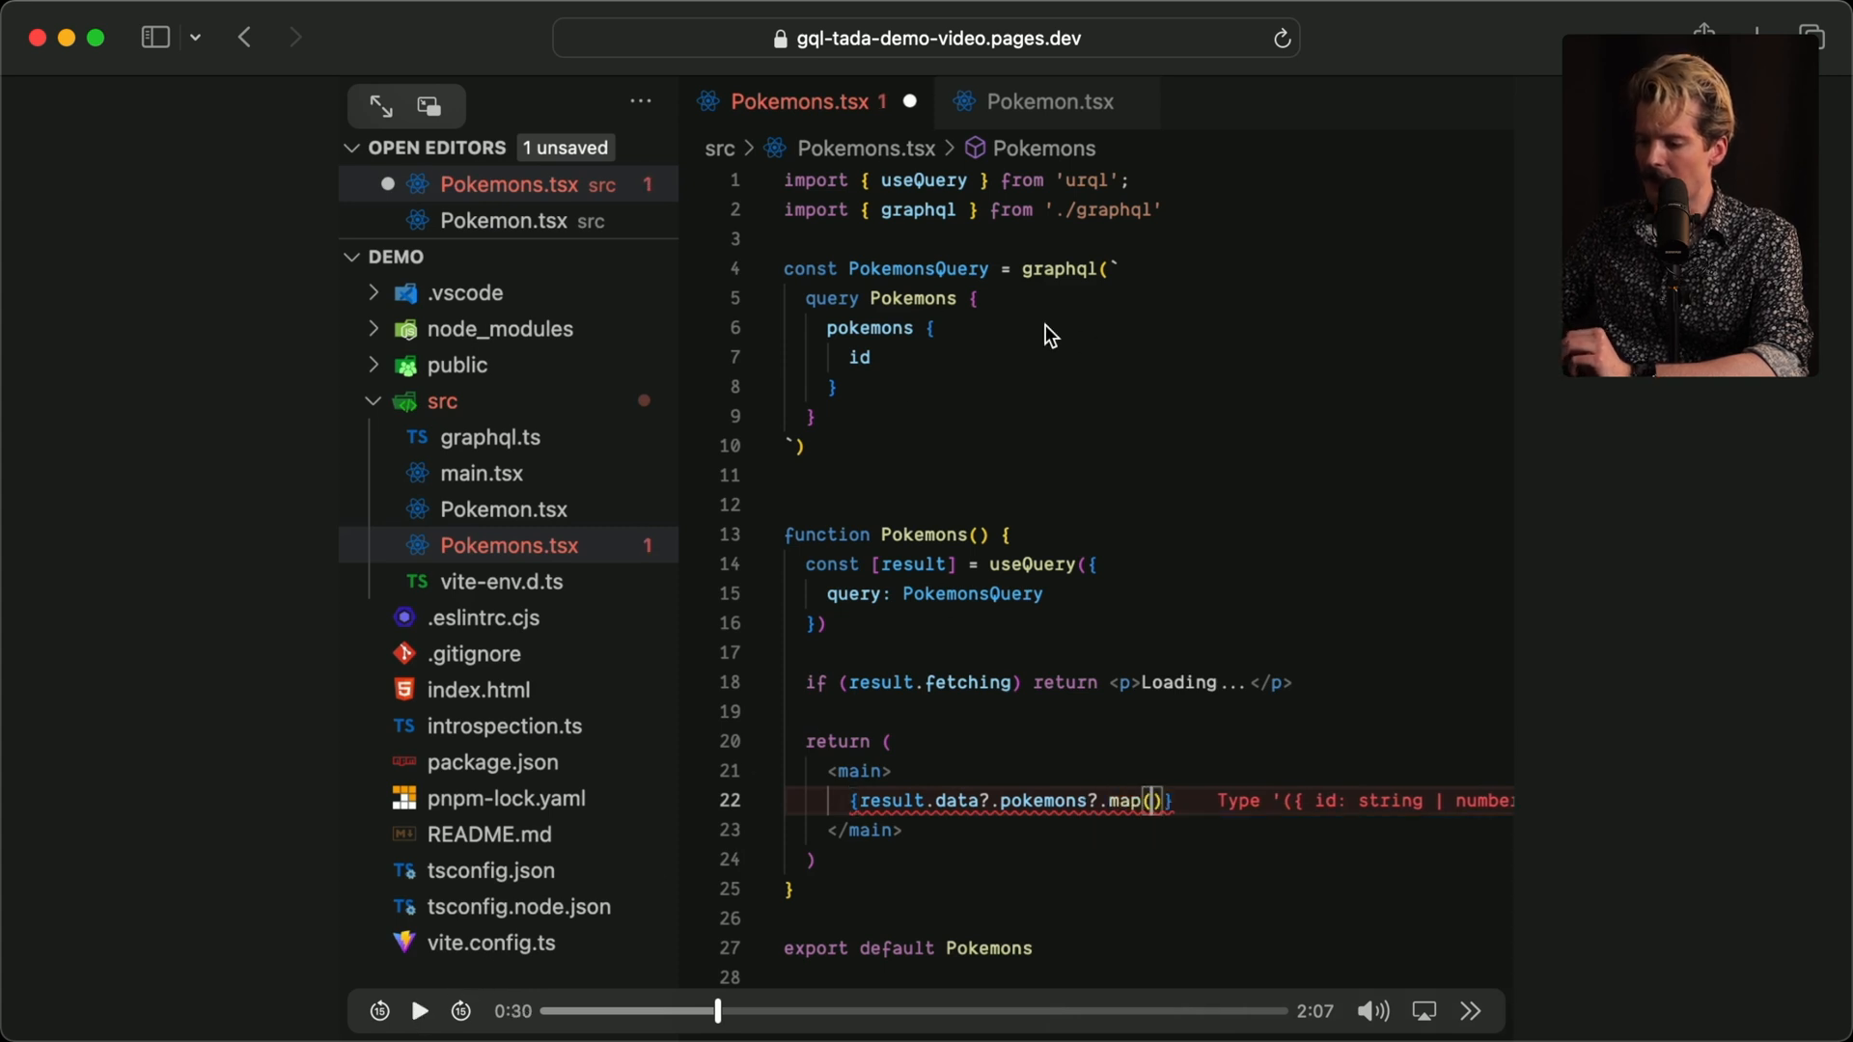
mouse_move(919, 364)
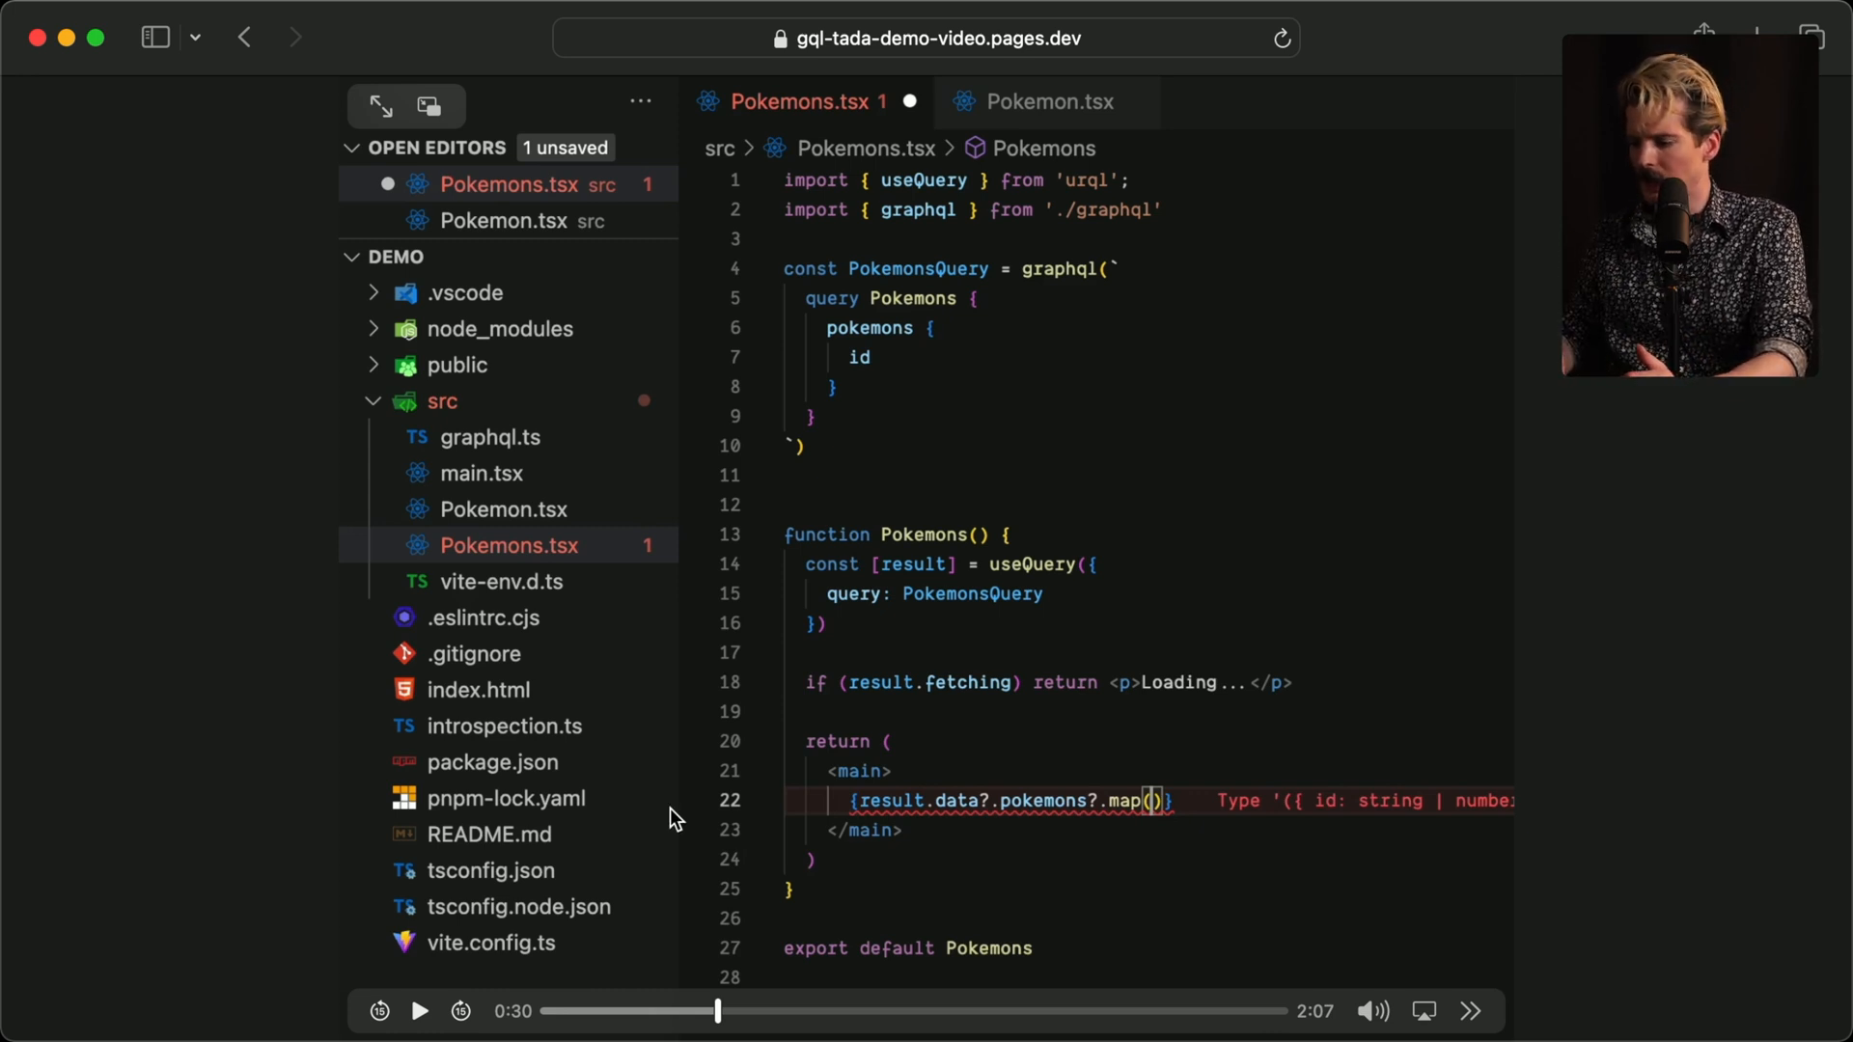
type("pok =>")
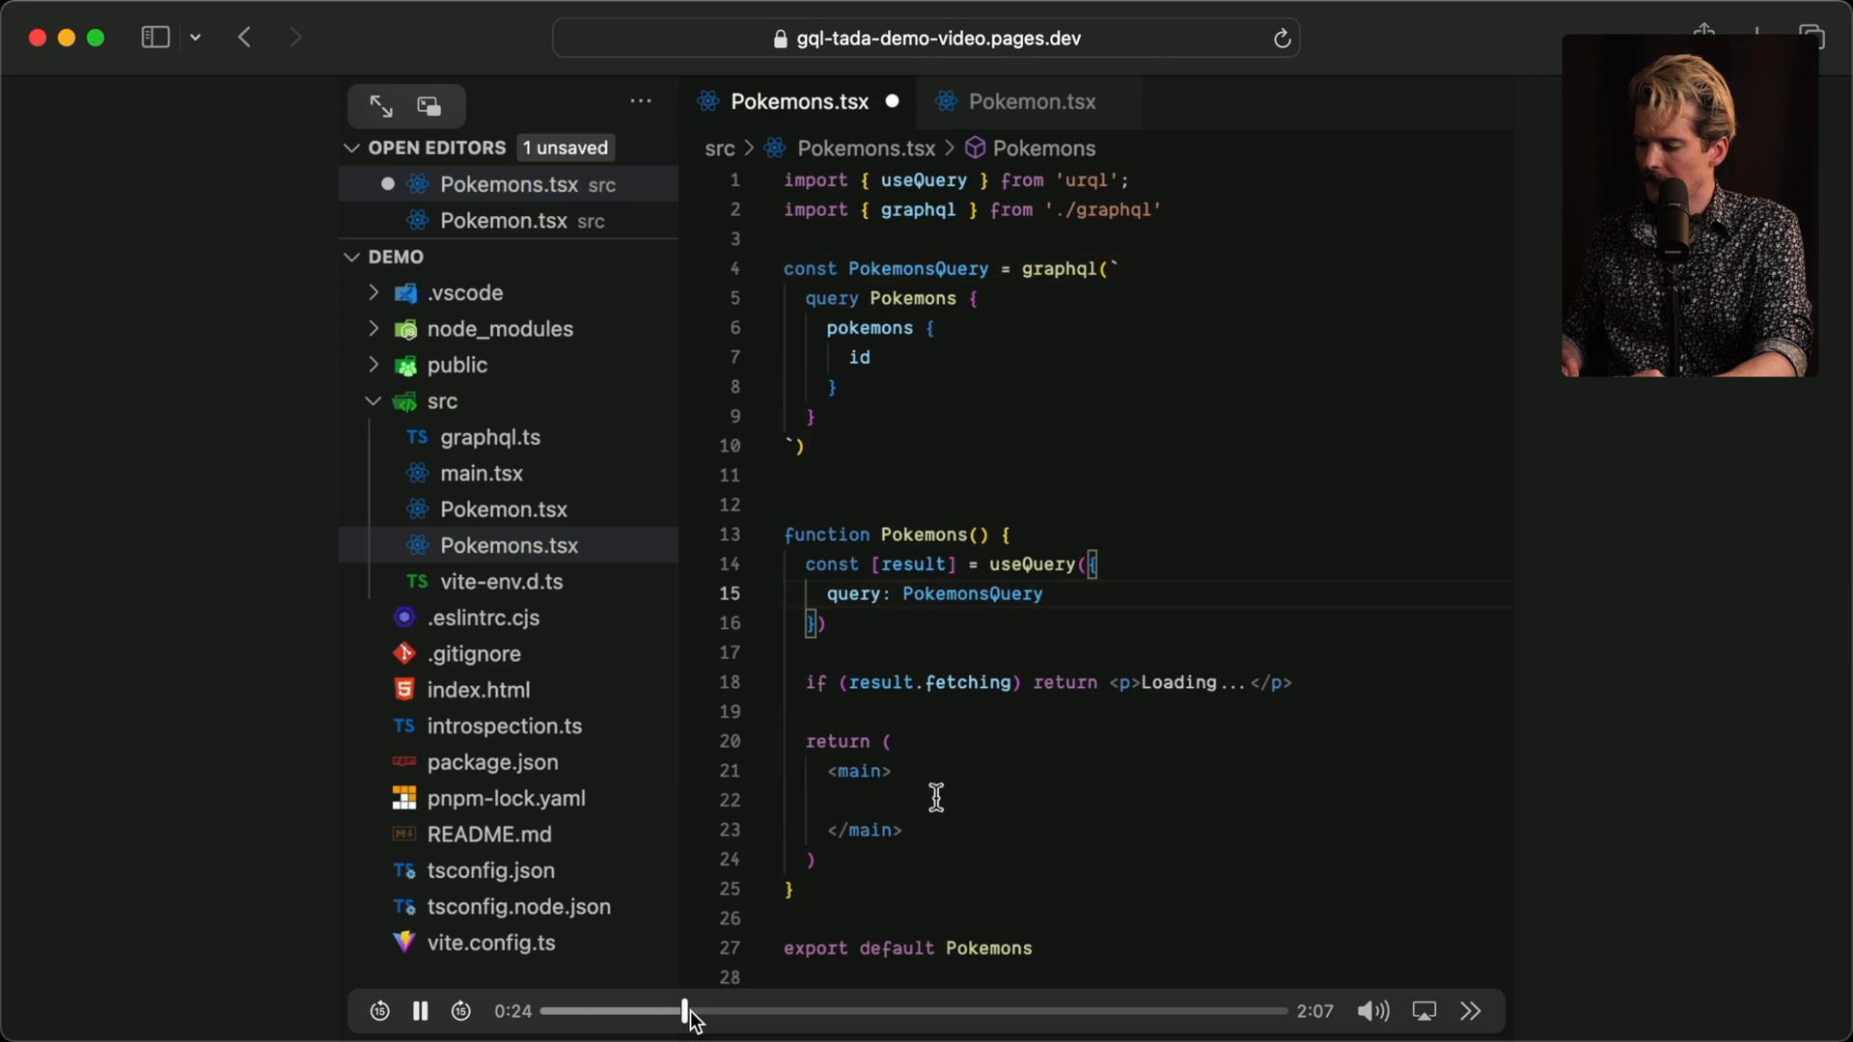
Rewind the demo to 0:24 and replay it to 0:41, where pokemons render Pokemon components.
type("{result.")
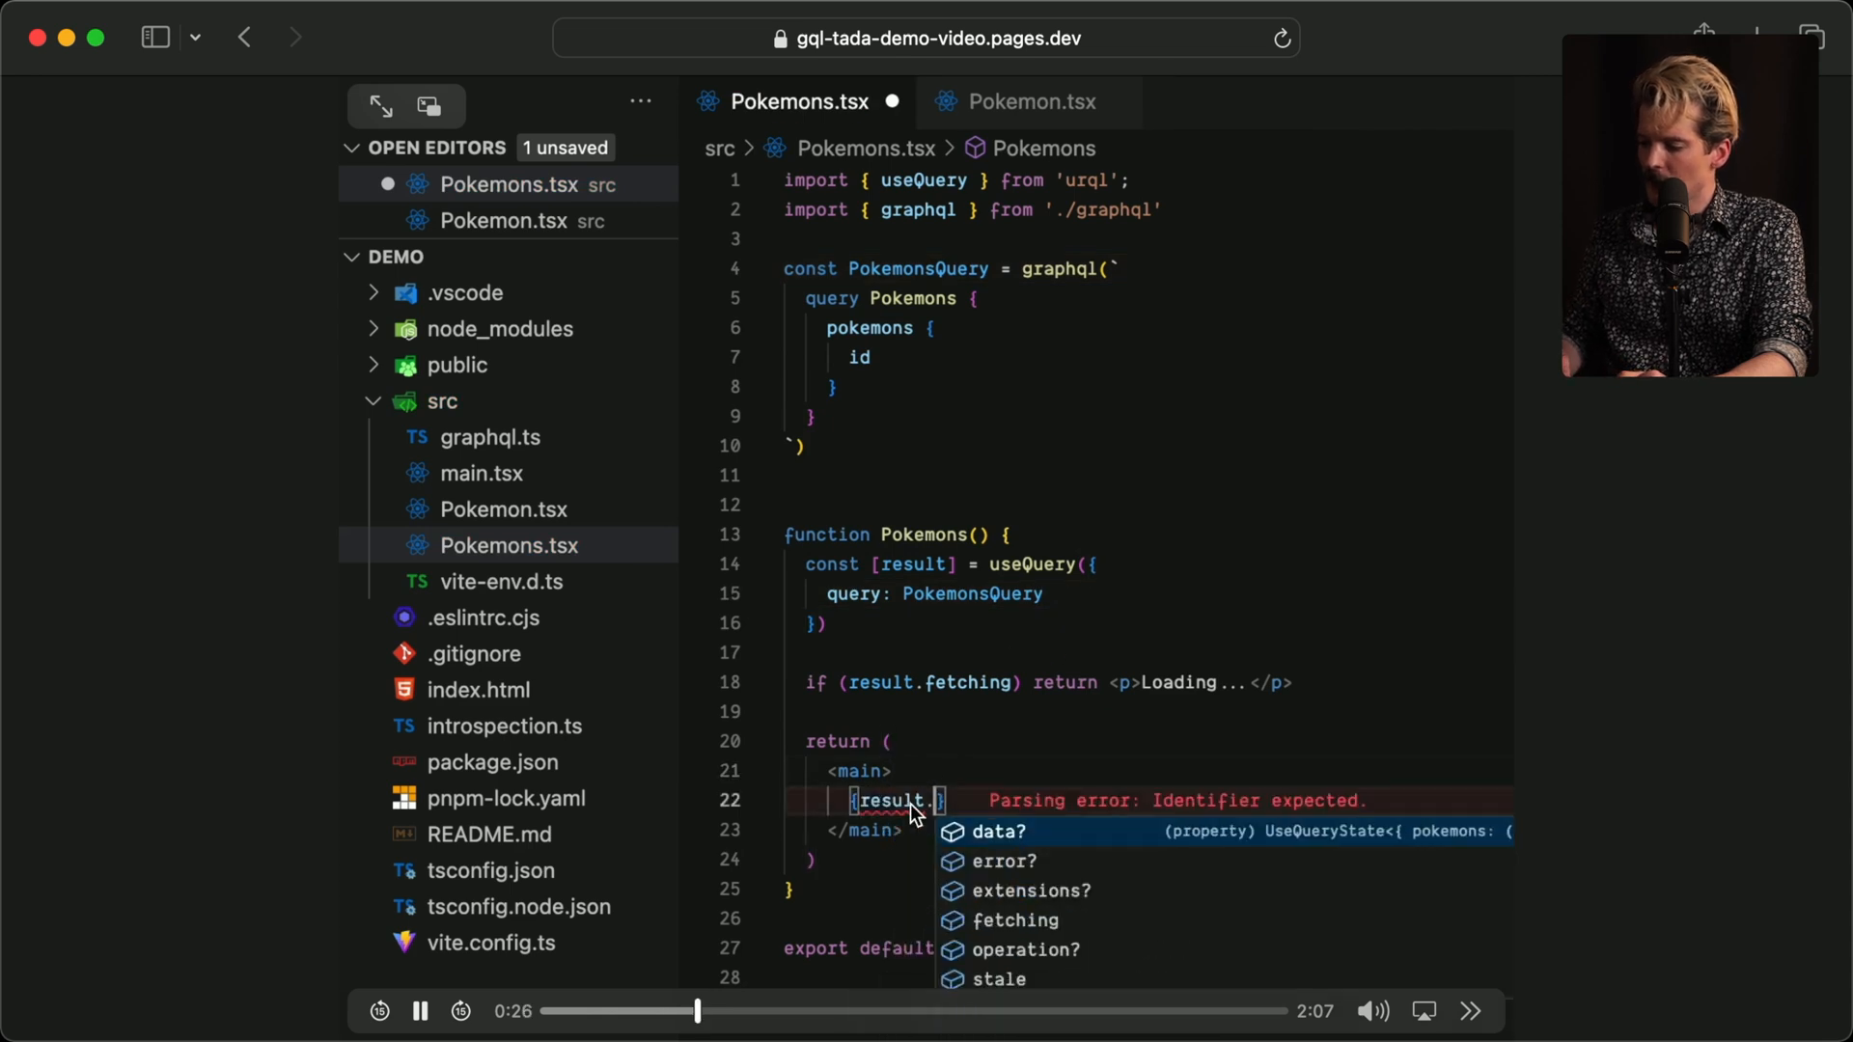
type("data?.pokemons")
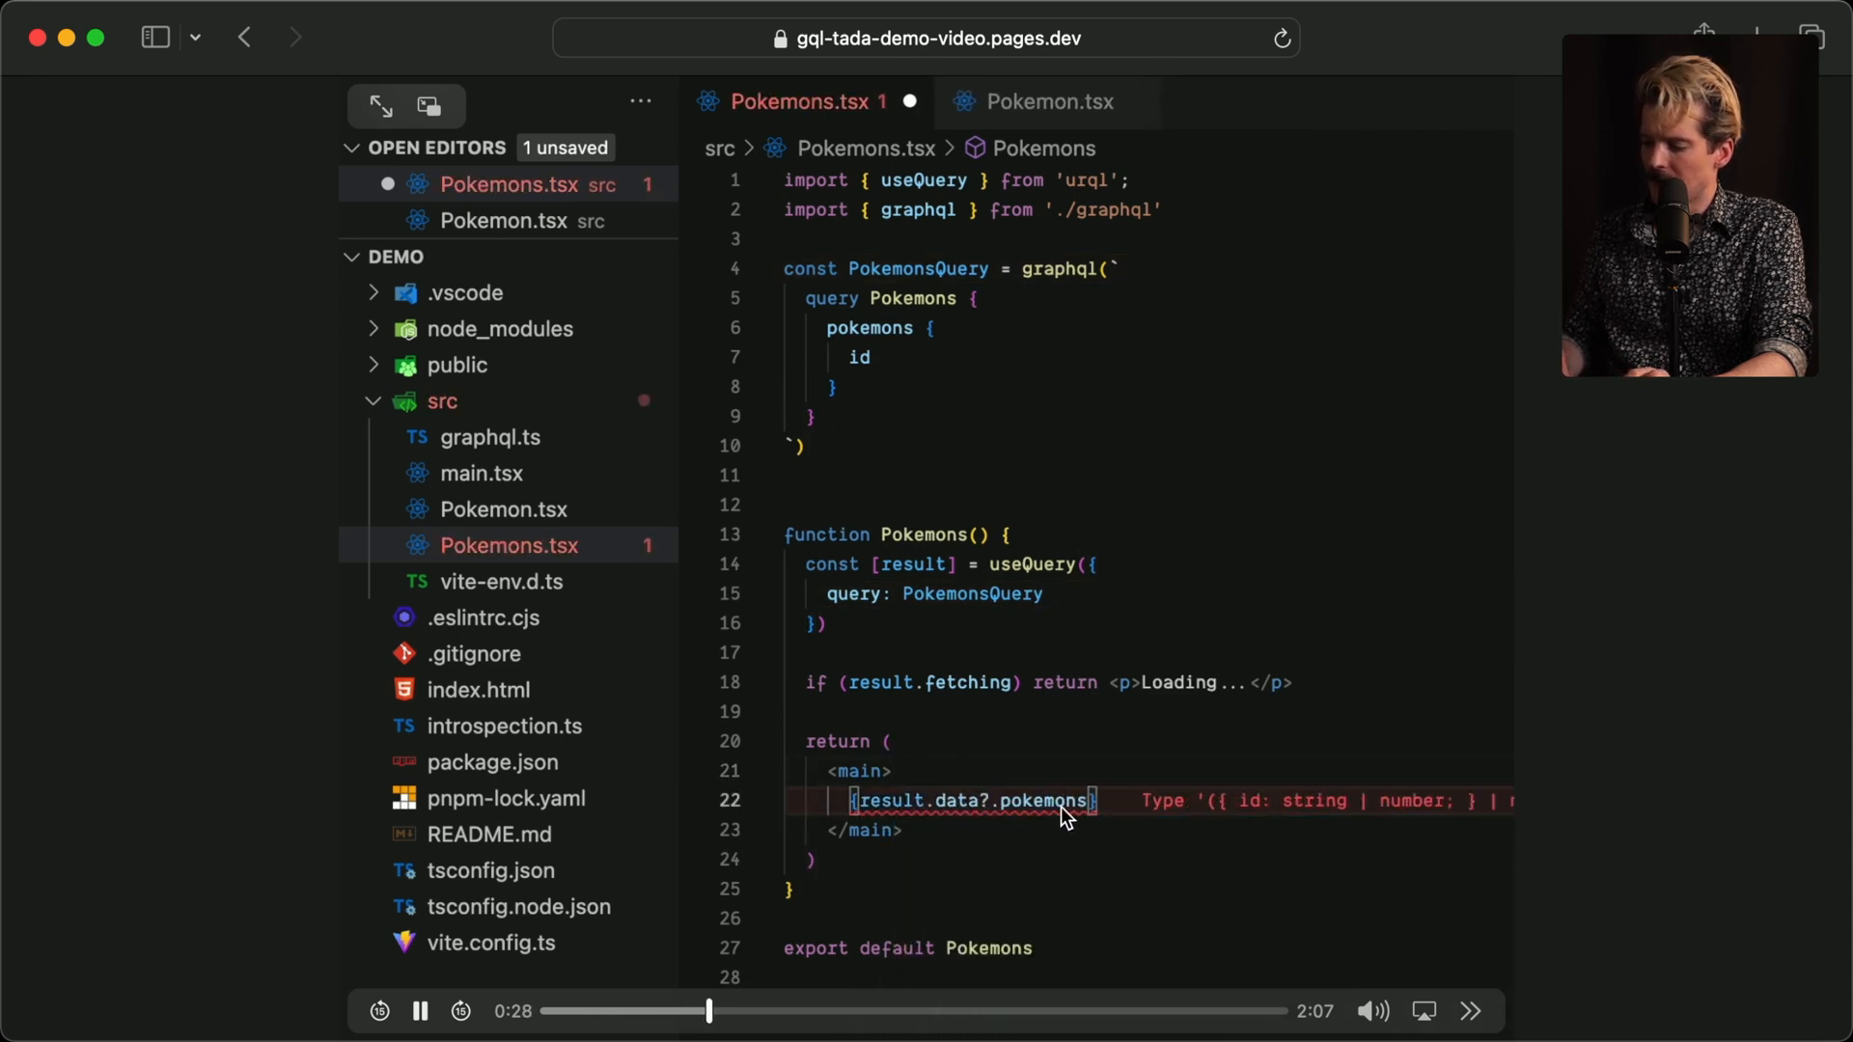
type("?.map(pok => pok &&")
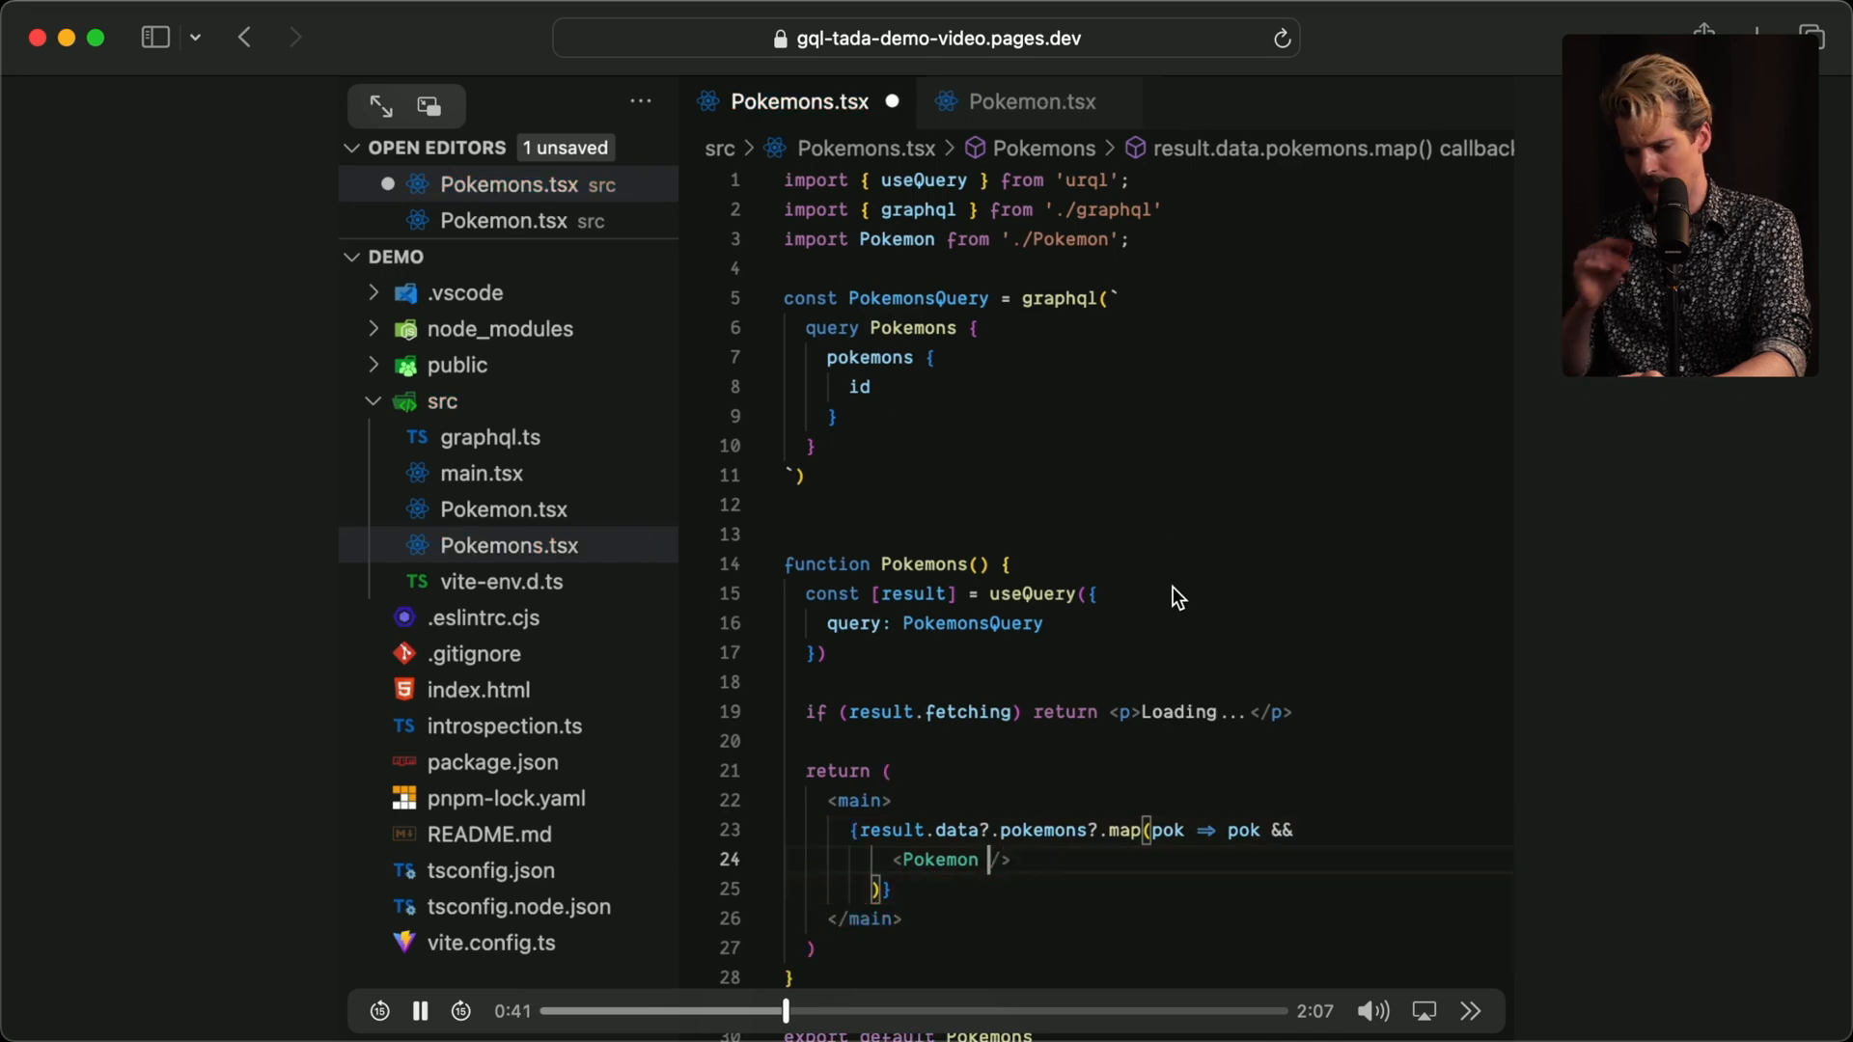
Jump the demo to 0:59 and play through Pokemon.tsx's PokemonFields fragment to 1:48.
left_click(1029, 103)
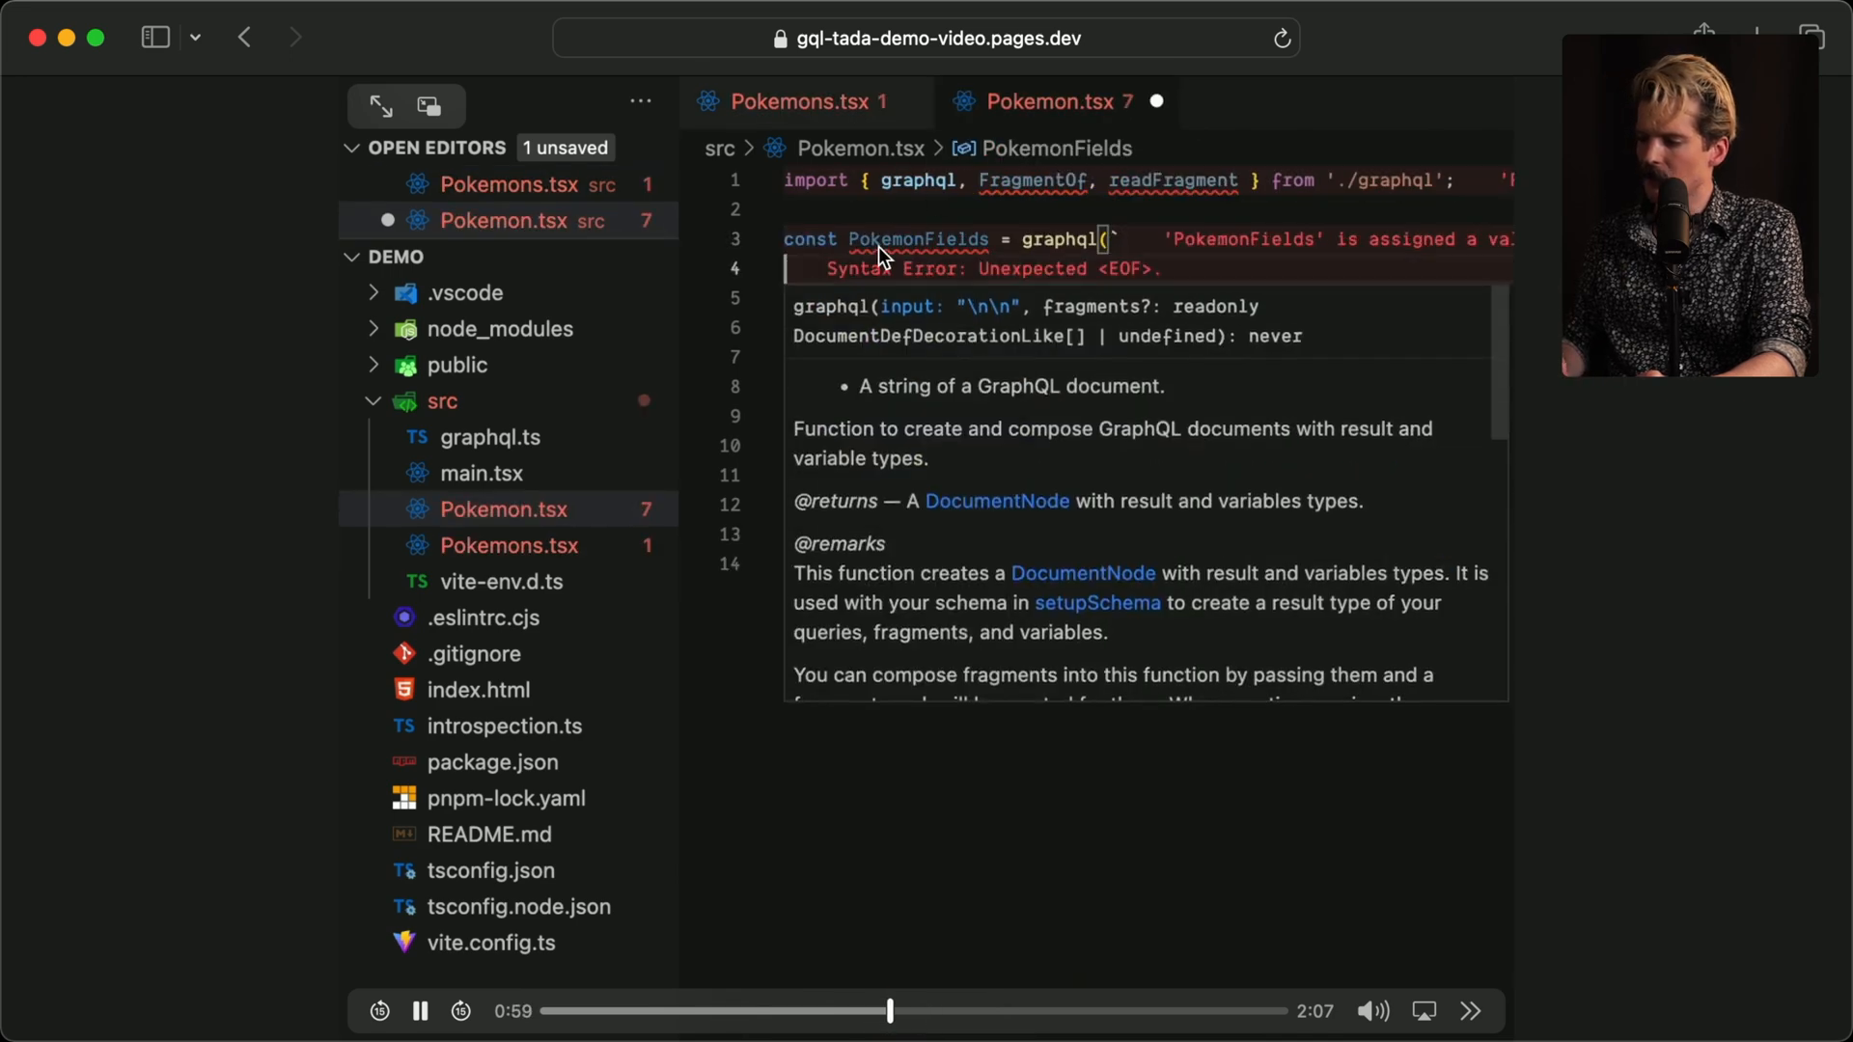
type("fragment Pokemon_PokemonFields on Pokemon {")
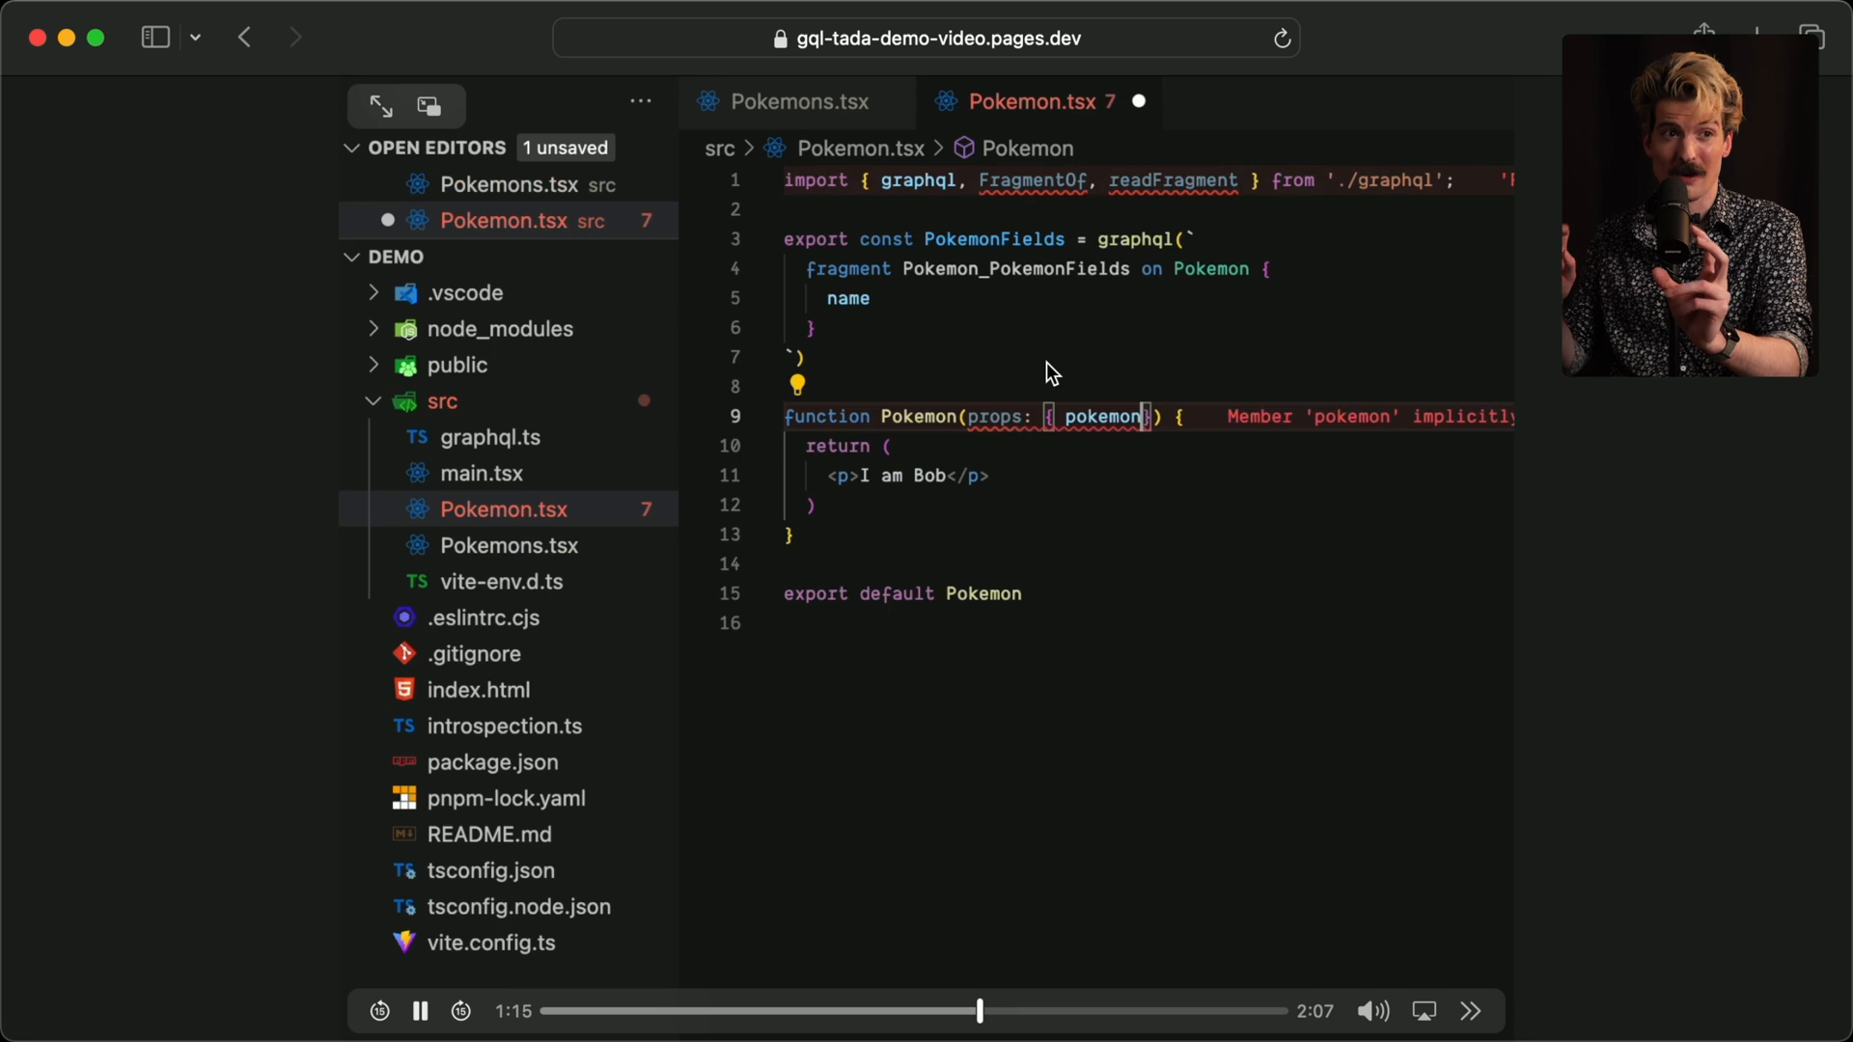
type(": FragmentOf<>")
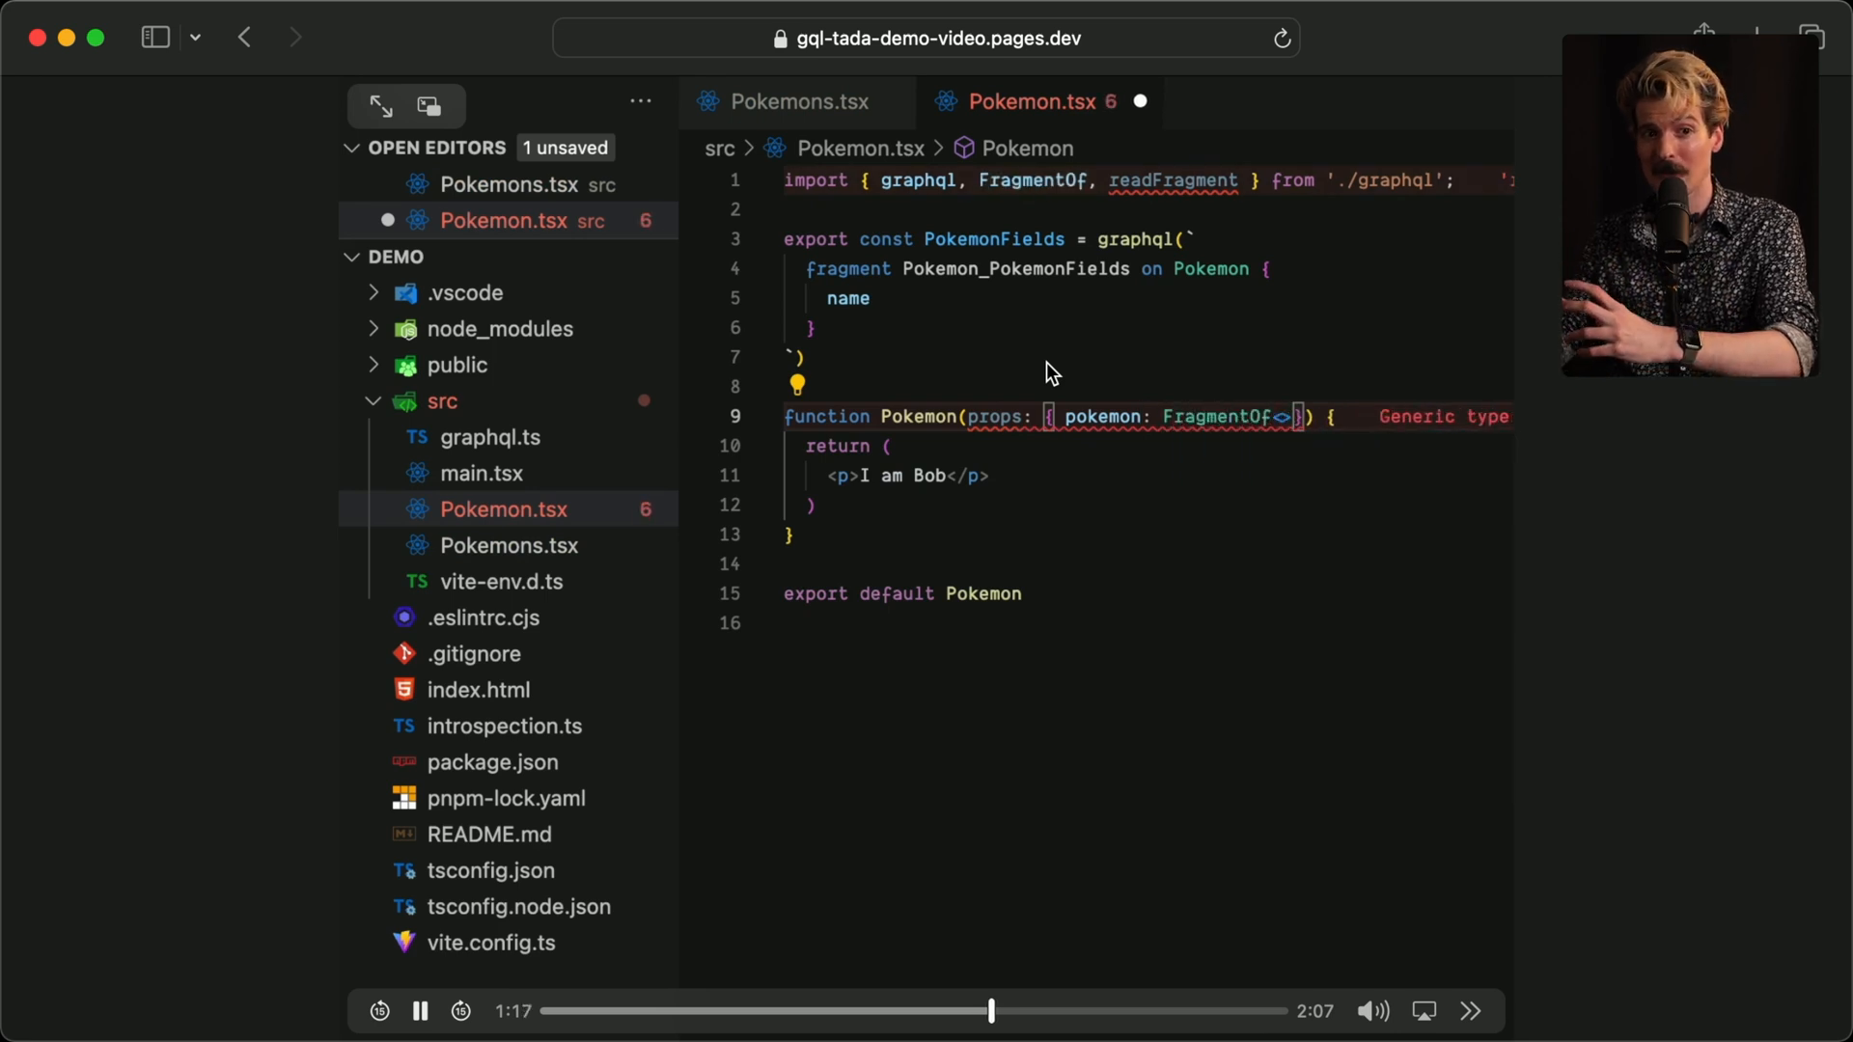
type("typeof PokemonFields")
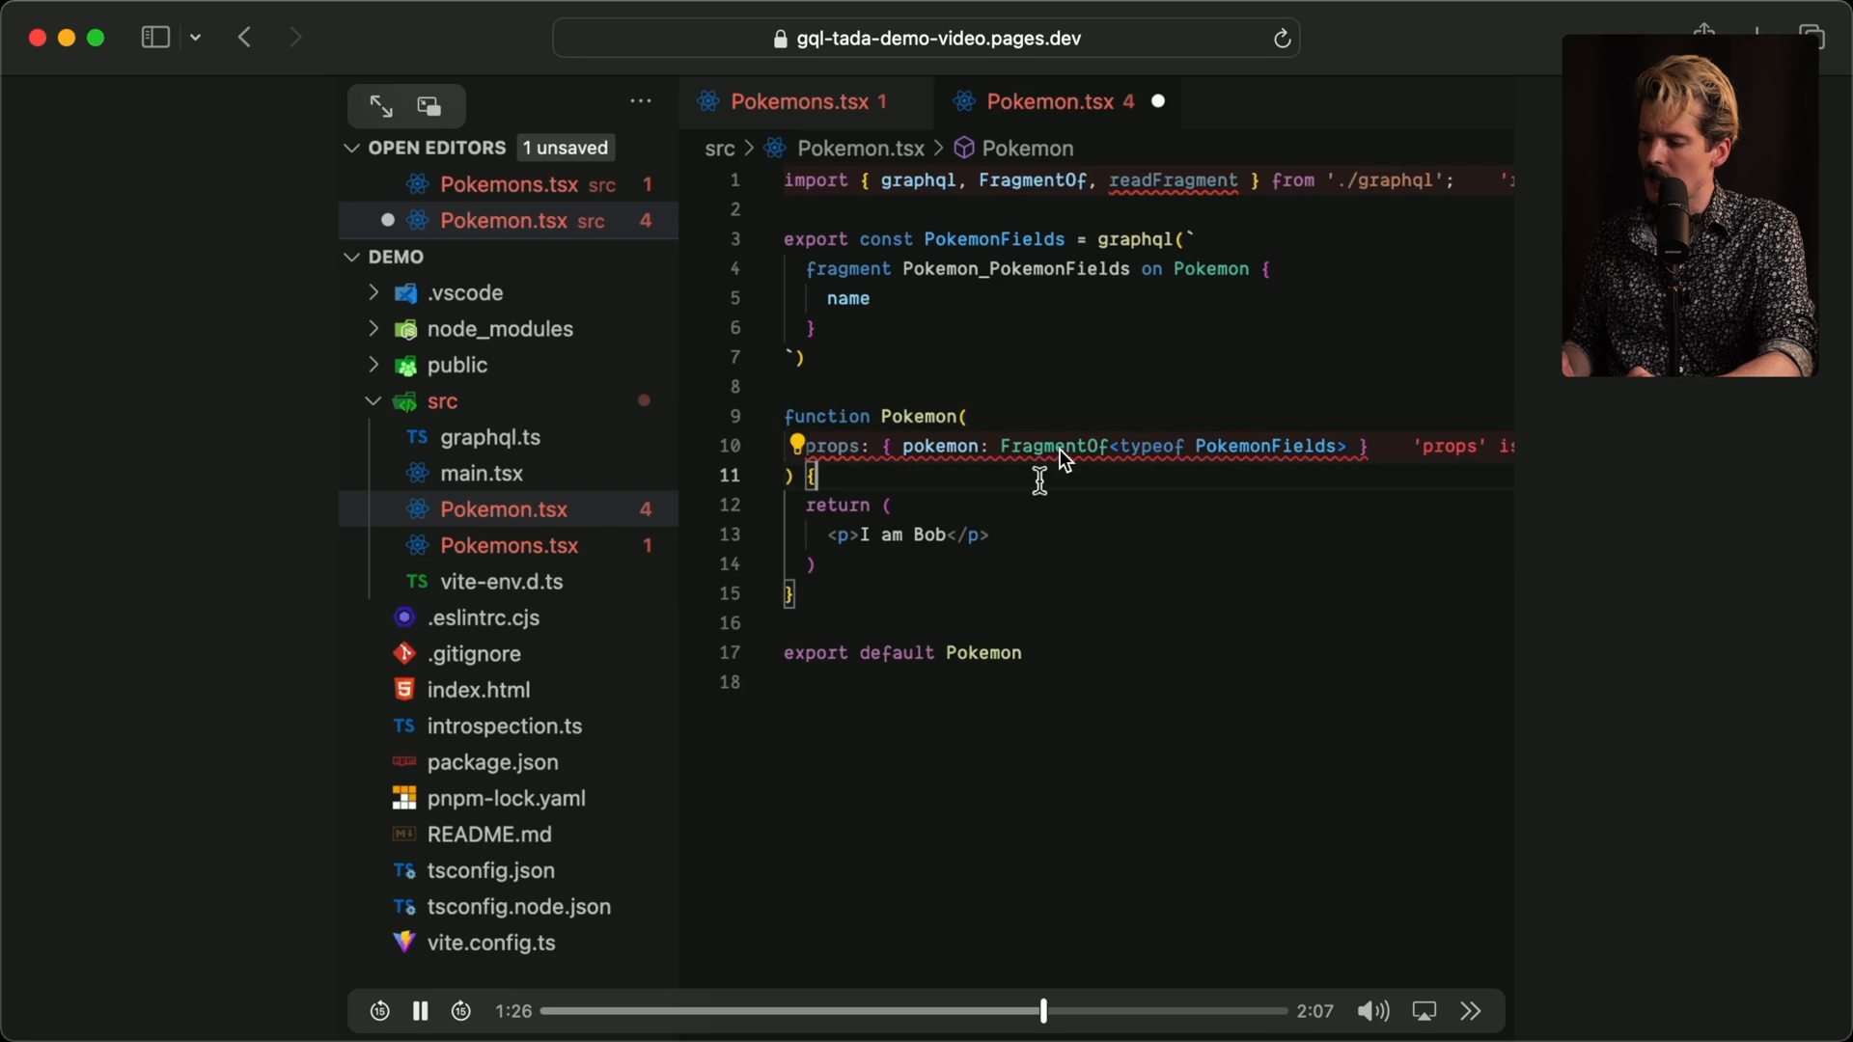
type("const data = readFragment")
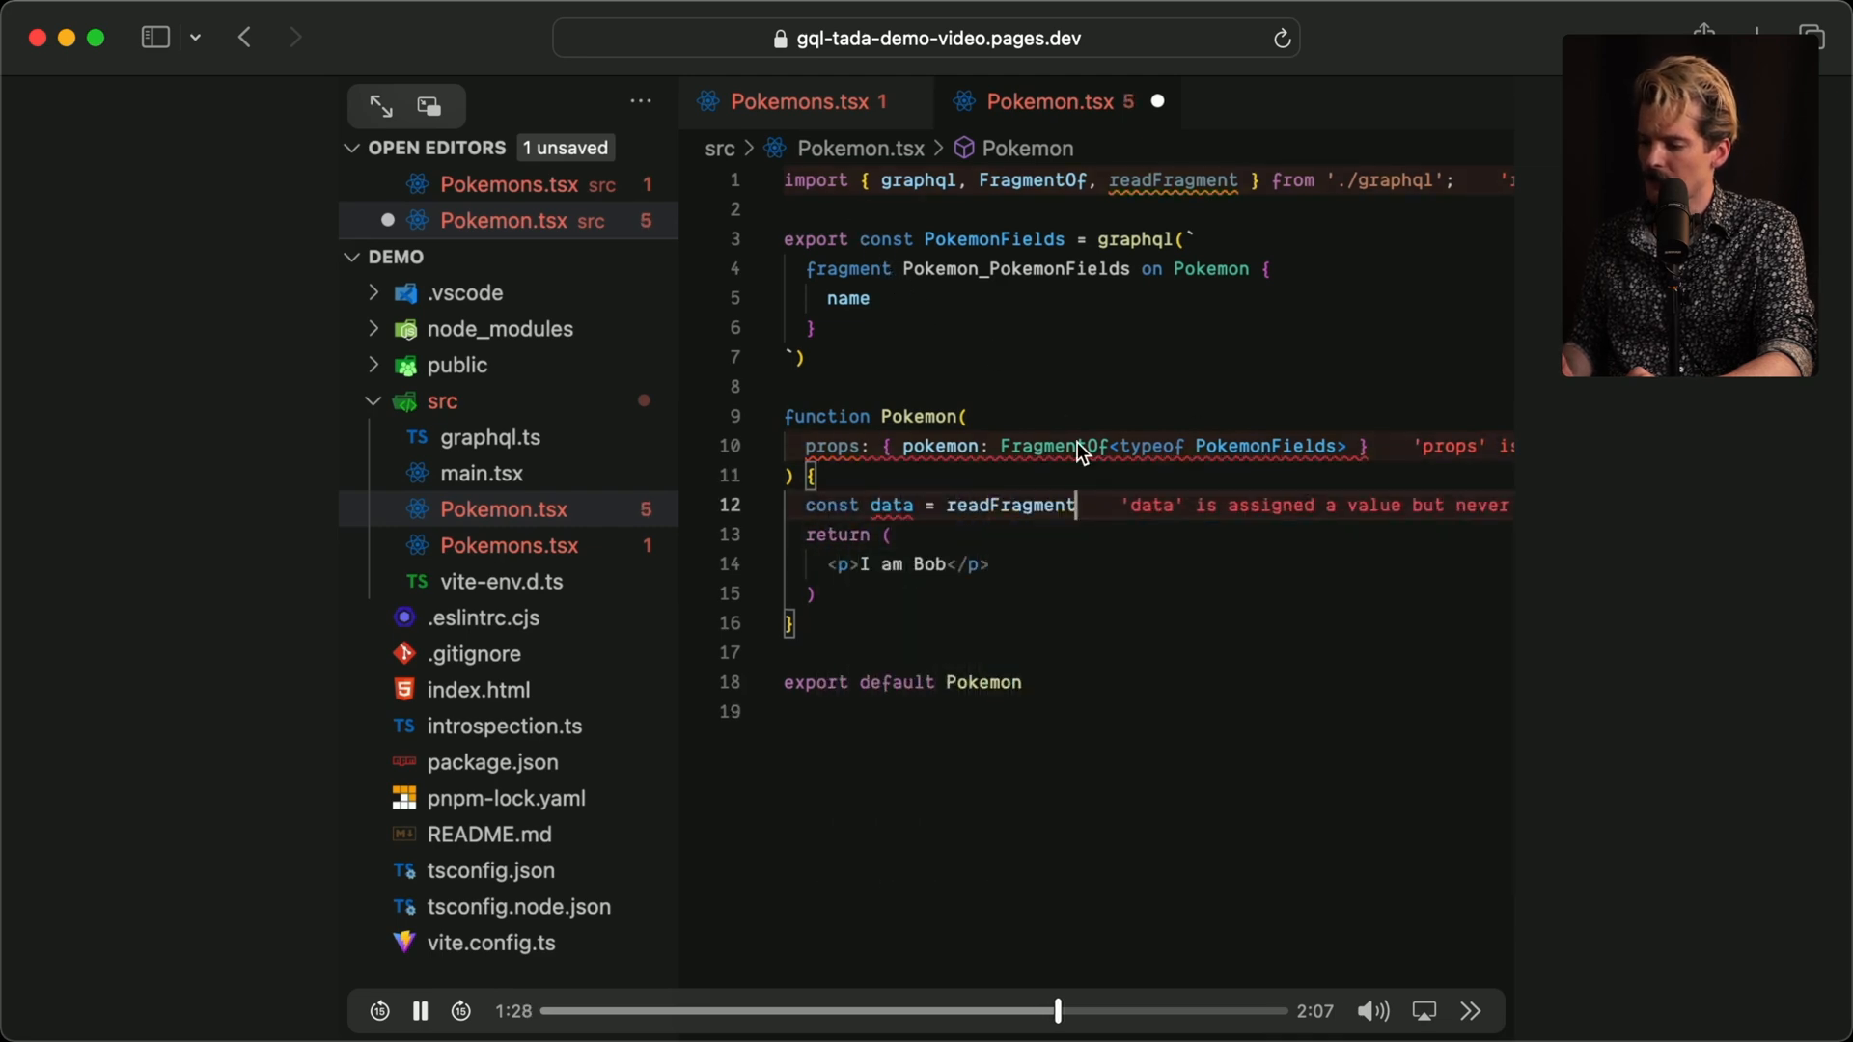
type("(PokemonFields)")
left_click(1148, 565)
type("{data.name")
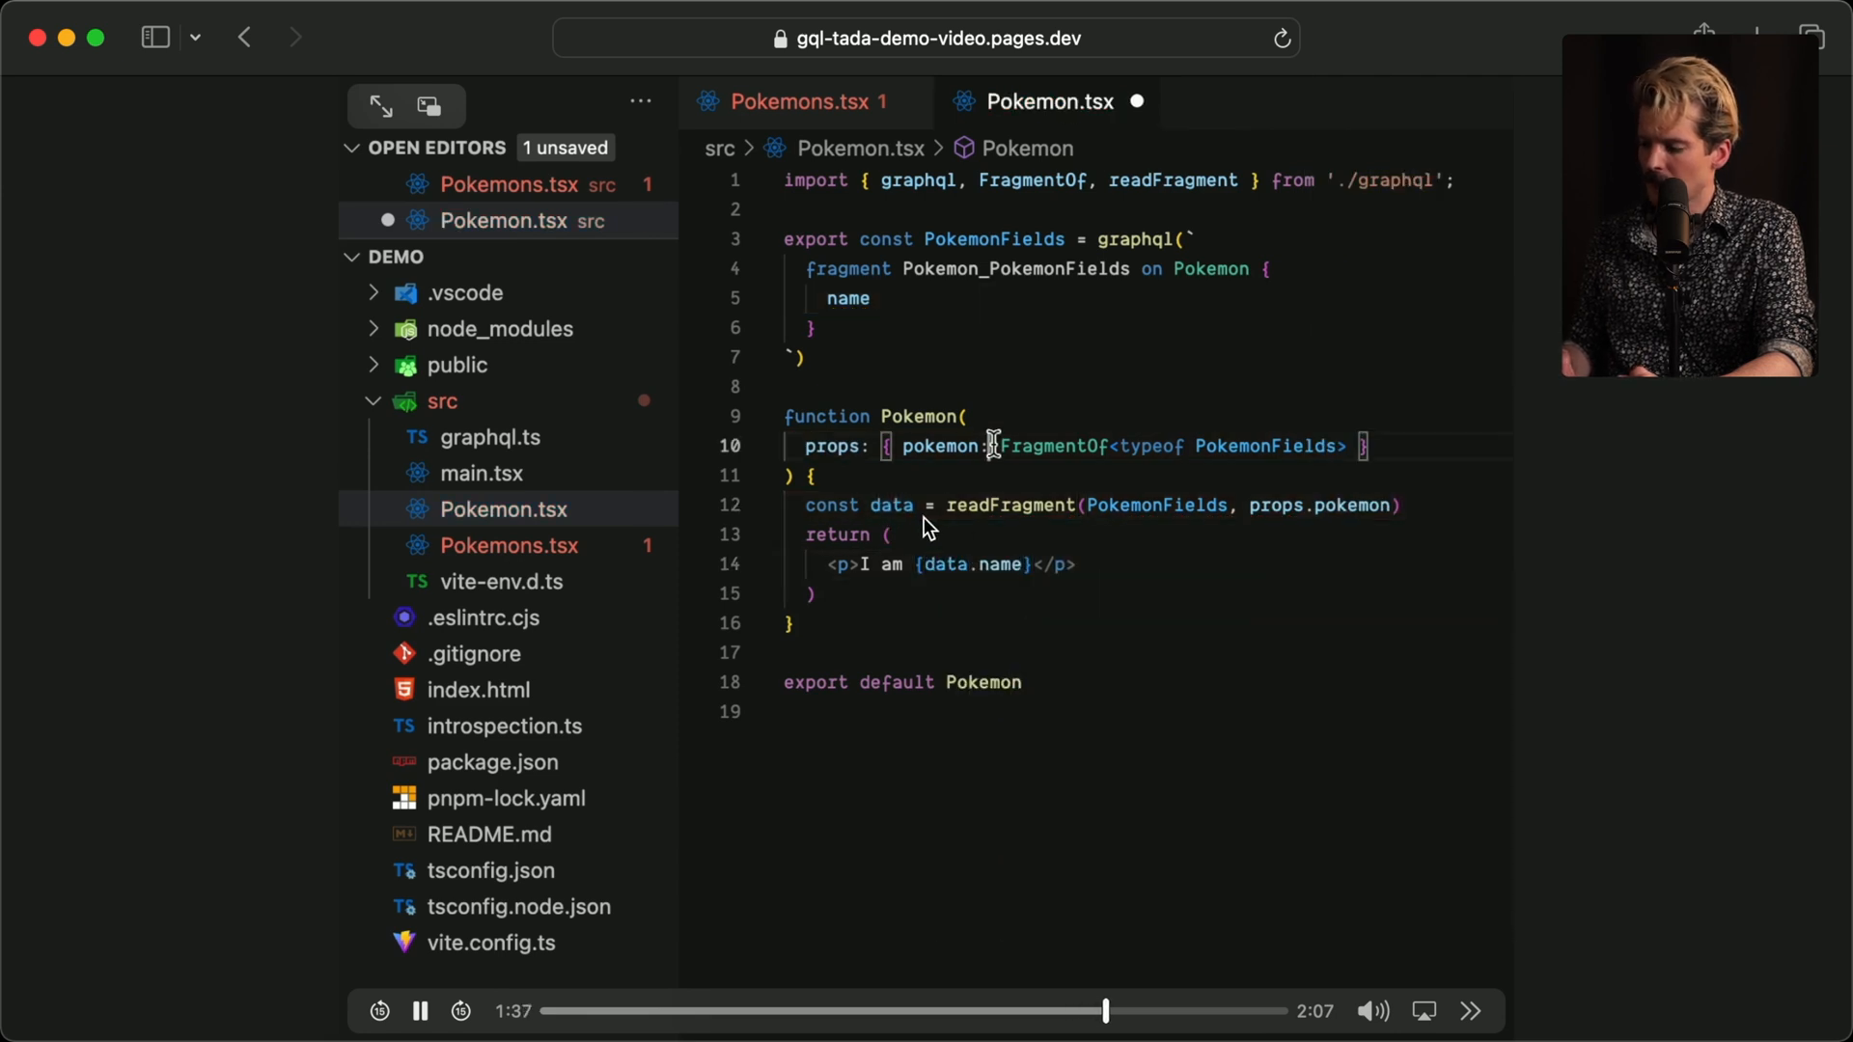
type("fleeRate")
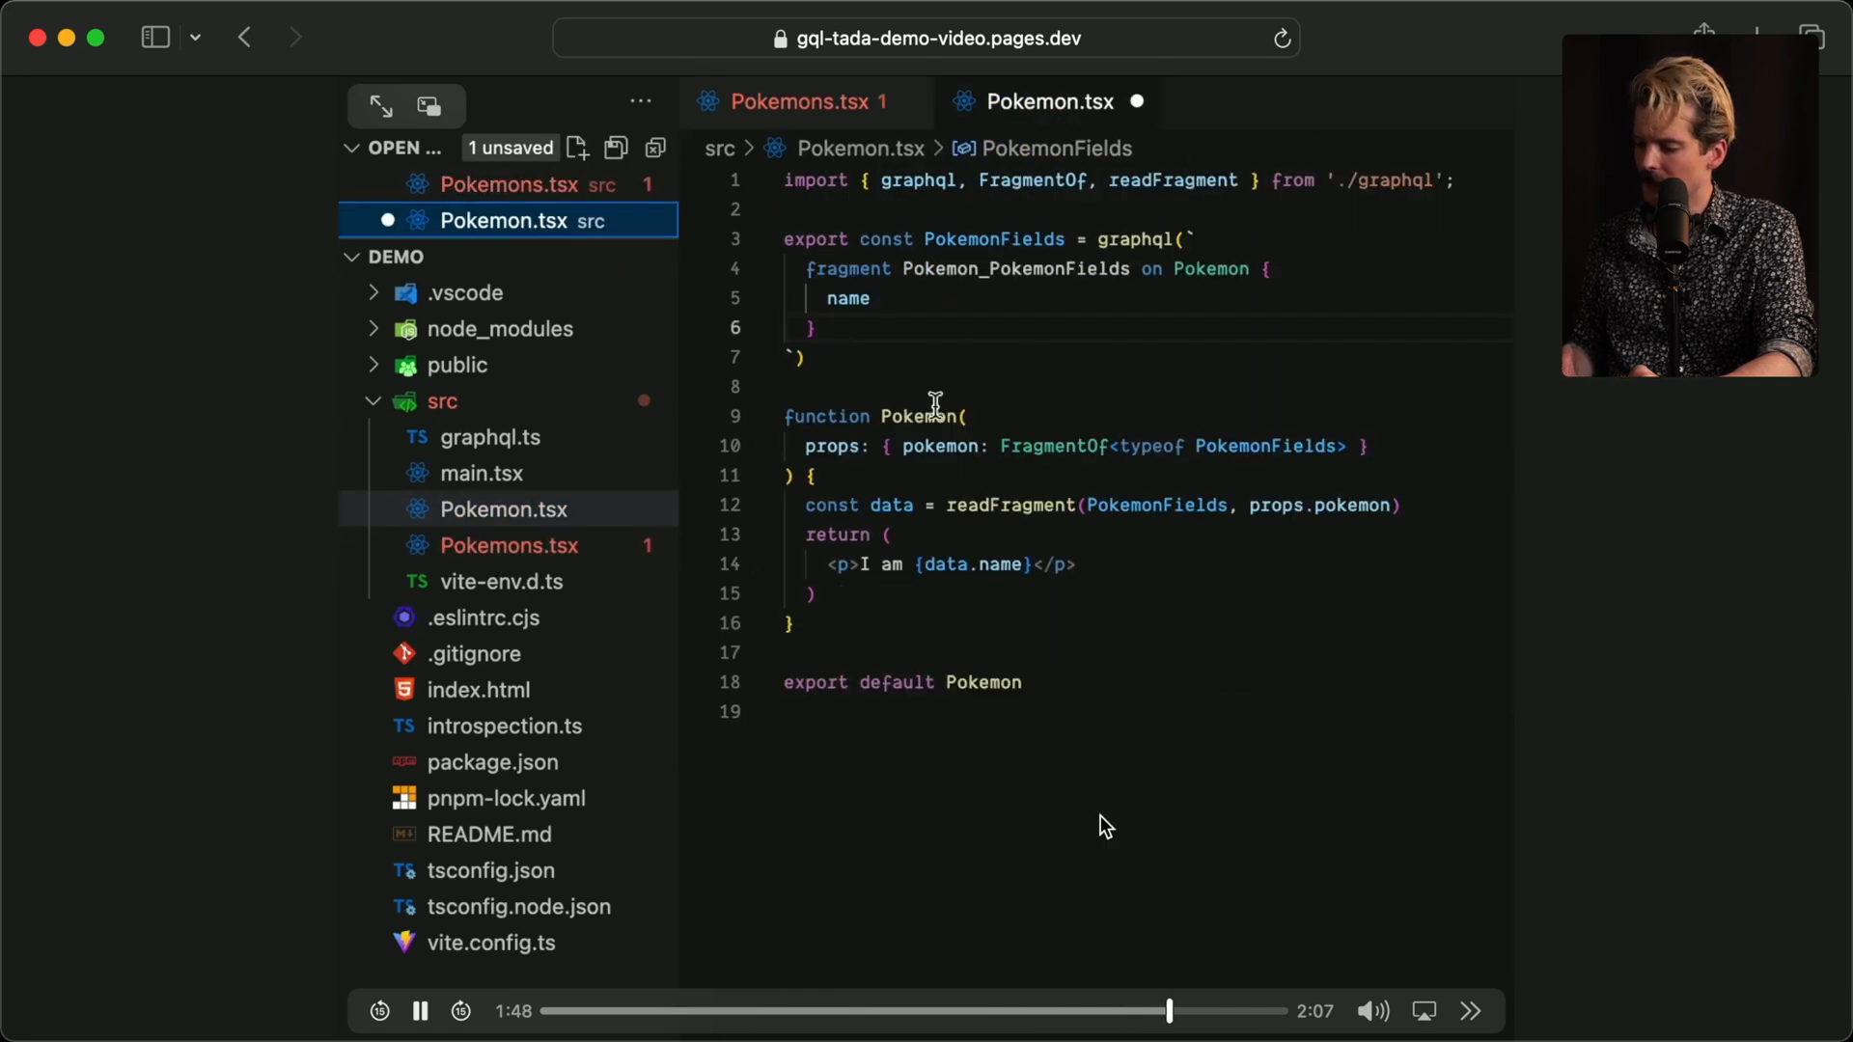
Play the demo to 2:07 as Pokemons.tsx imports PokemonFields and spreads Pokemon_PokemonFields.
left_click(788, 102)
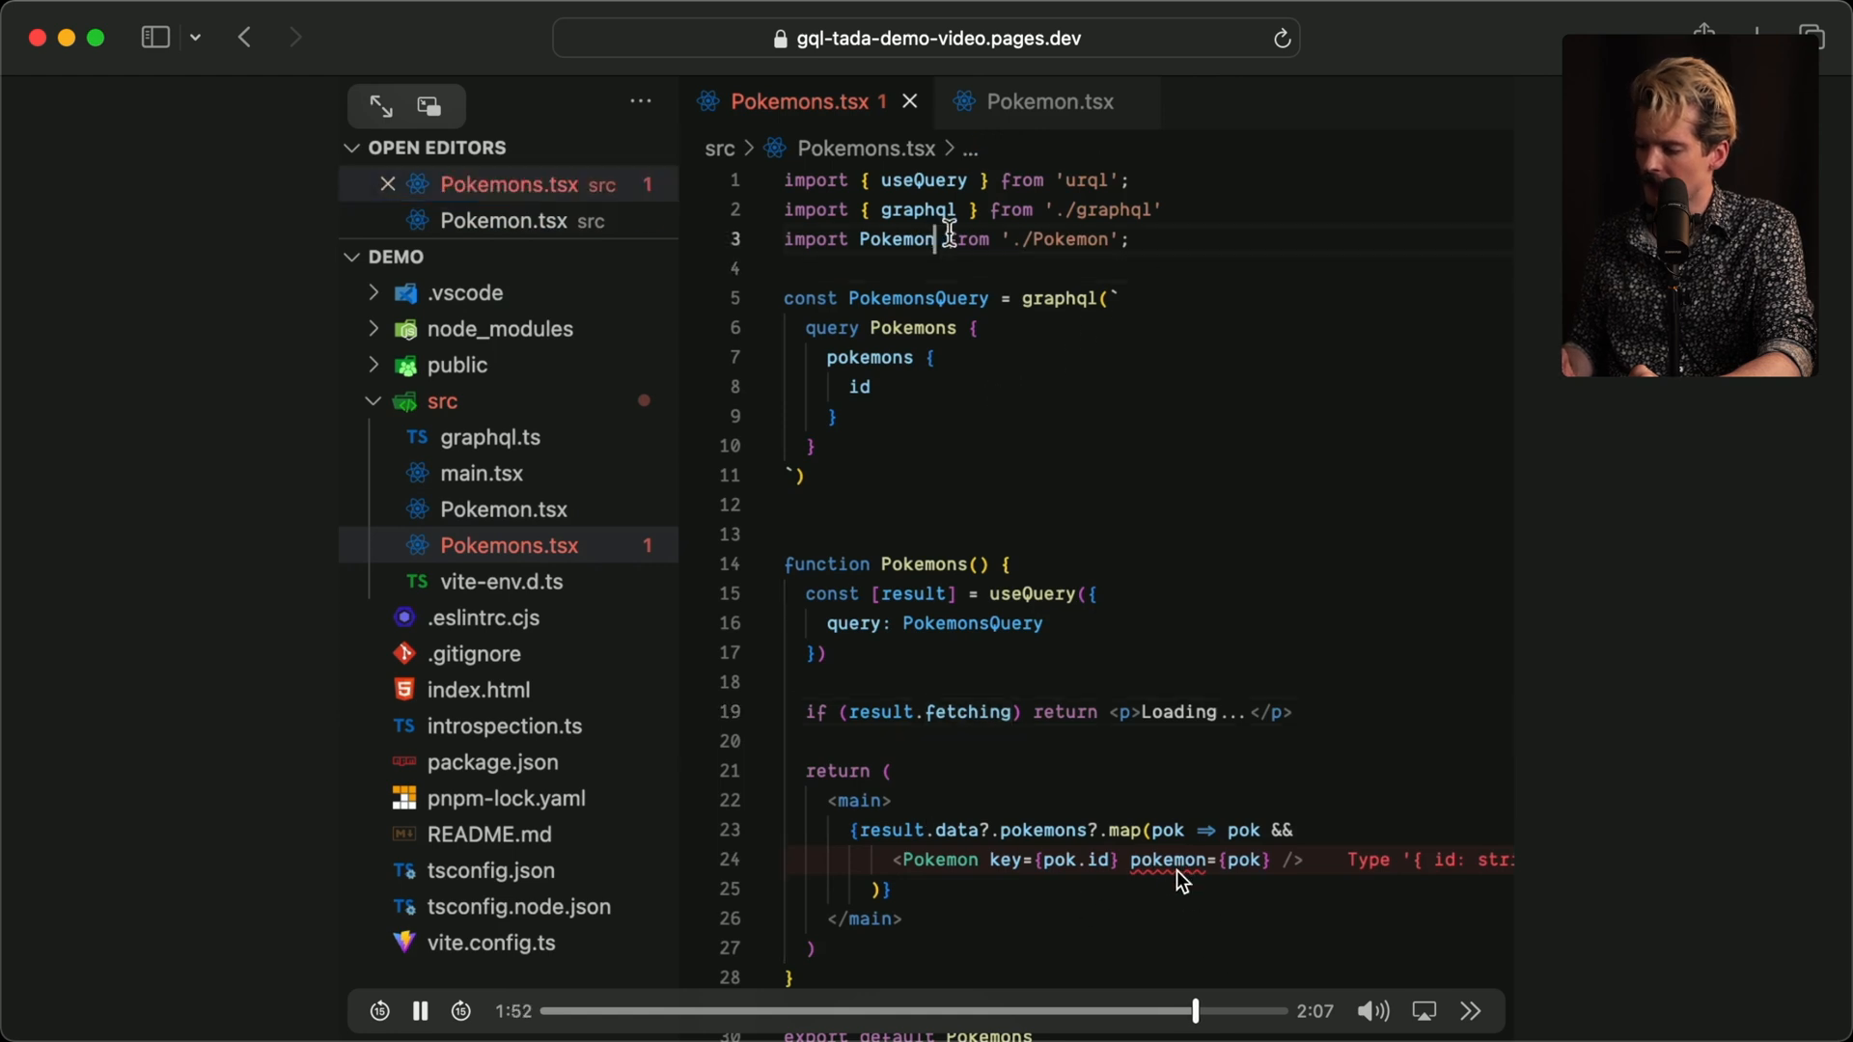
left_click(420, 1010)
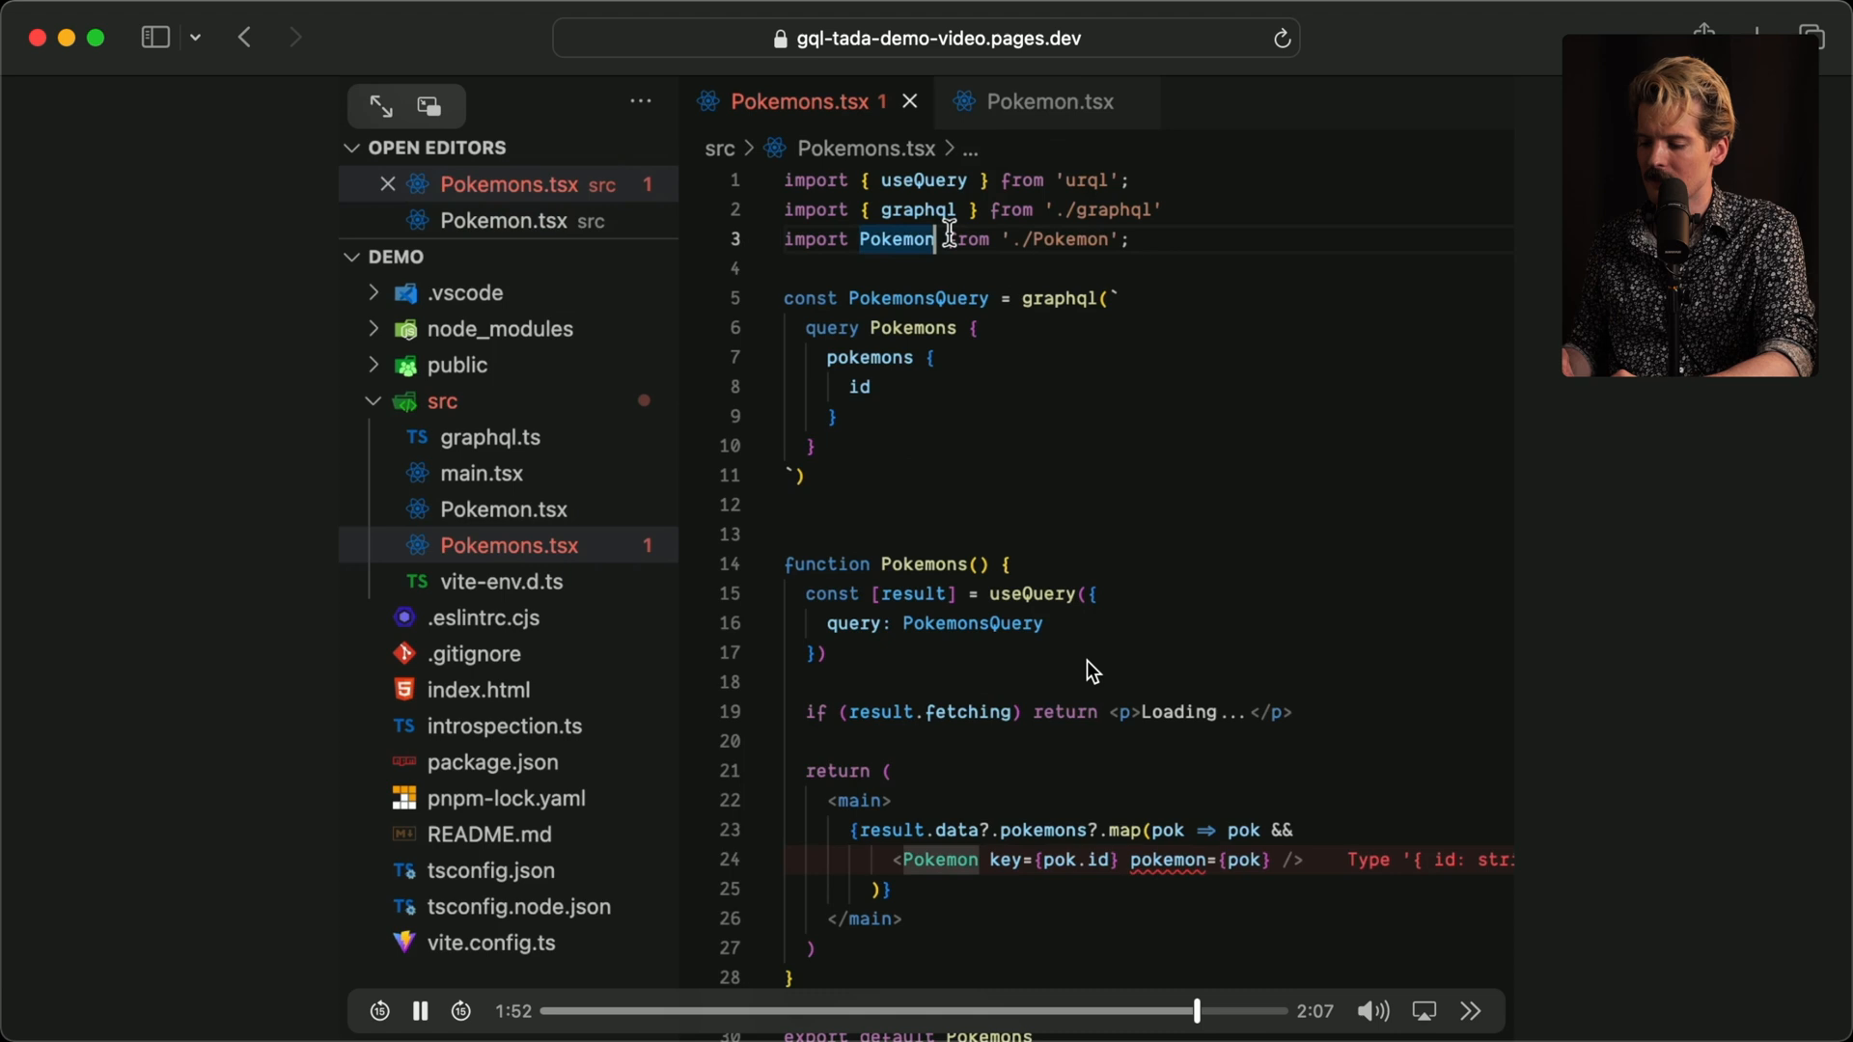
type(", {PokemonFields}")
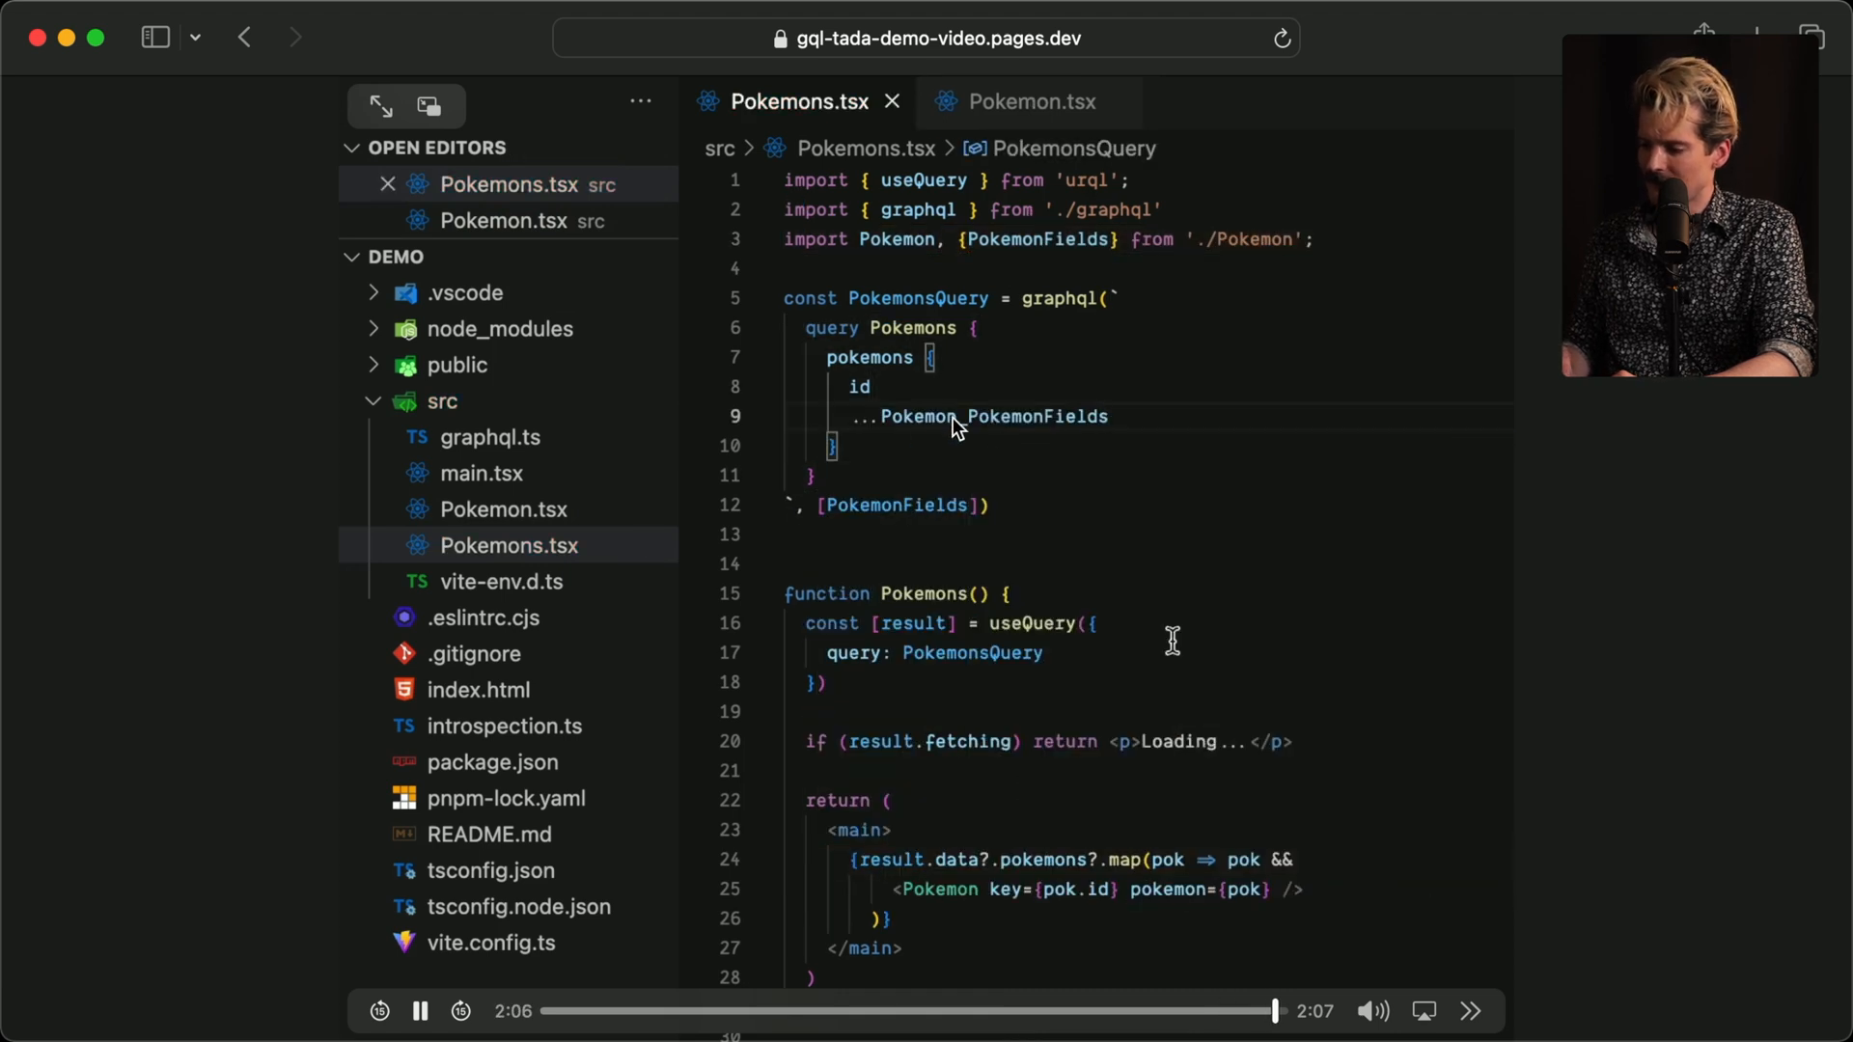
left_click(419, 1011)
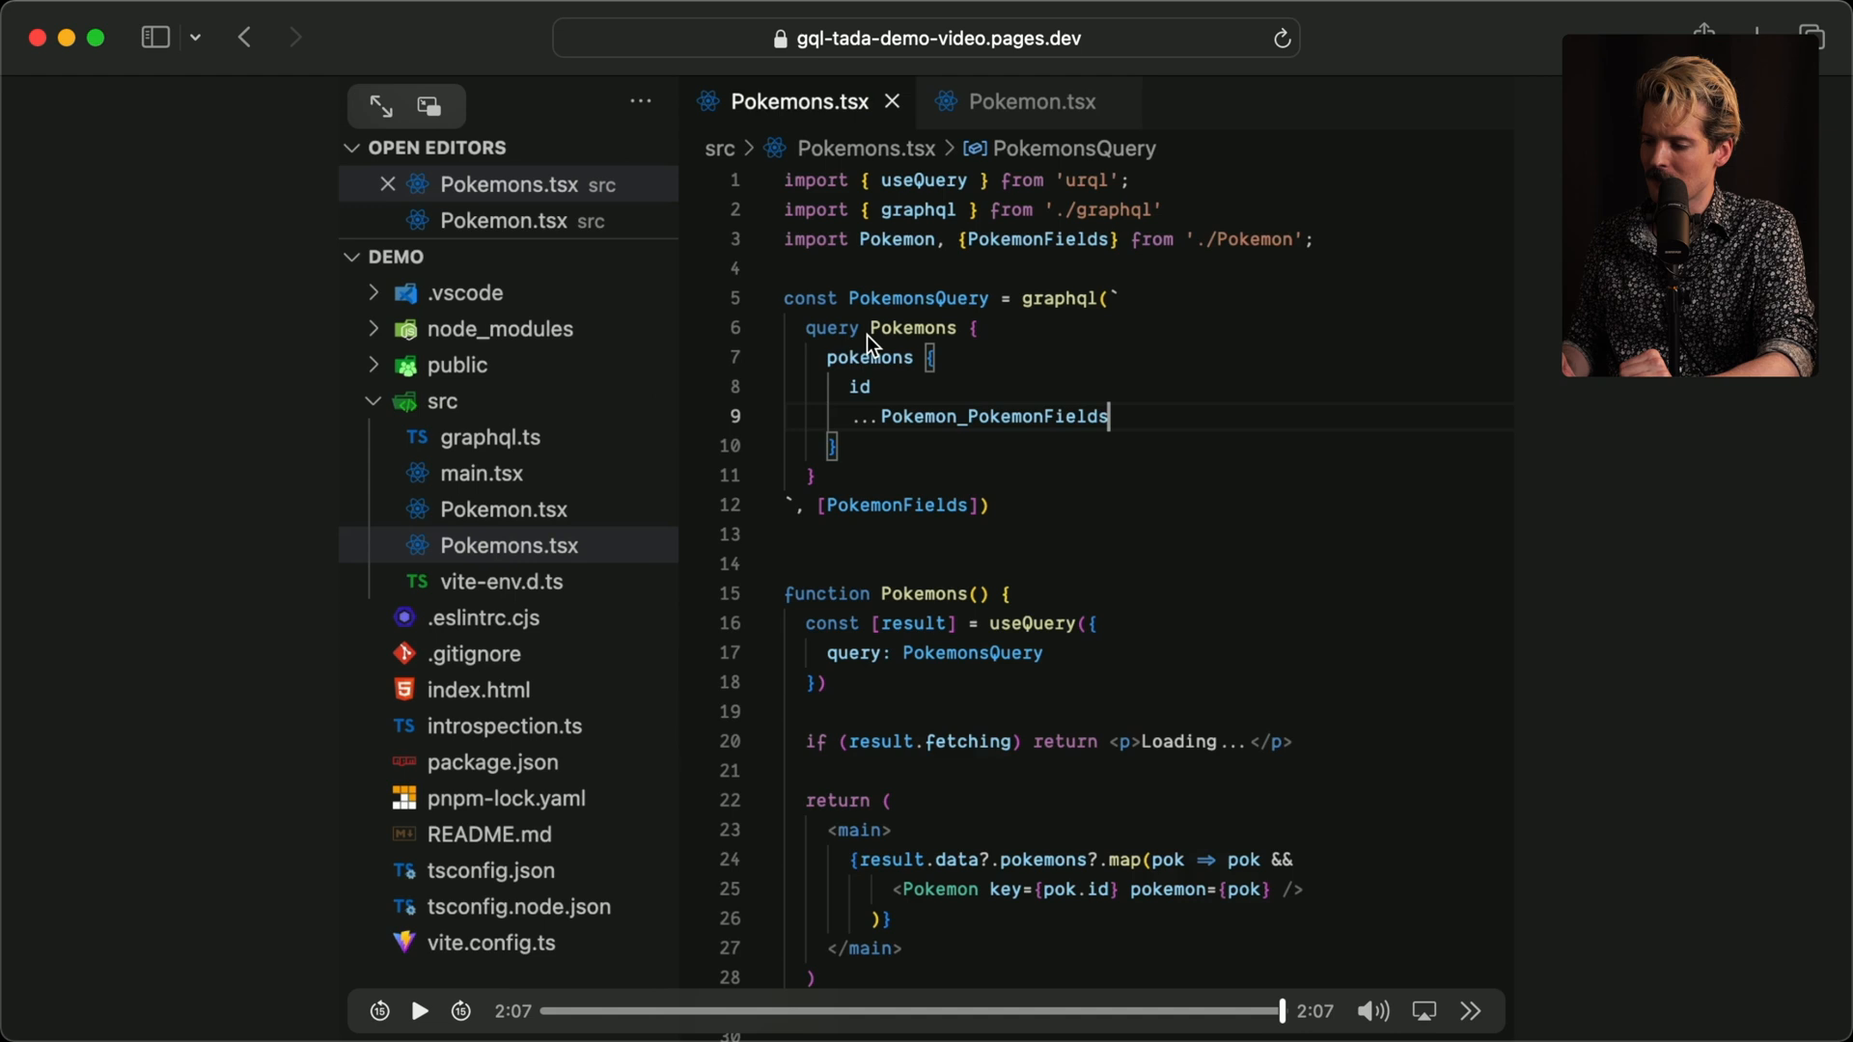
mouse_move(878, 423)
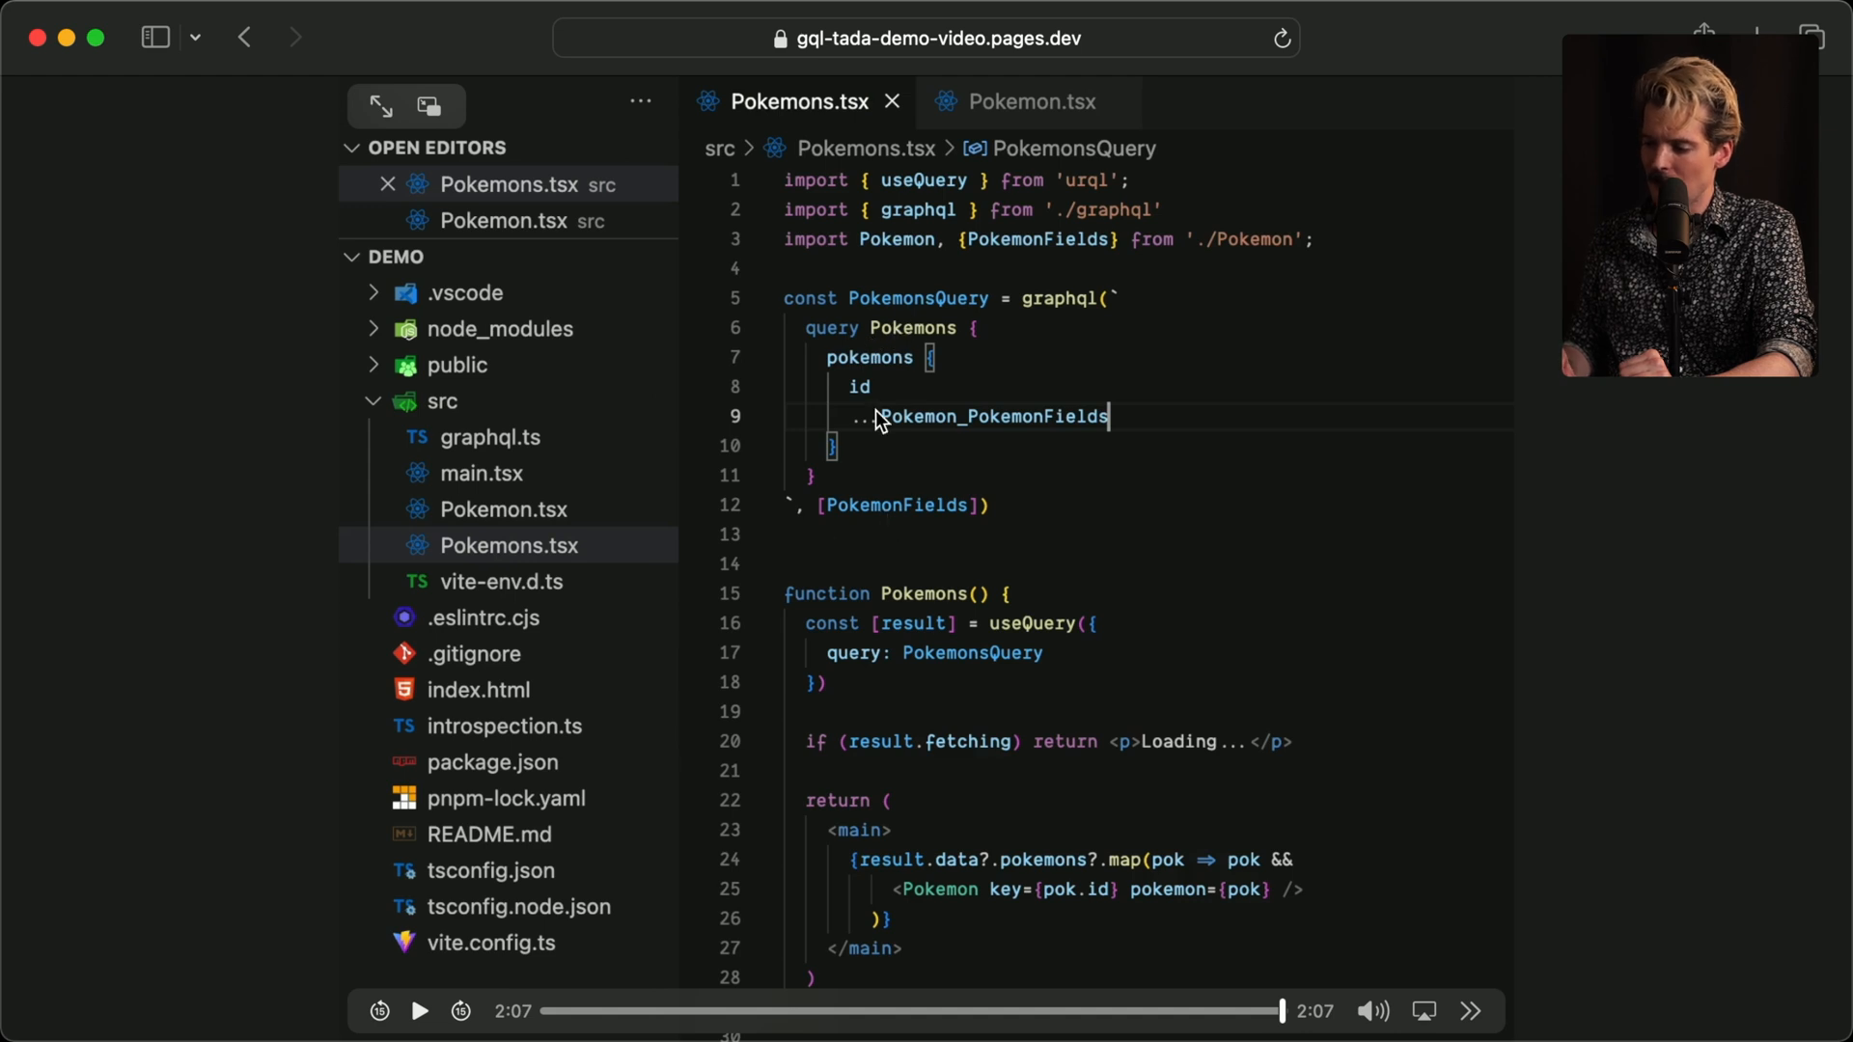
mouse_move(848, 533)
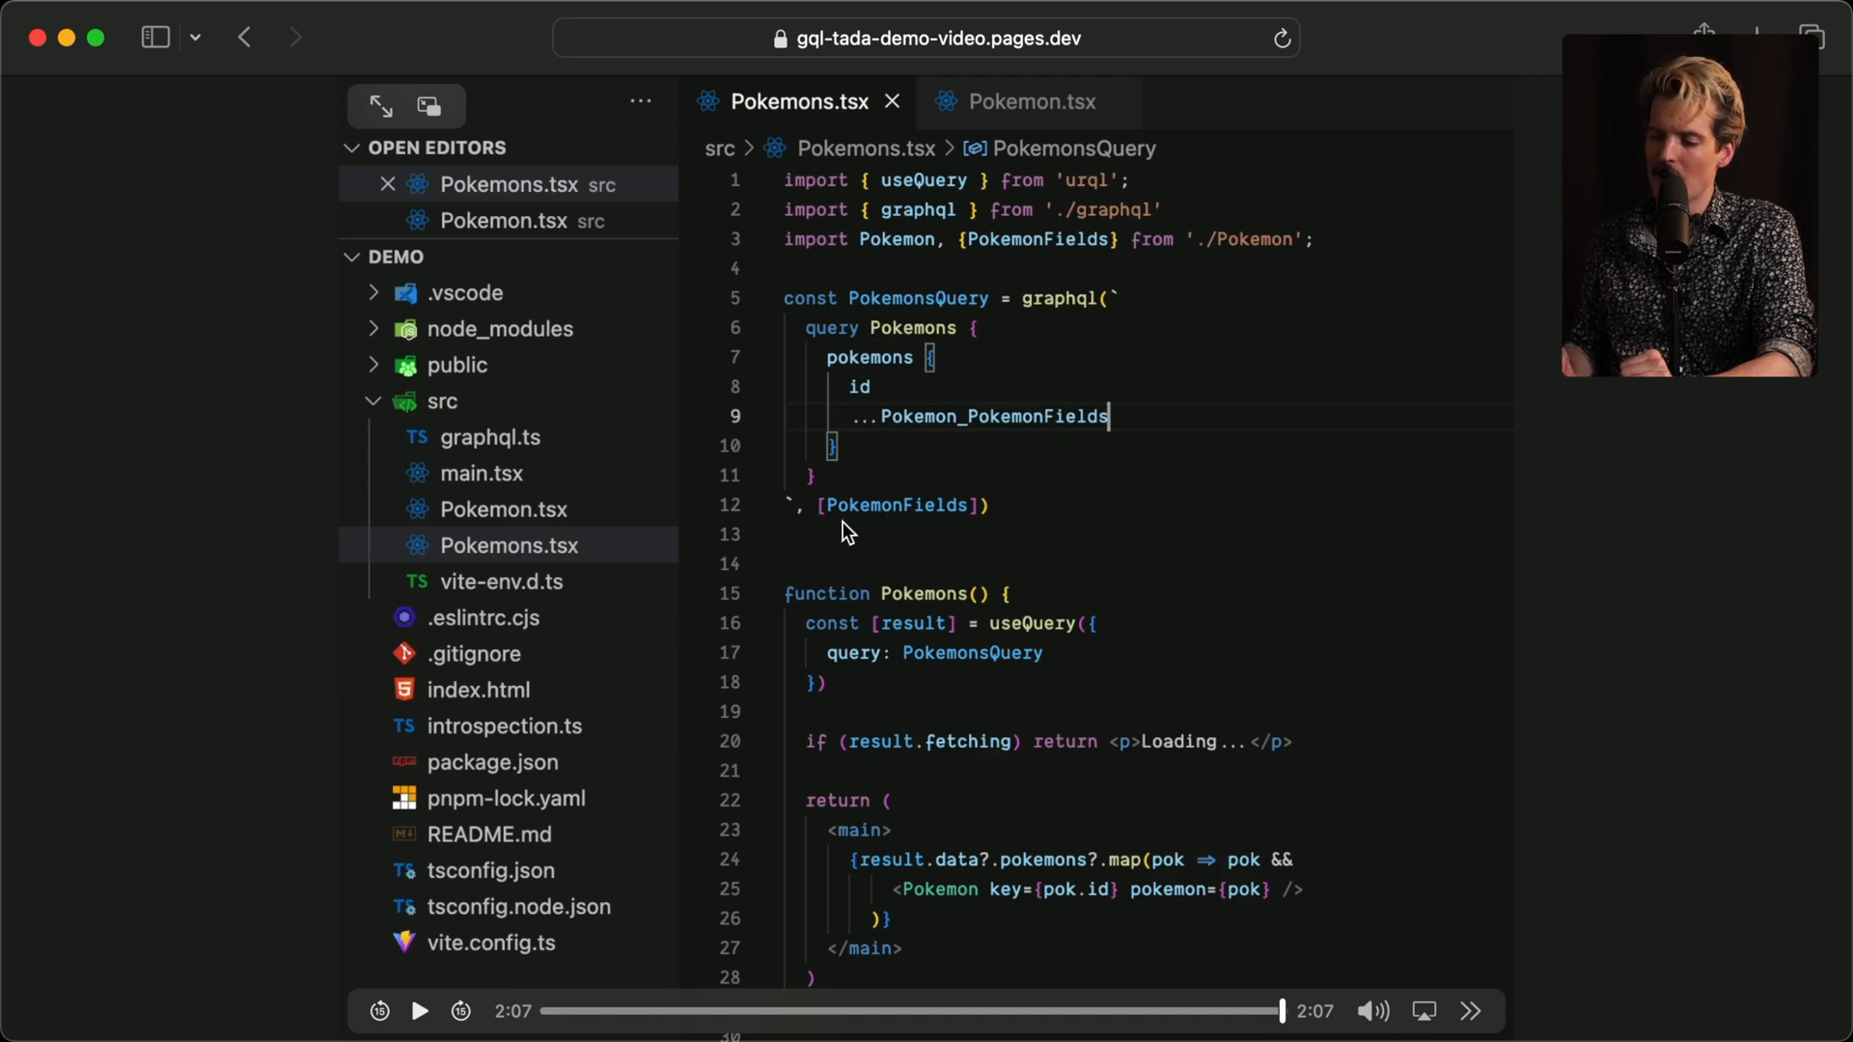
mouse_move(872, 422)
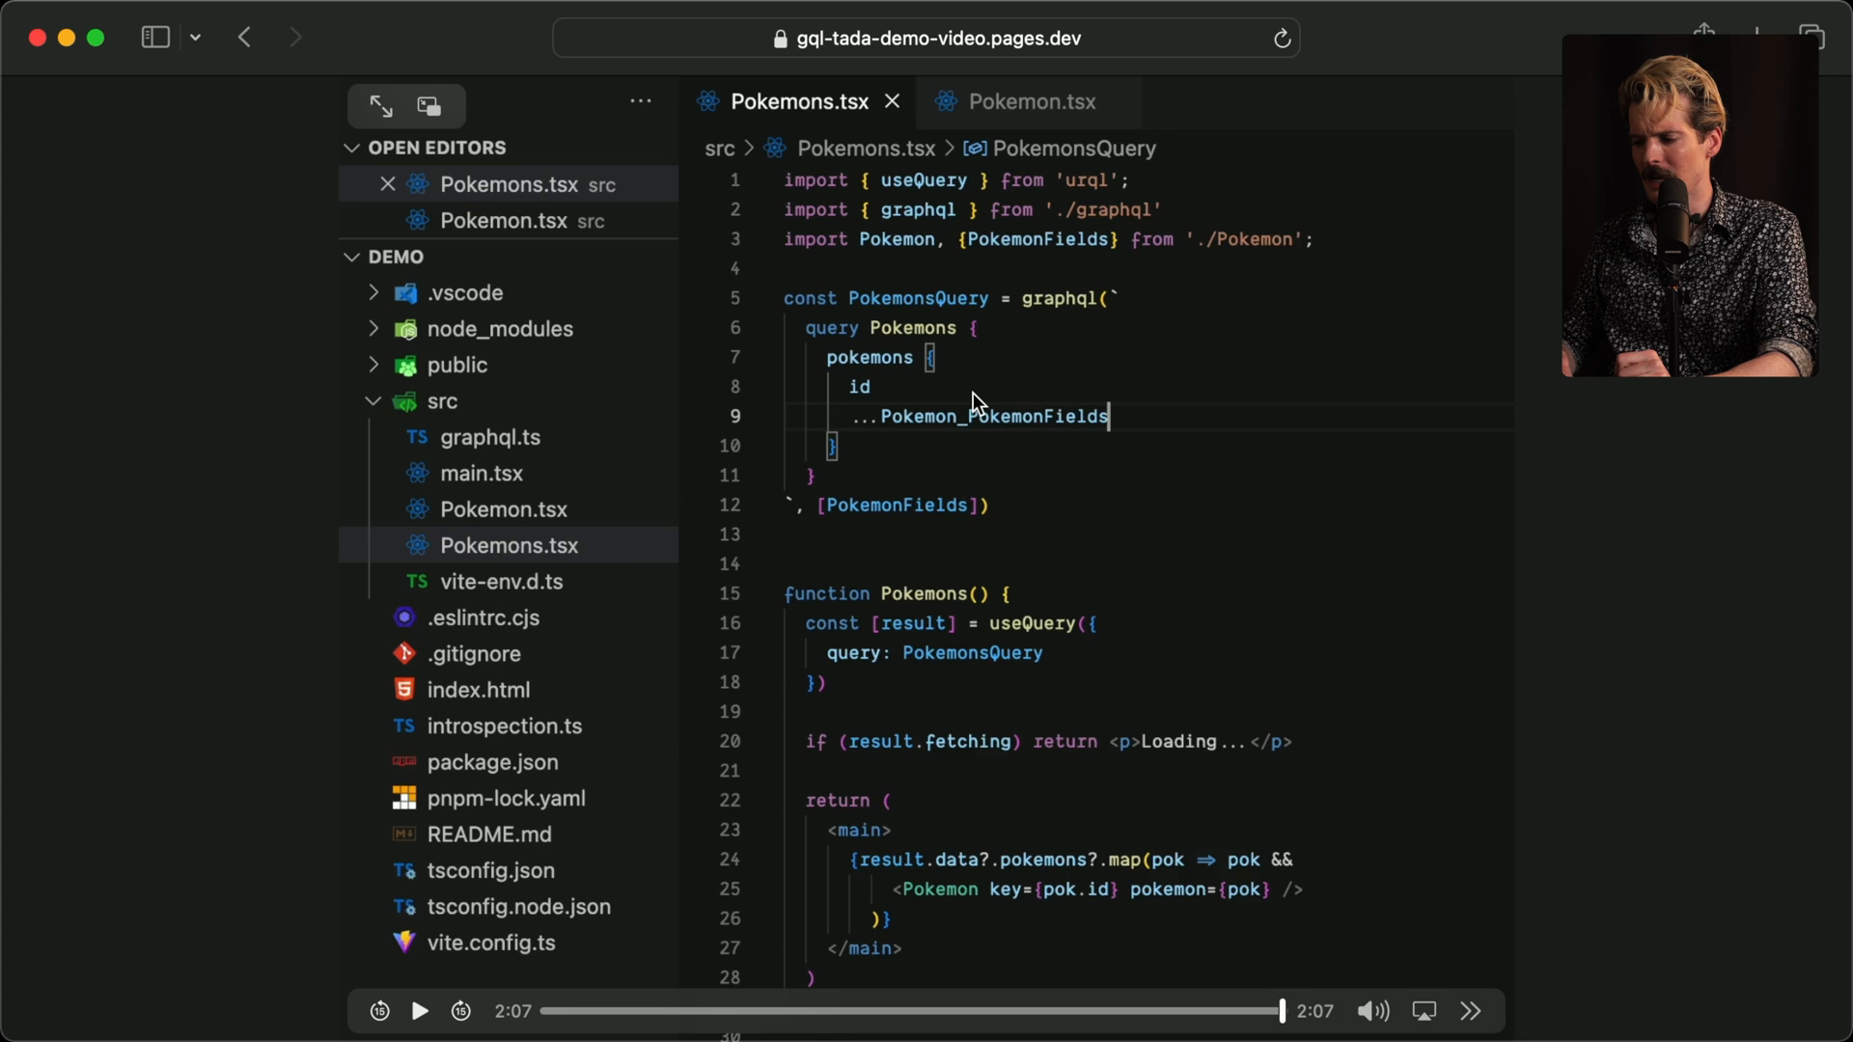
mouse_move(1022, 467)
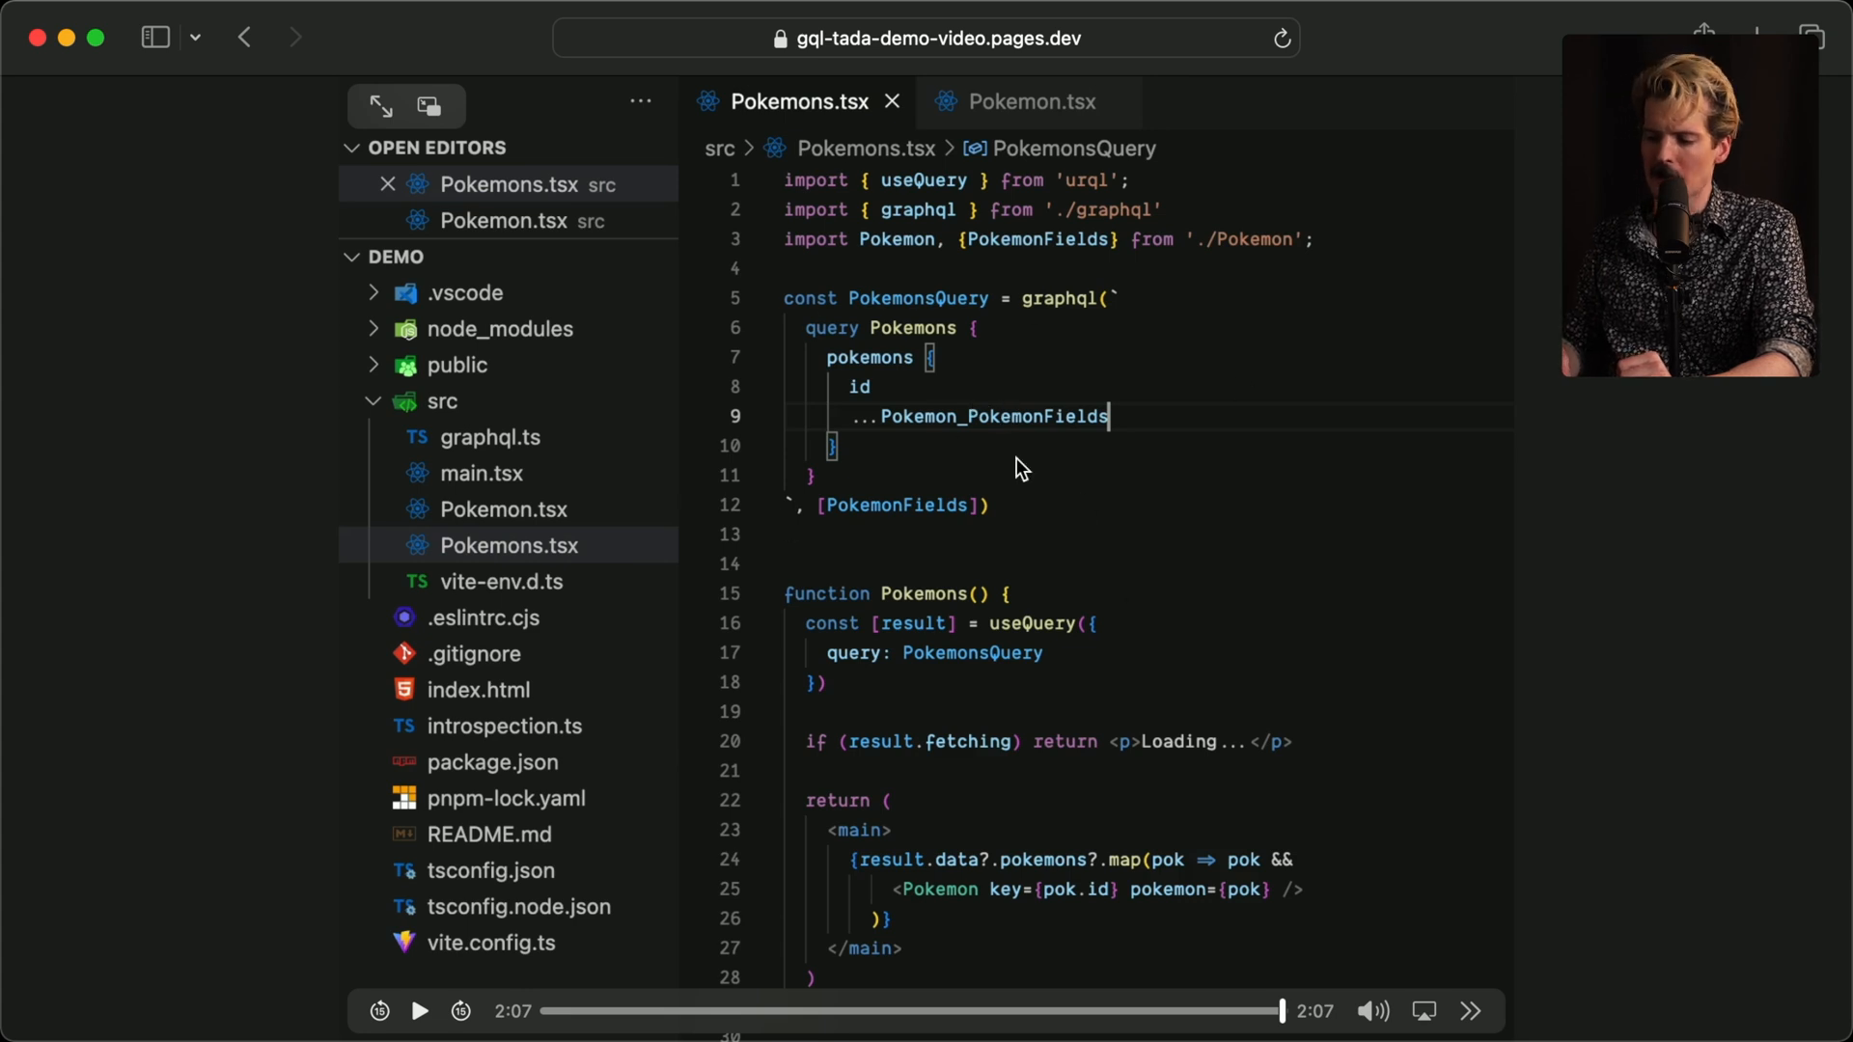
mouse_move(902, 638)
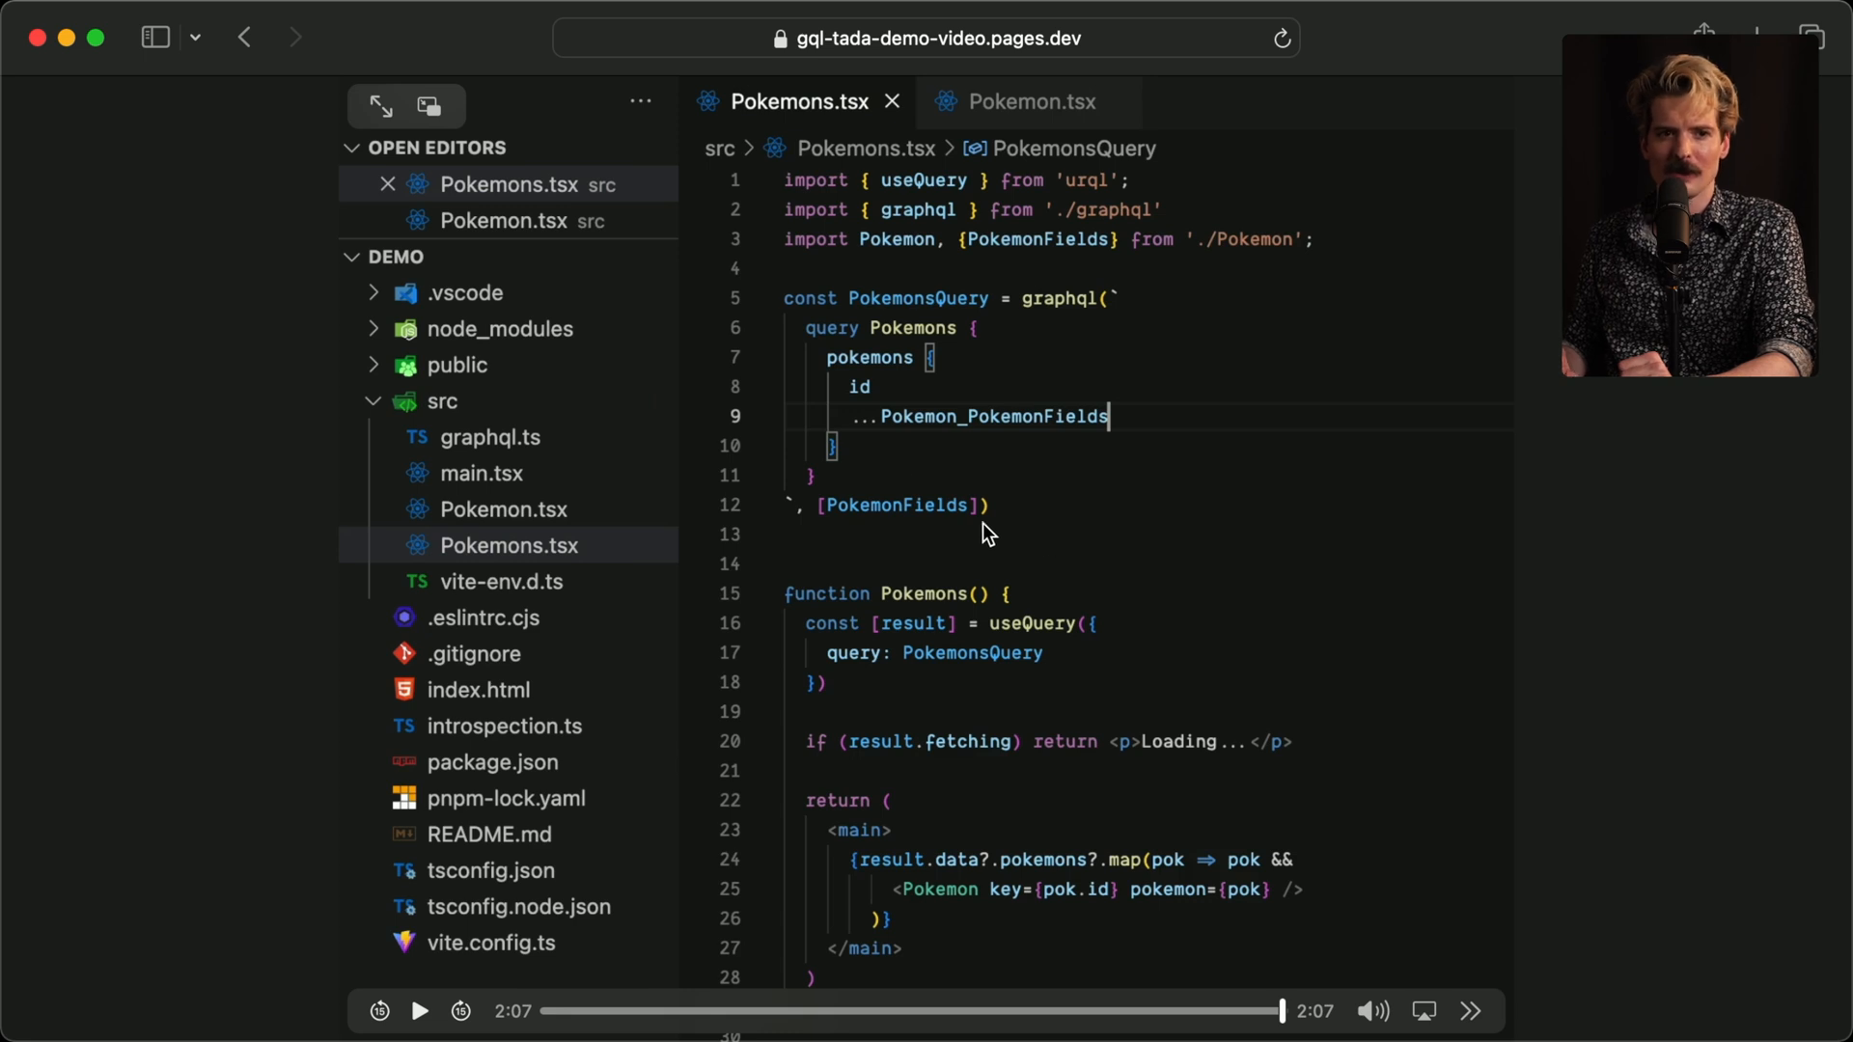
mouse_move(1190, 618)
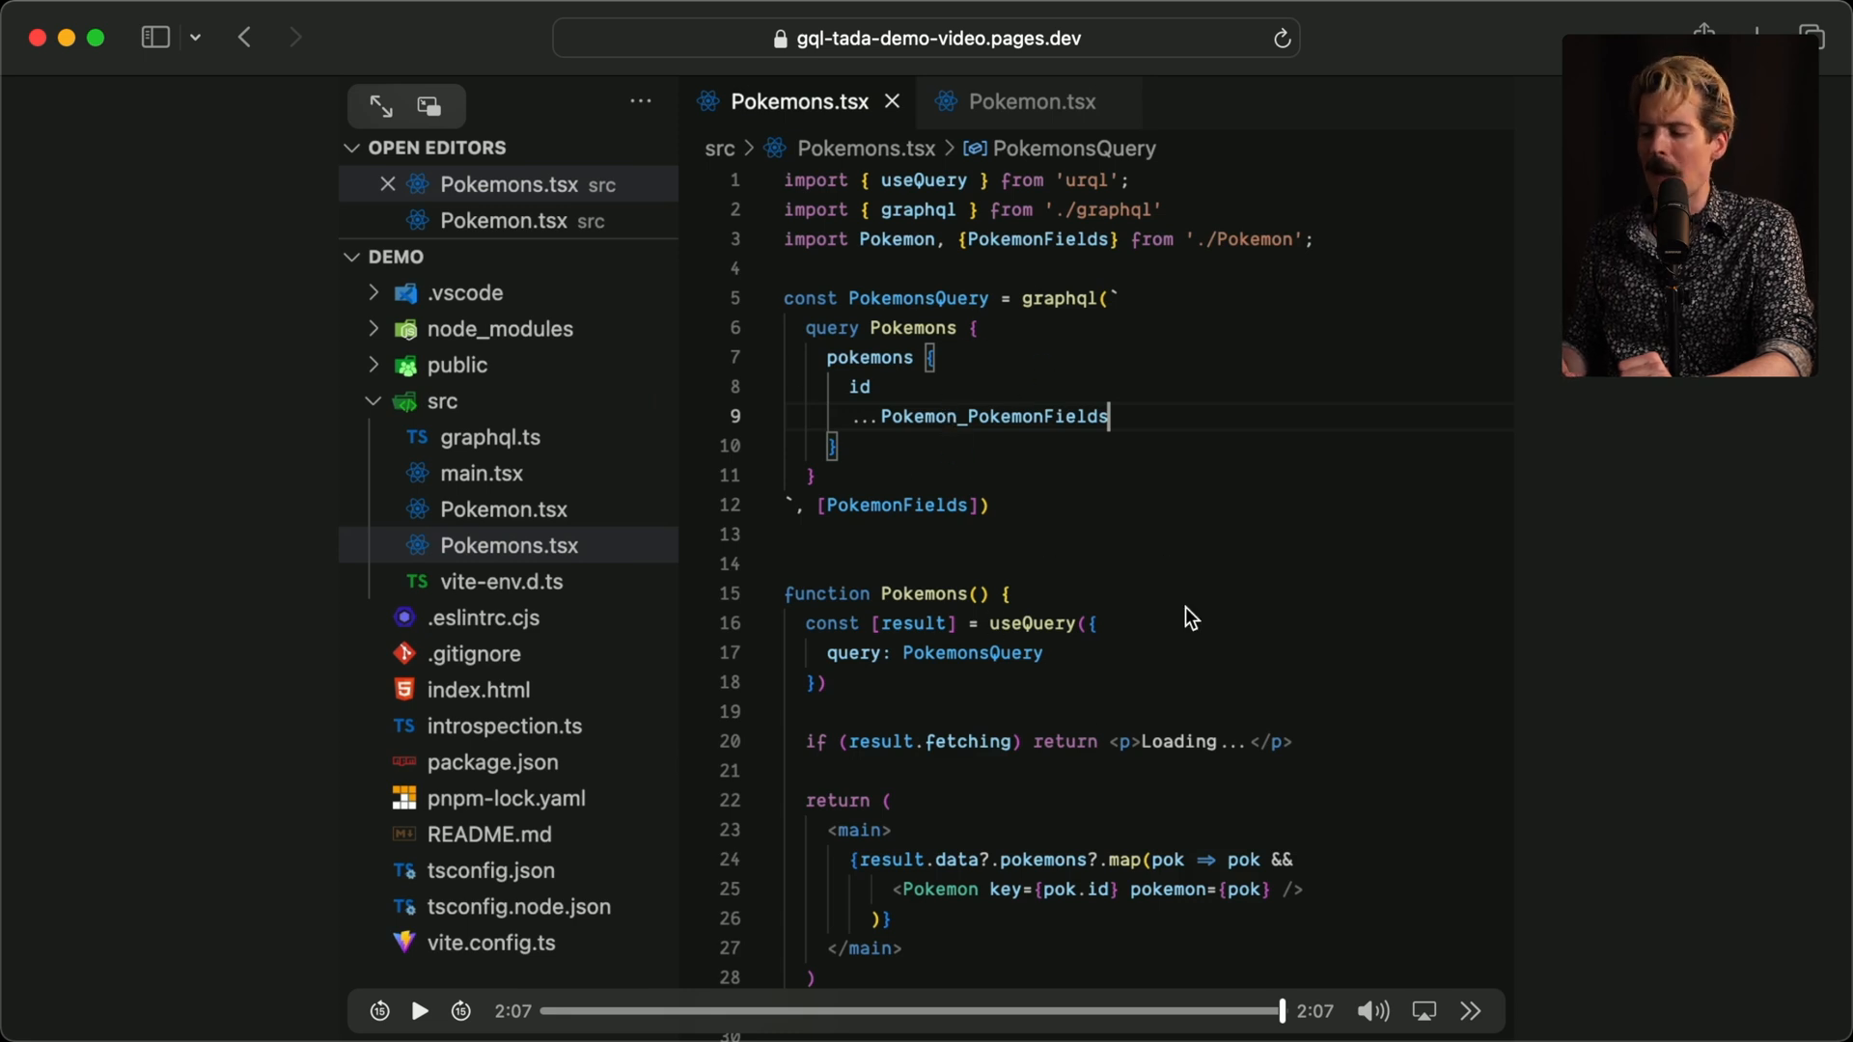
mouse_move(1145, 451)
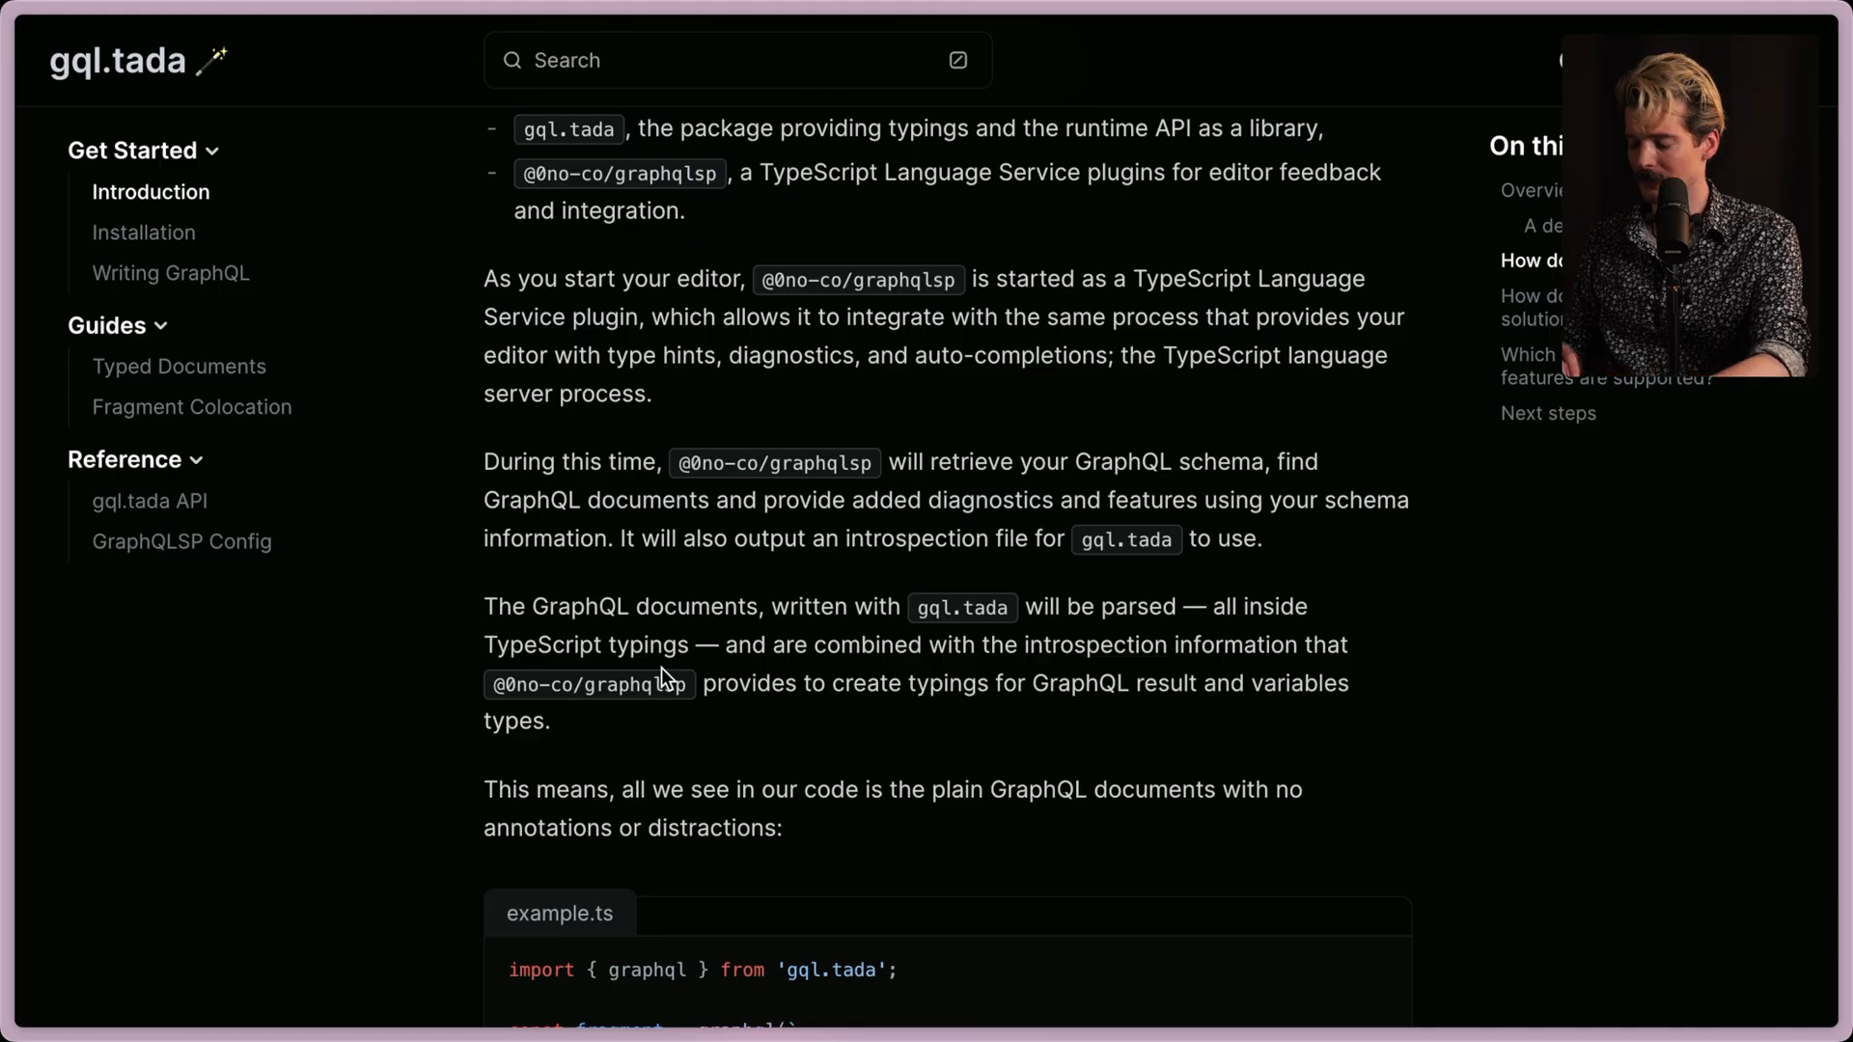
Scroll the gql.tada Introduction page, then switch to the X post about codegen-free typing.
scroll("down", 3)
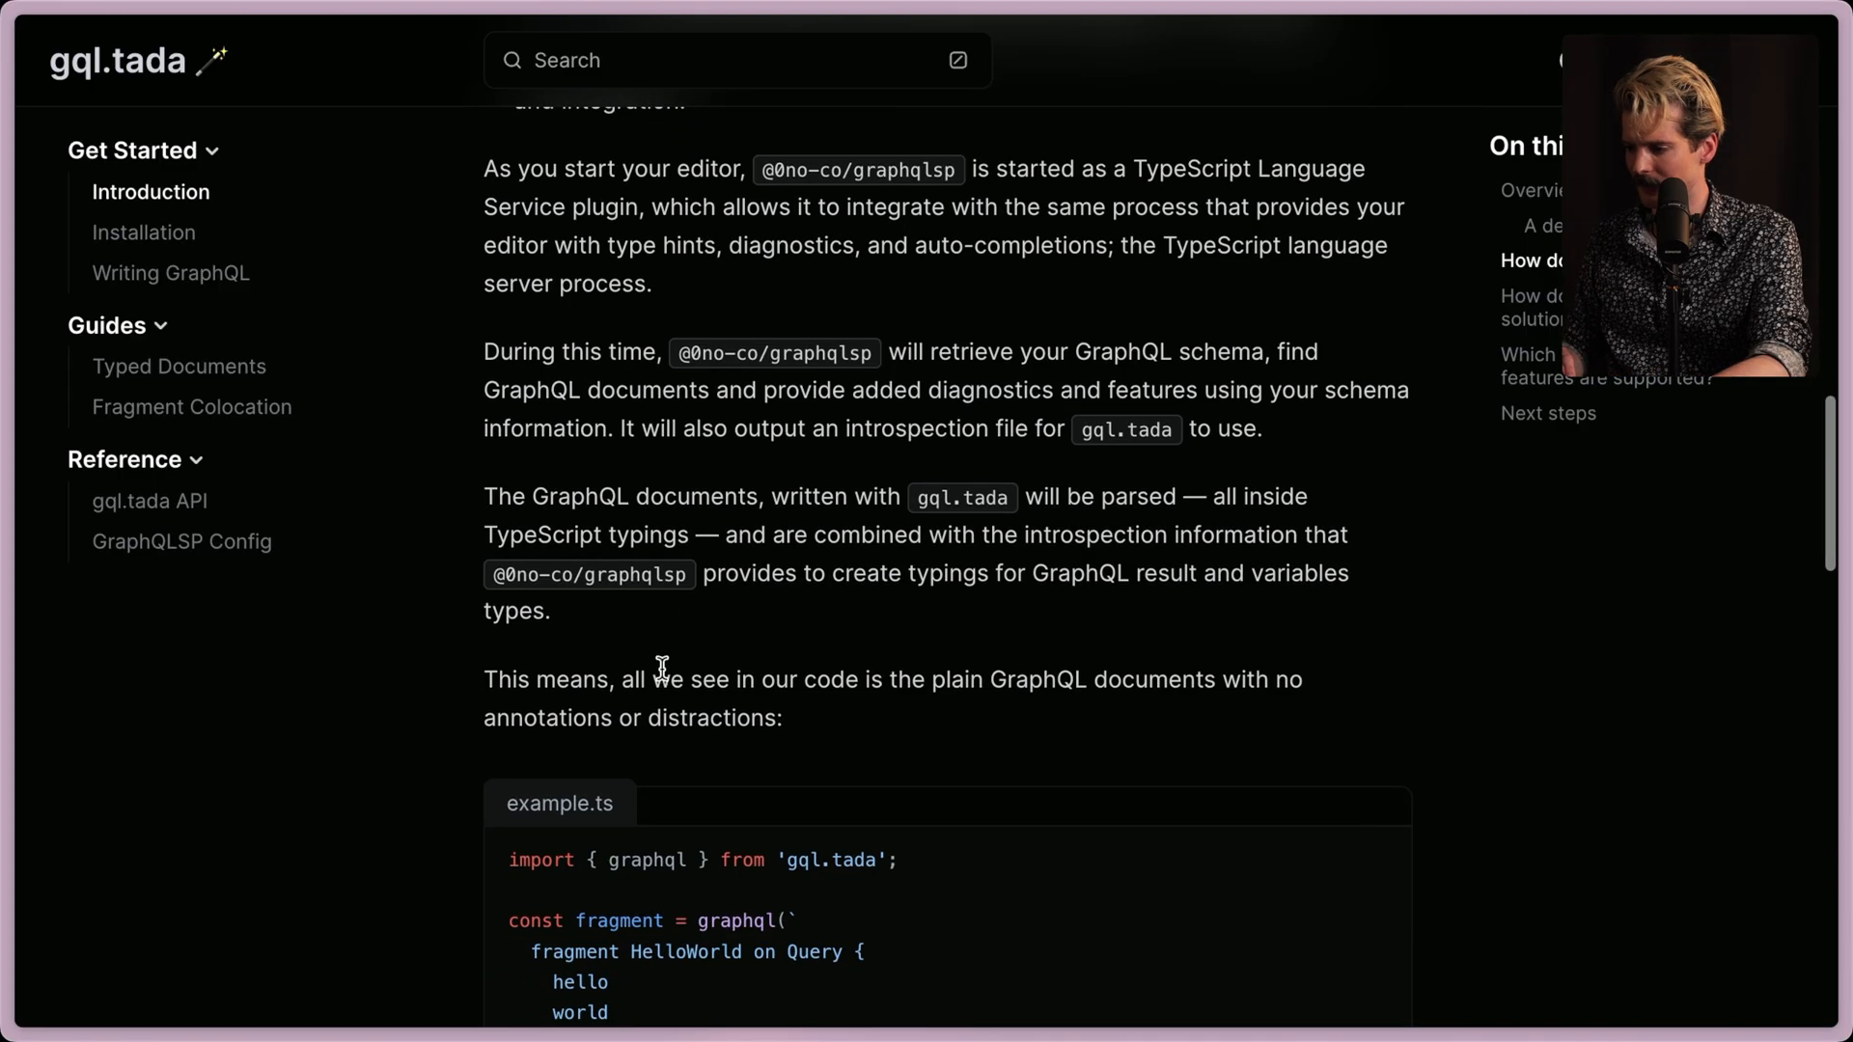
left_click(125, 36)
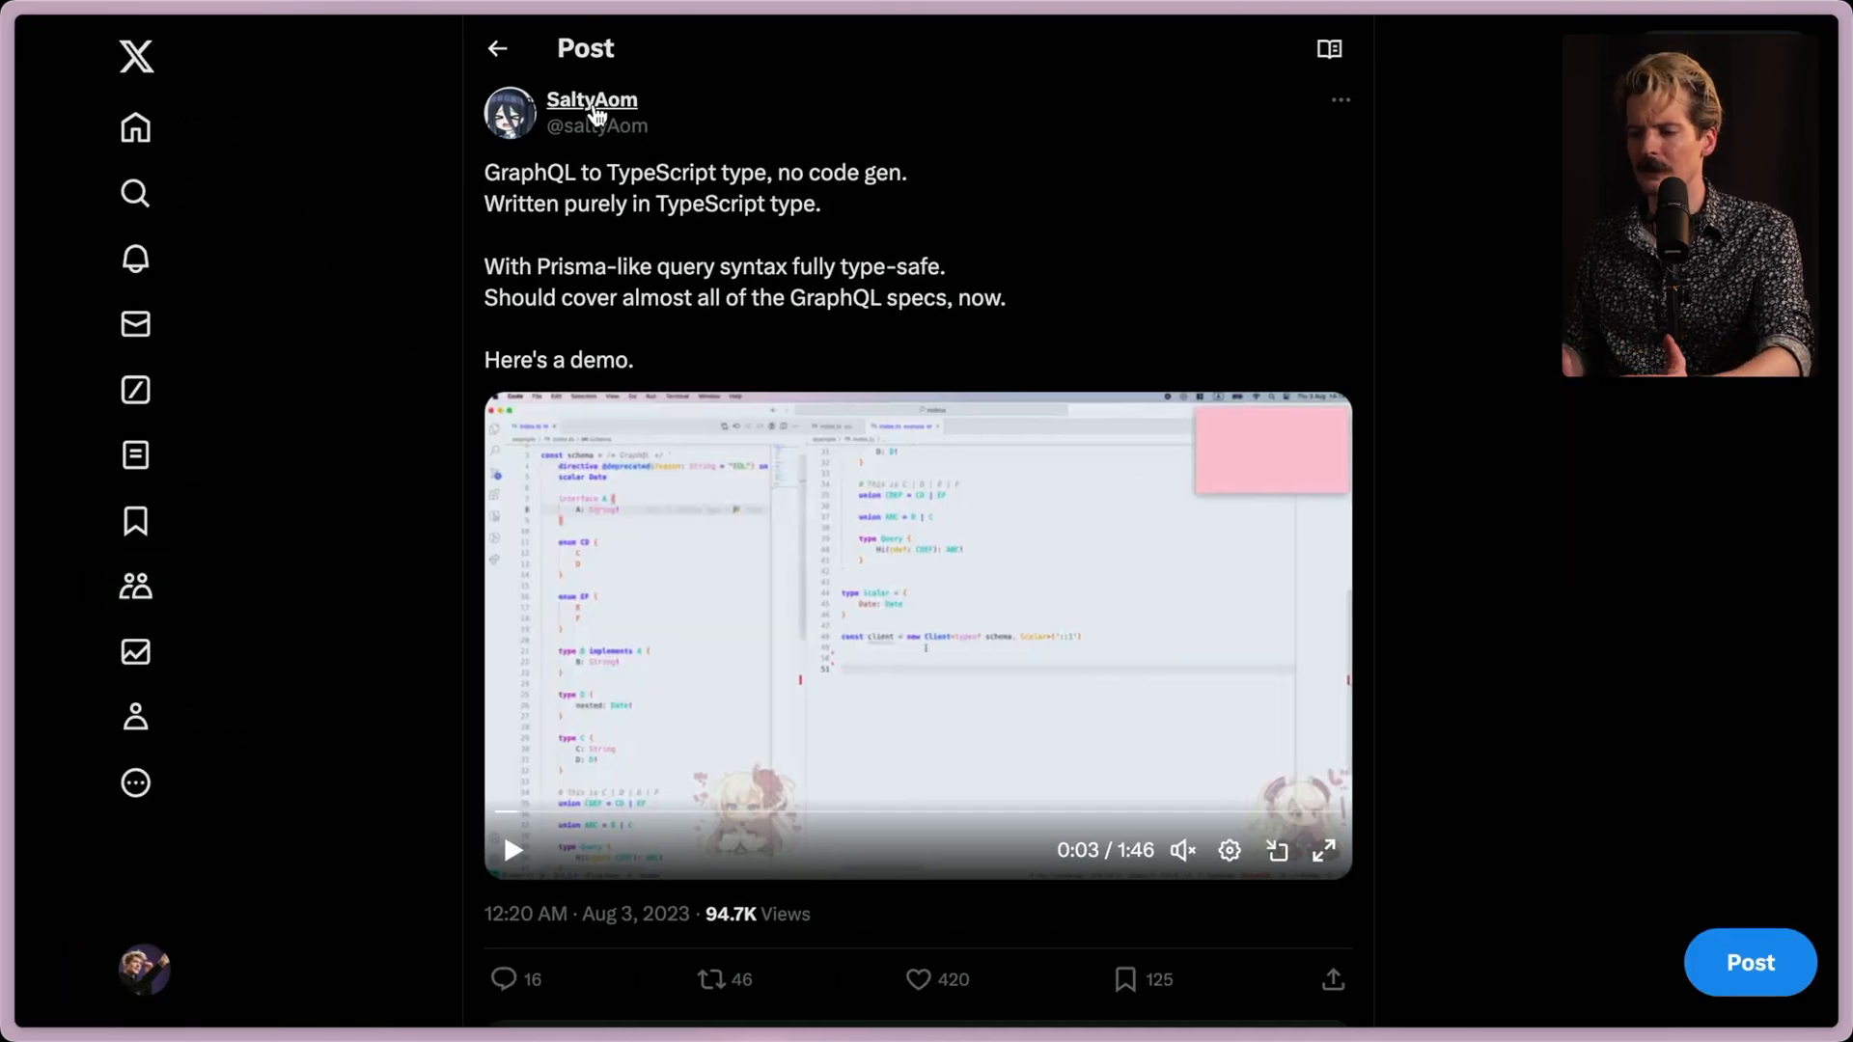
Play the GraphQL-to-TypeScript post's demo, then open the follow-up post quoting the gql.tada video.
left_click(592, 99)
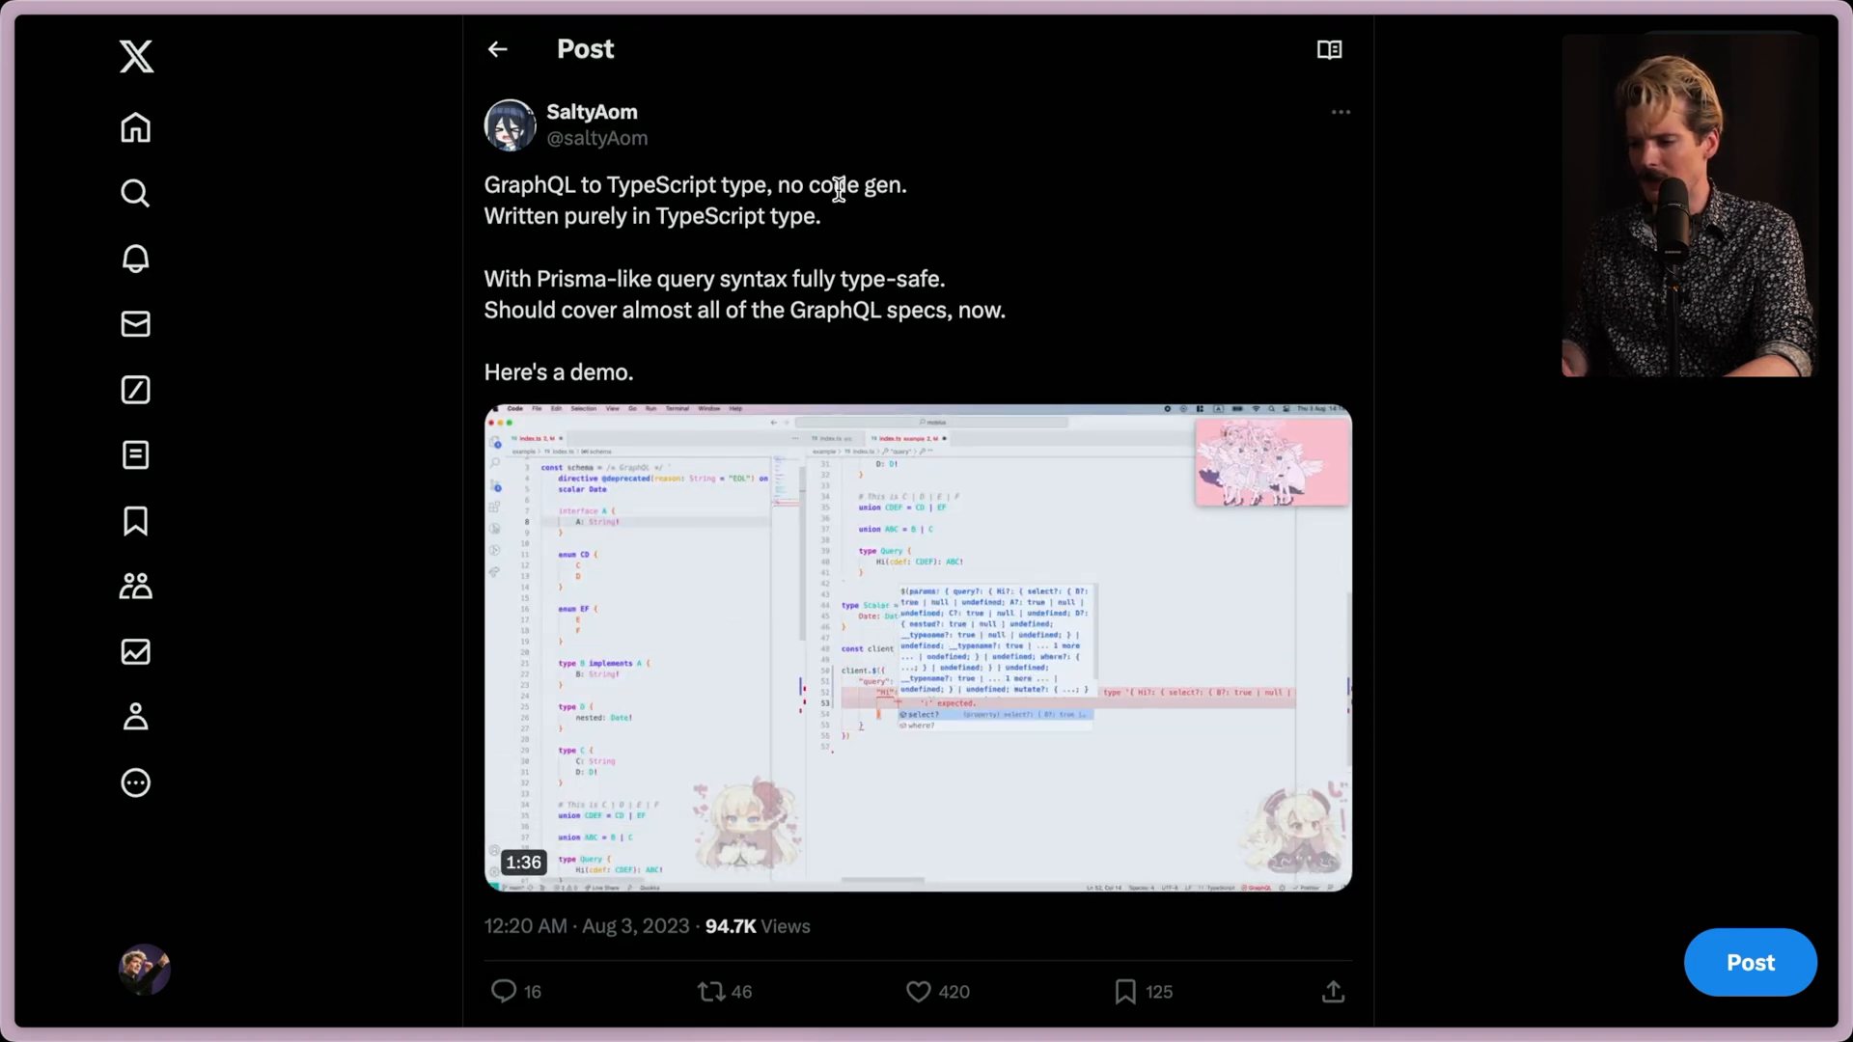
scroll("down", 3)
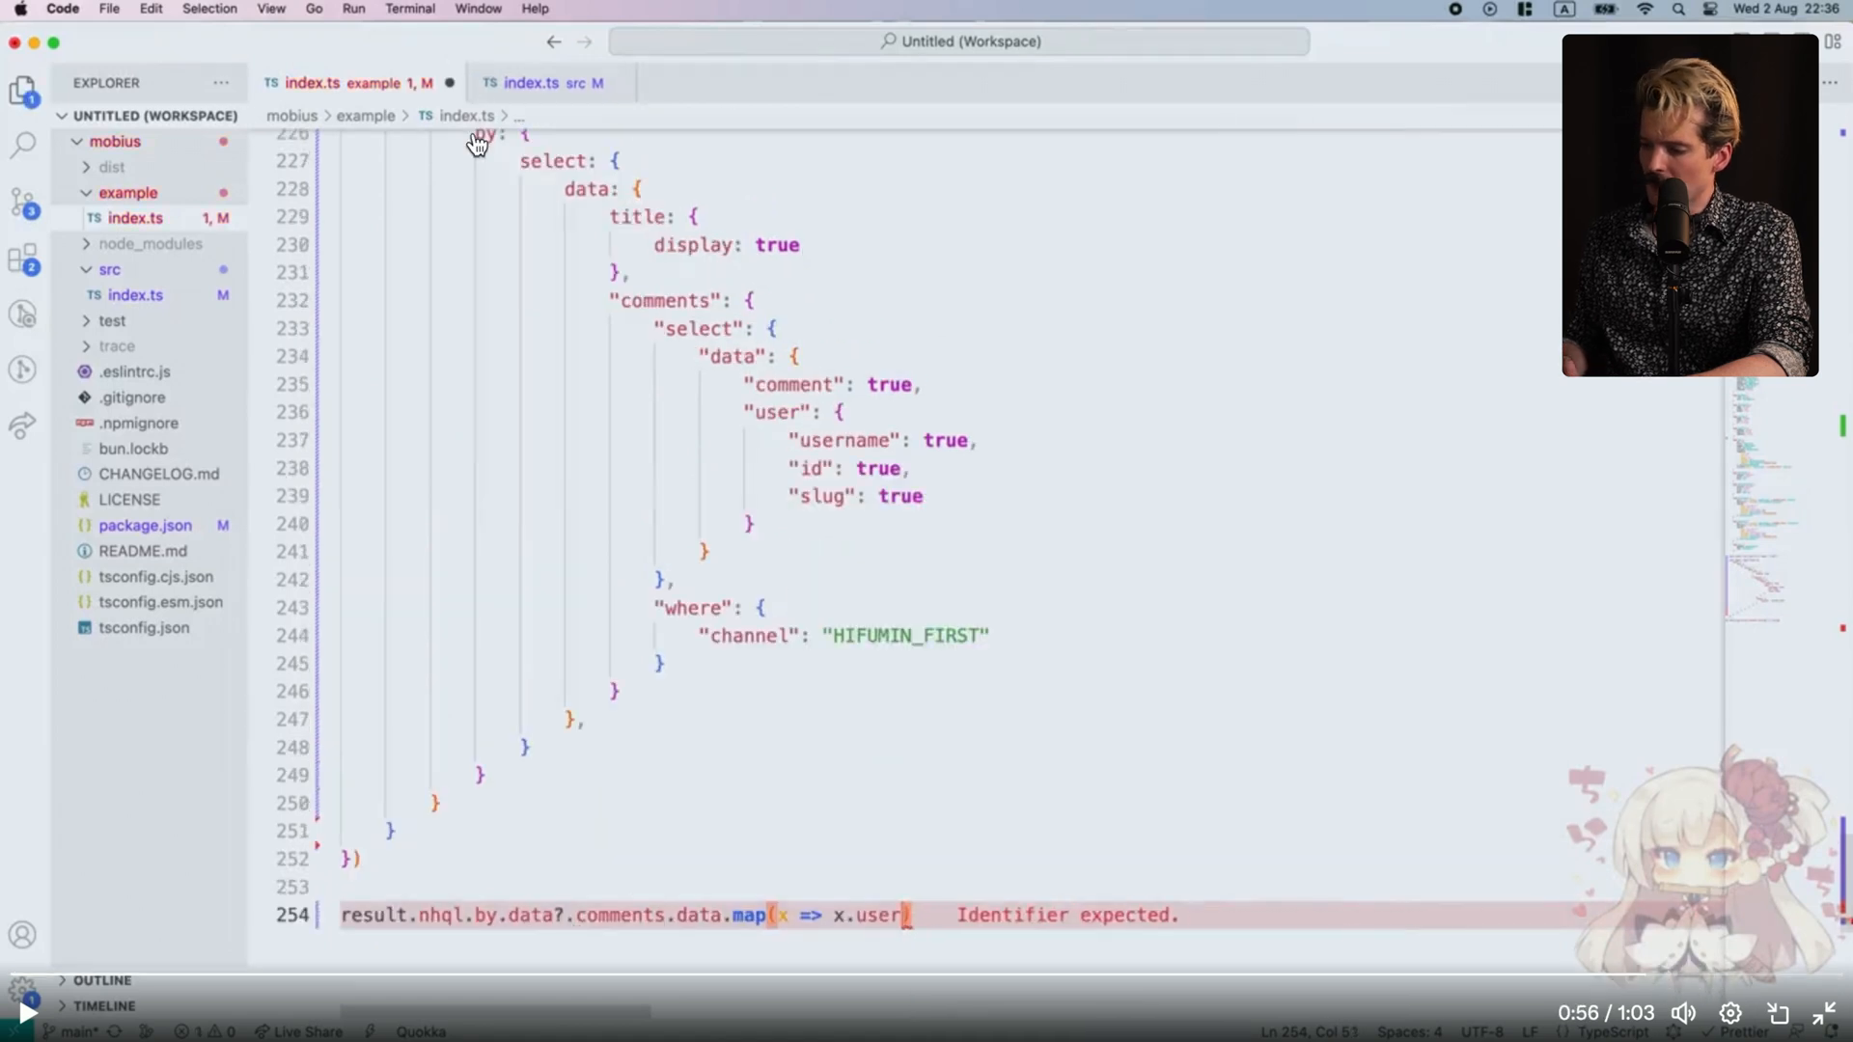
mouse_move(661, 304)
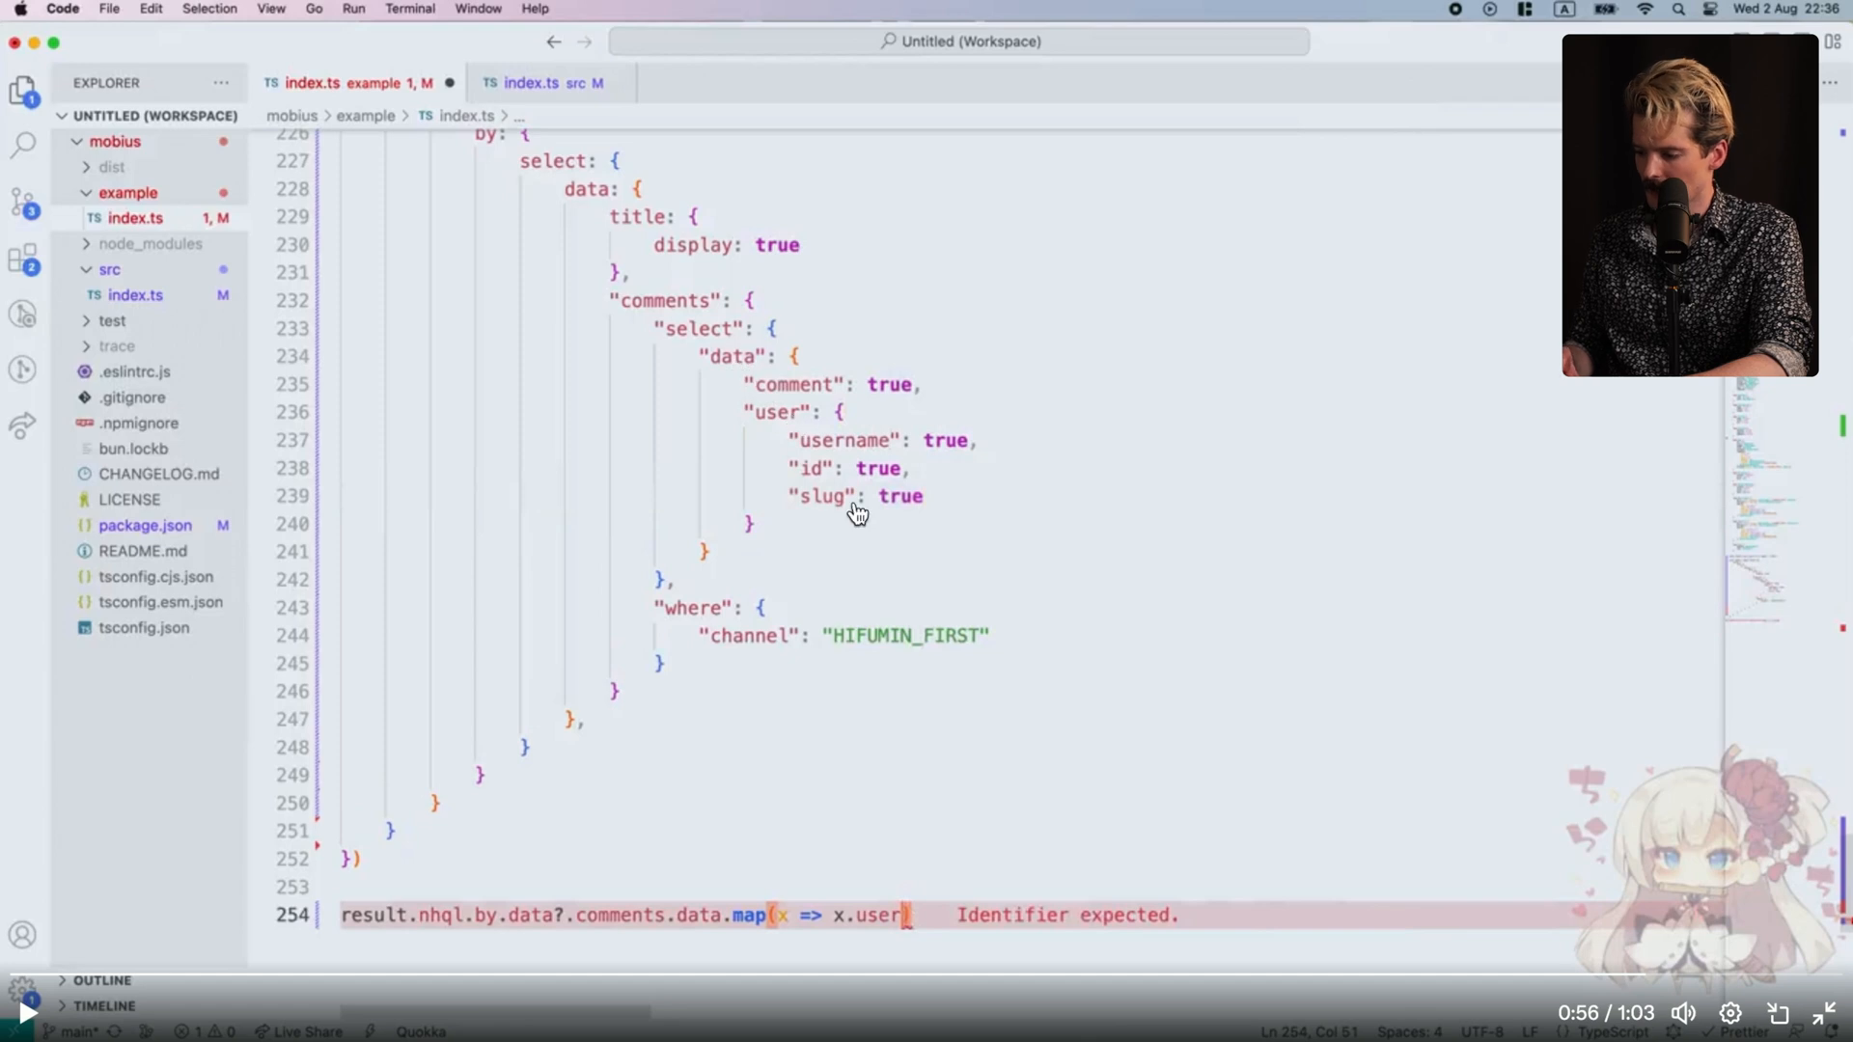
mouse_move(708, 935)
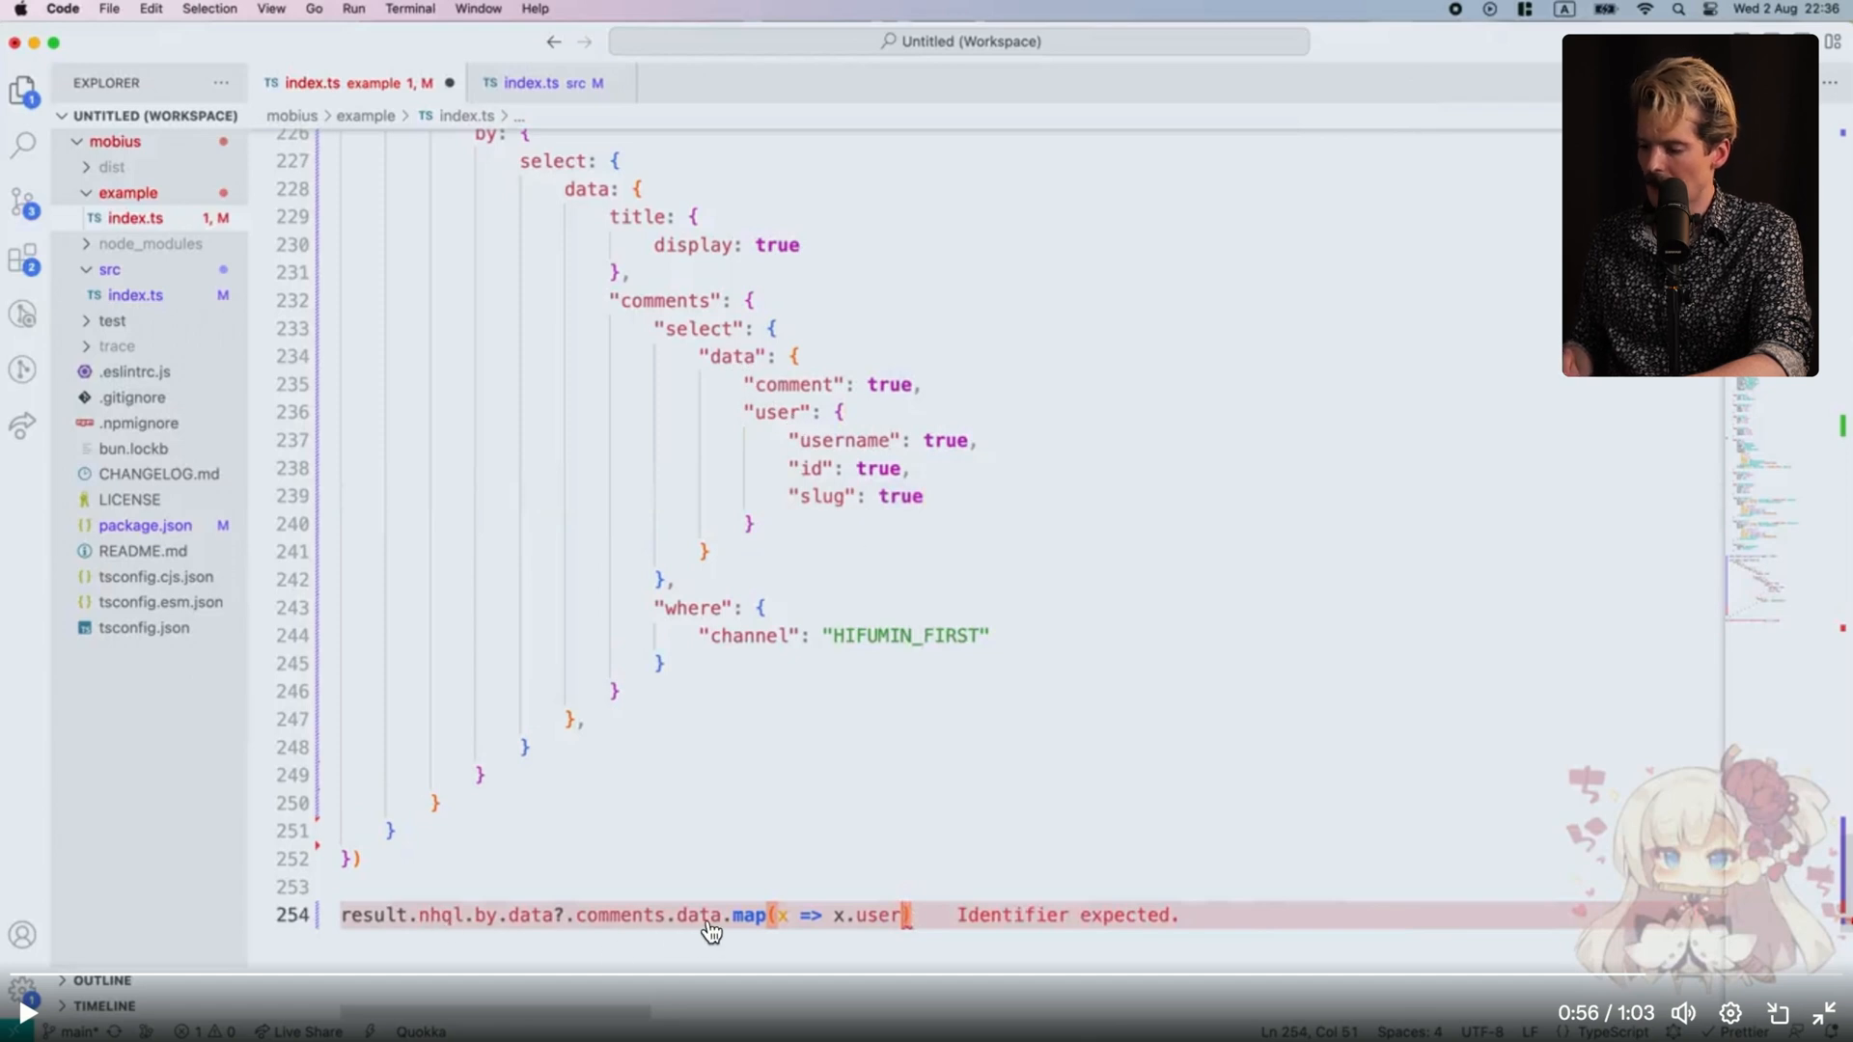
type(".slug")
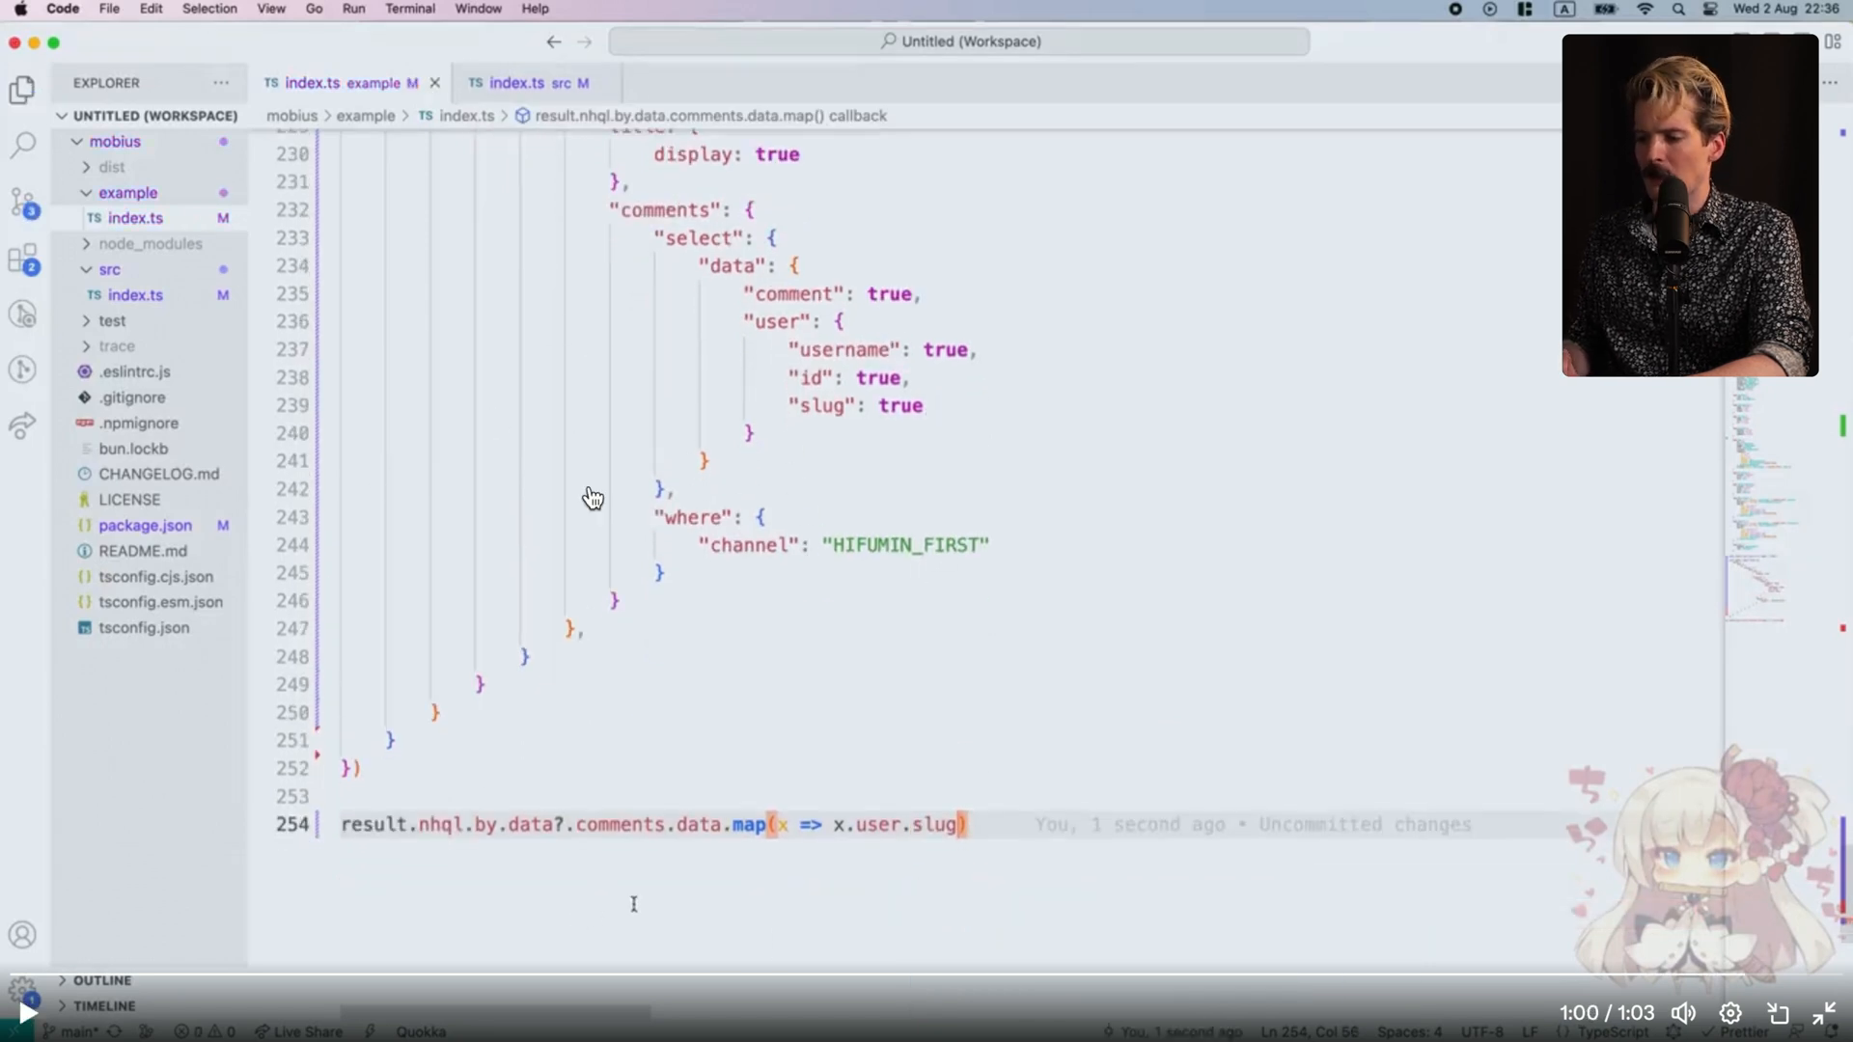
mouse_move(627, 327)
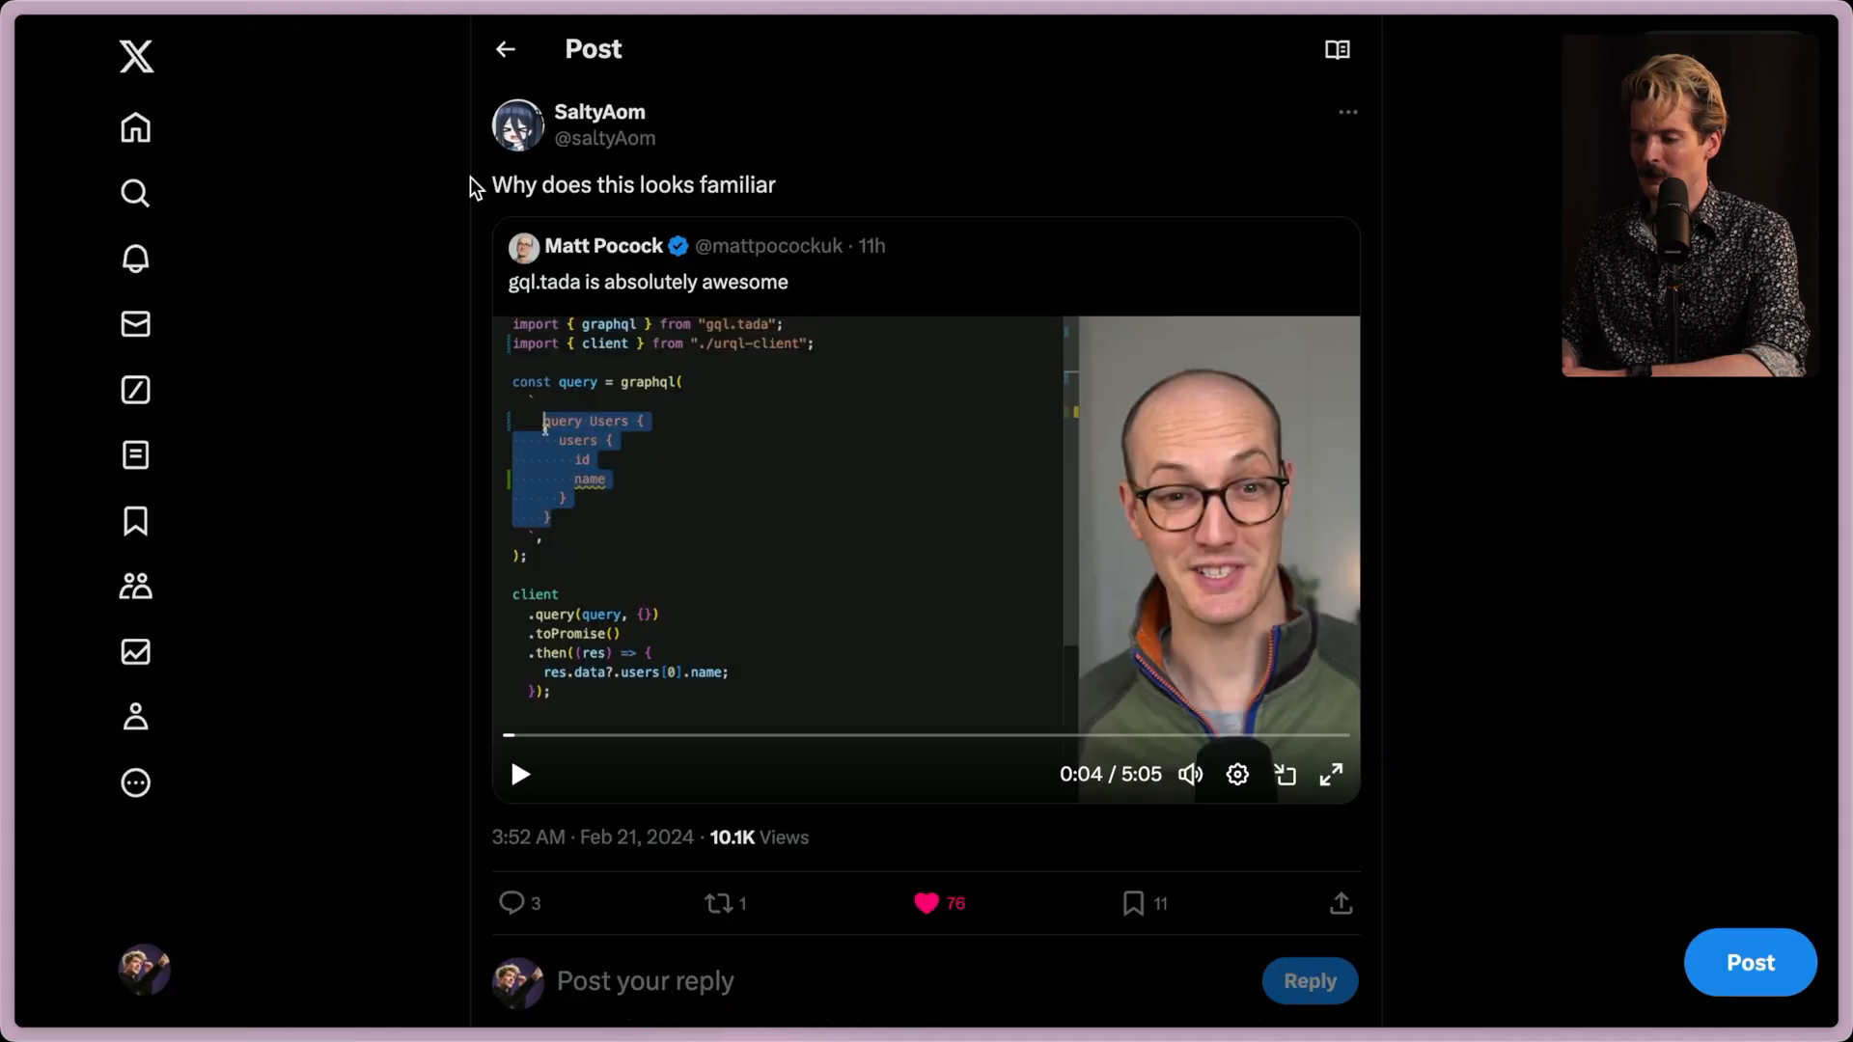
mouse_move(914, 195)
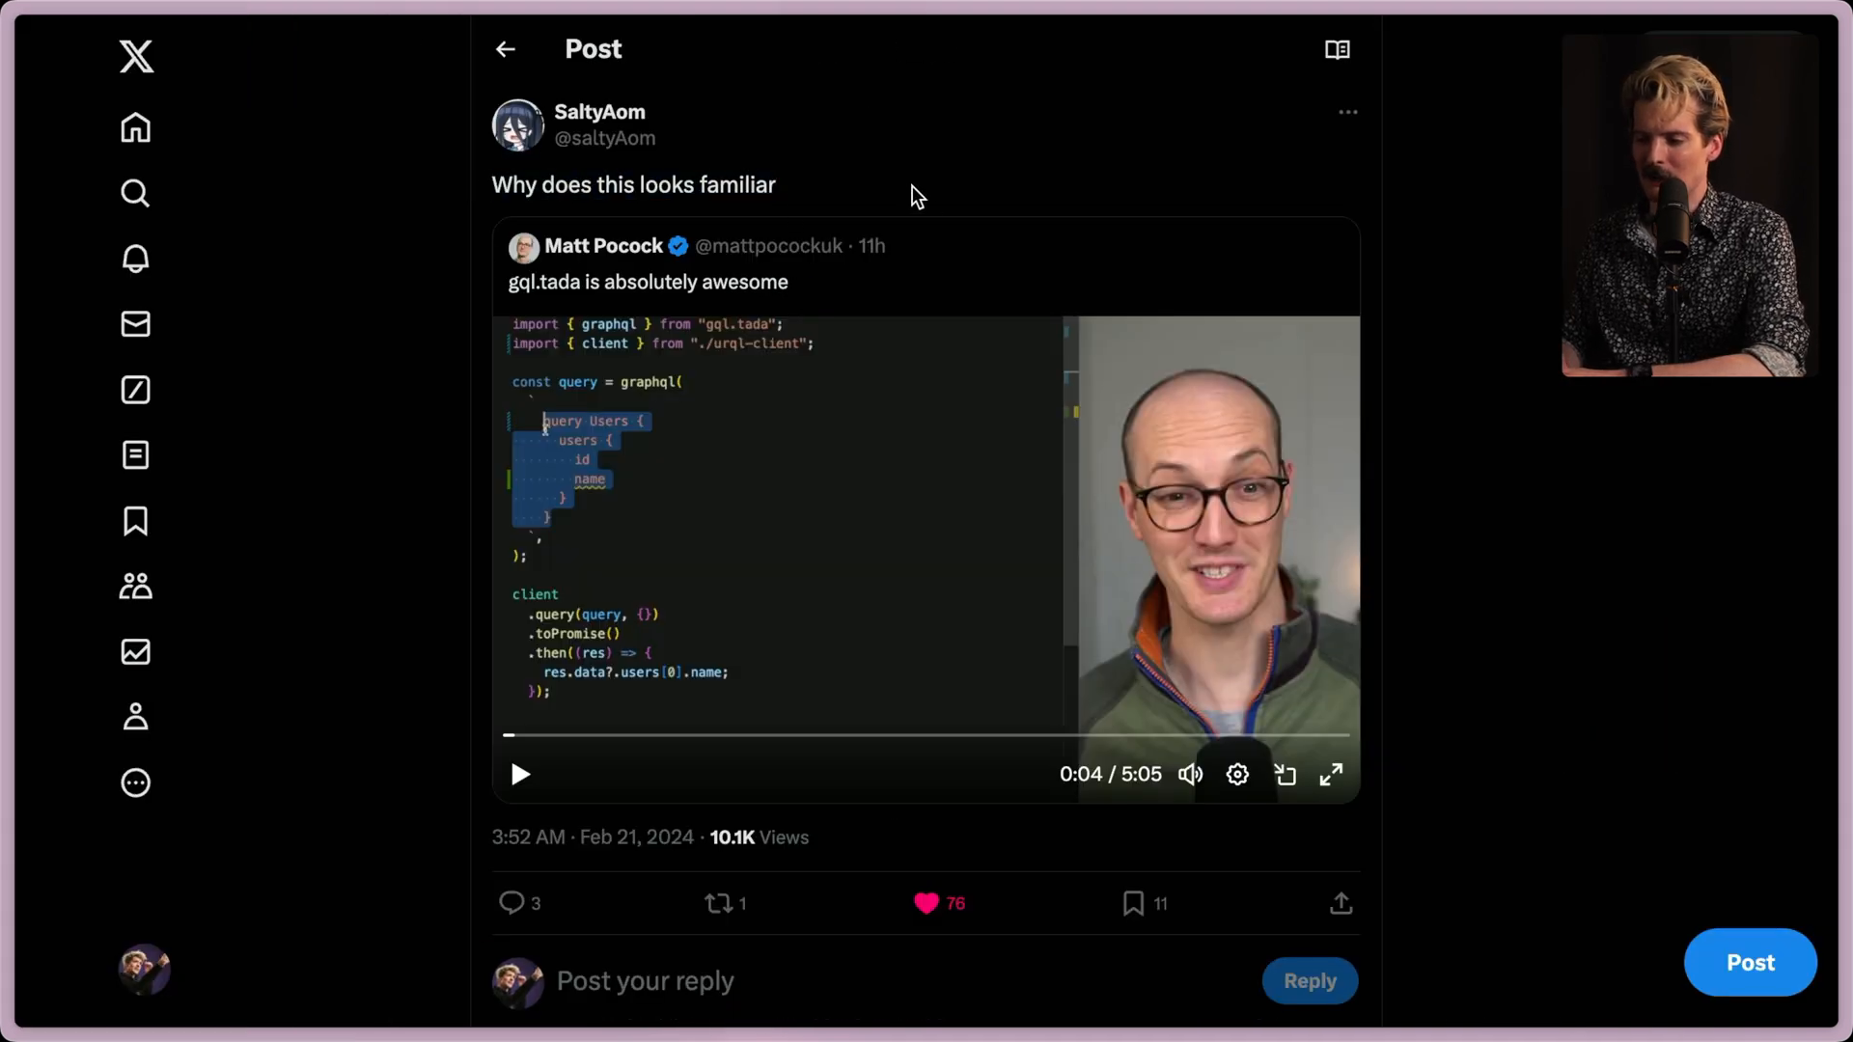
mouse_move(876, 298)
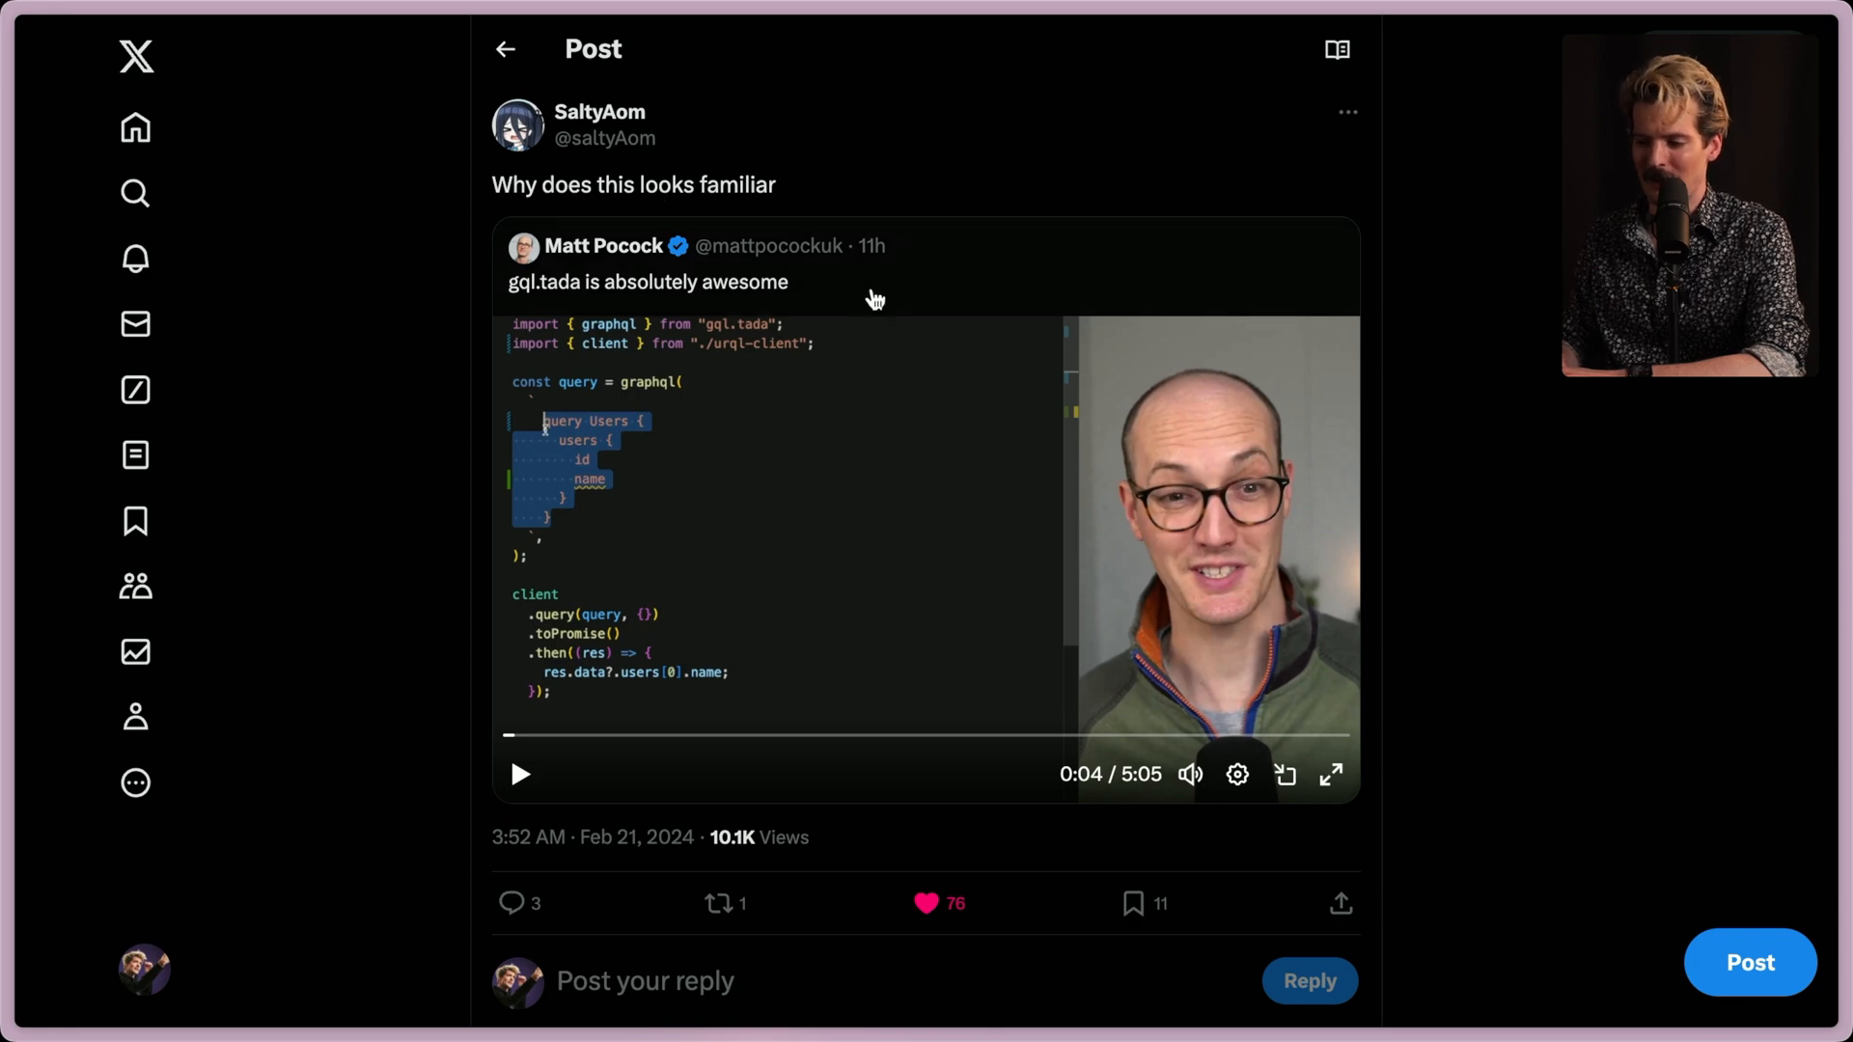
scroll("down", 3)
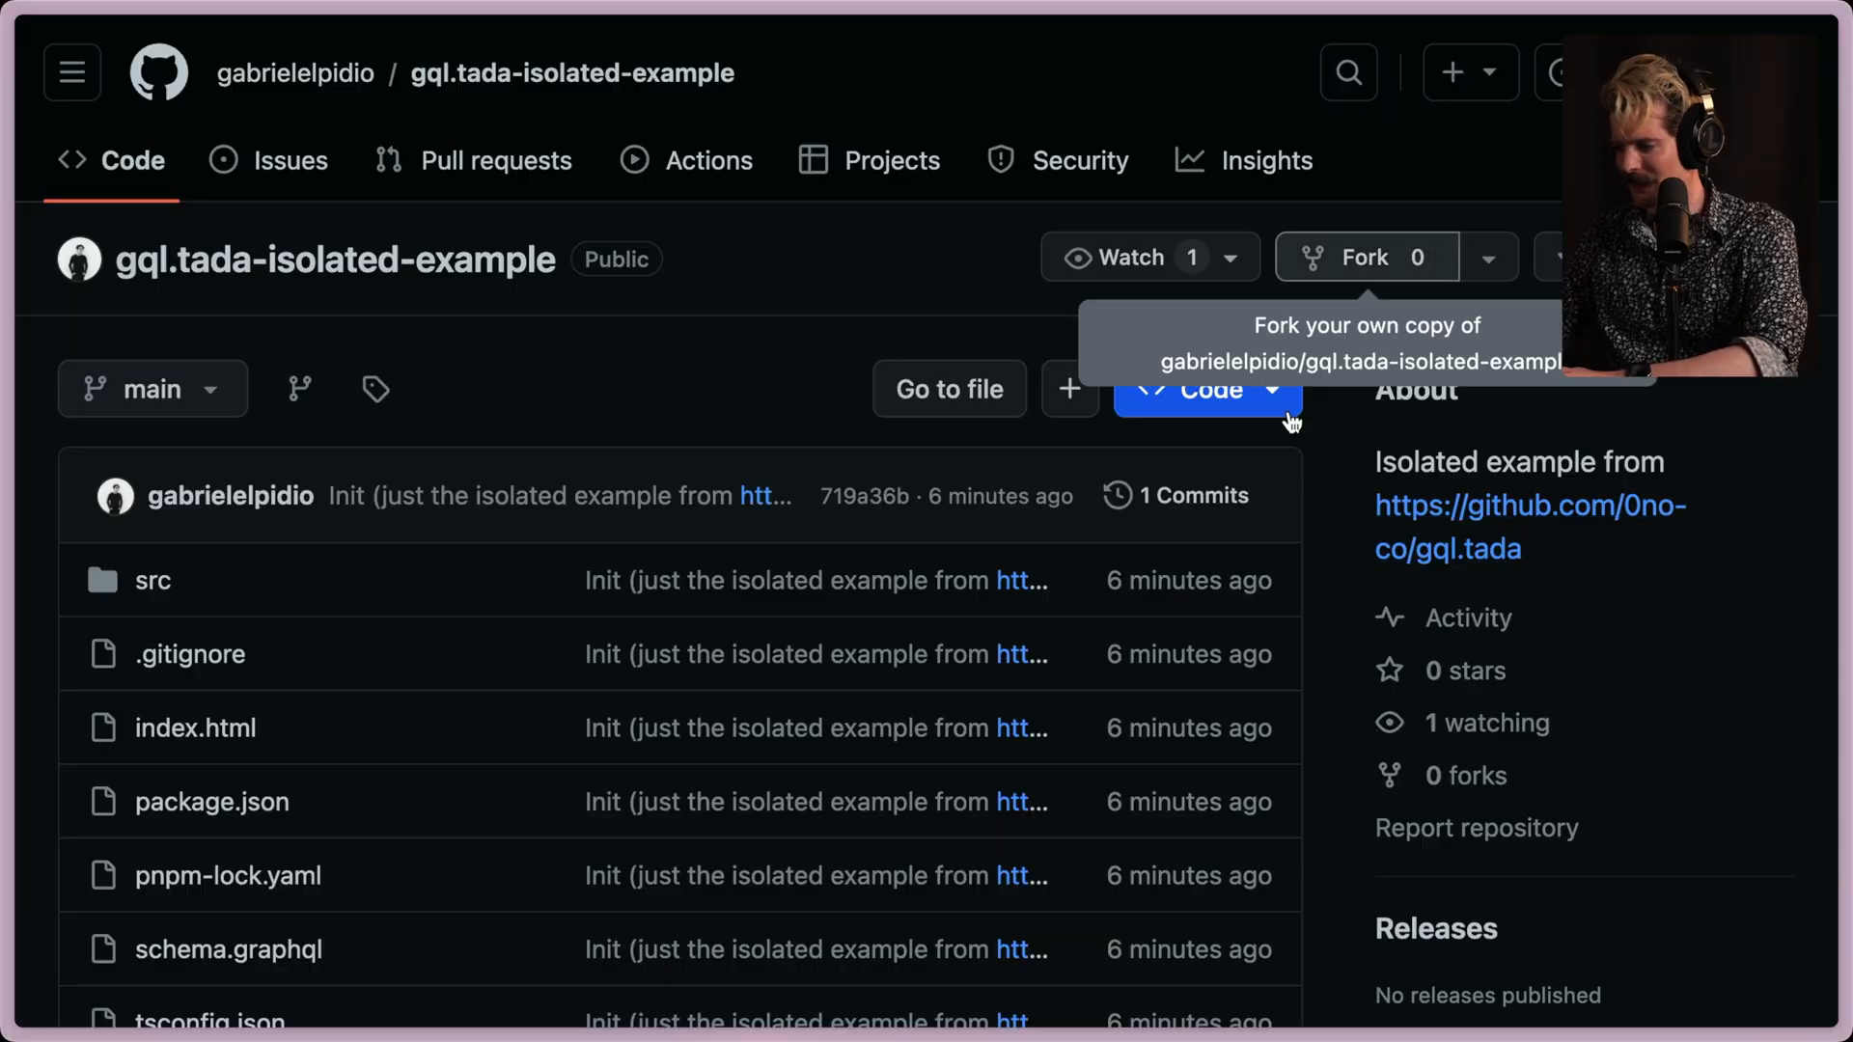
mouse_move(673, 304)
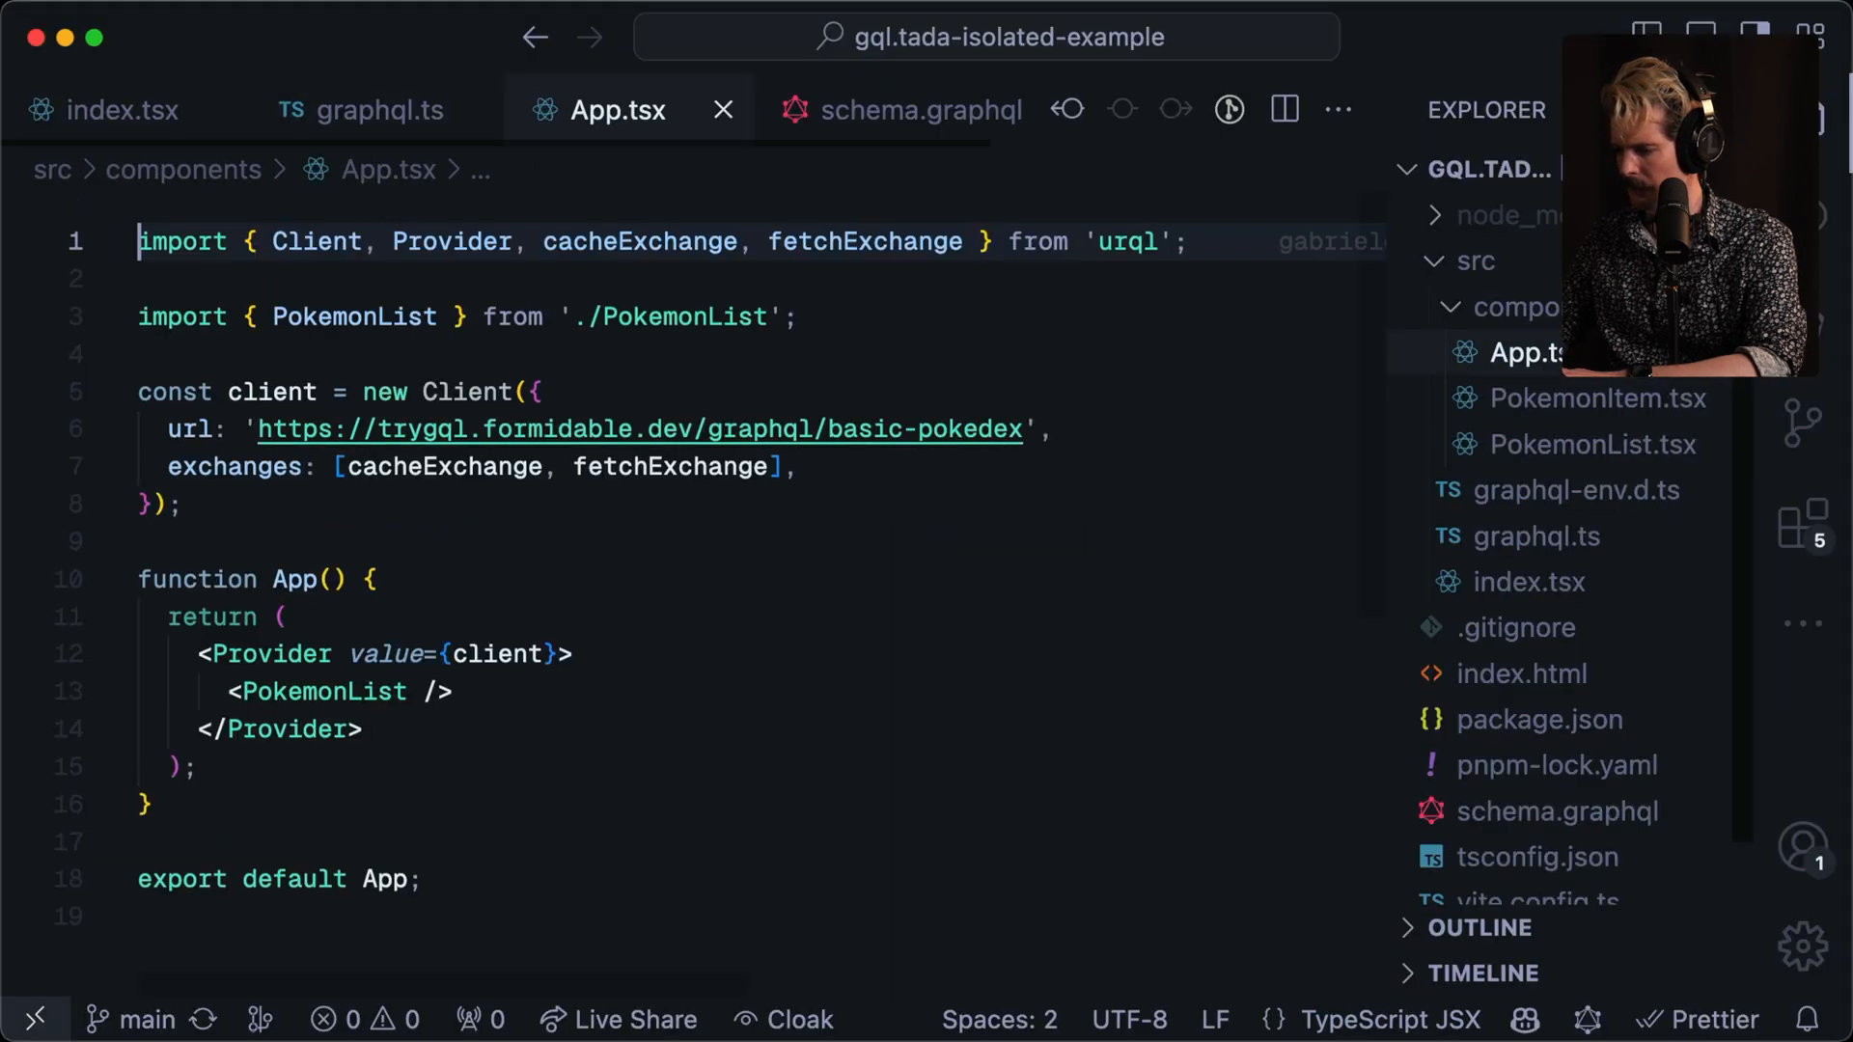
mouse_move(316, 242)
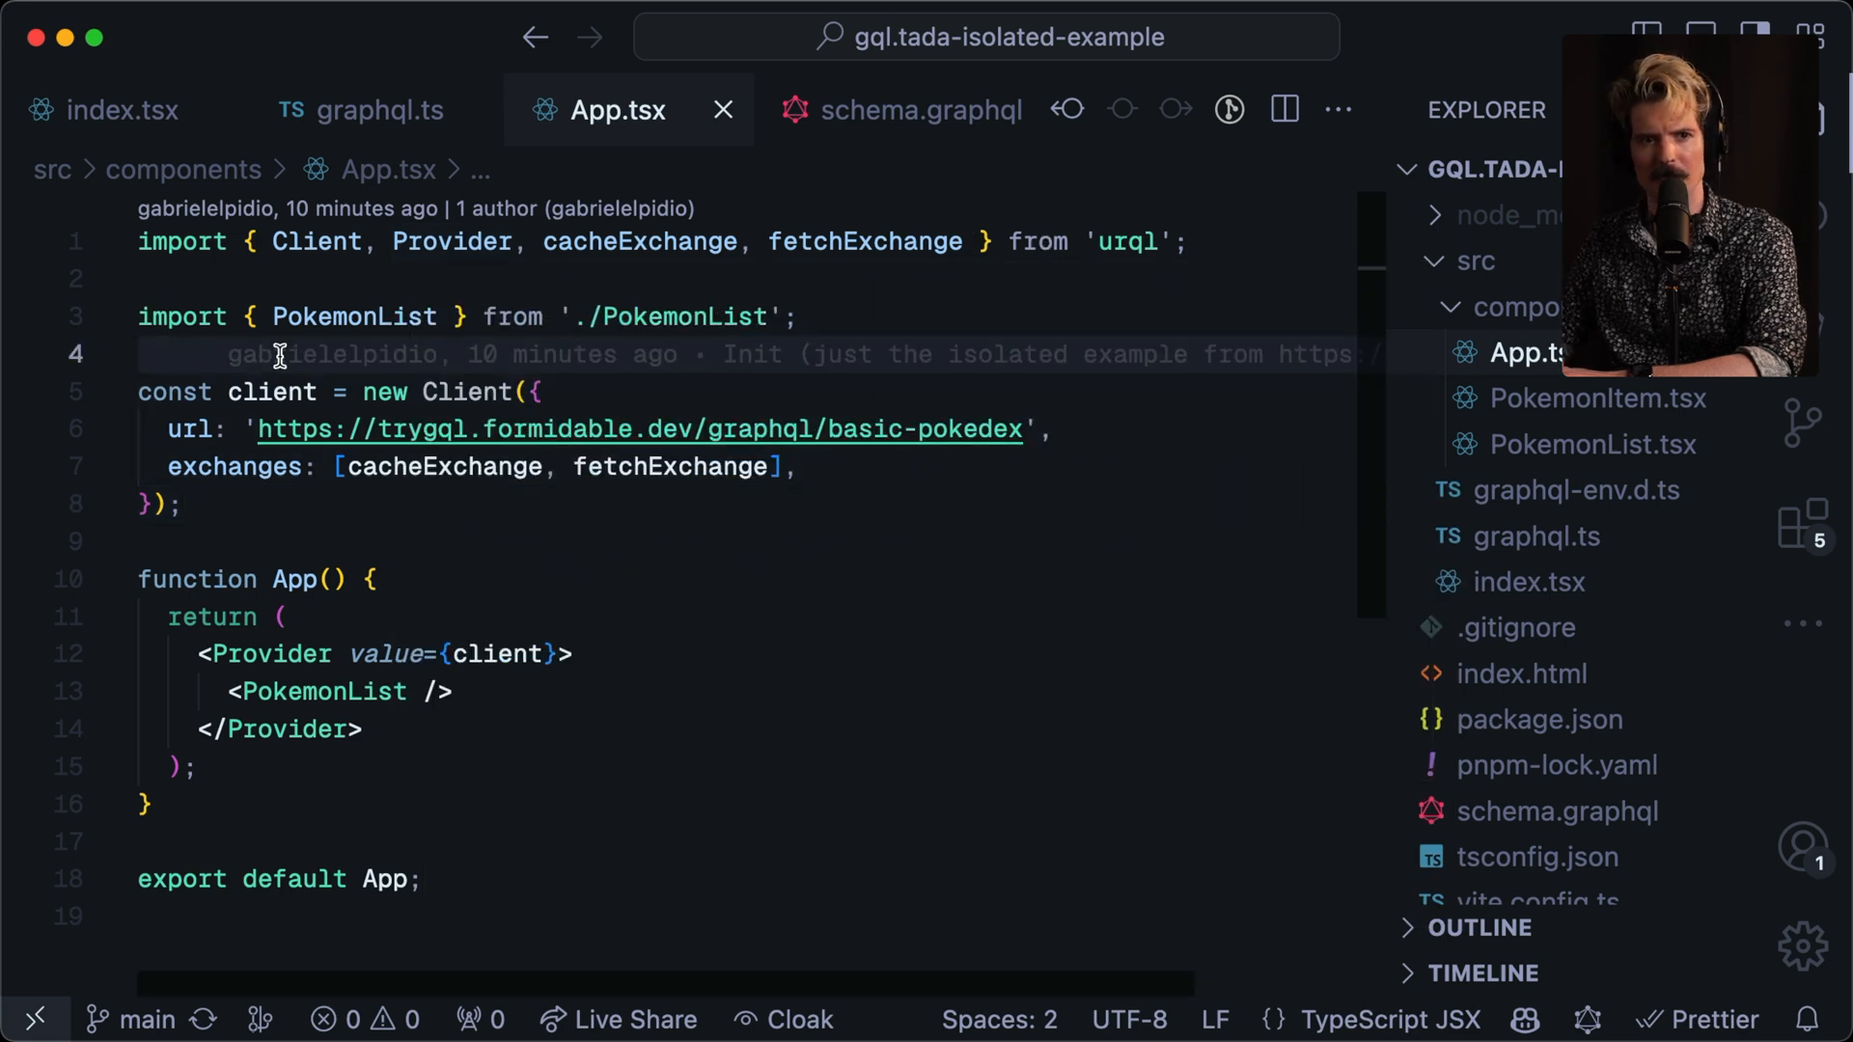
mouse_move(1557, 405)
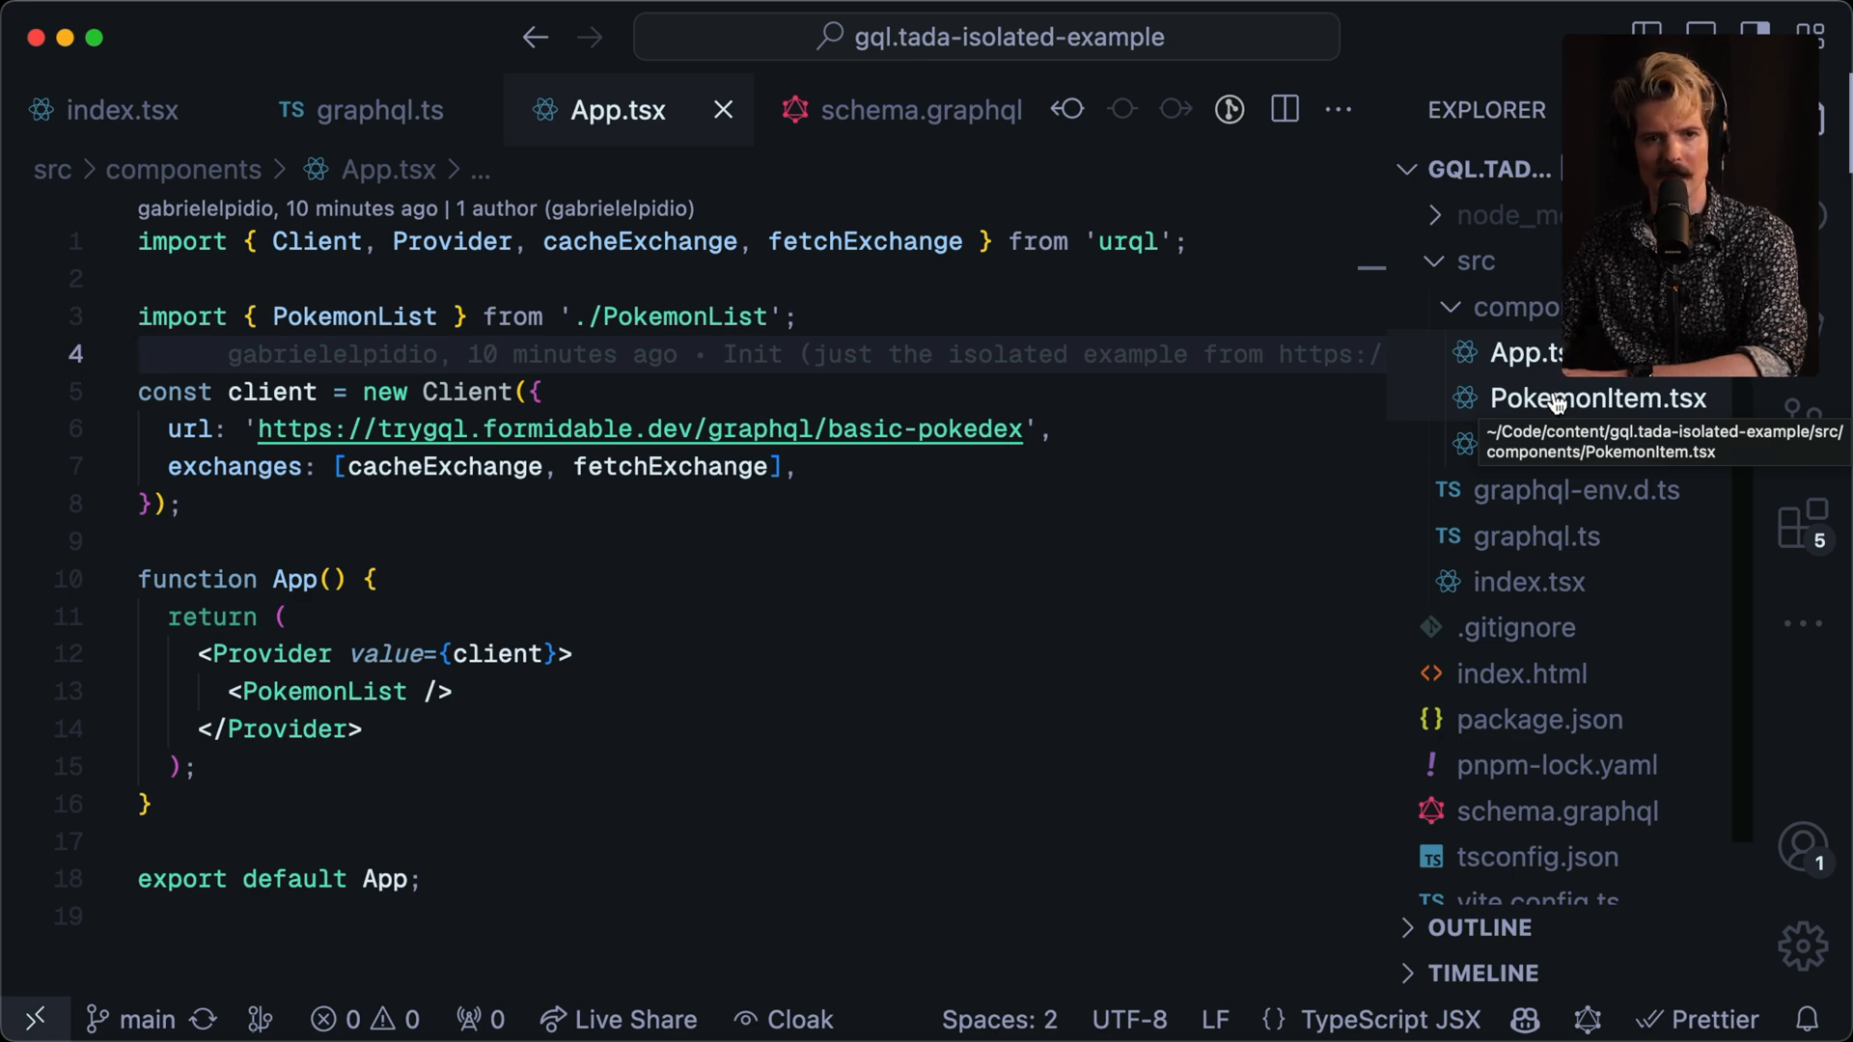
Select PokemonItem.tsx in the gql.tada-isolated-example Explorer after viewing App.tsx.
left_click(1594, 445)
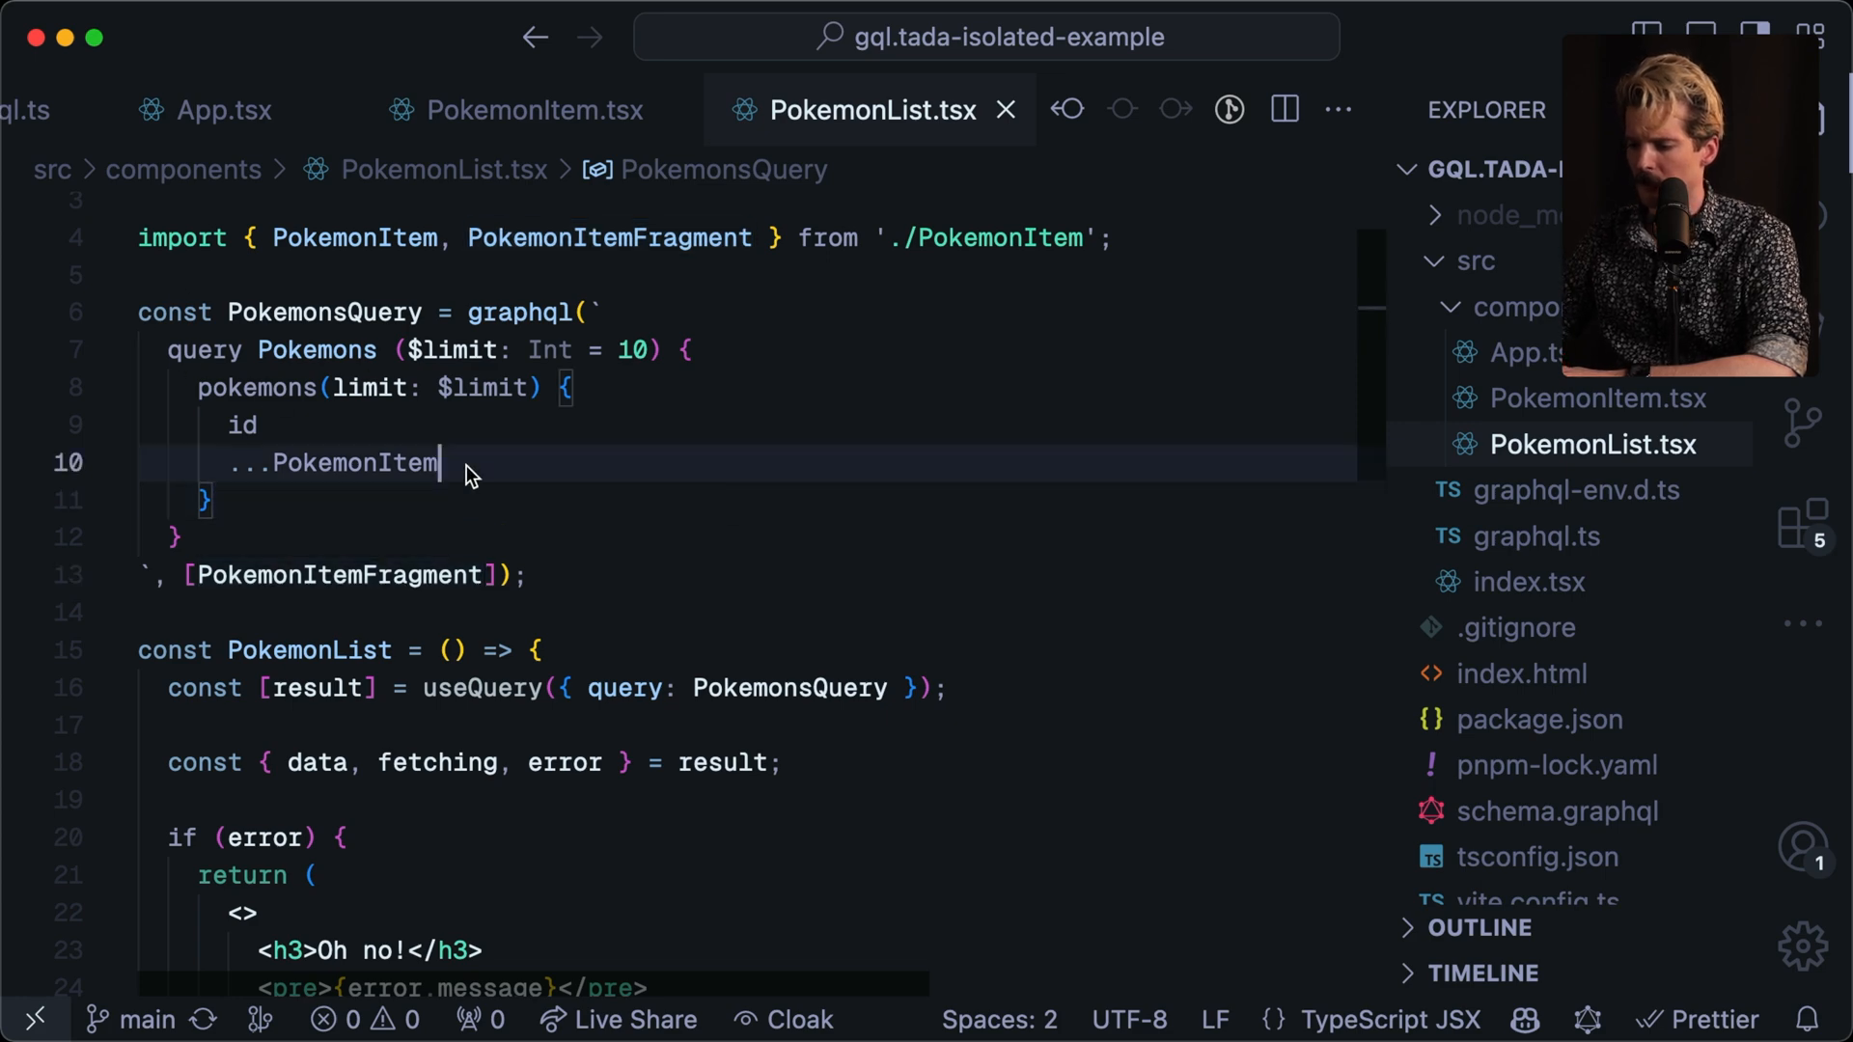
Replace the ...PokemonItem spread with name in the Pokemons query and save.
key("Backspace")
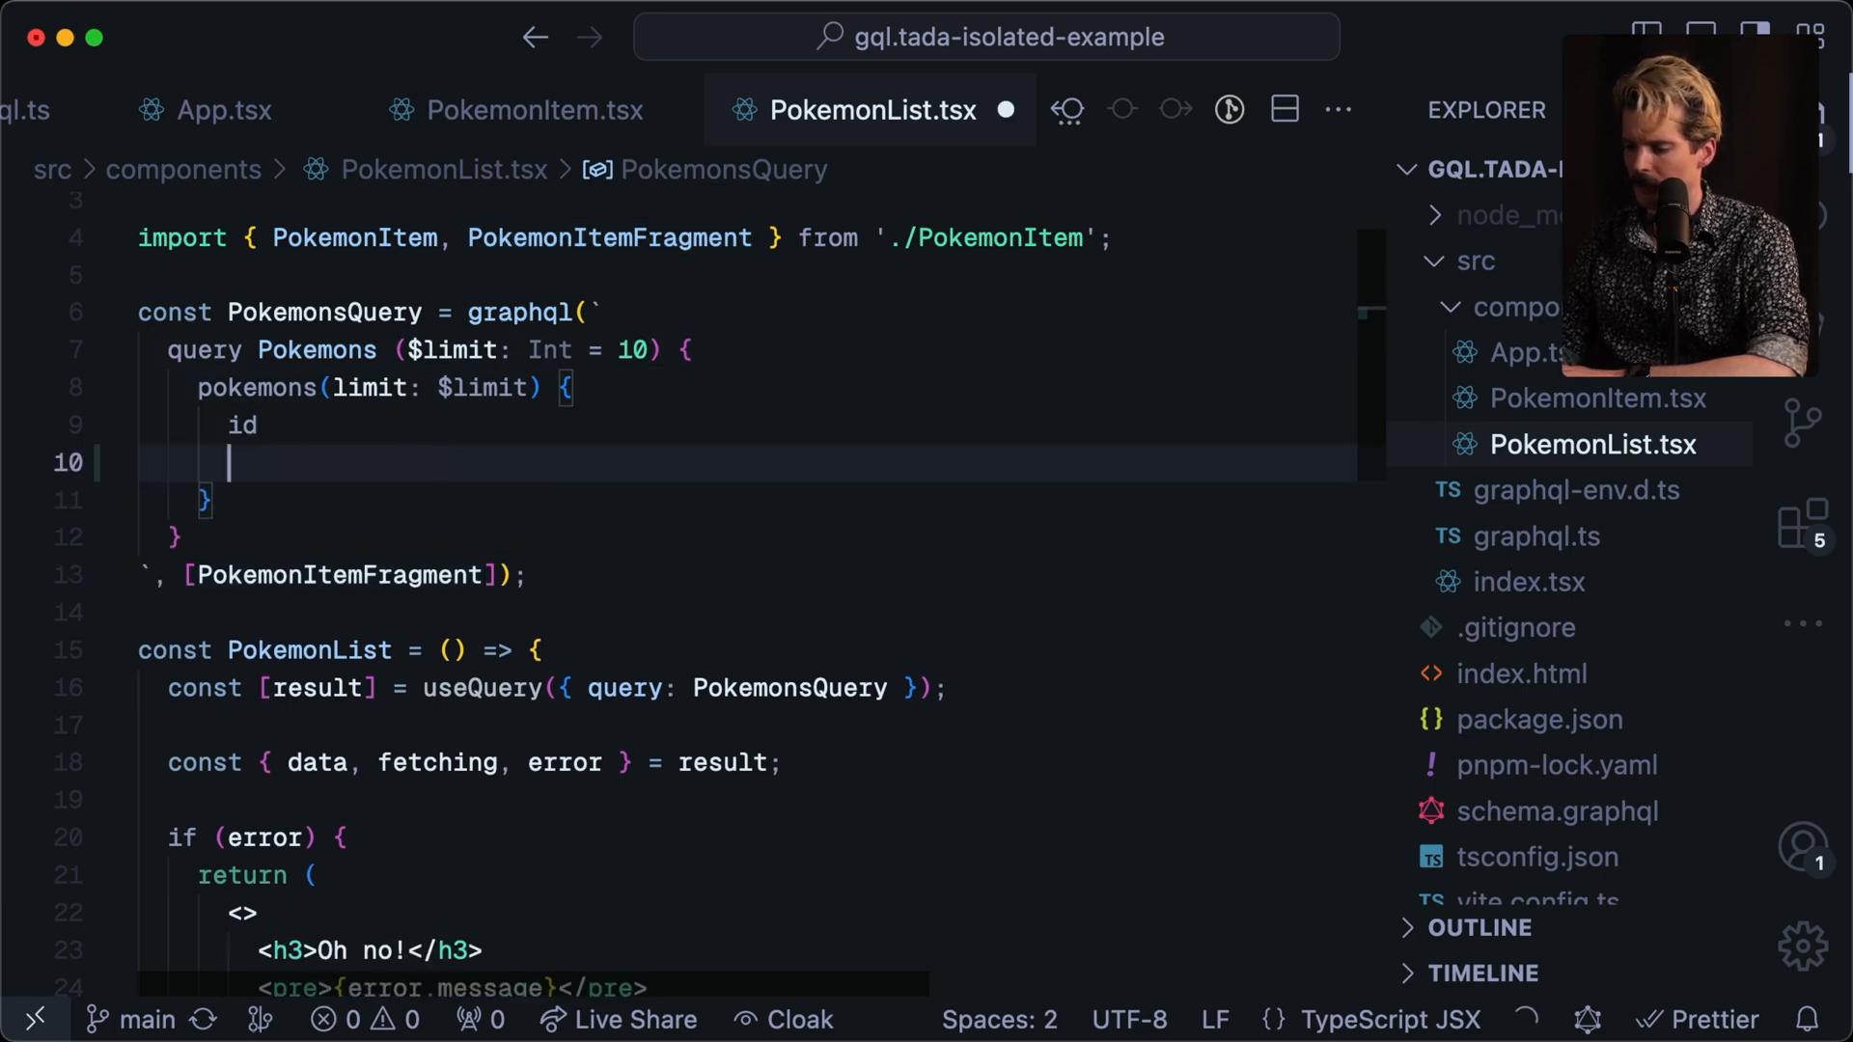
type("name")
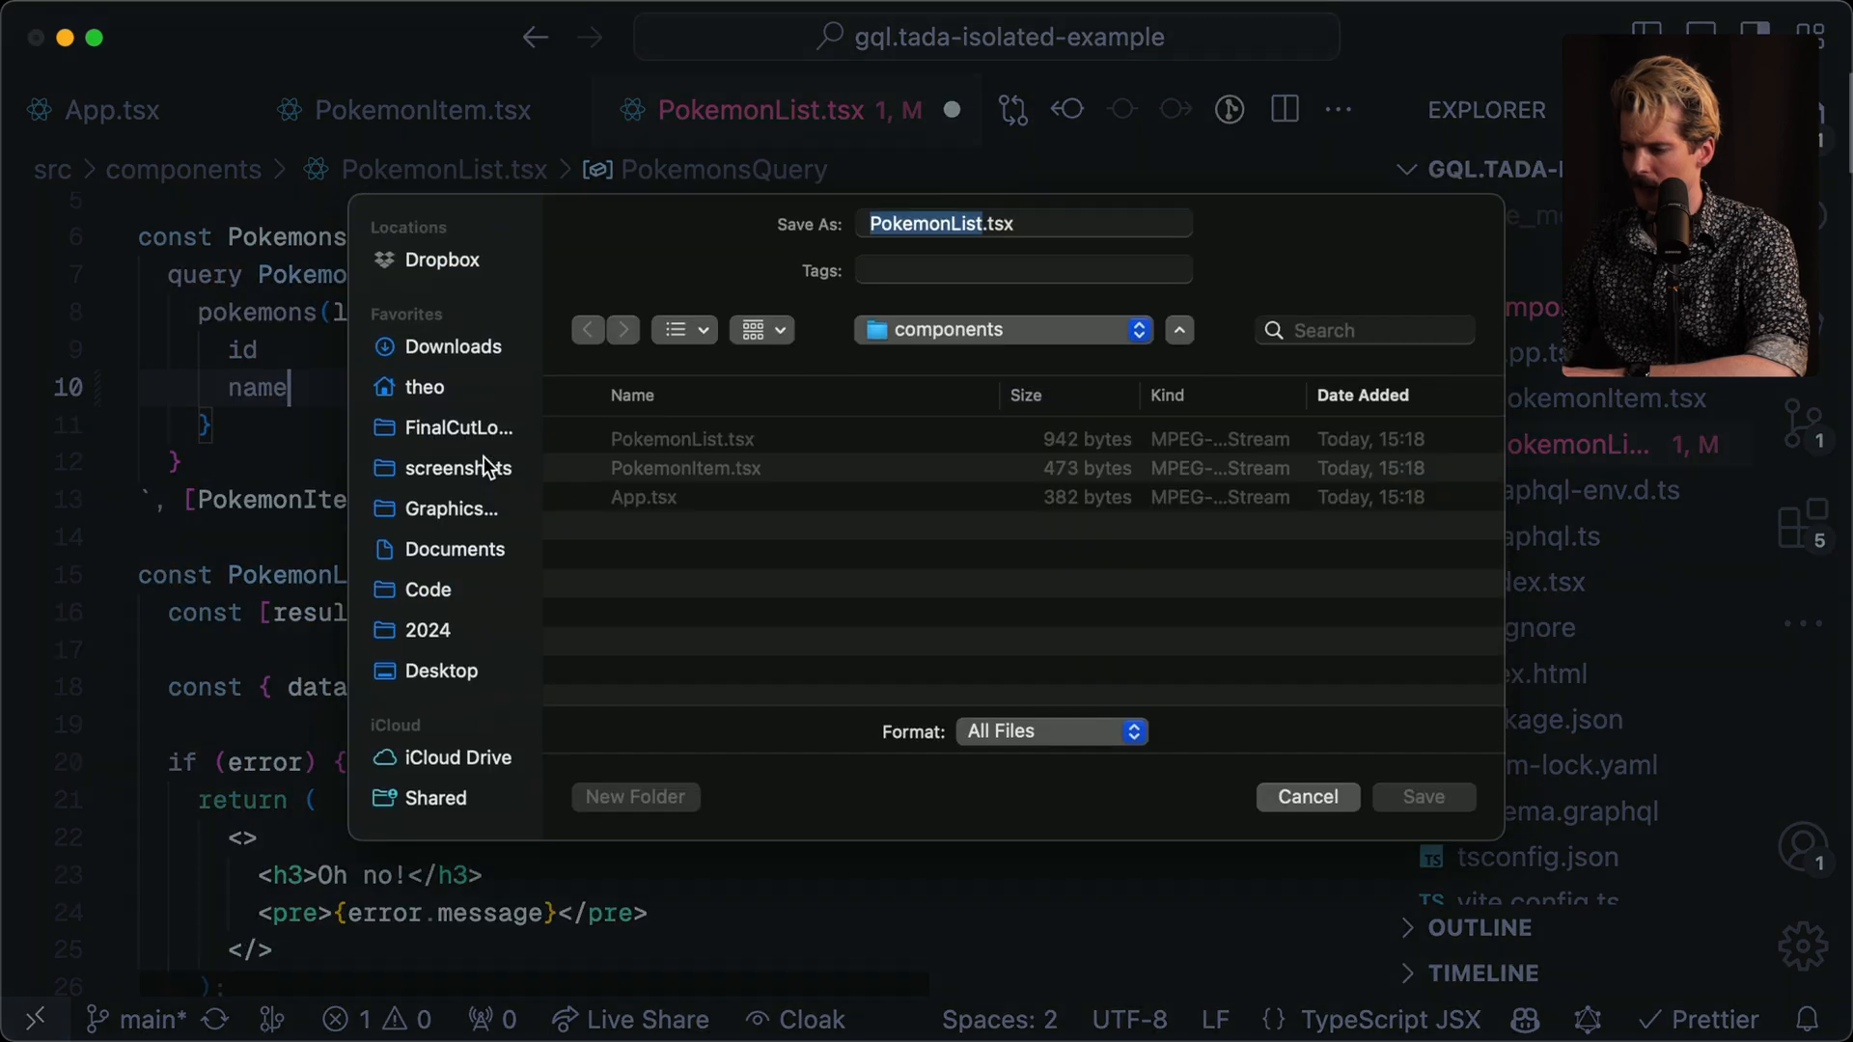
left_click(1308, 797)
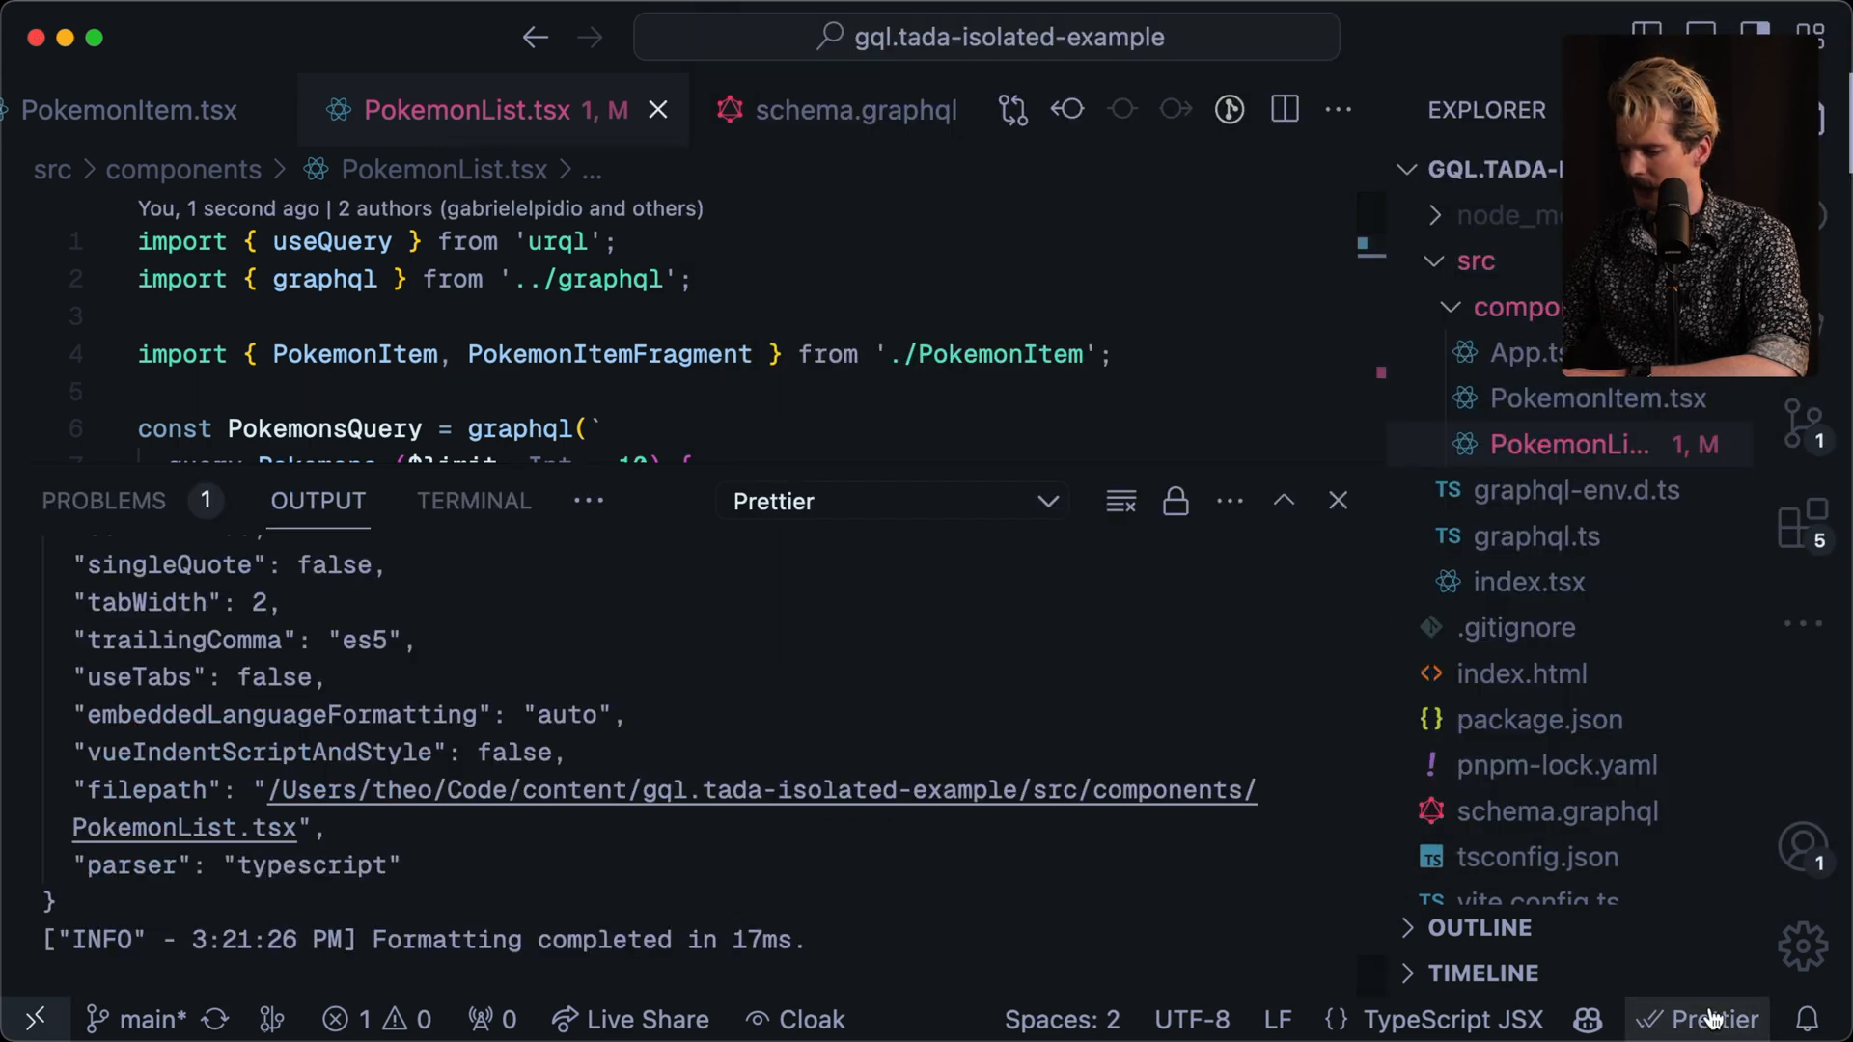
Peek at schema.graphql, return to PokemonList.tsx, and bring up the command palette.
left_click(856, 110)
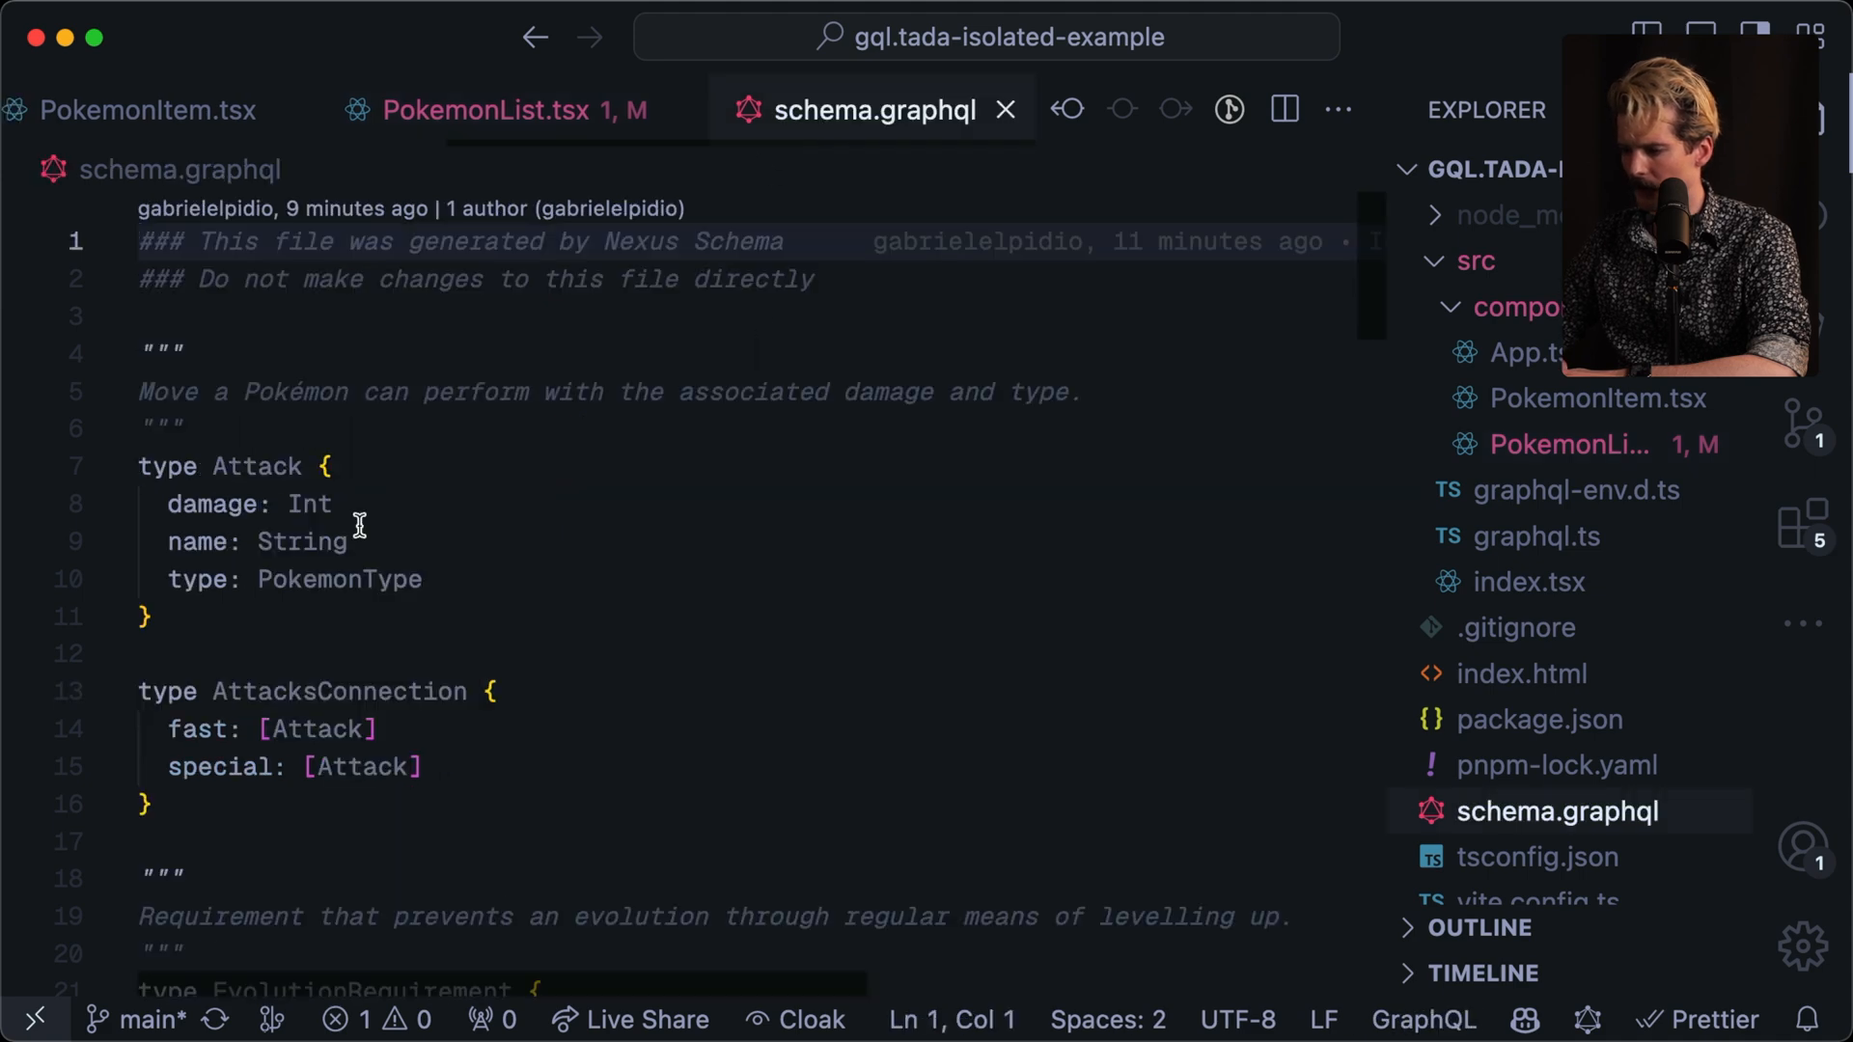
left_click(506, 109)
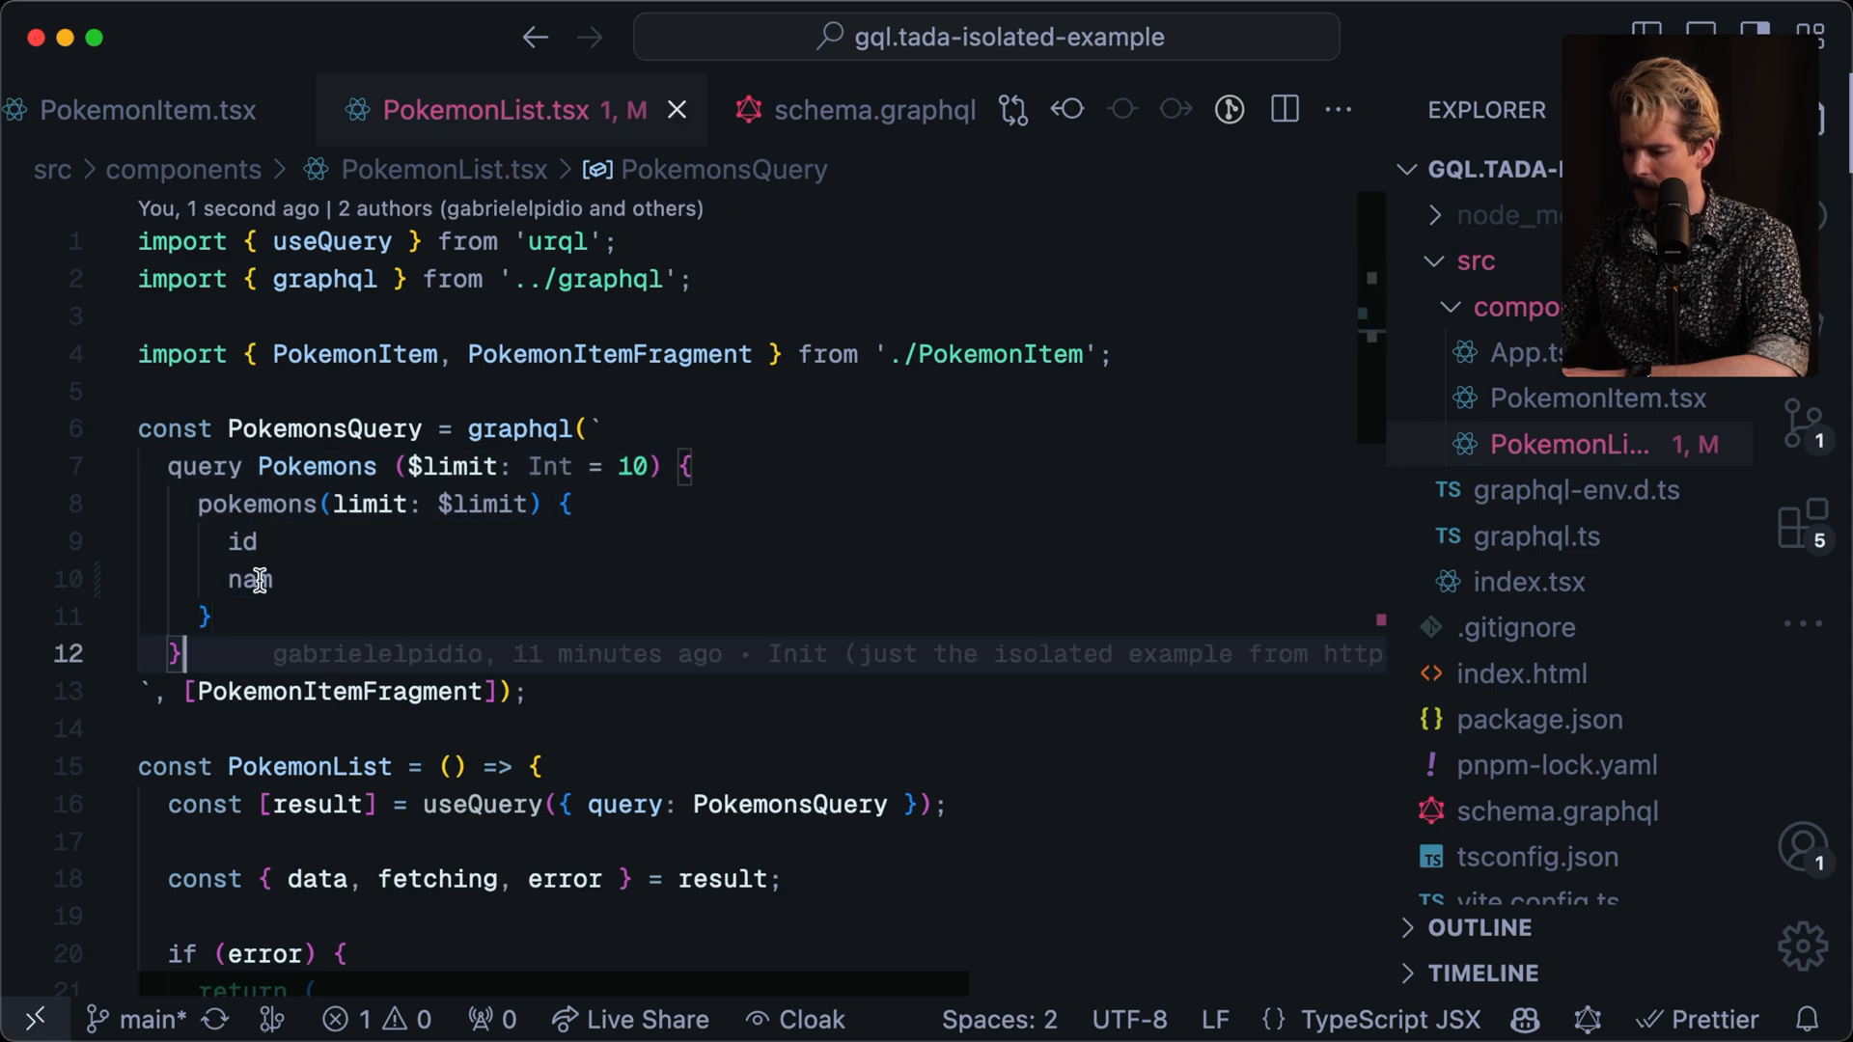
key("Cmd+P")
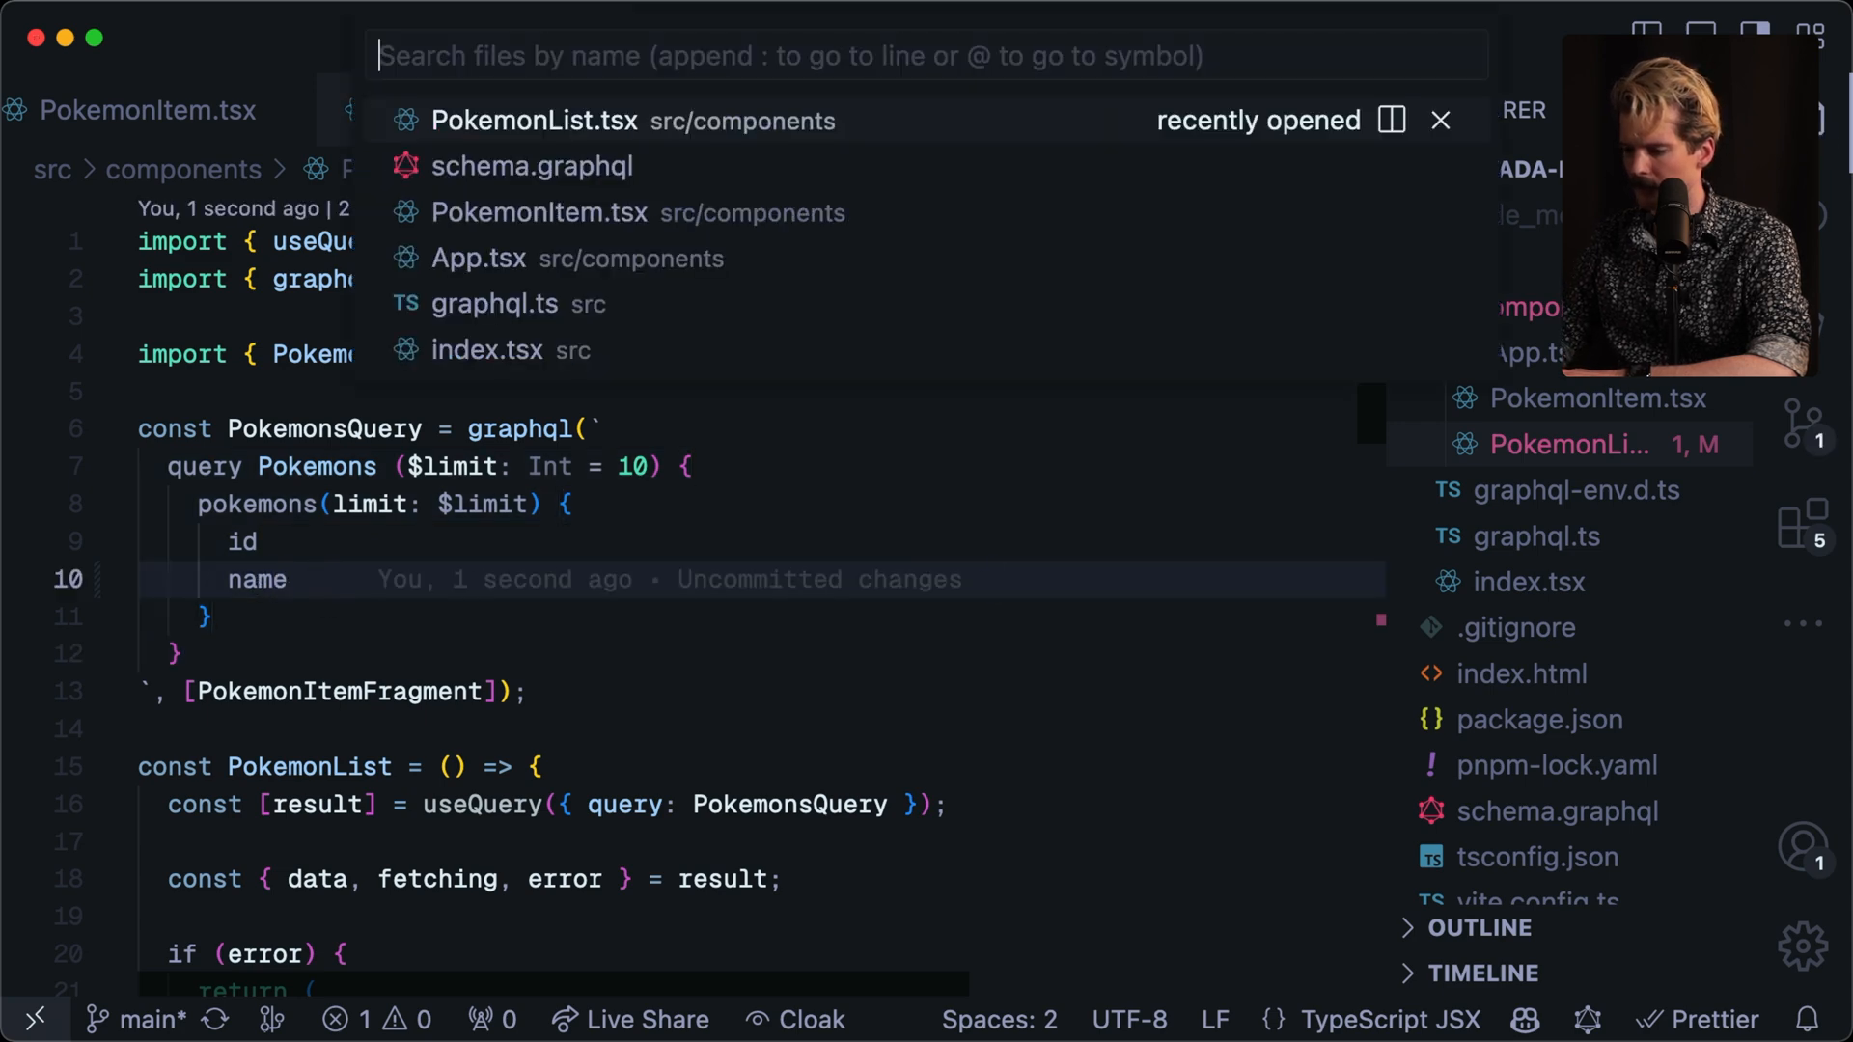
type(">")
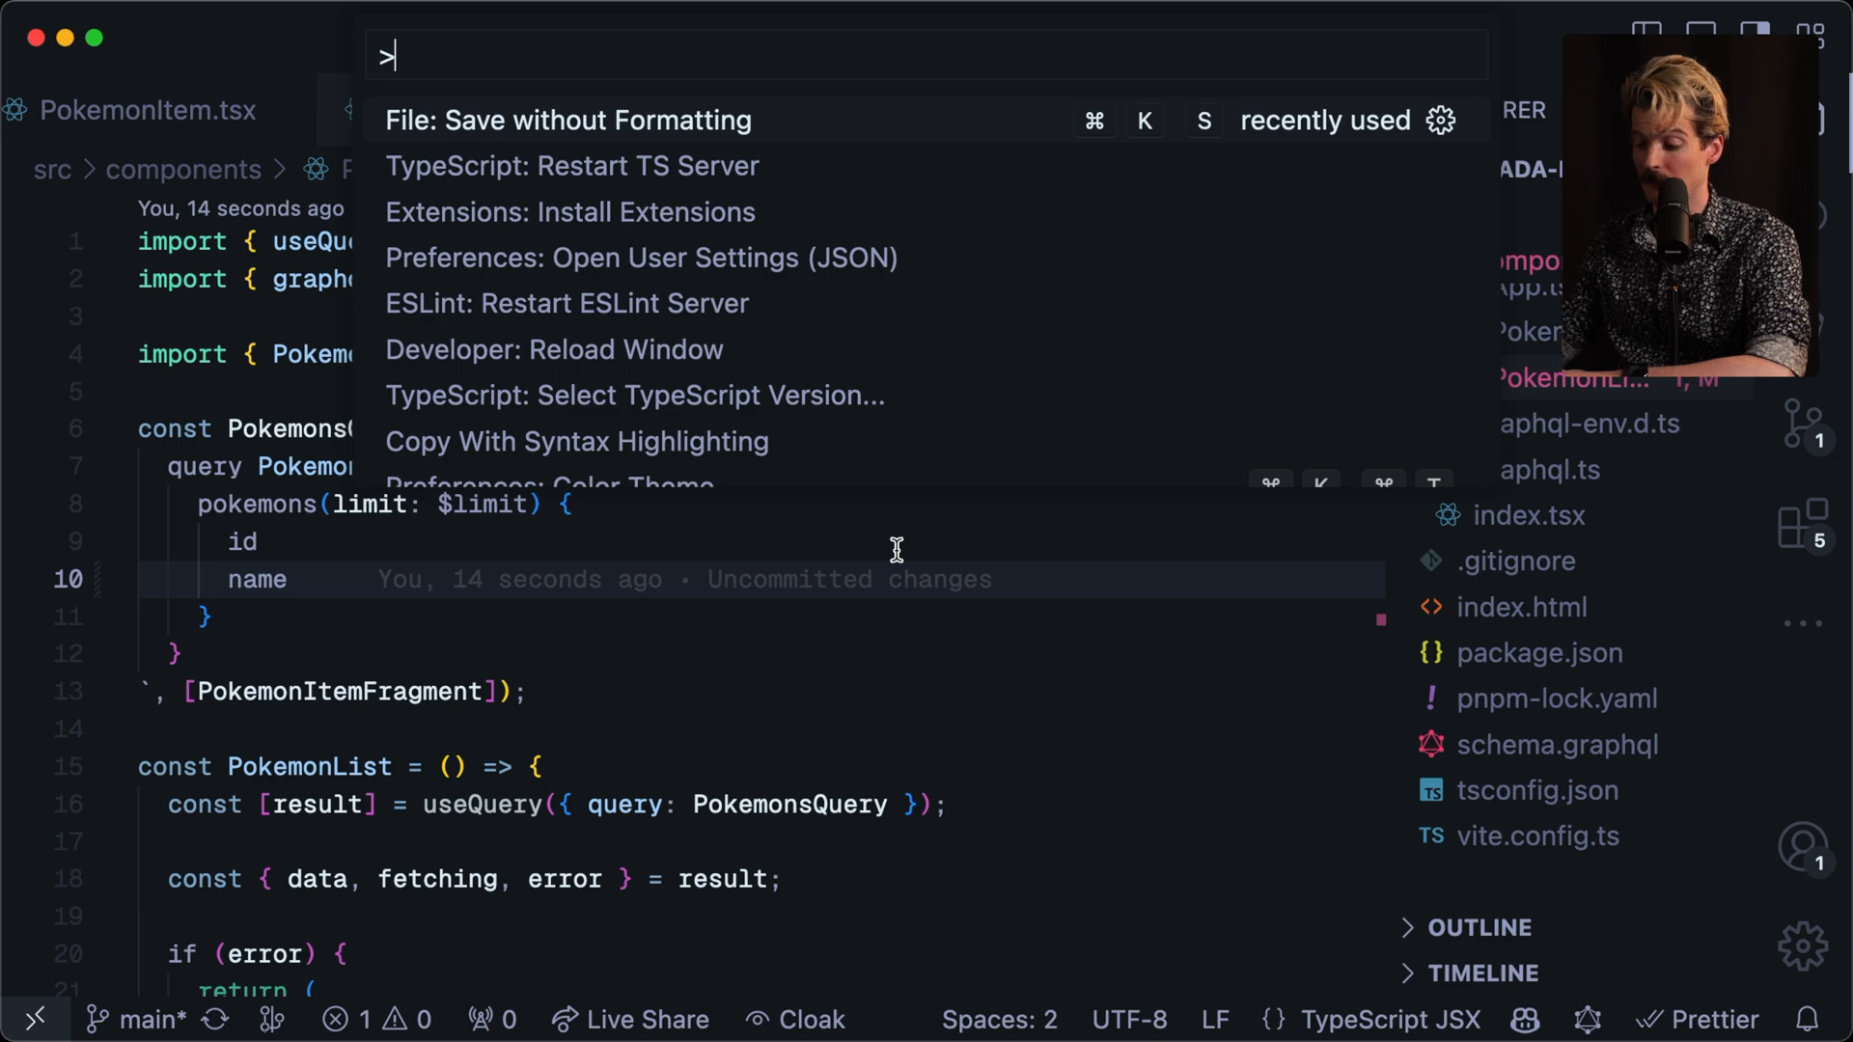
Restart the TypeScript server from the Command Palette to refresh diagnostics.
type("type")
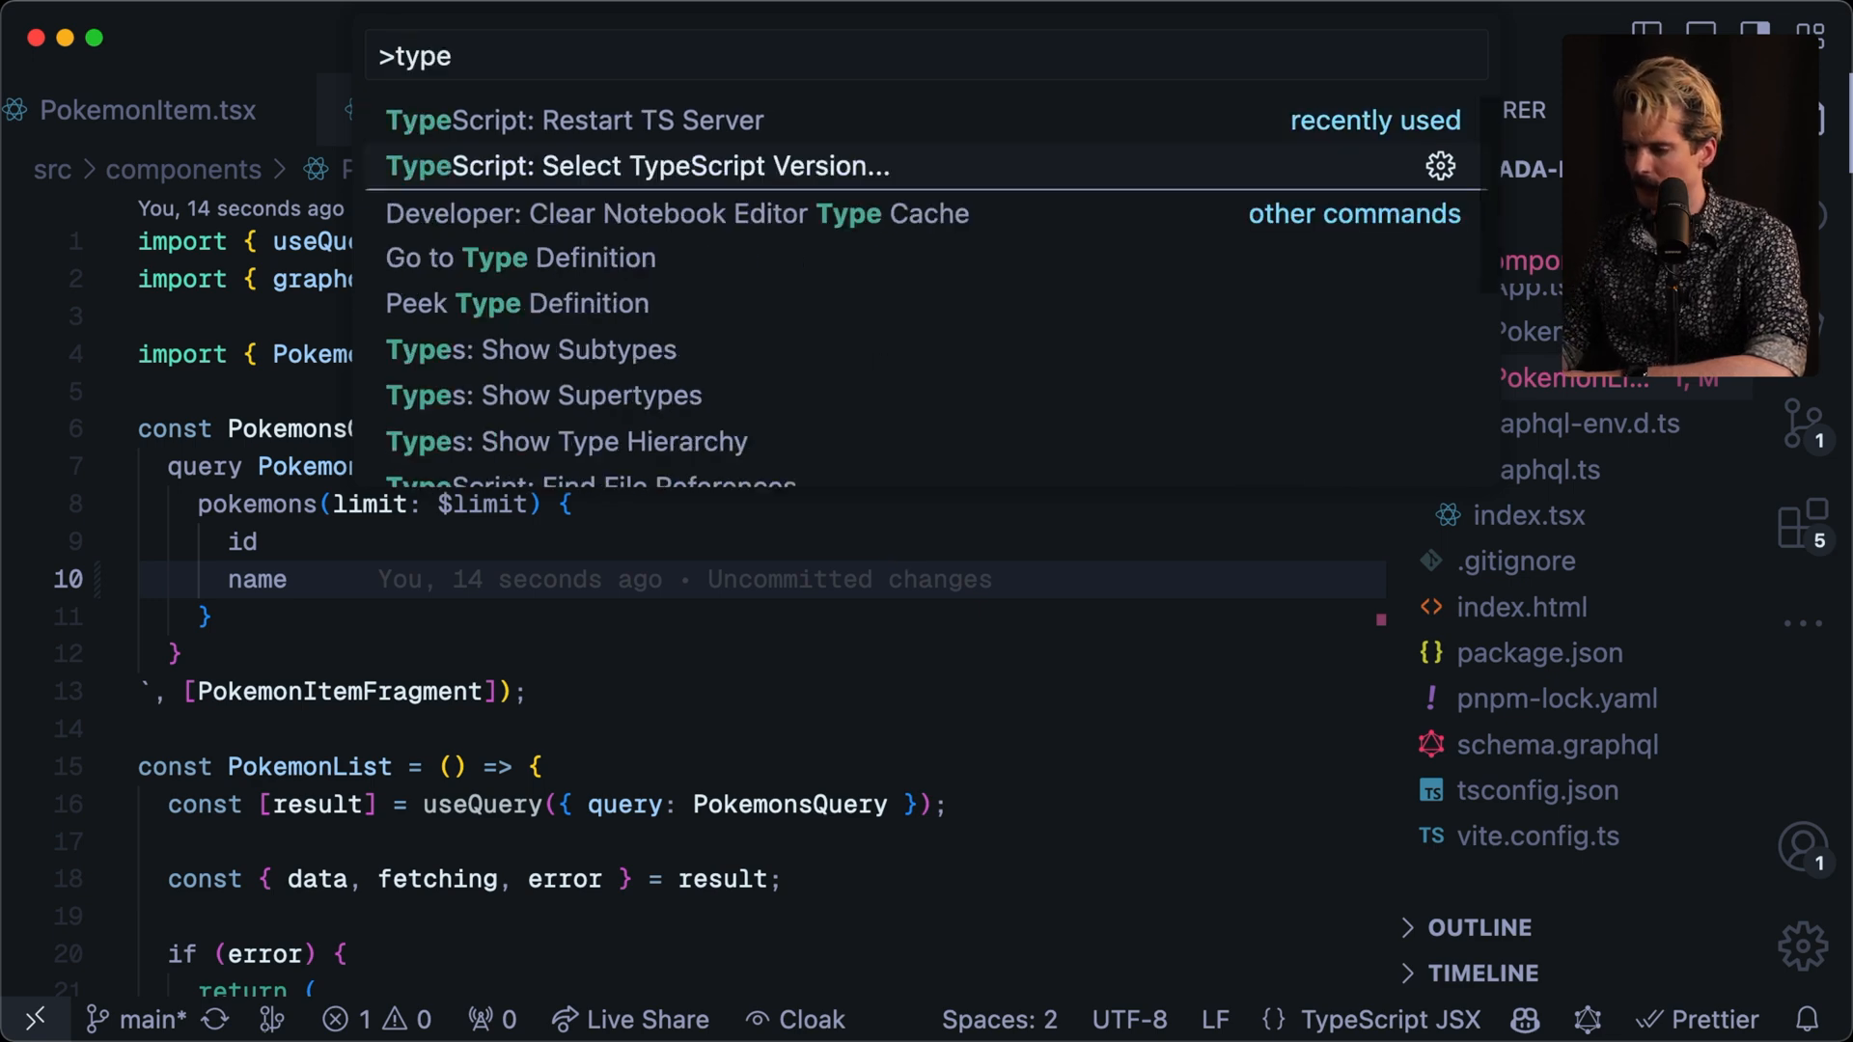
left_click(635, 166)
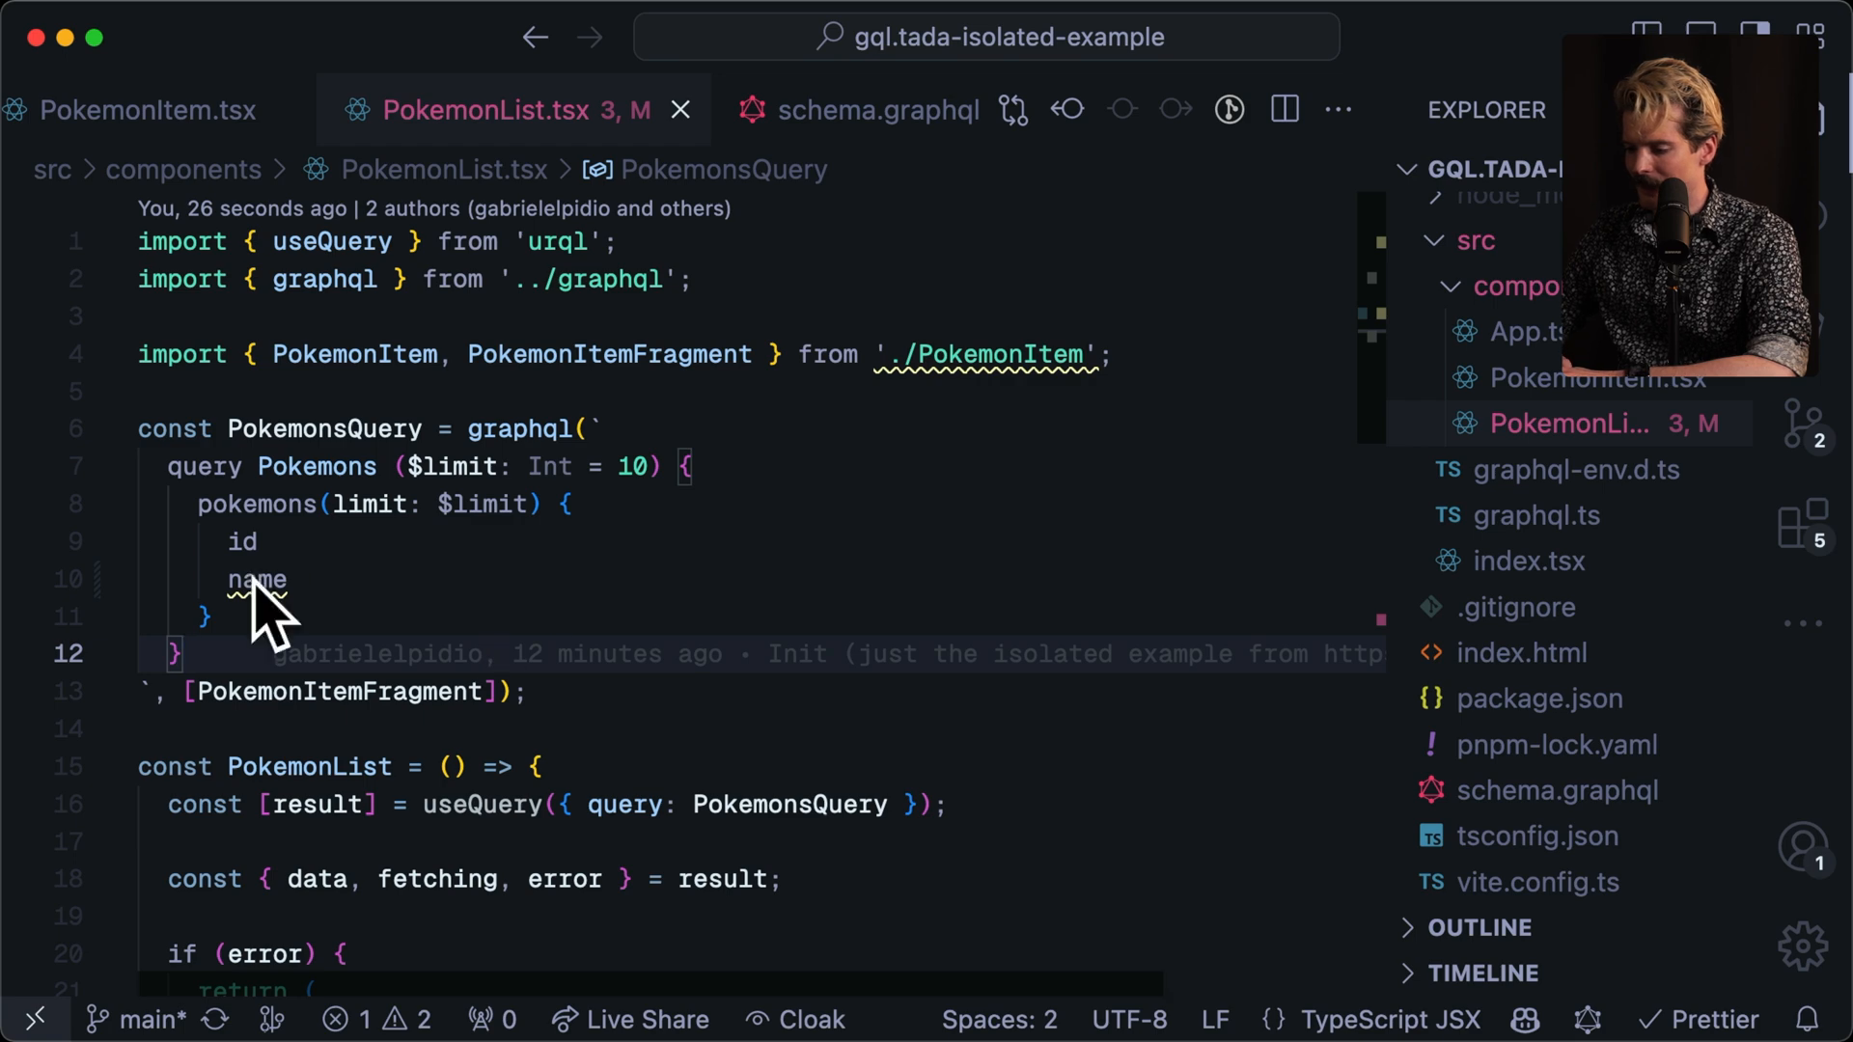
Scroll down to the PokemonItem usage with its TS2322 missing-fragment-reference error.
scroll("down", 3)
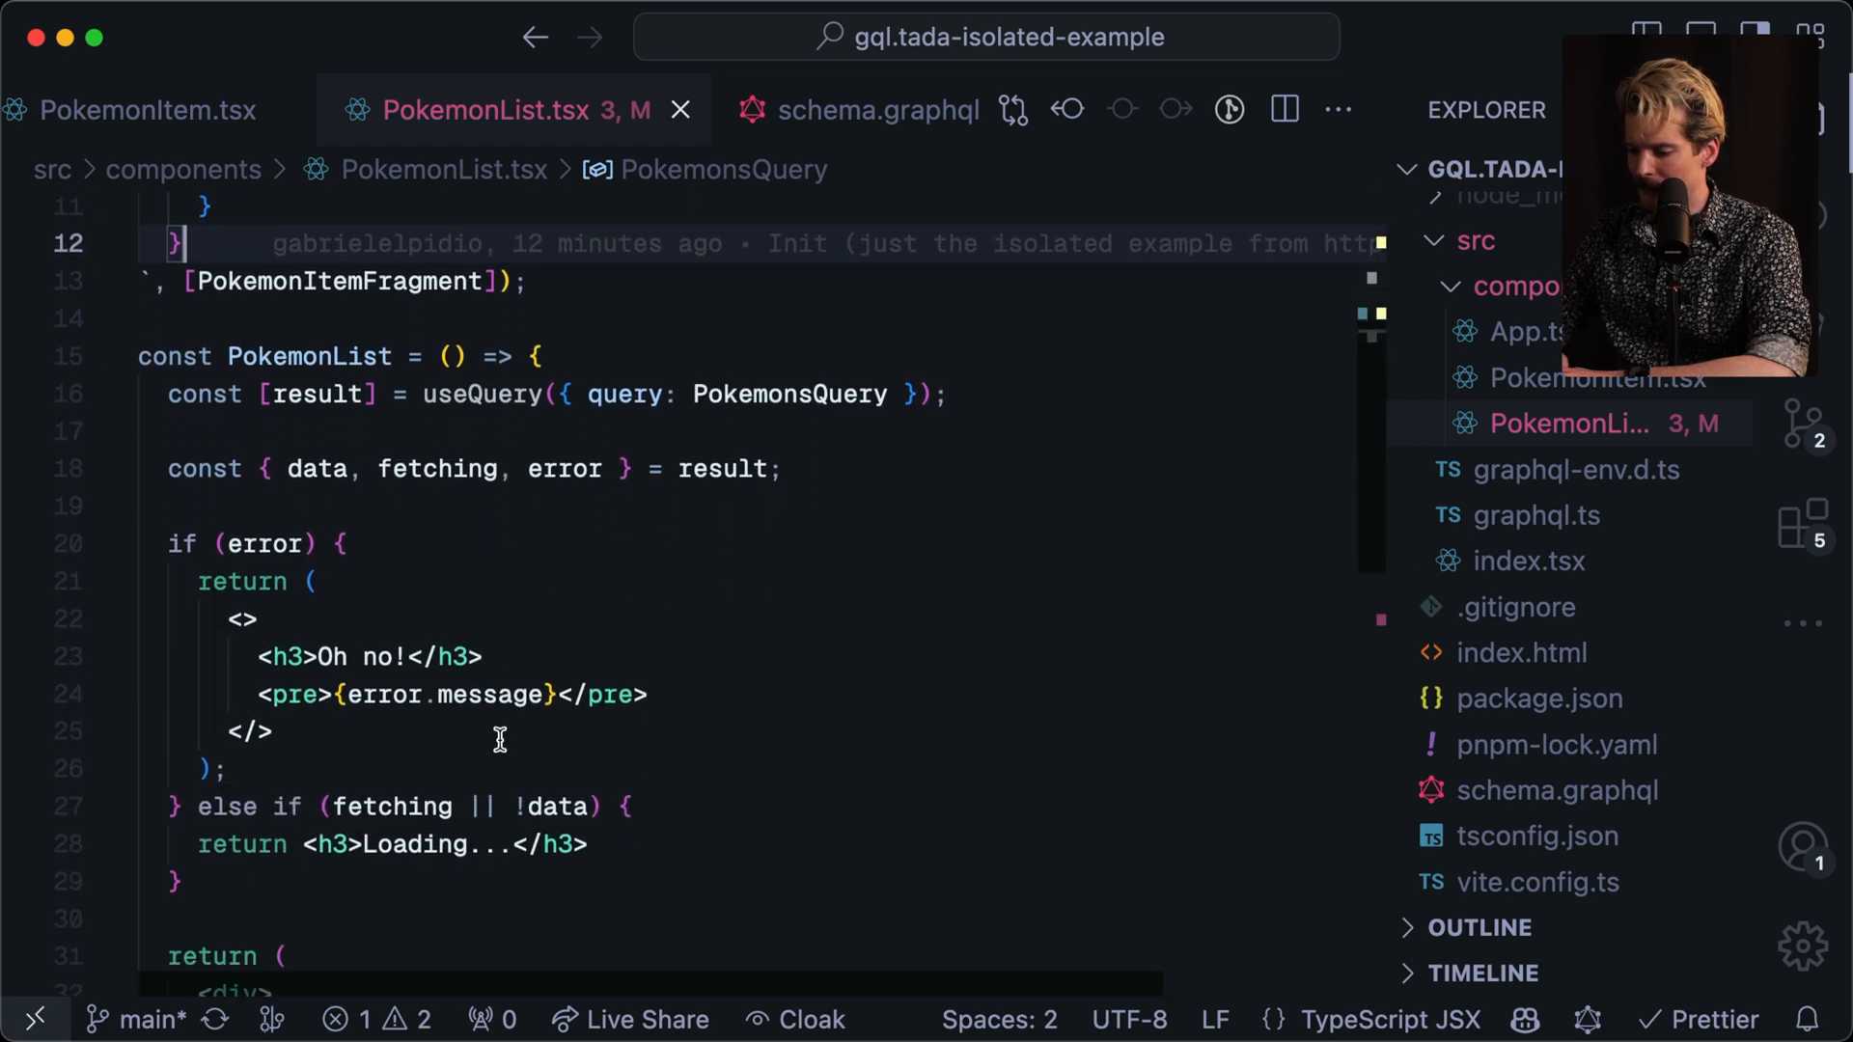
mouse_move(576, 712)
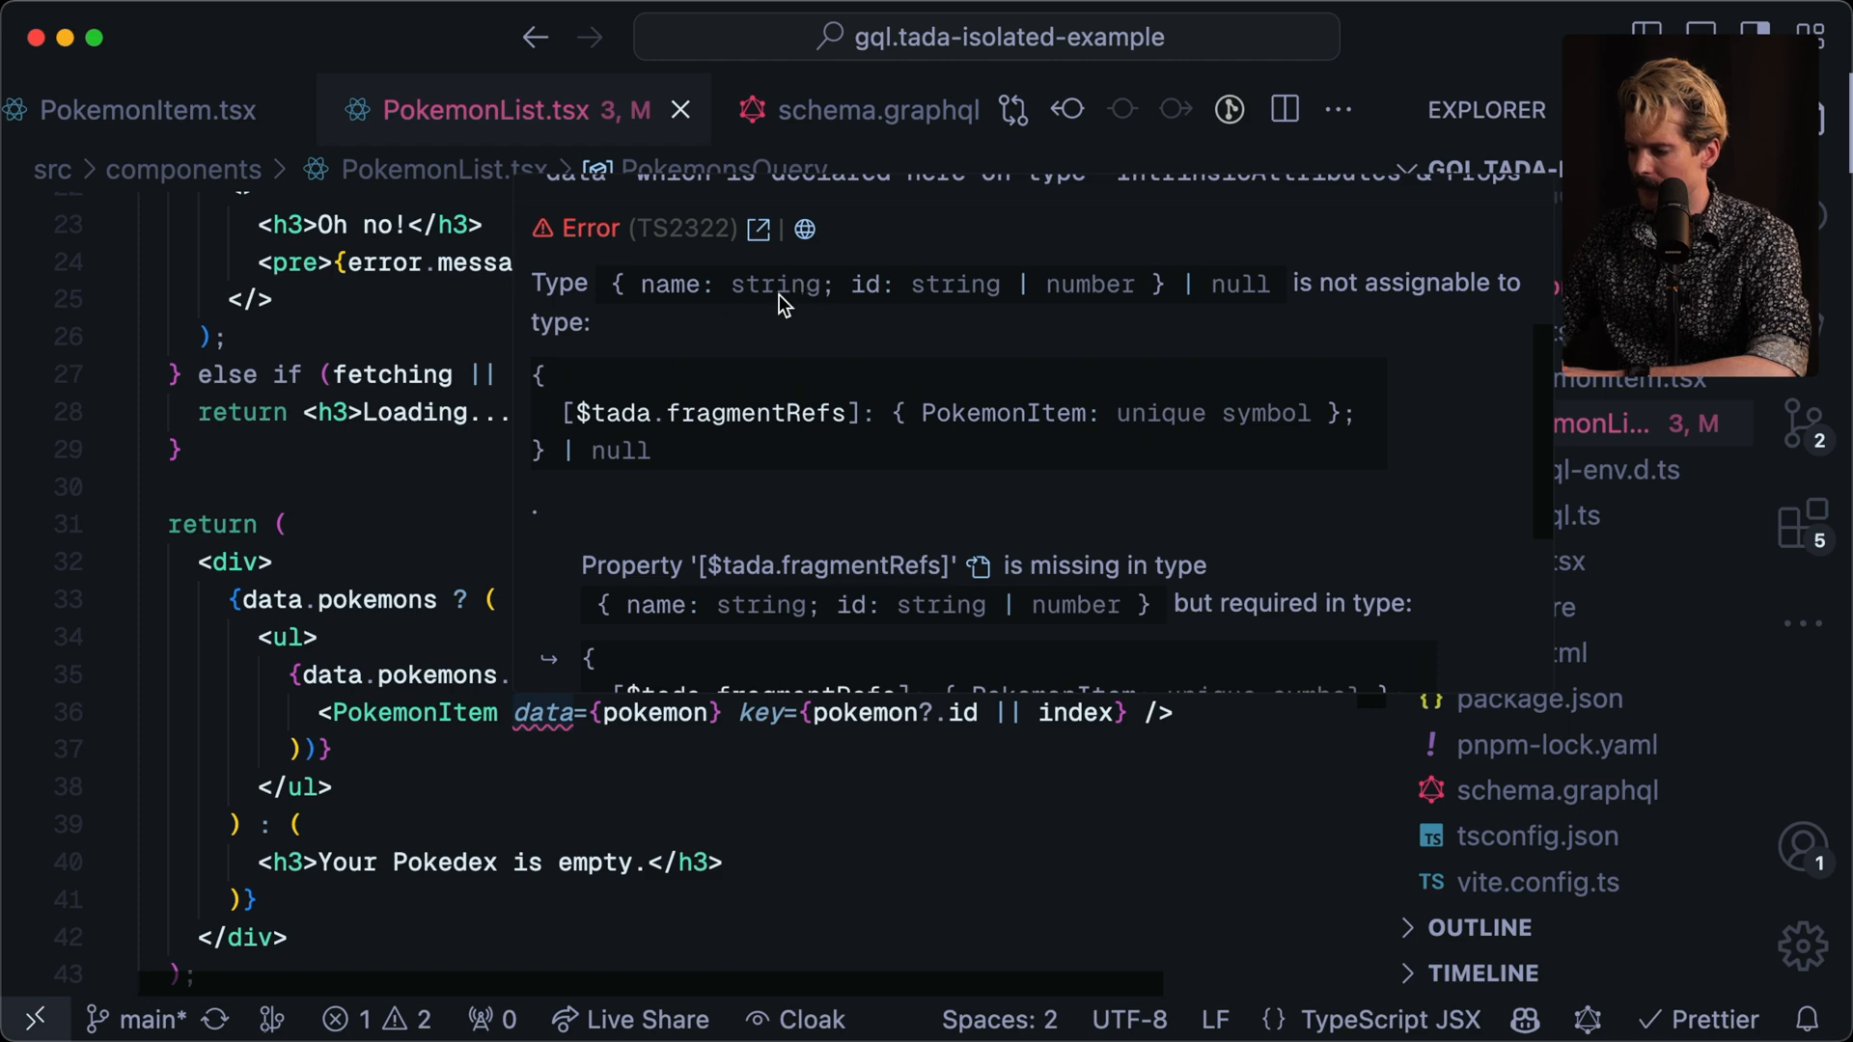
mouse_move(1035, 426)
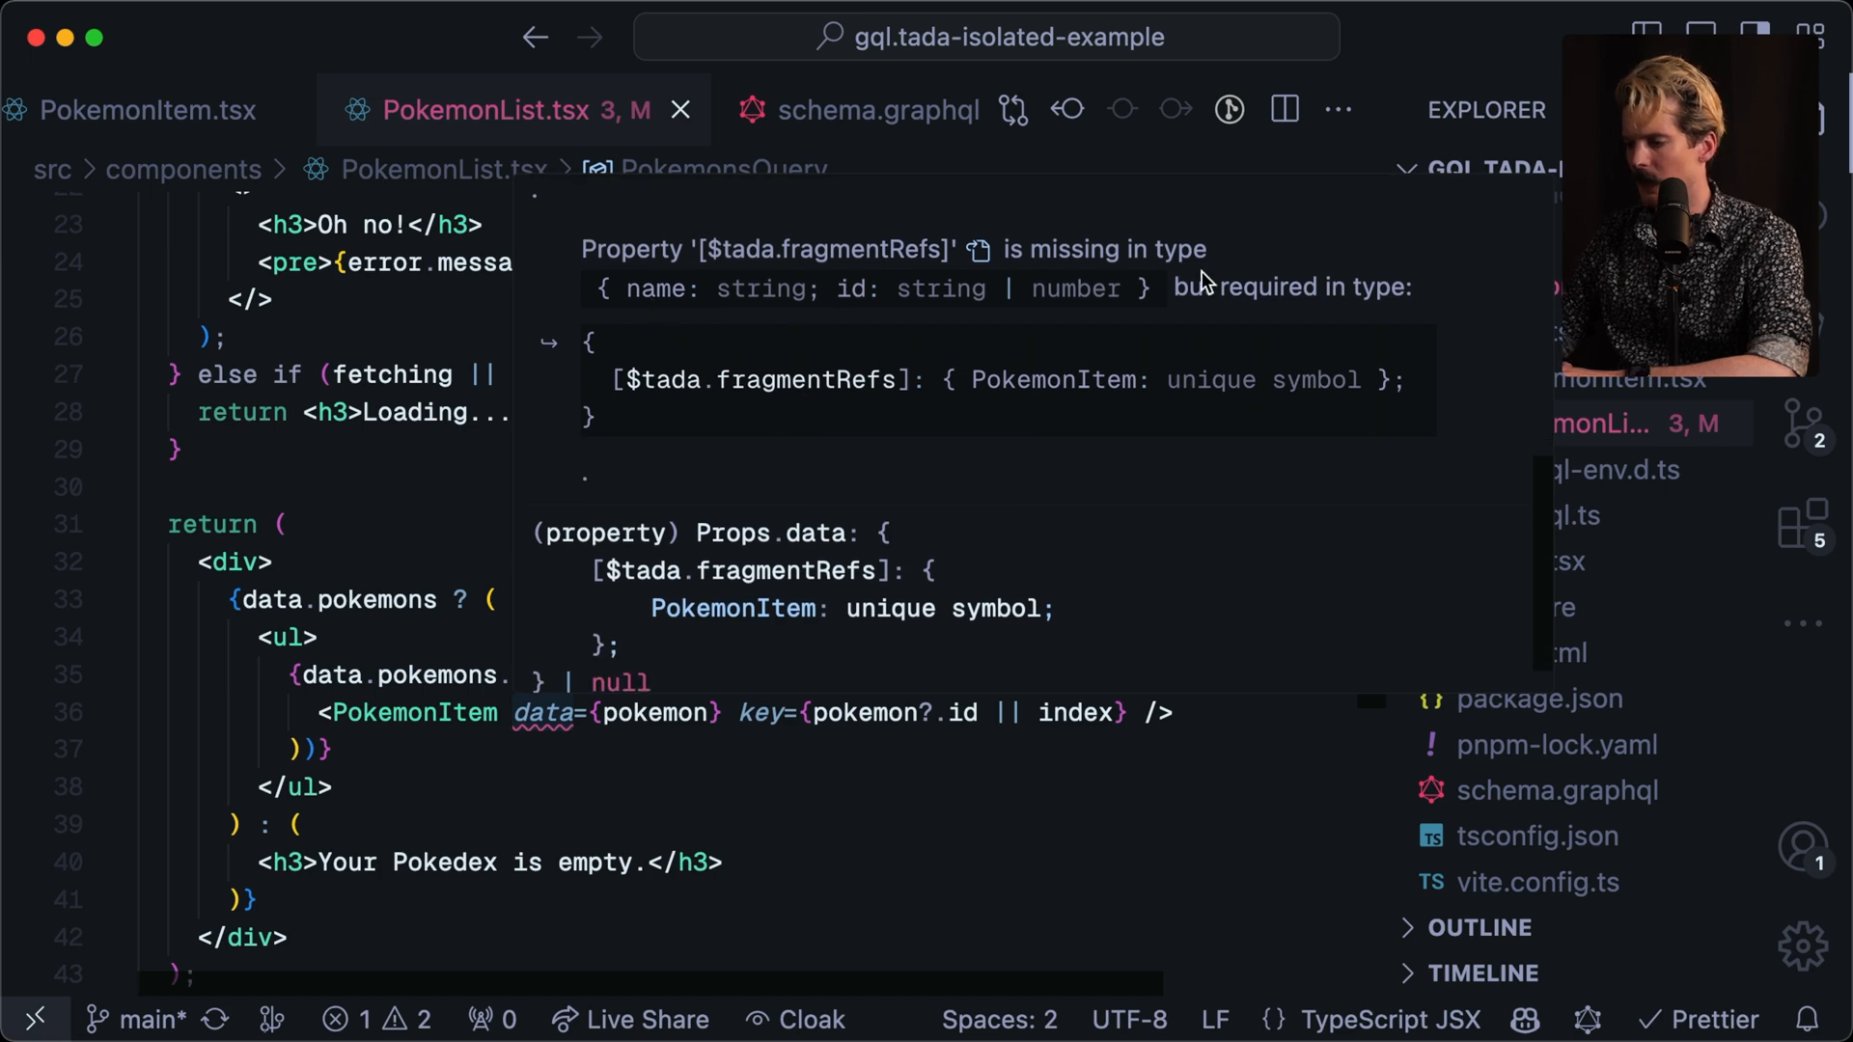
mouse_move(1134, 398)
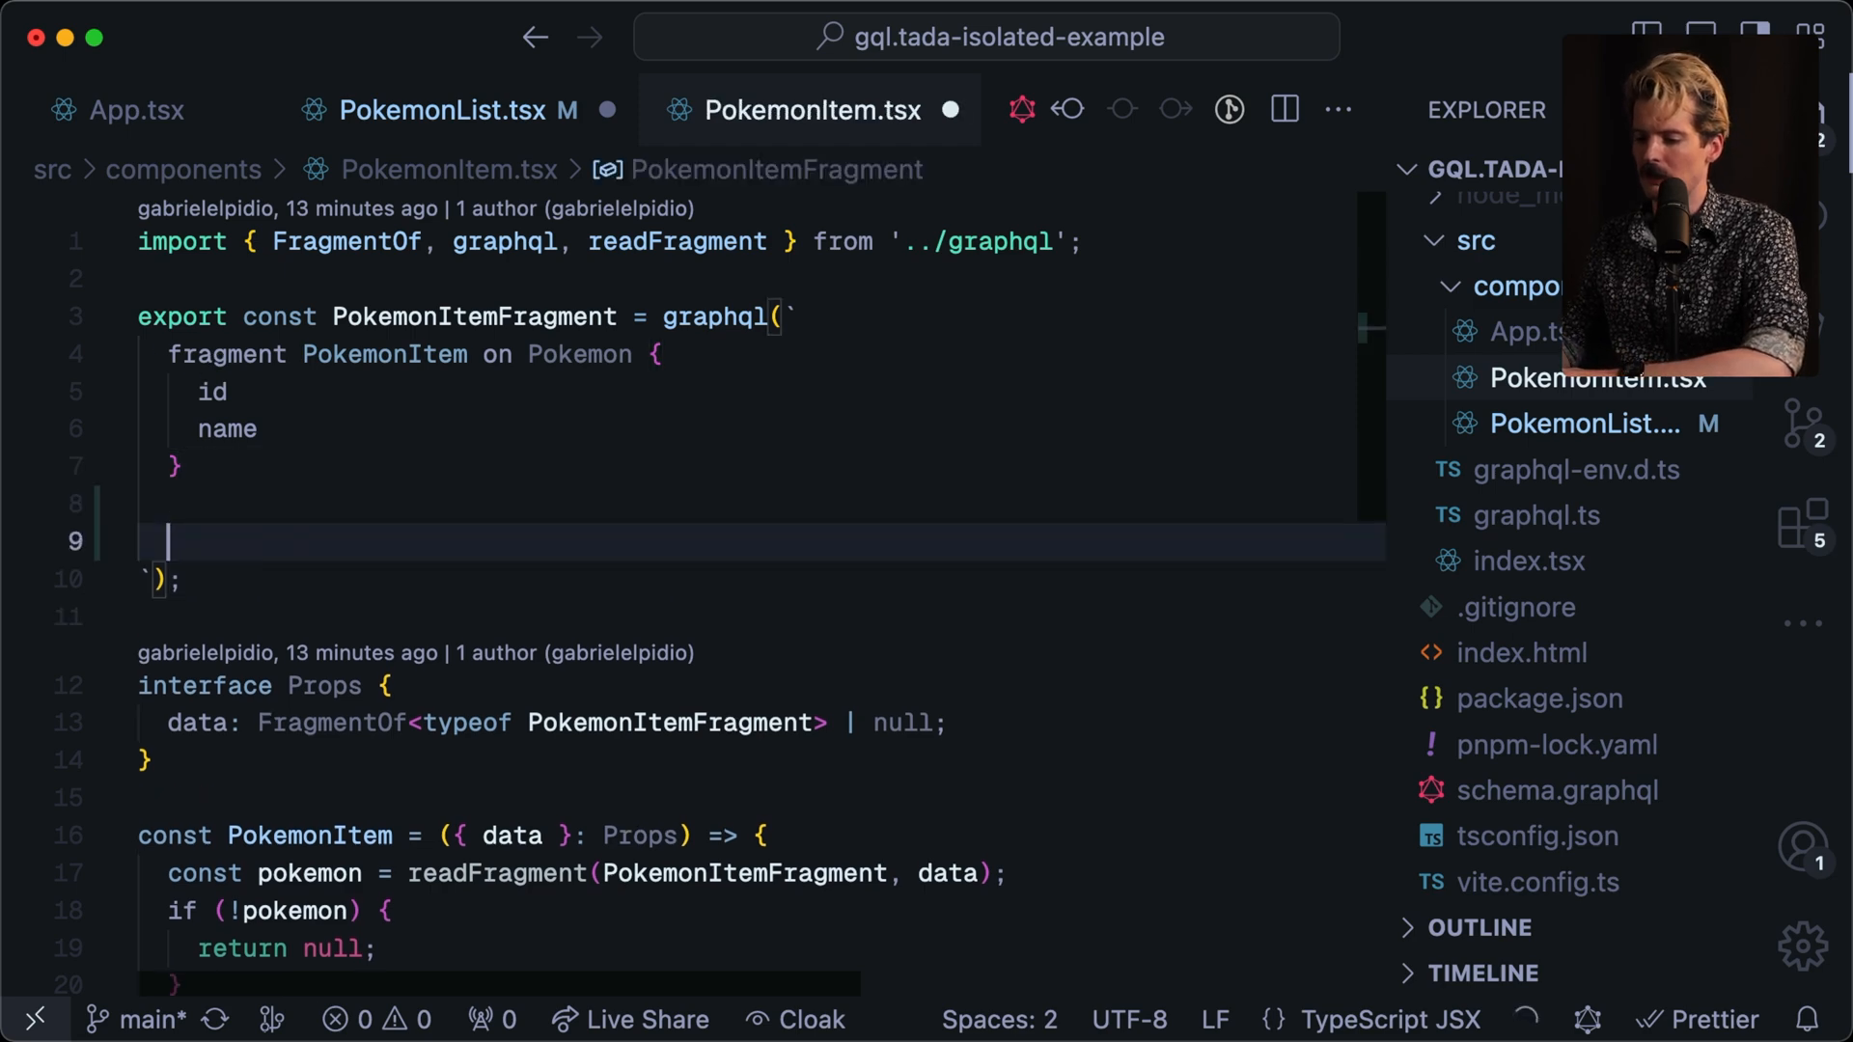
Write fragment PokemonItemWithMore on Pokemon selecting id, name and a types block.
type("fragment P")
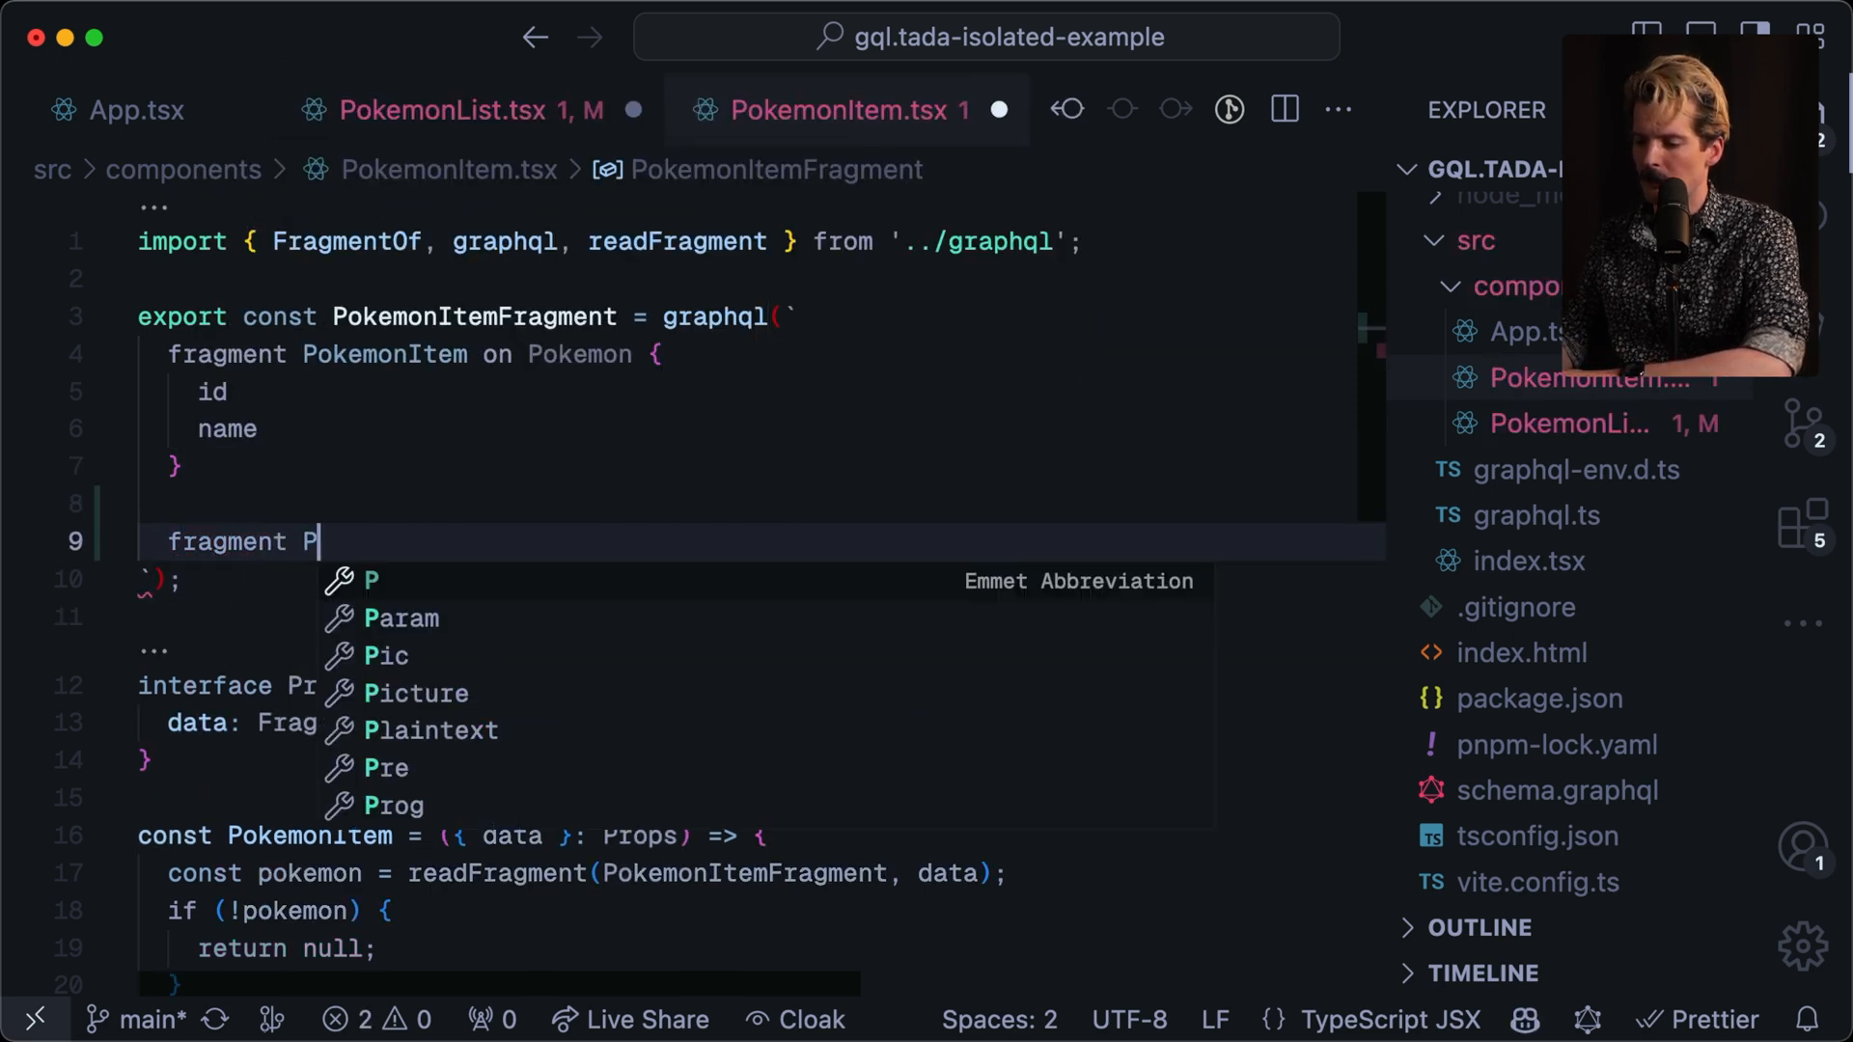
type("okemonItemWithM")
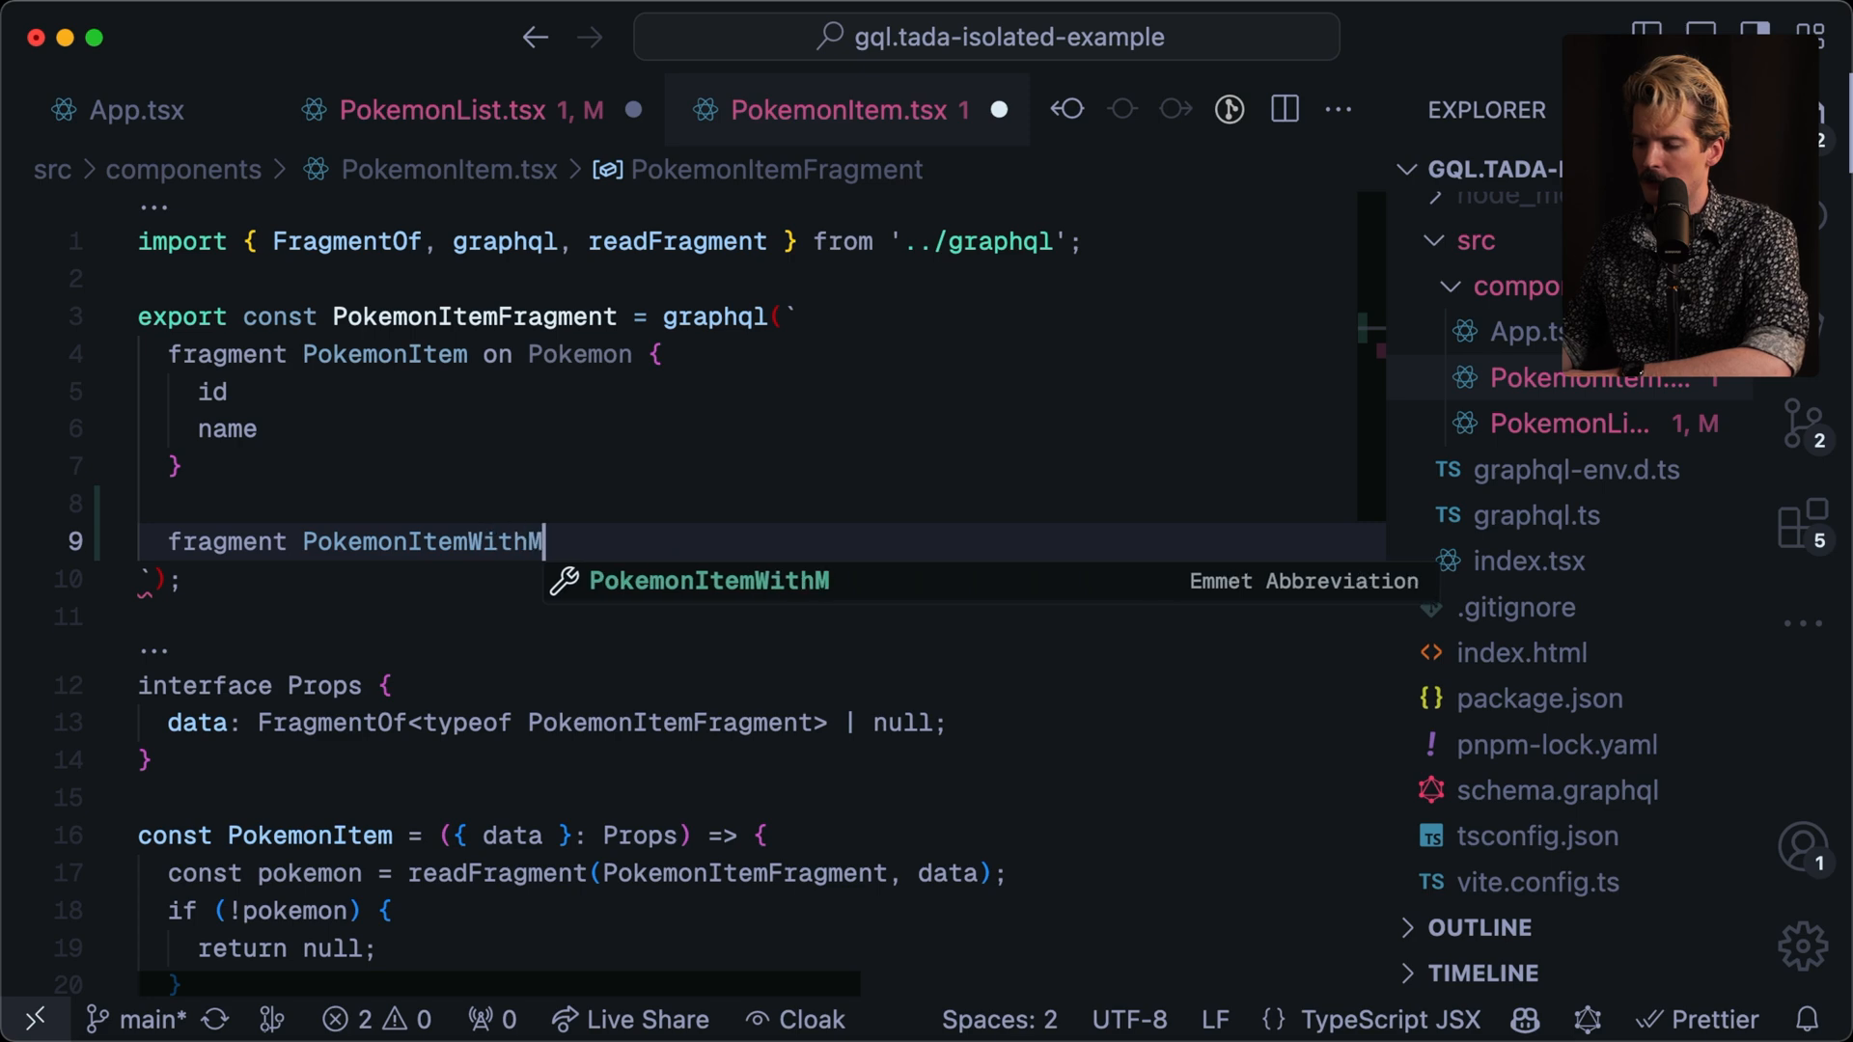
type("ore on Pokemon {")
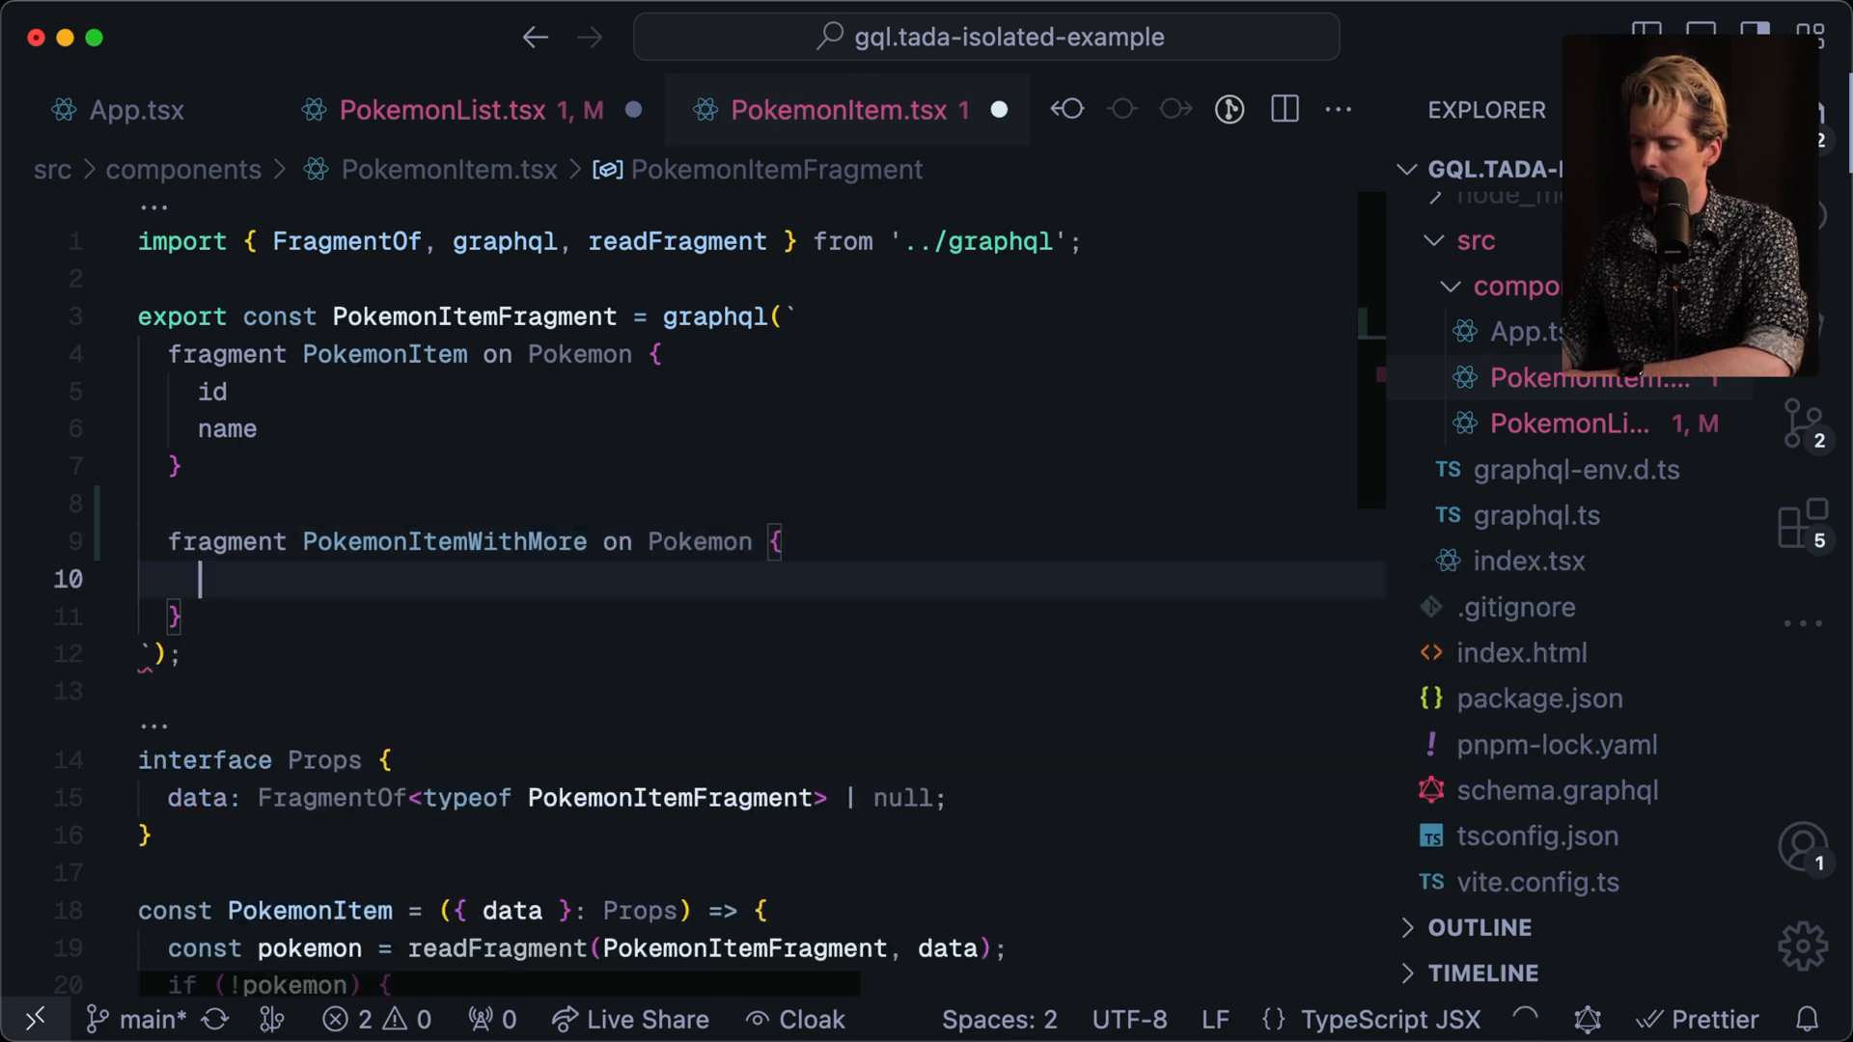
type("id")
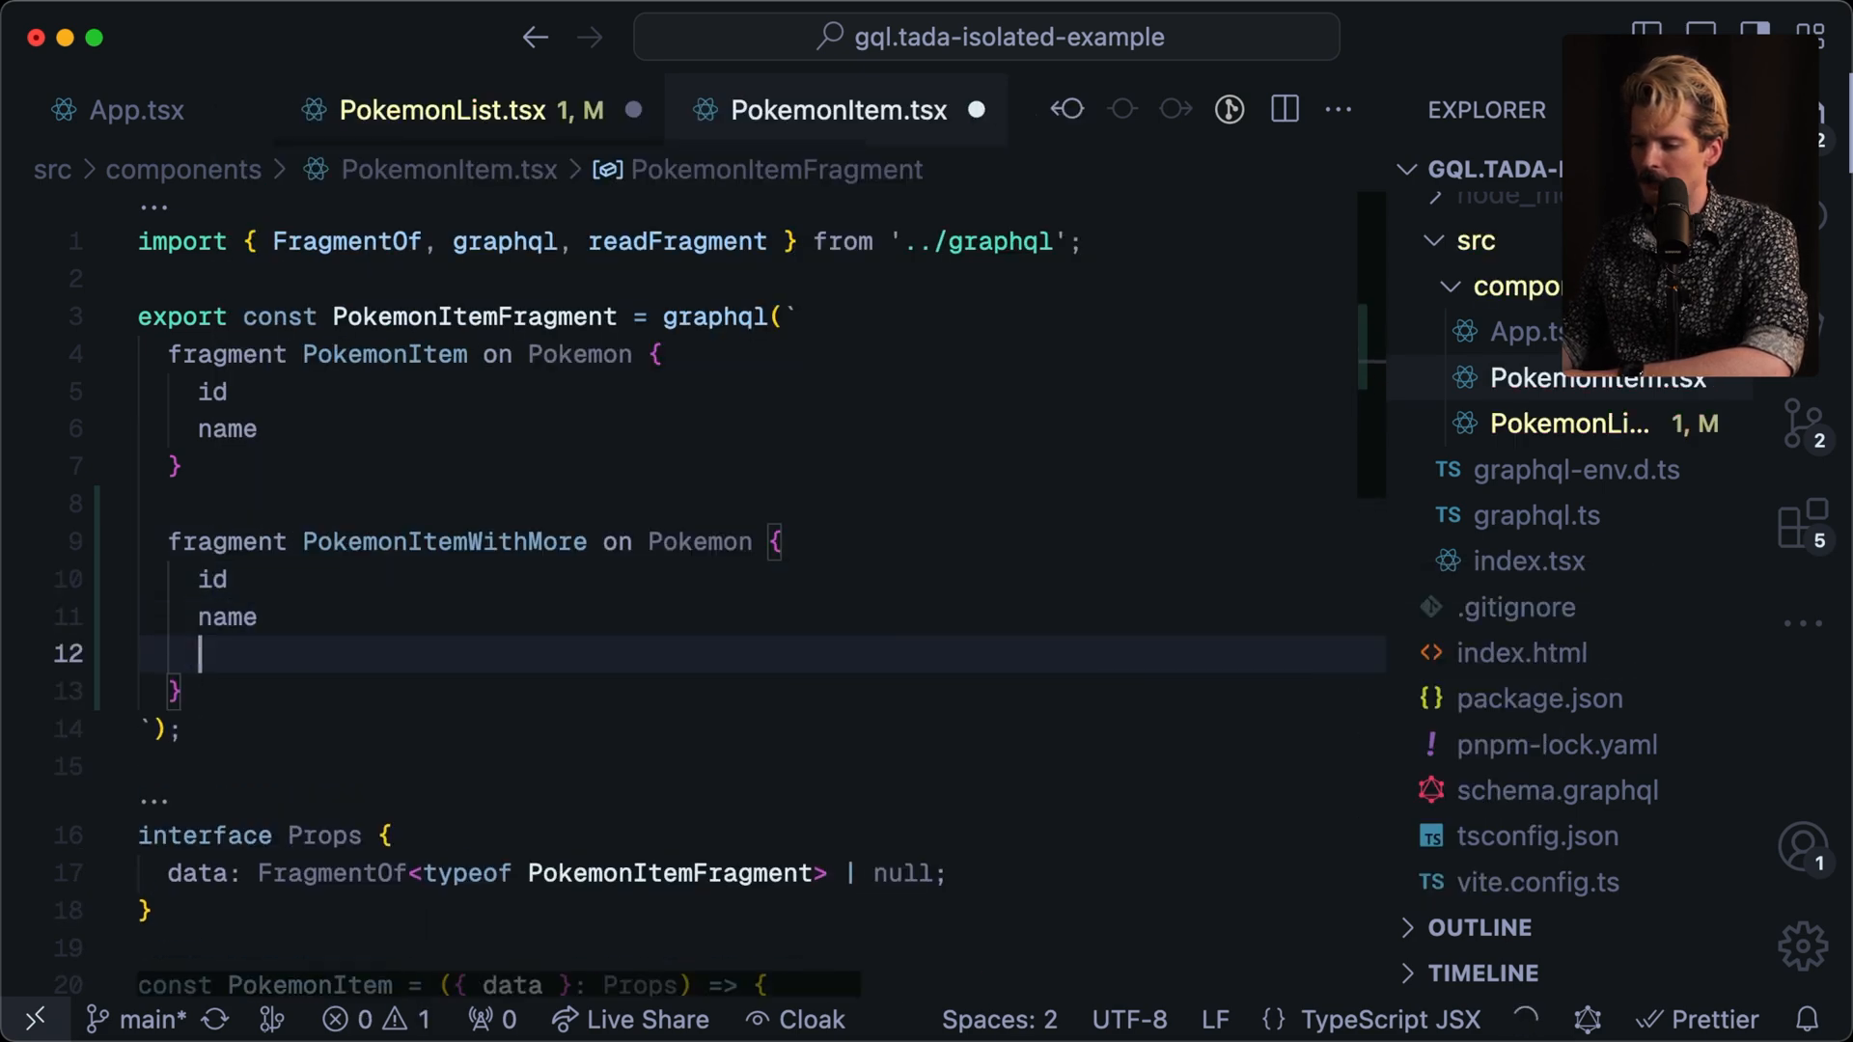
type("i")
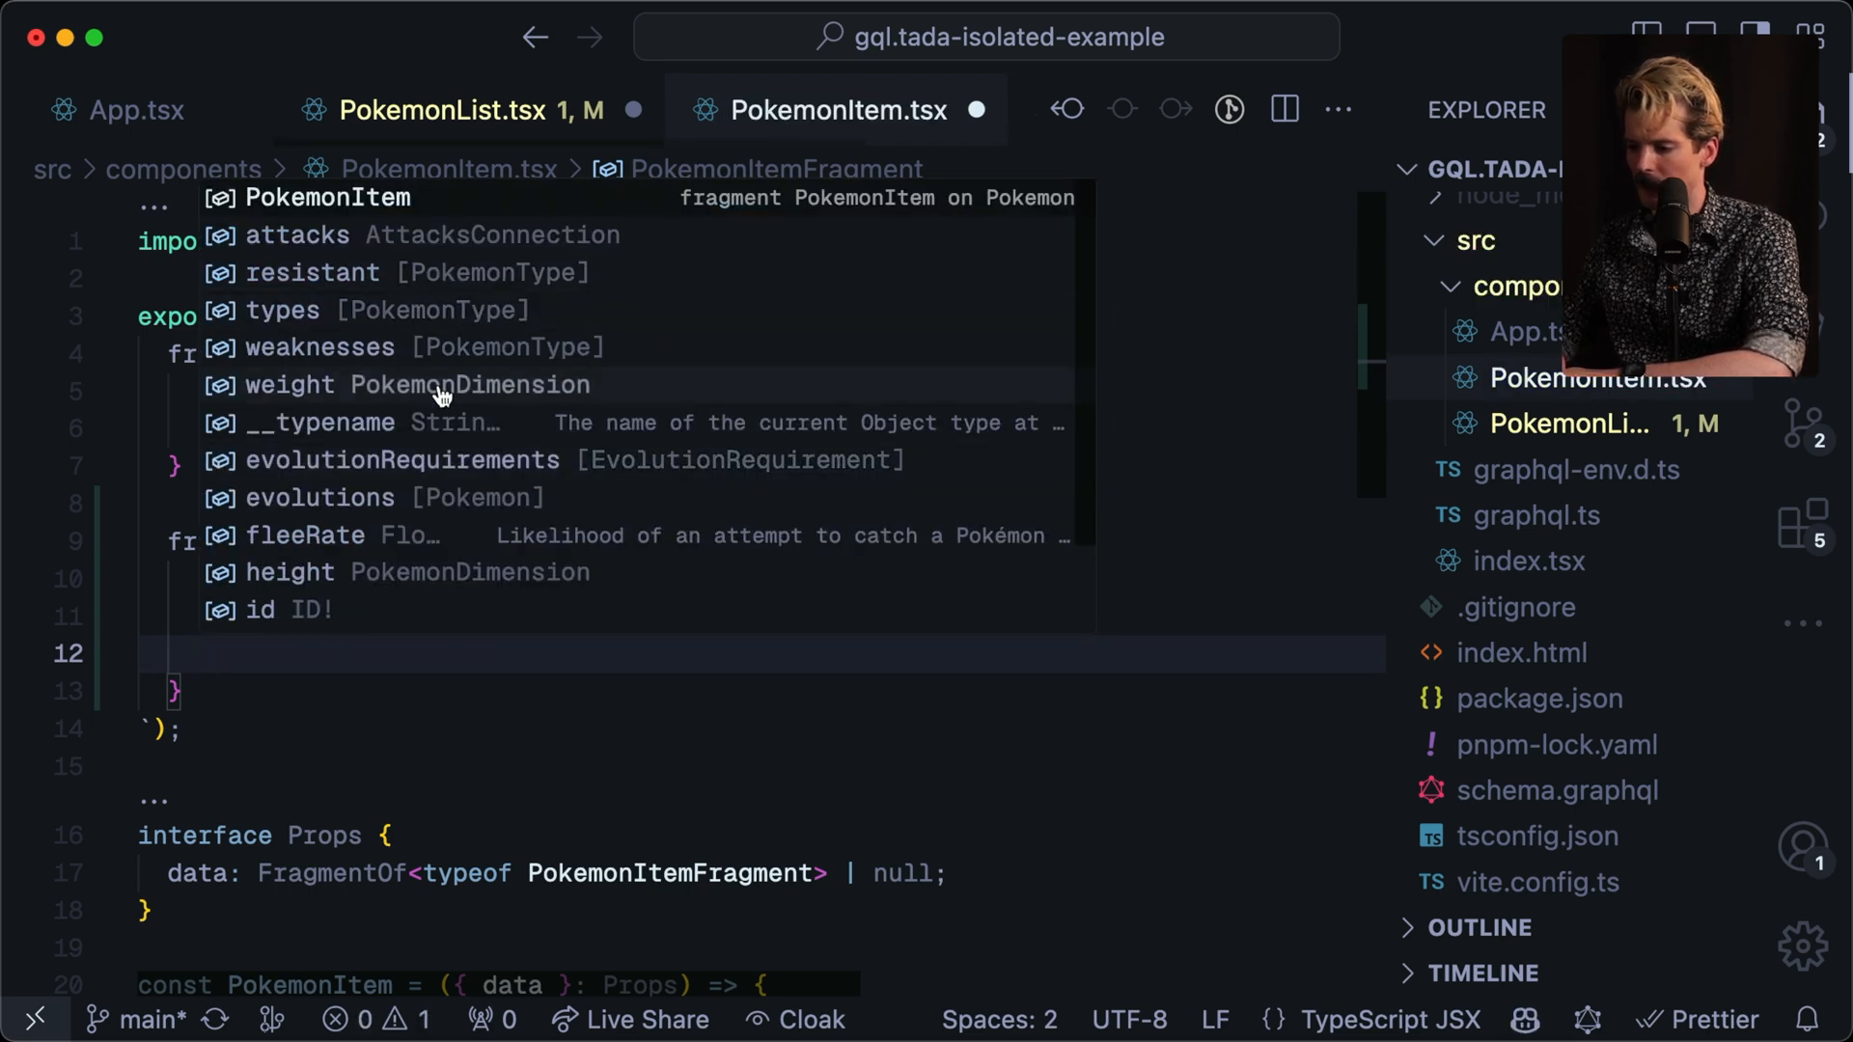
scroll("down", 3)
type("types")
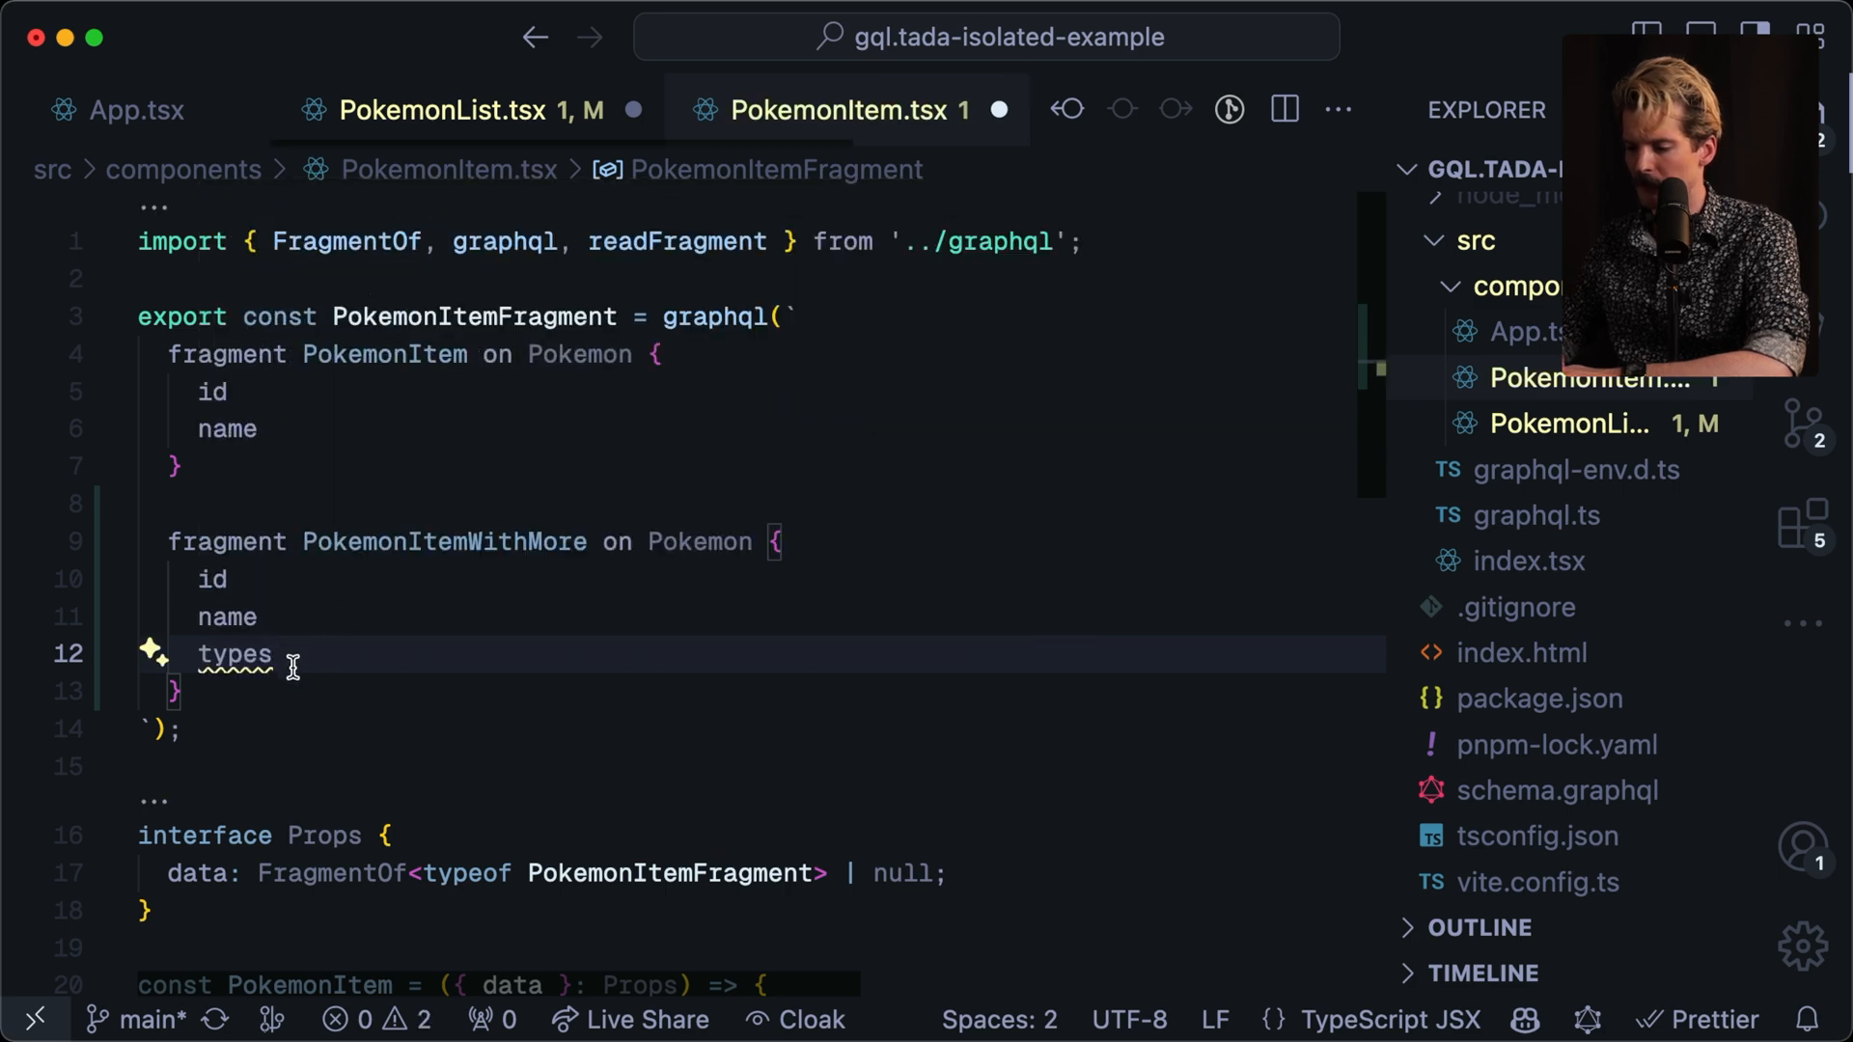
type("{")
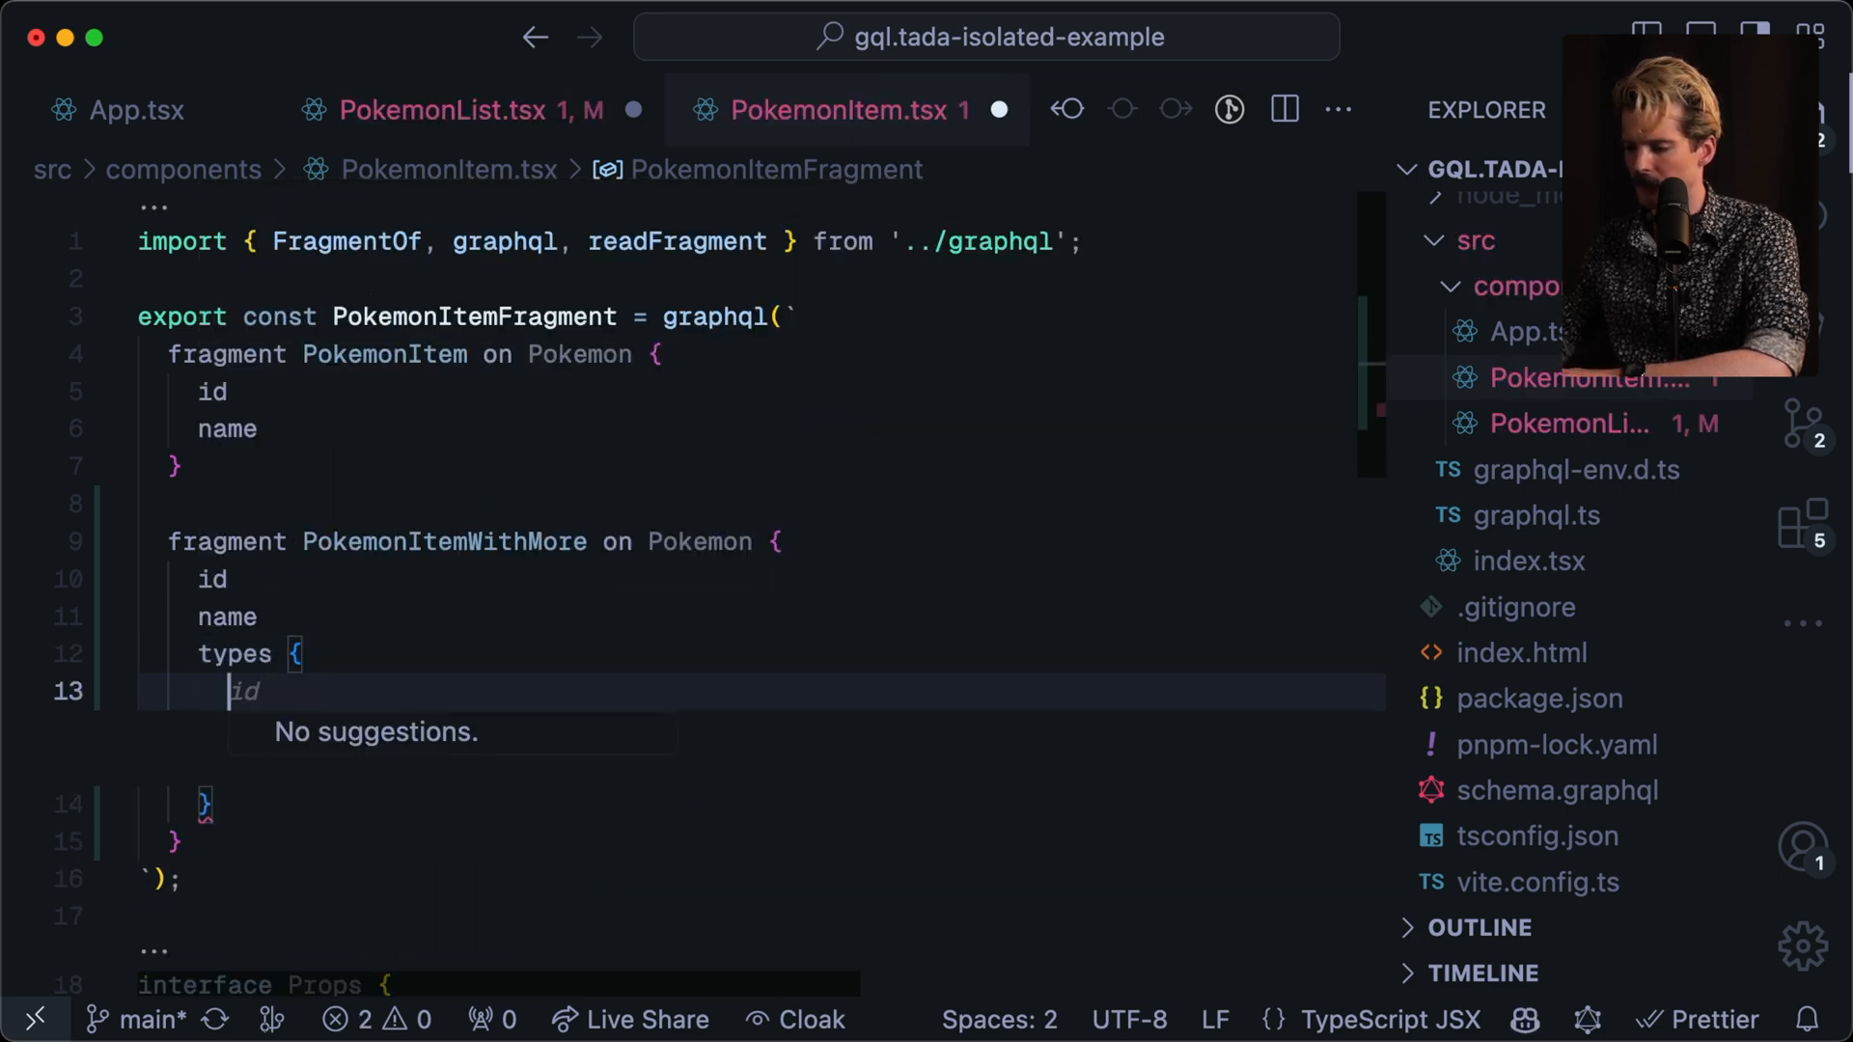
Check schema.graphql's Pokemon type to confirm types is a [PokemonType] list.
left_click(1556, 790)
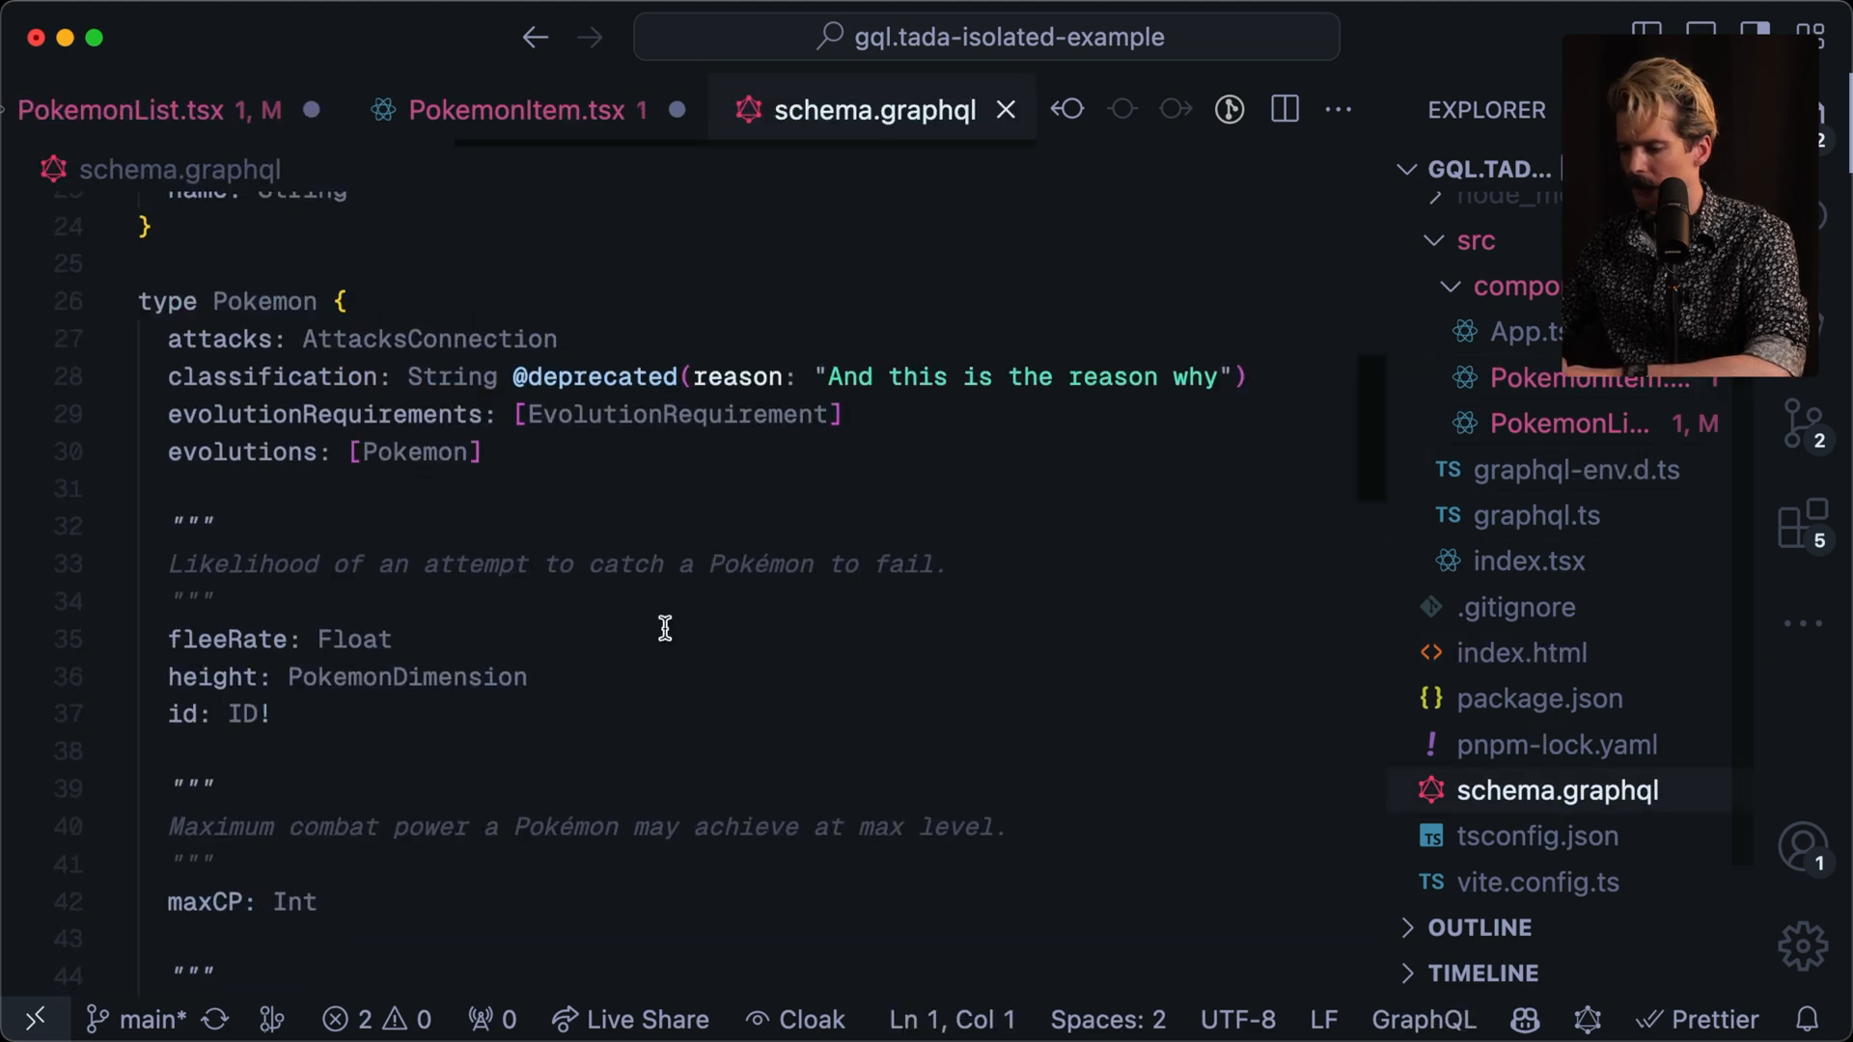
scroll("down", 3)
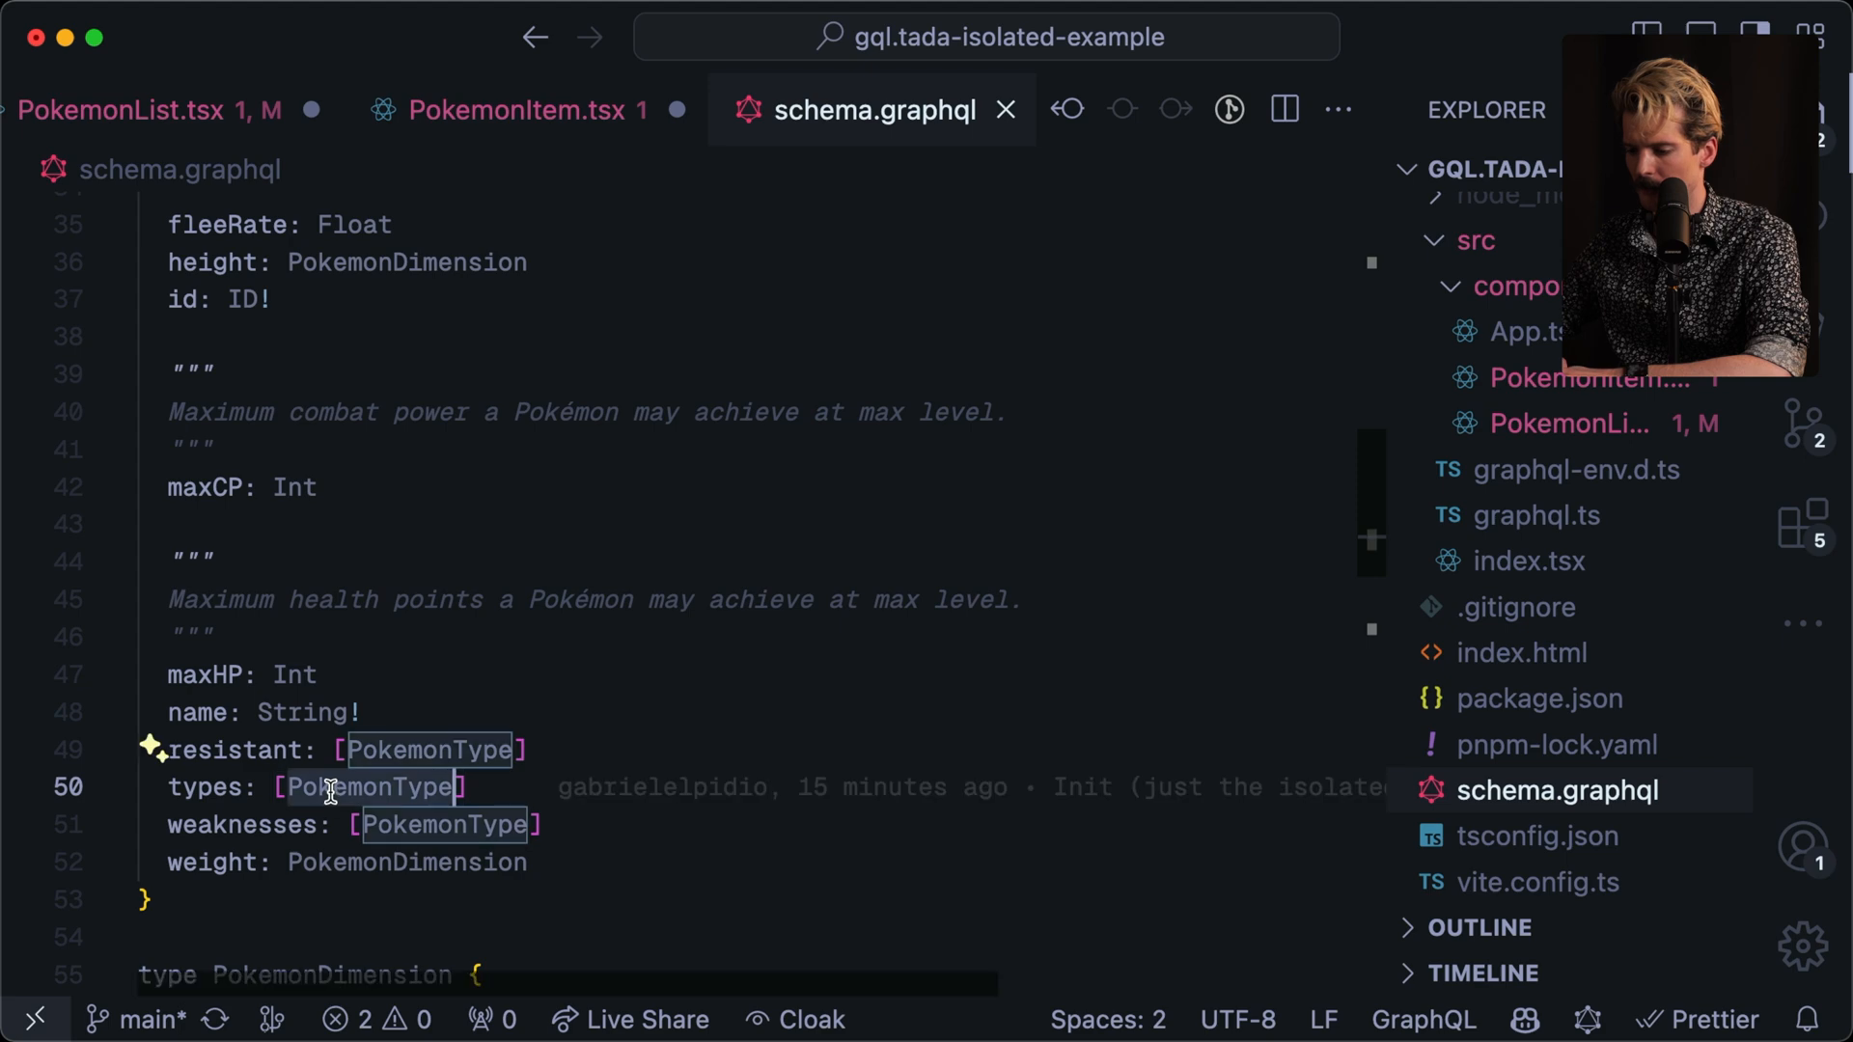
scroll("down", 3)
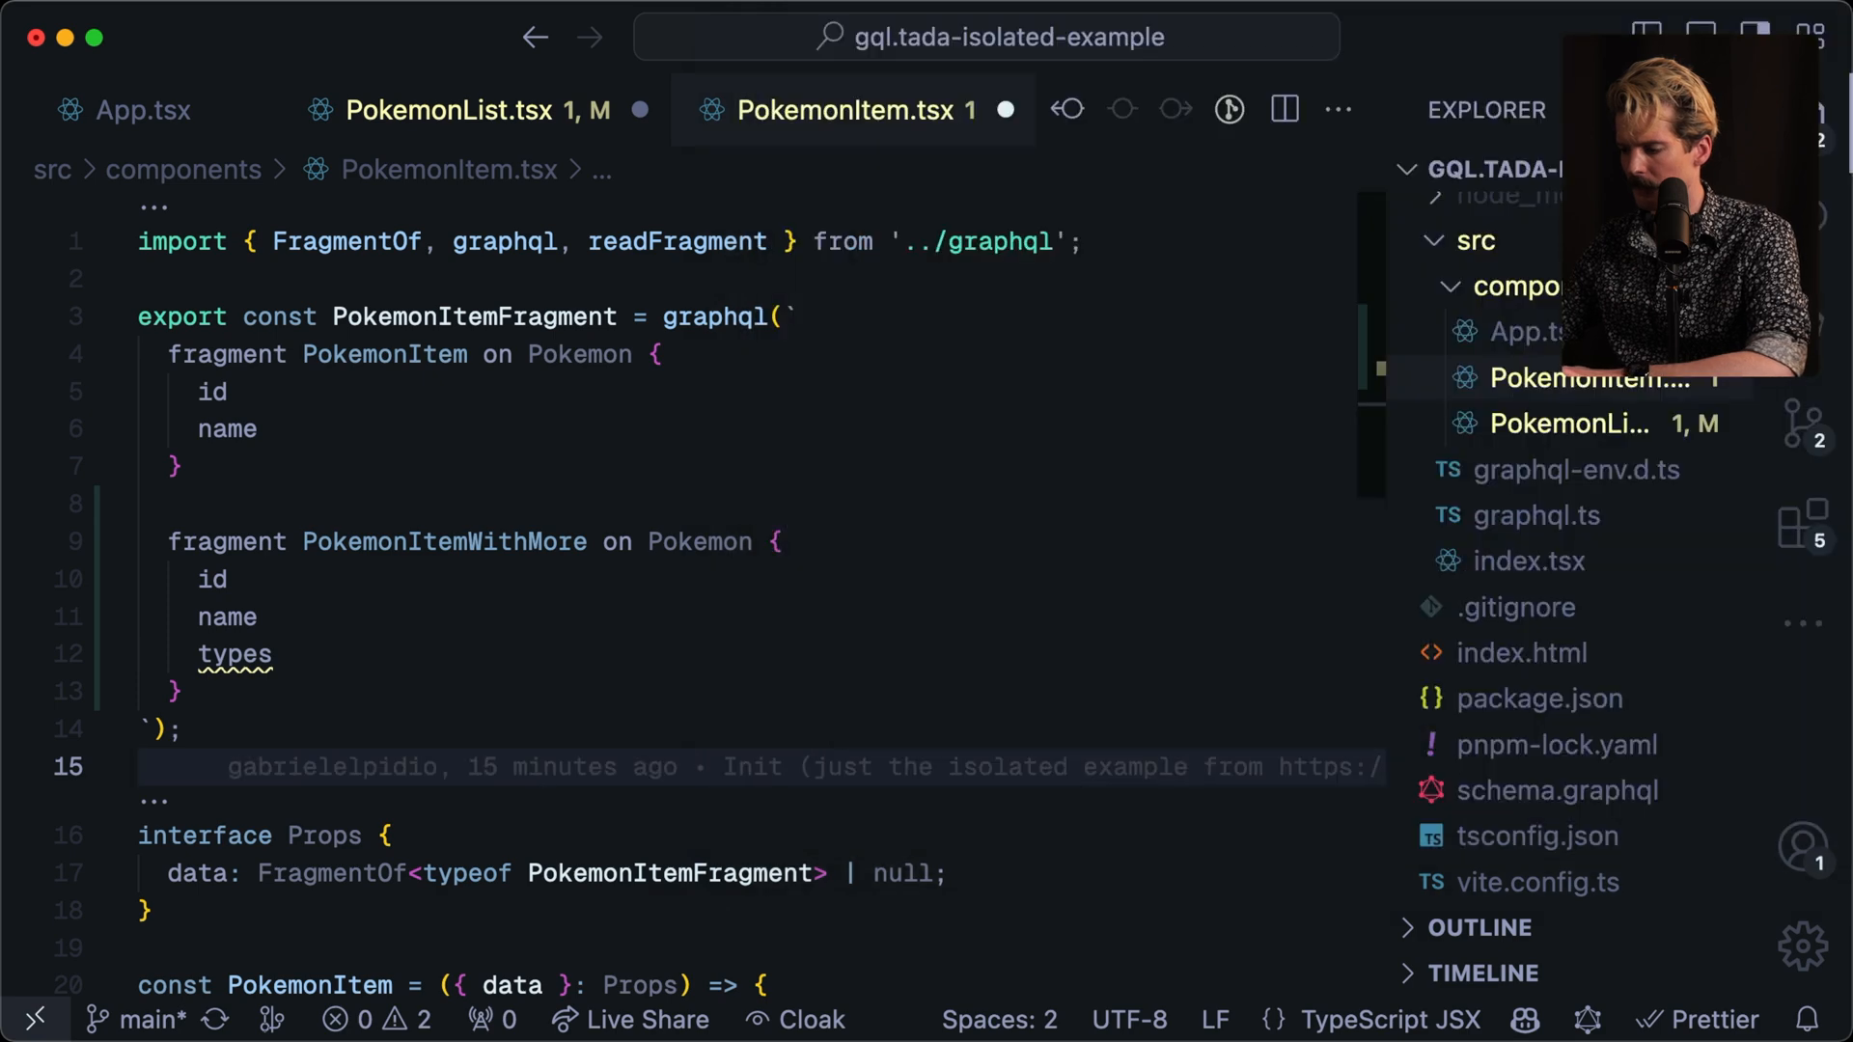
Spread ...PokemonItemWithMore in the Pokemons query's pokemons selection in PokemonList.tsx.
left_click(424, 109)
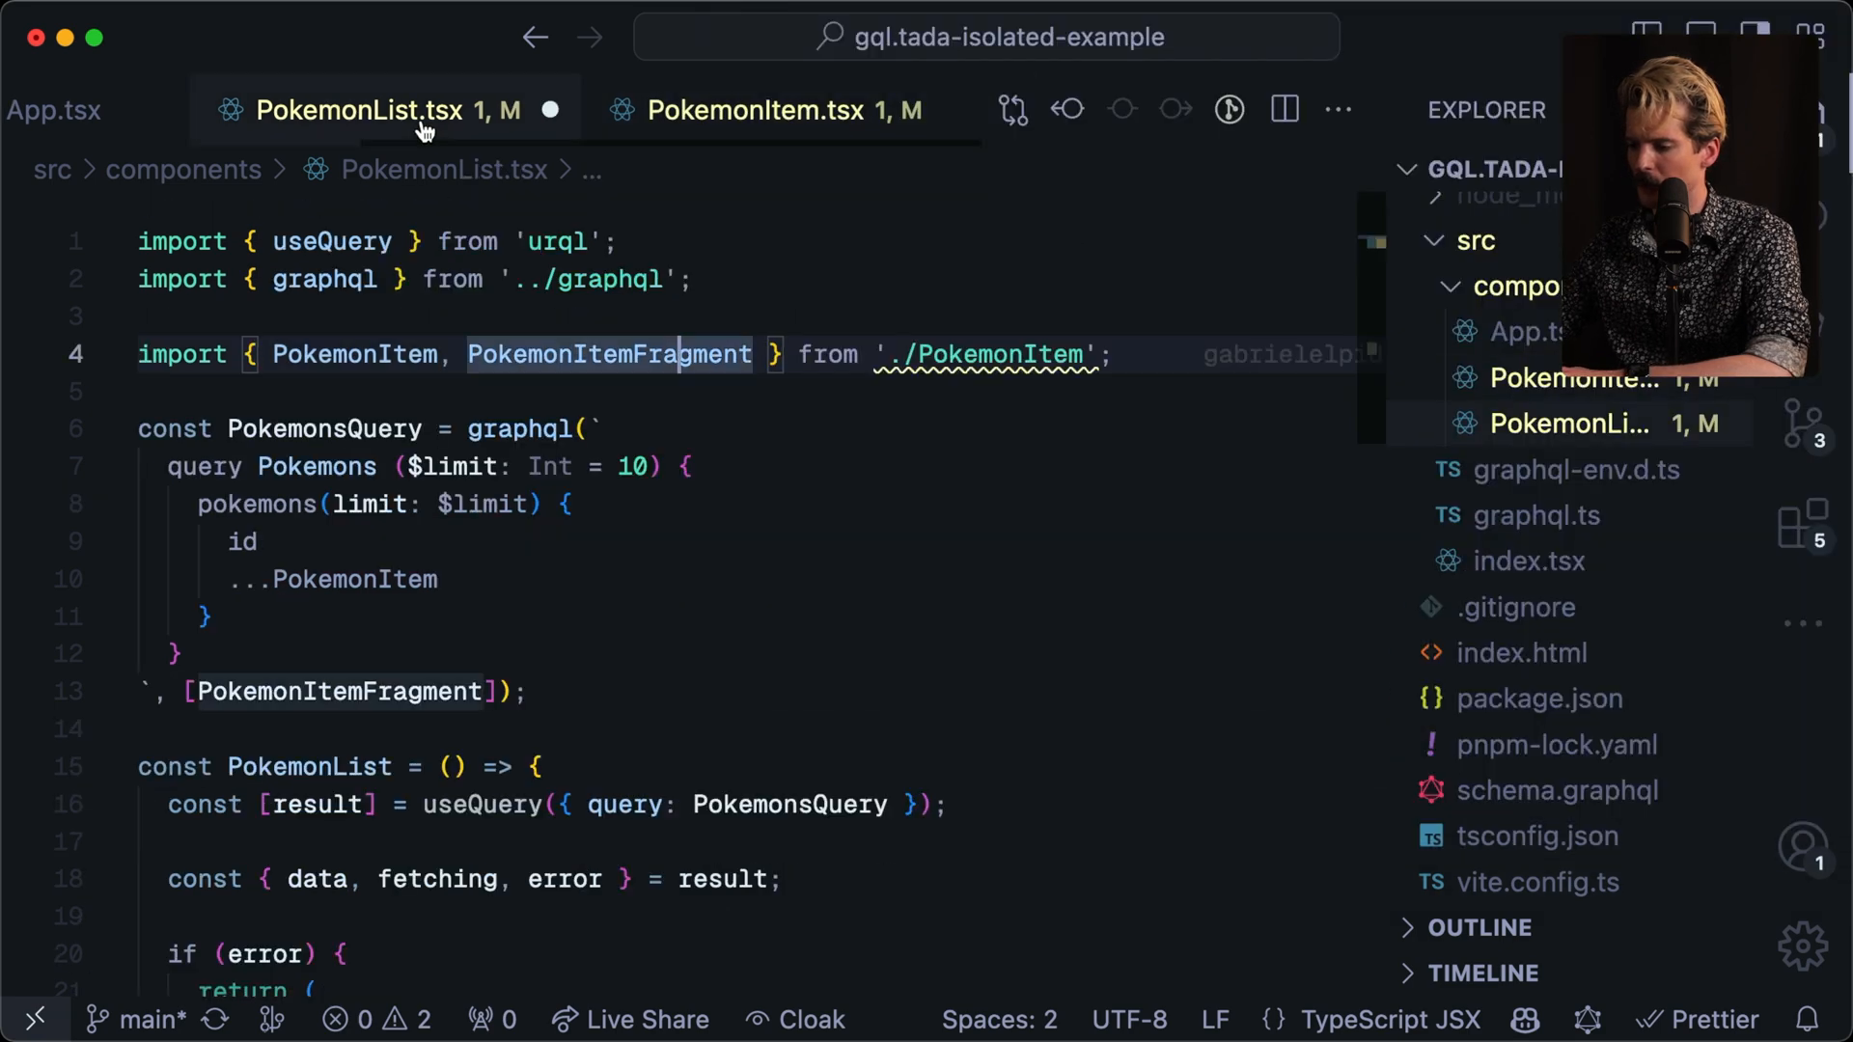
left_click(763, 110)
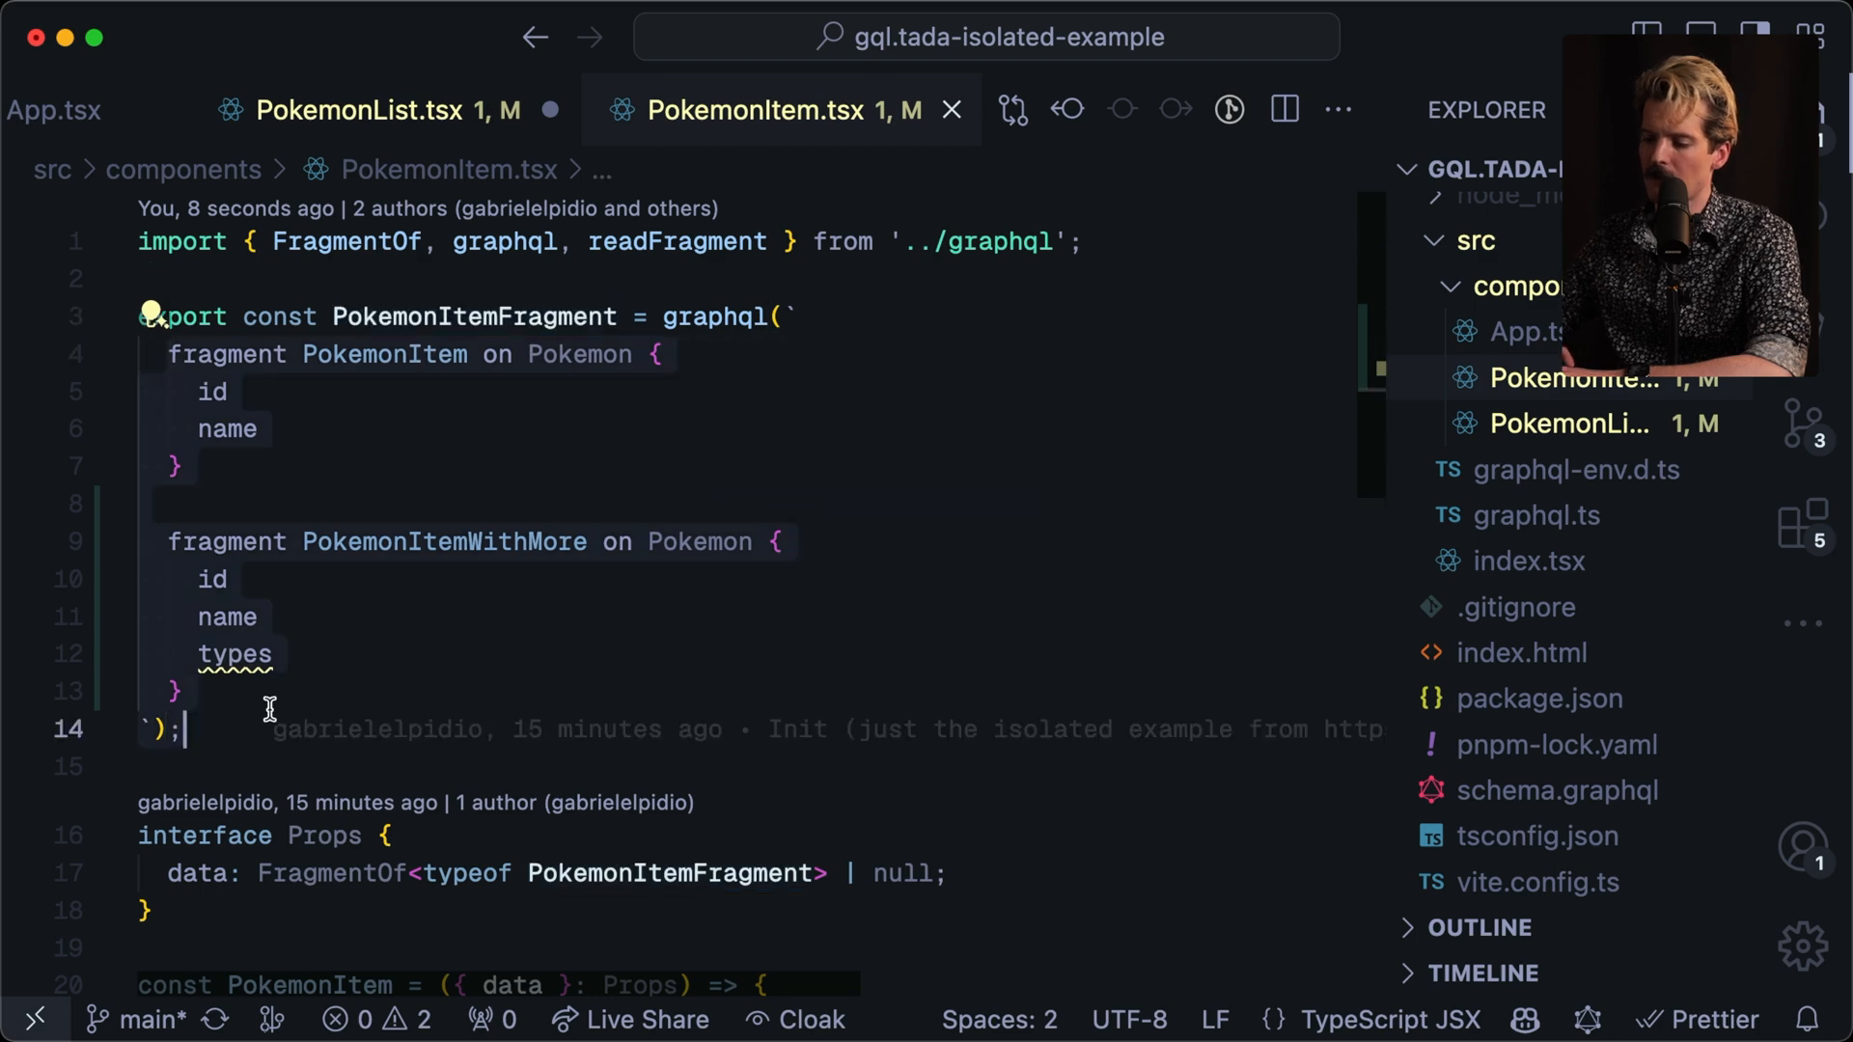
left_click(381, 109)
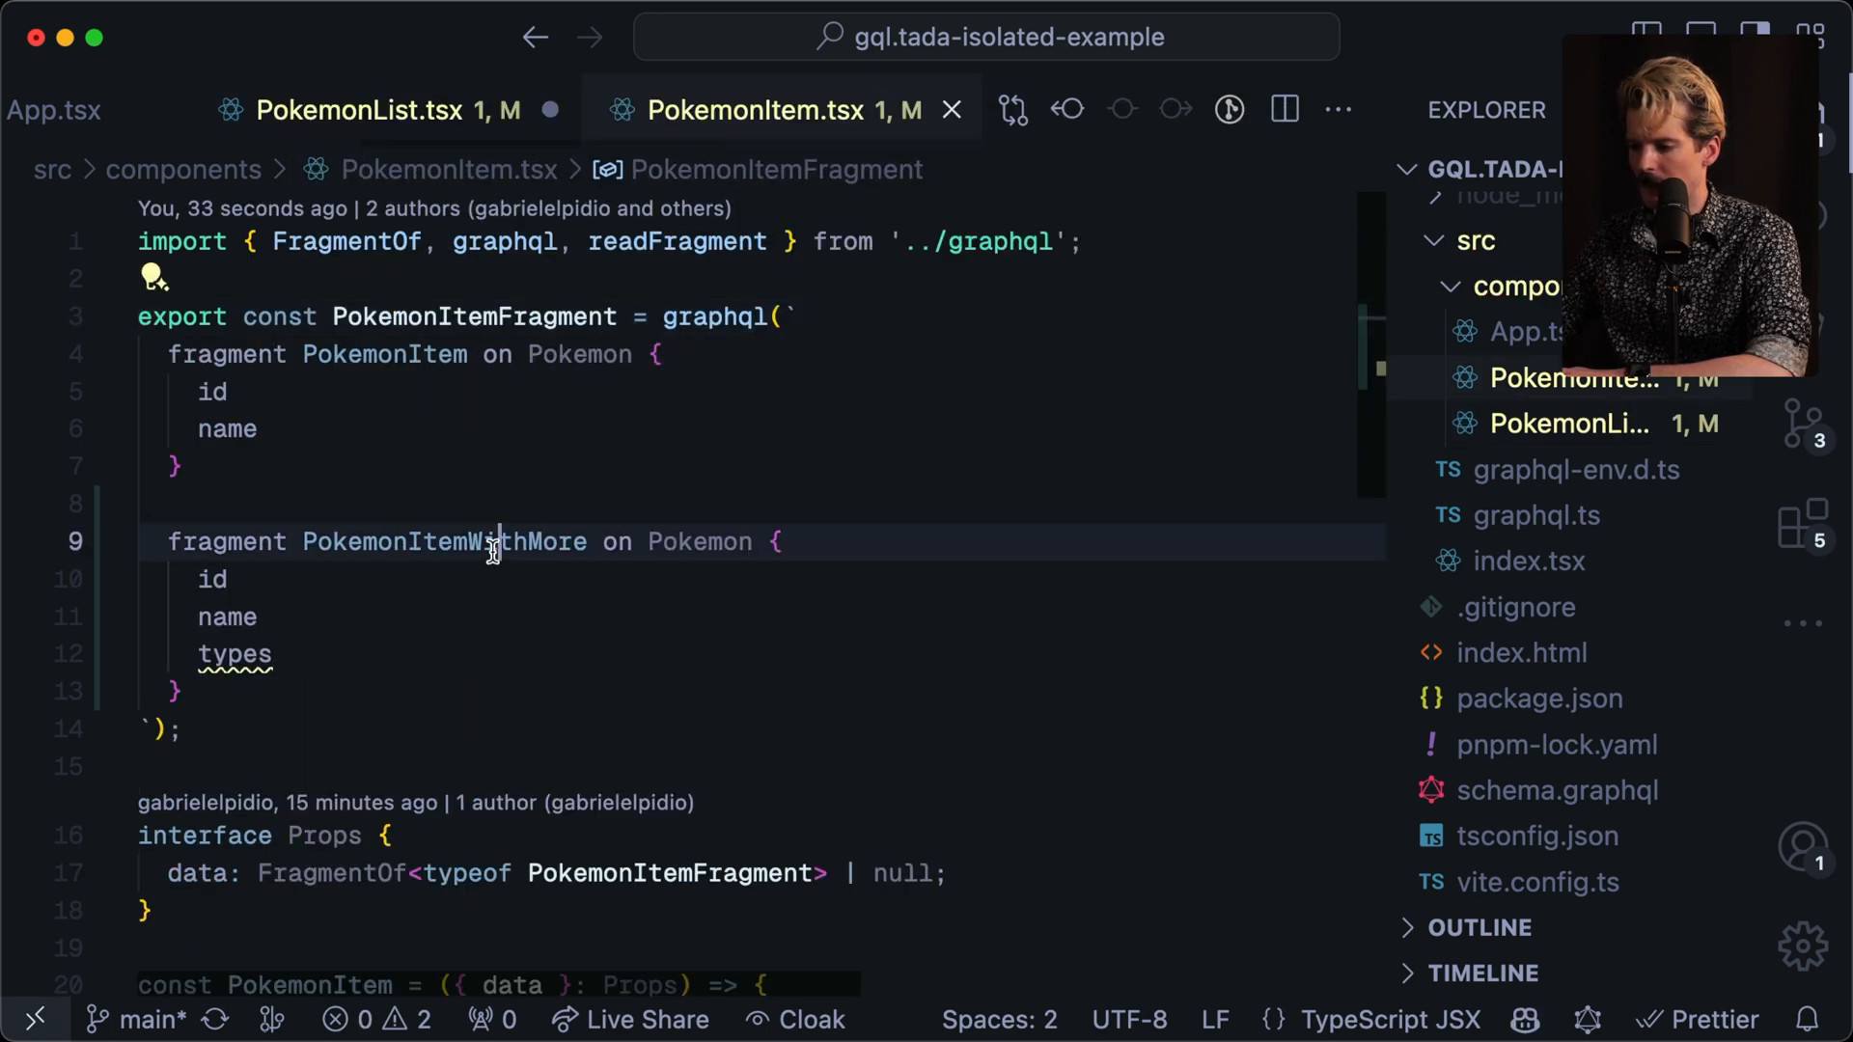
left_click(1574, 424)
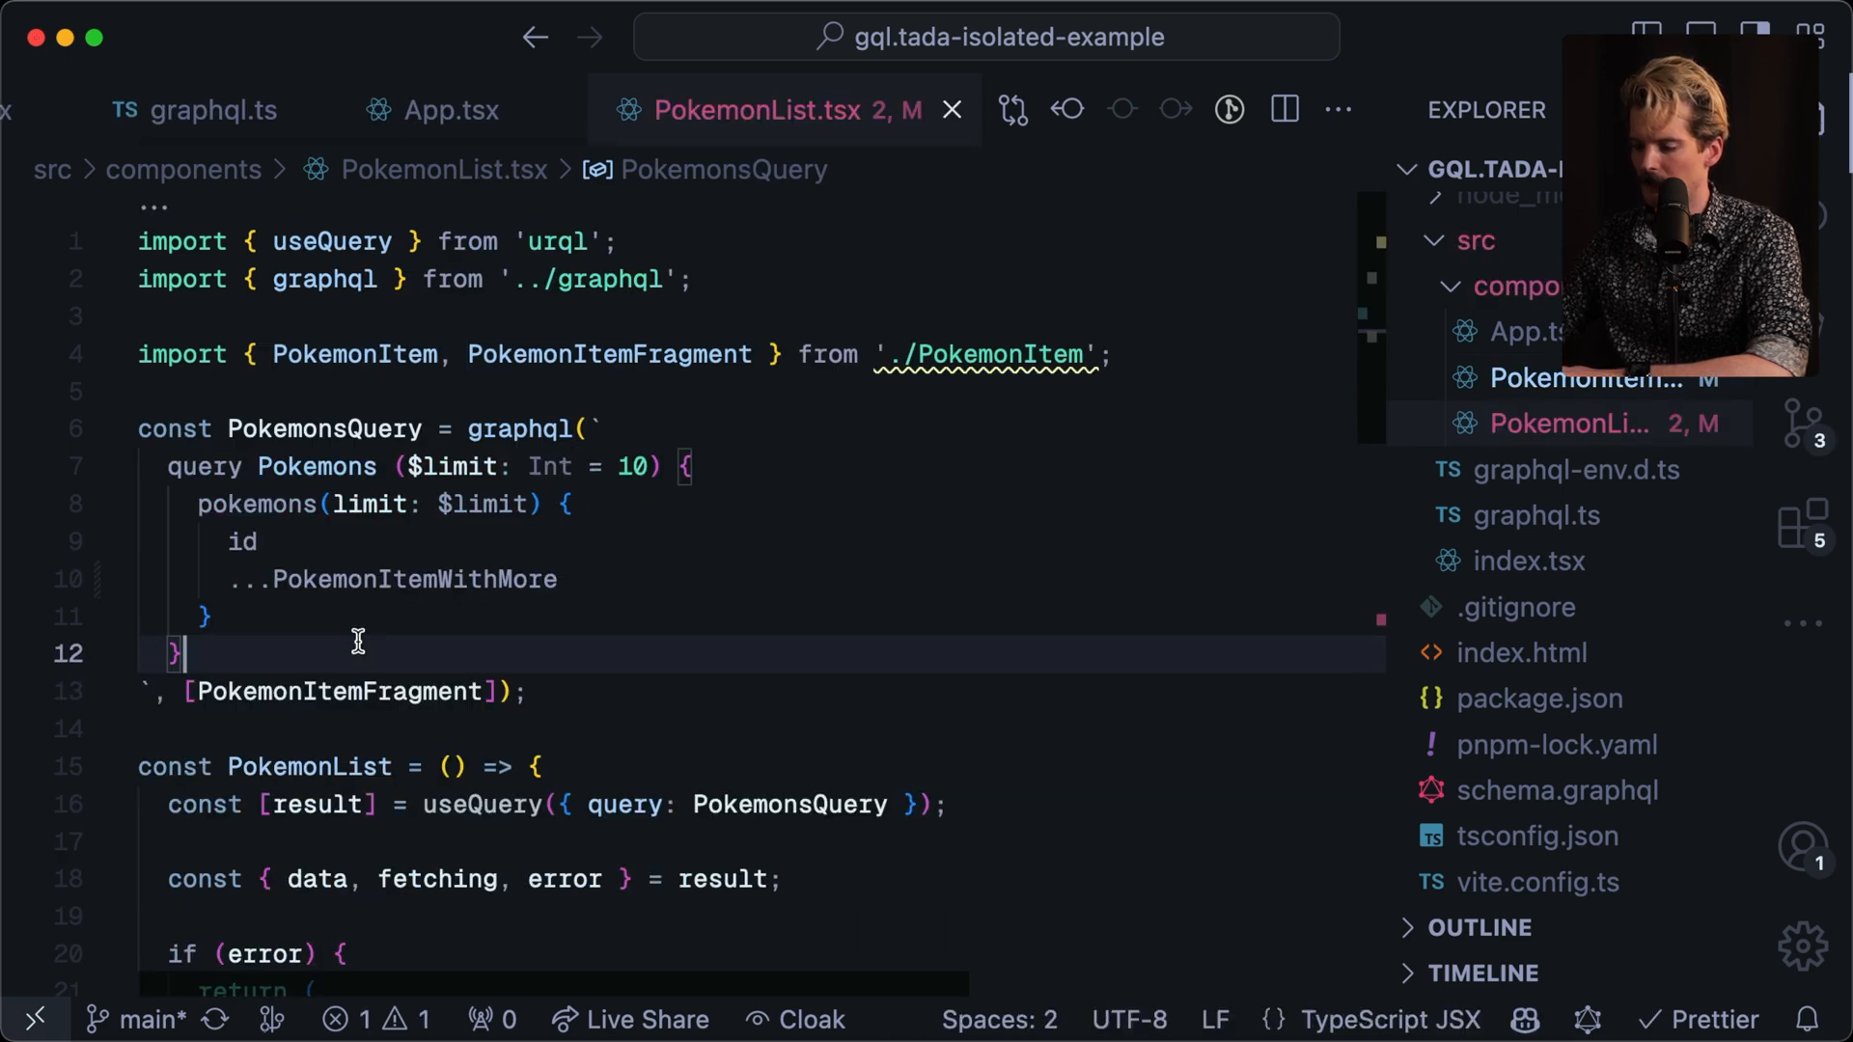
Add ': ' after {pokemon.name} in PokemonItem.tsx's list item.
scroll("down", 3)
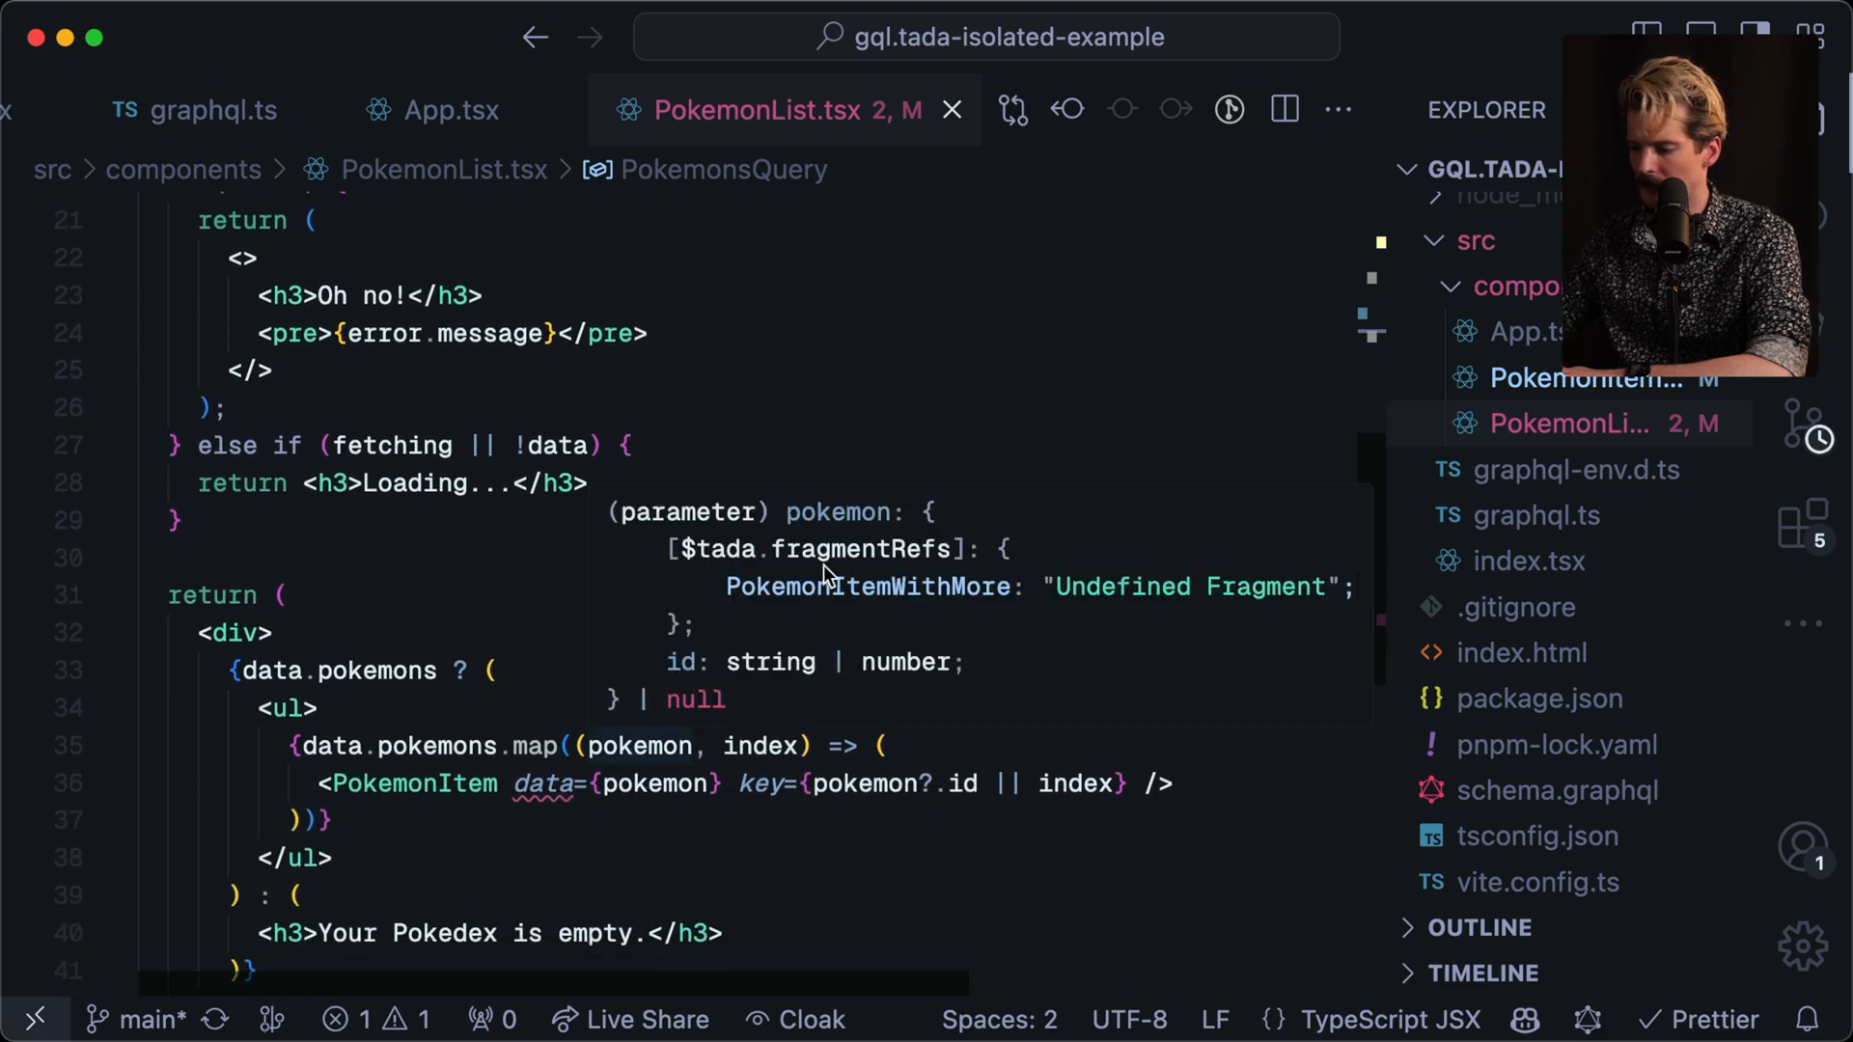
mouse_move(828, 143)
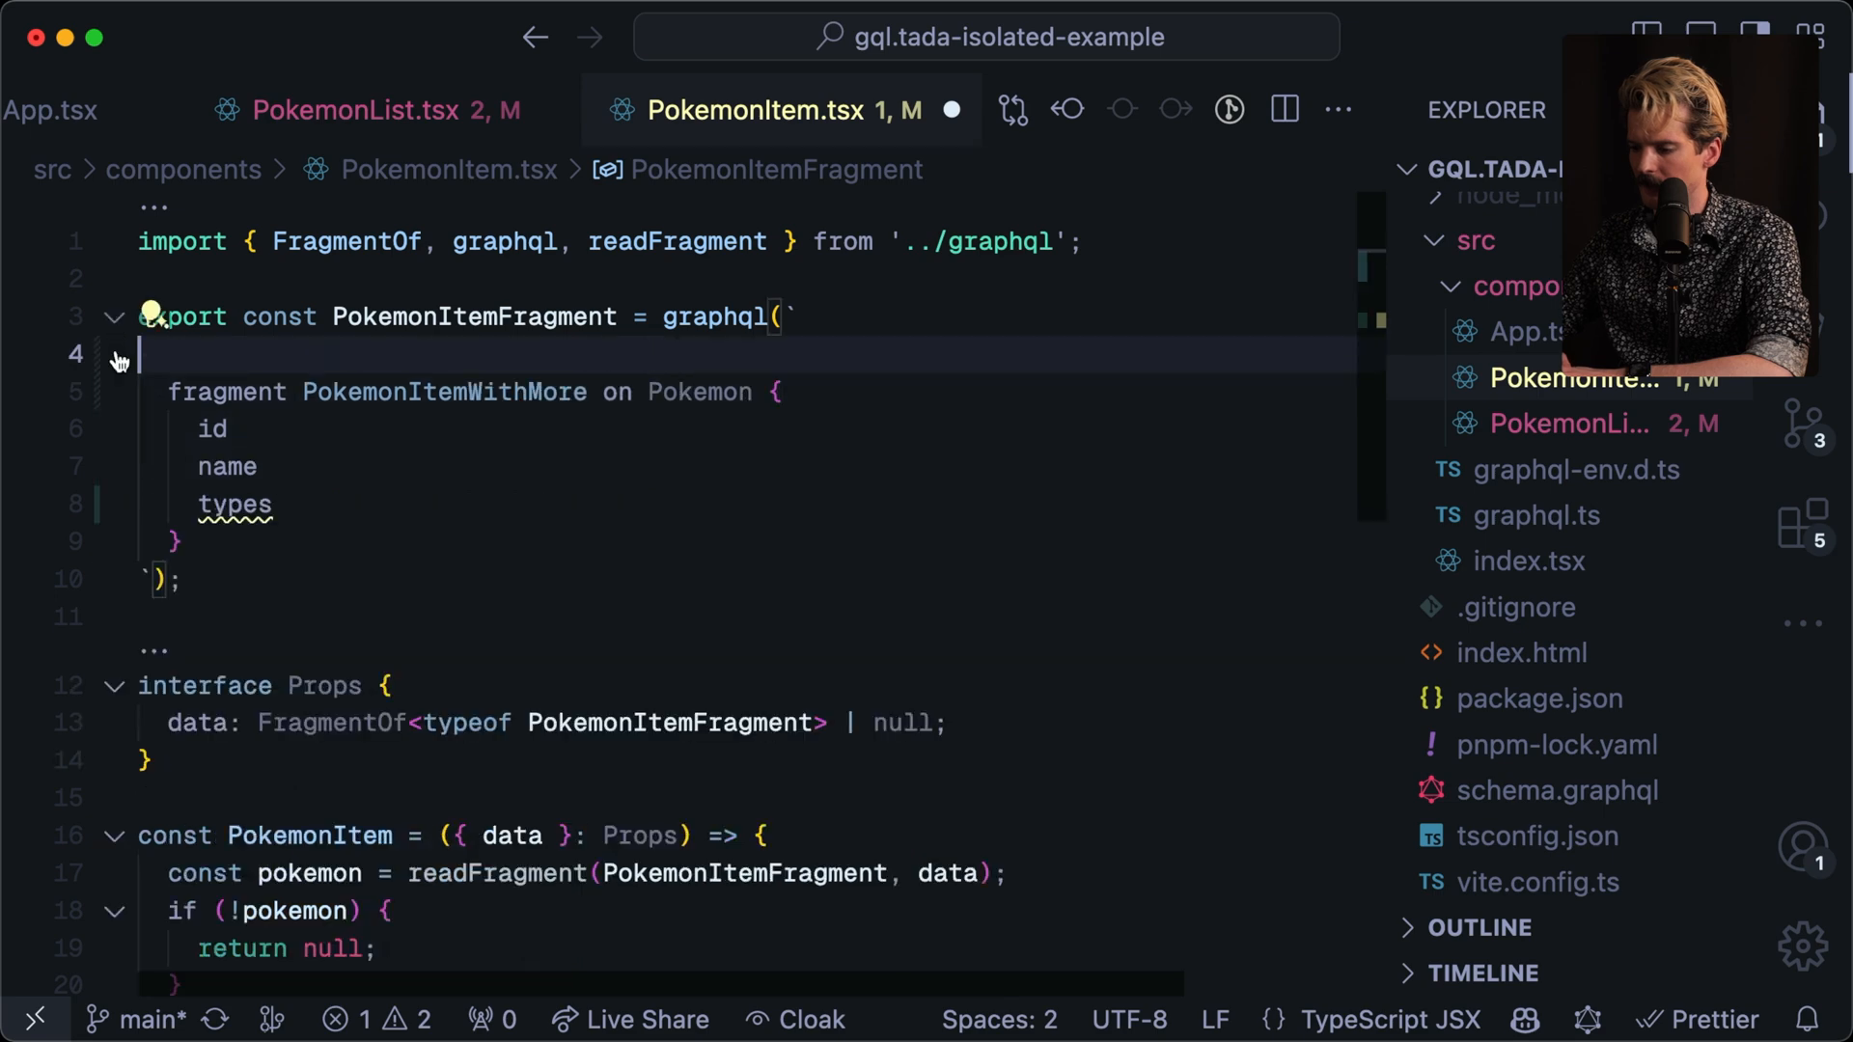
left_click(380, 110)
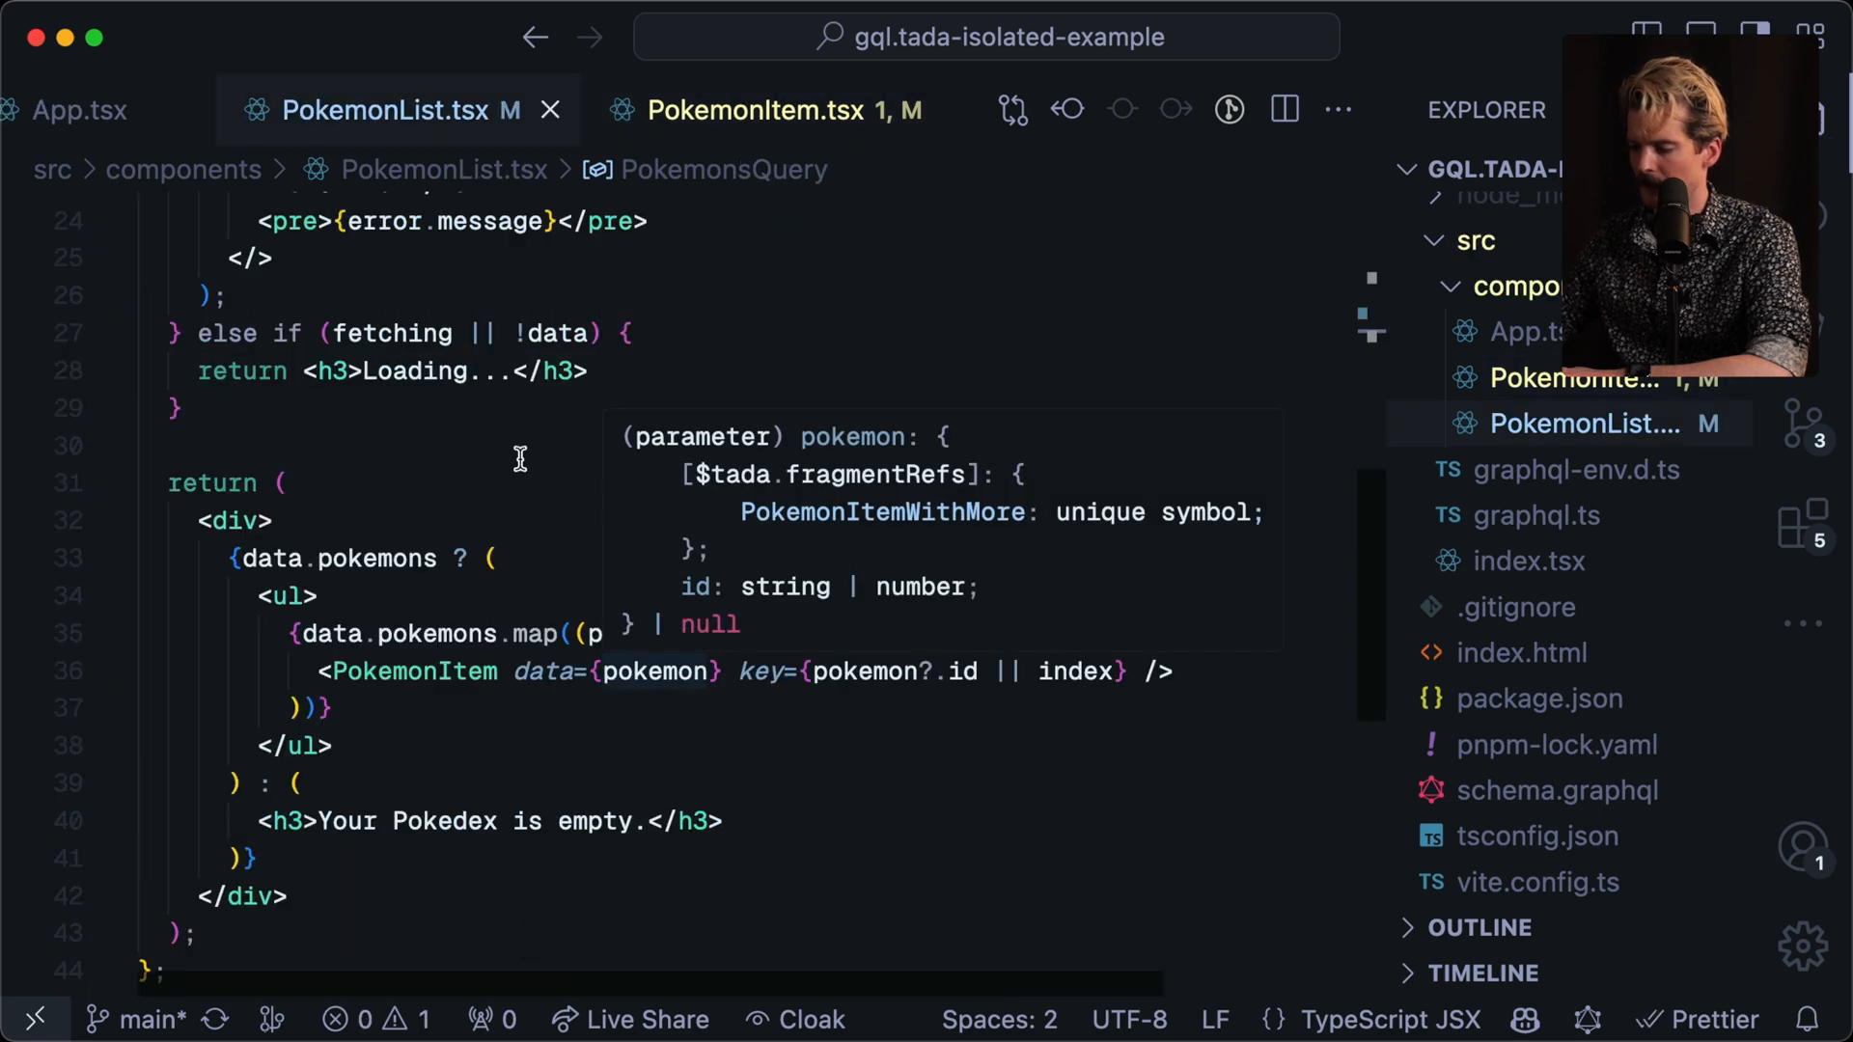
left_click(766, 109)
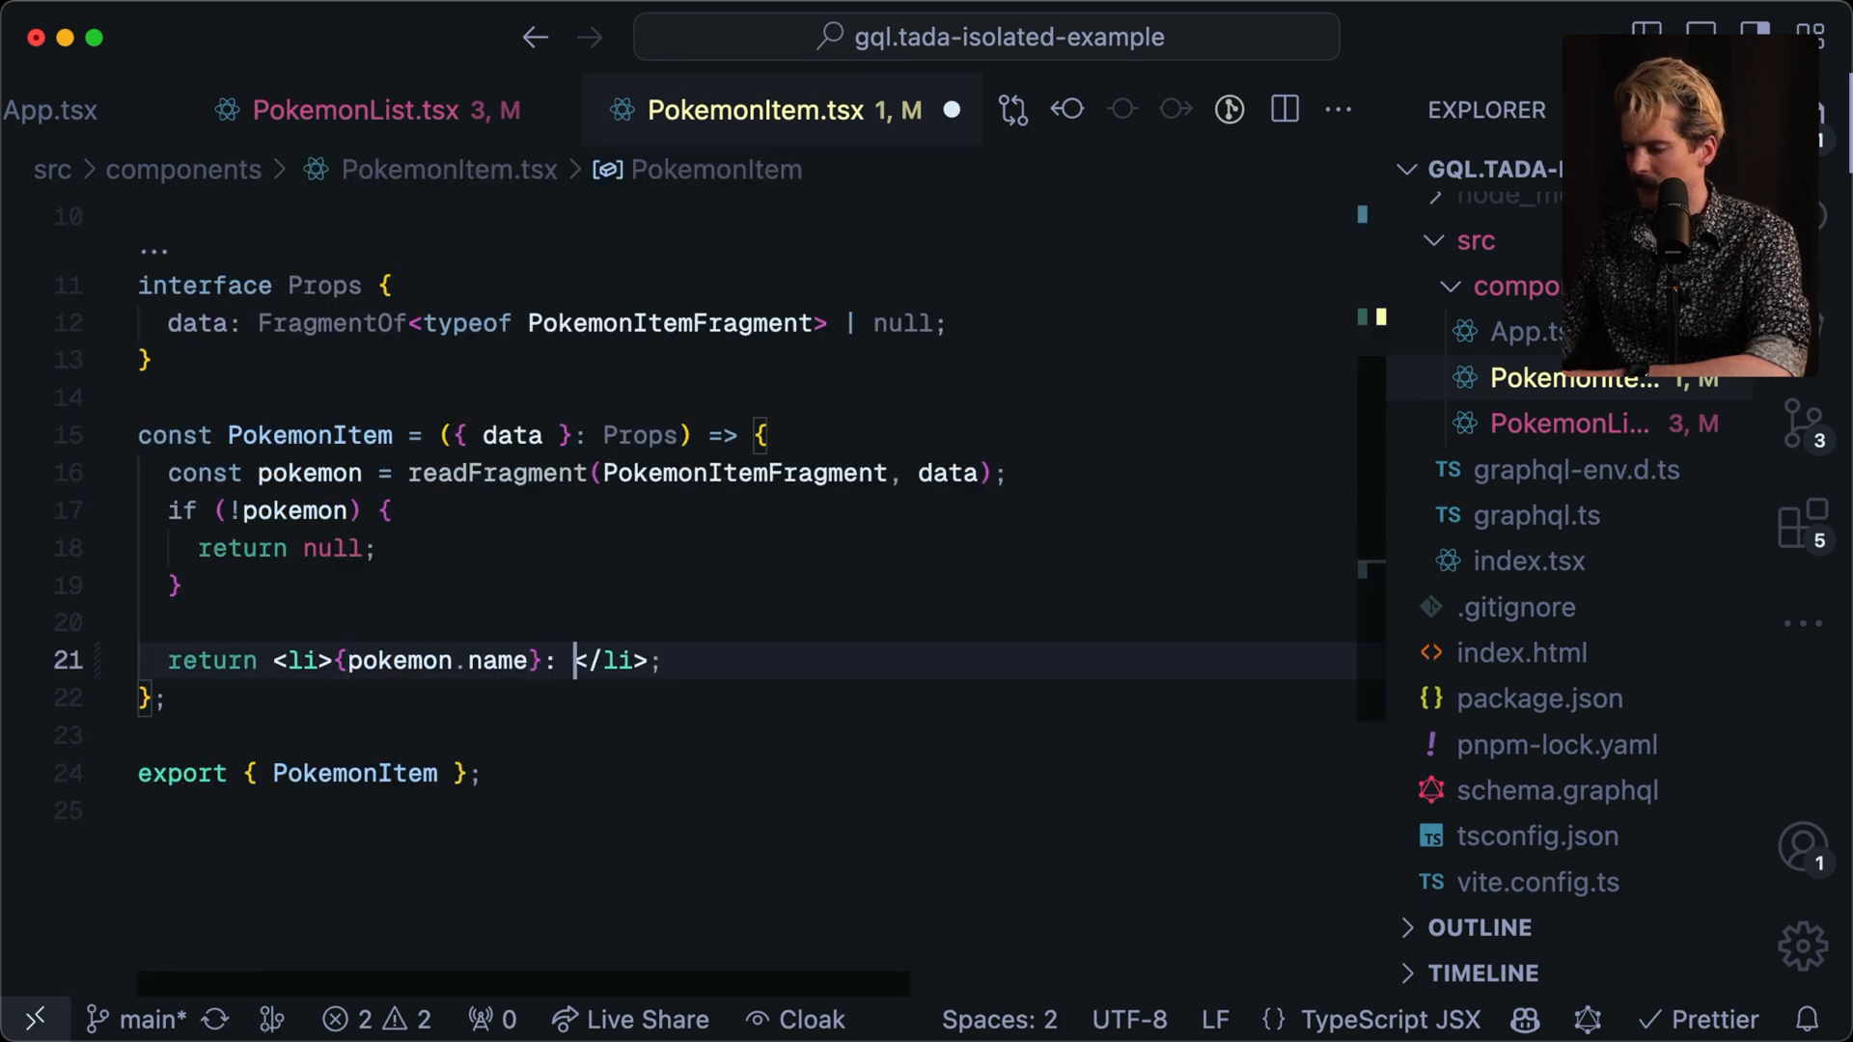
Add {pokemon.types} to the li and rename the fragment to PokemonItem.
type("{pokemon.type")
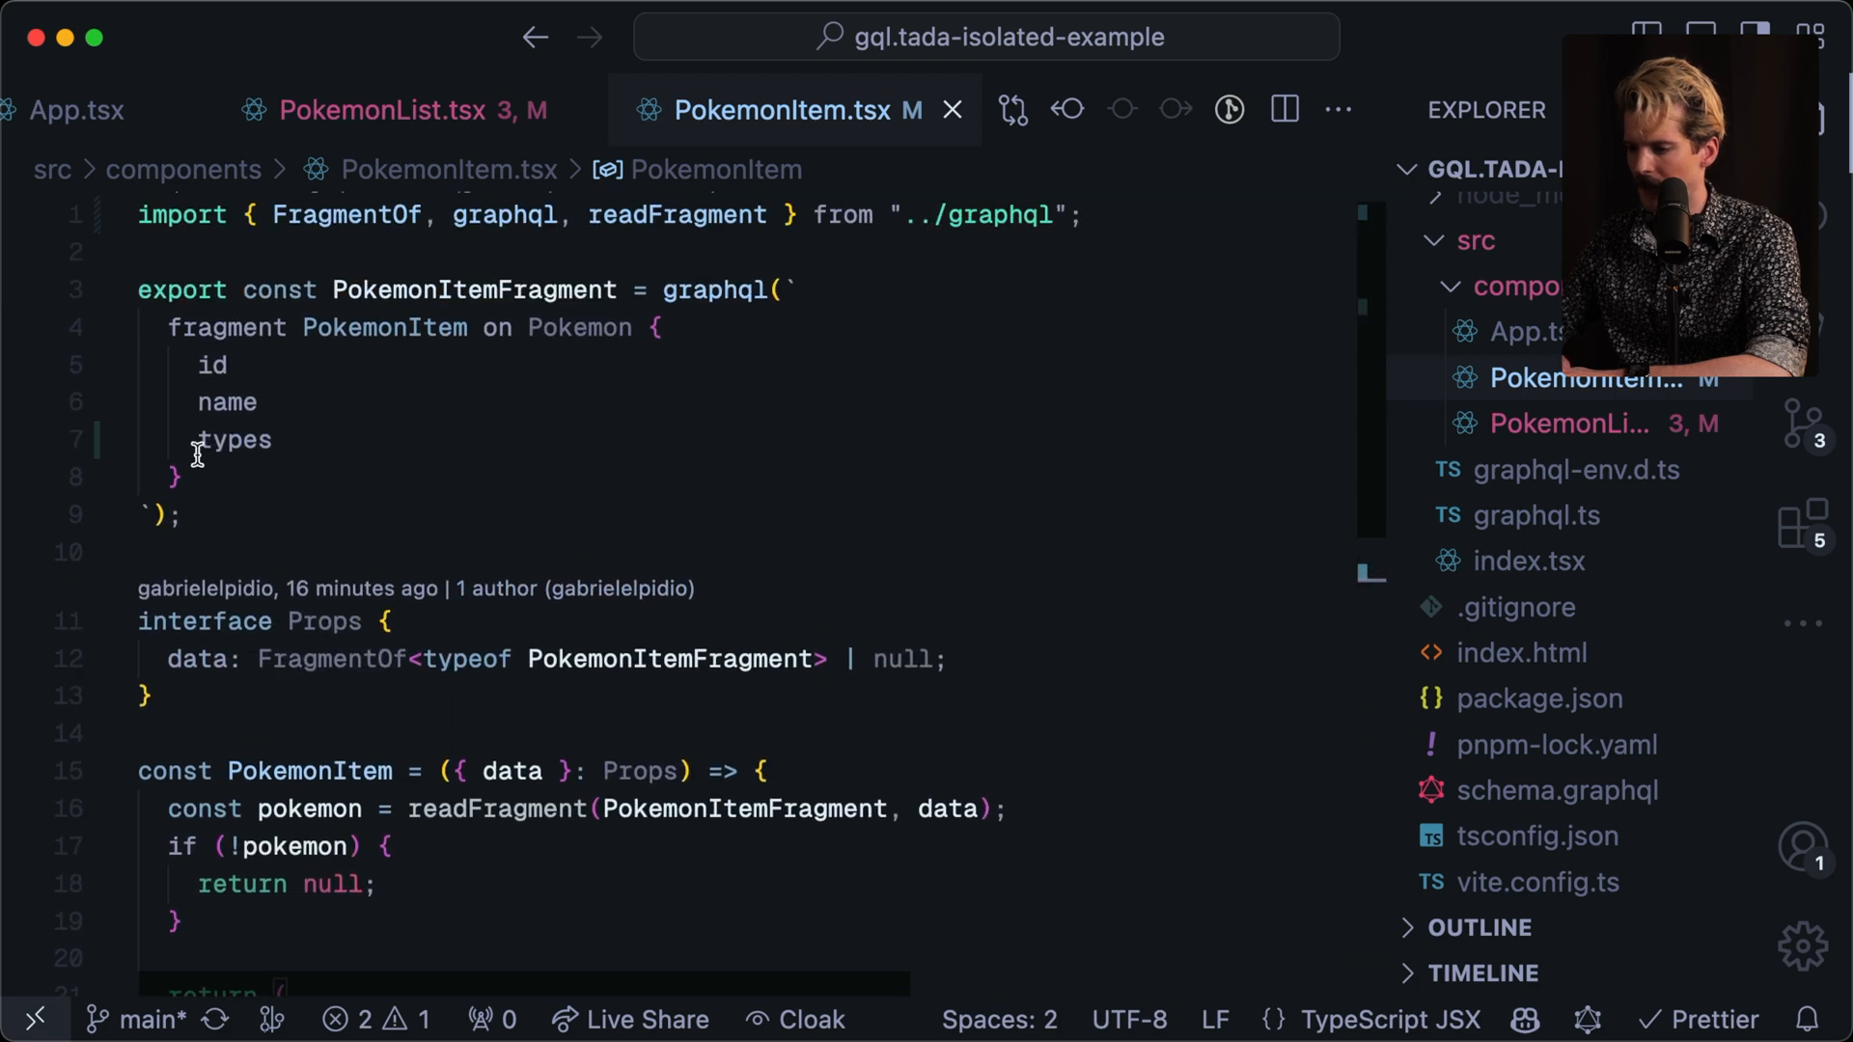
scroll("down", 3)
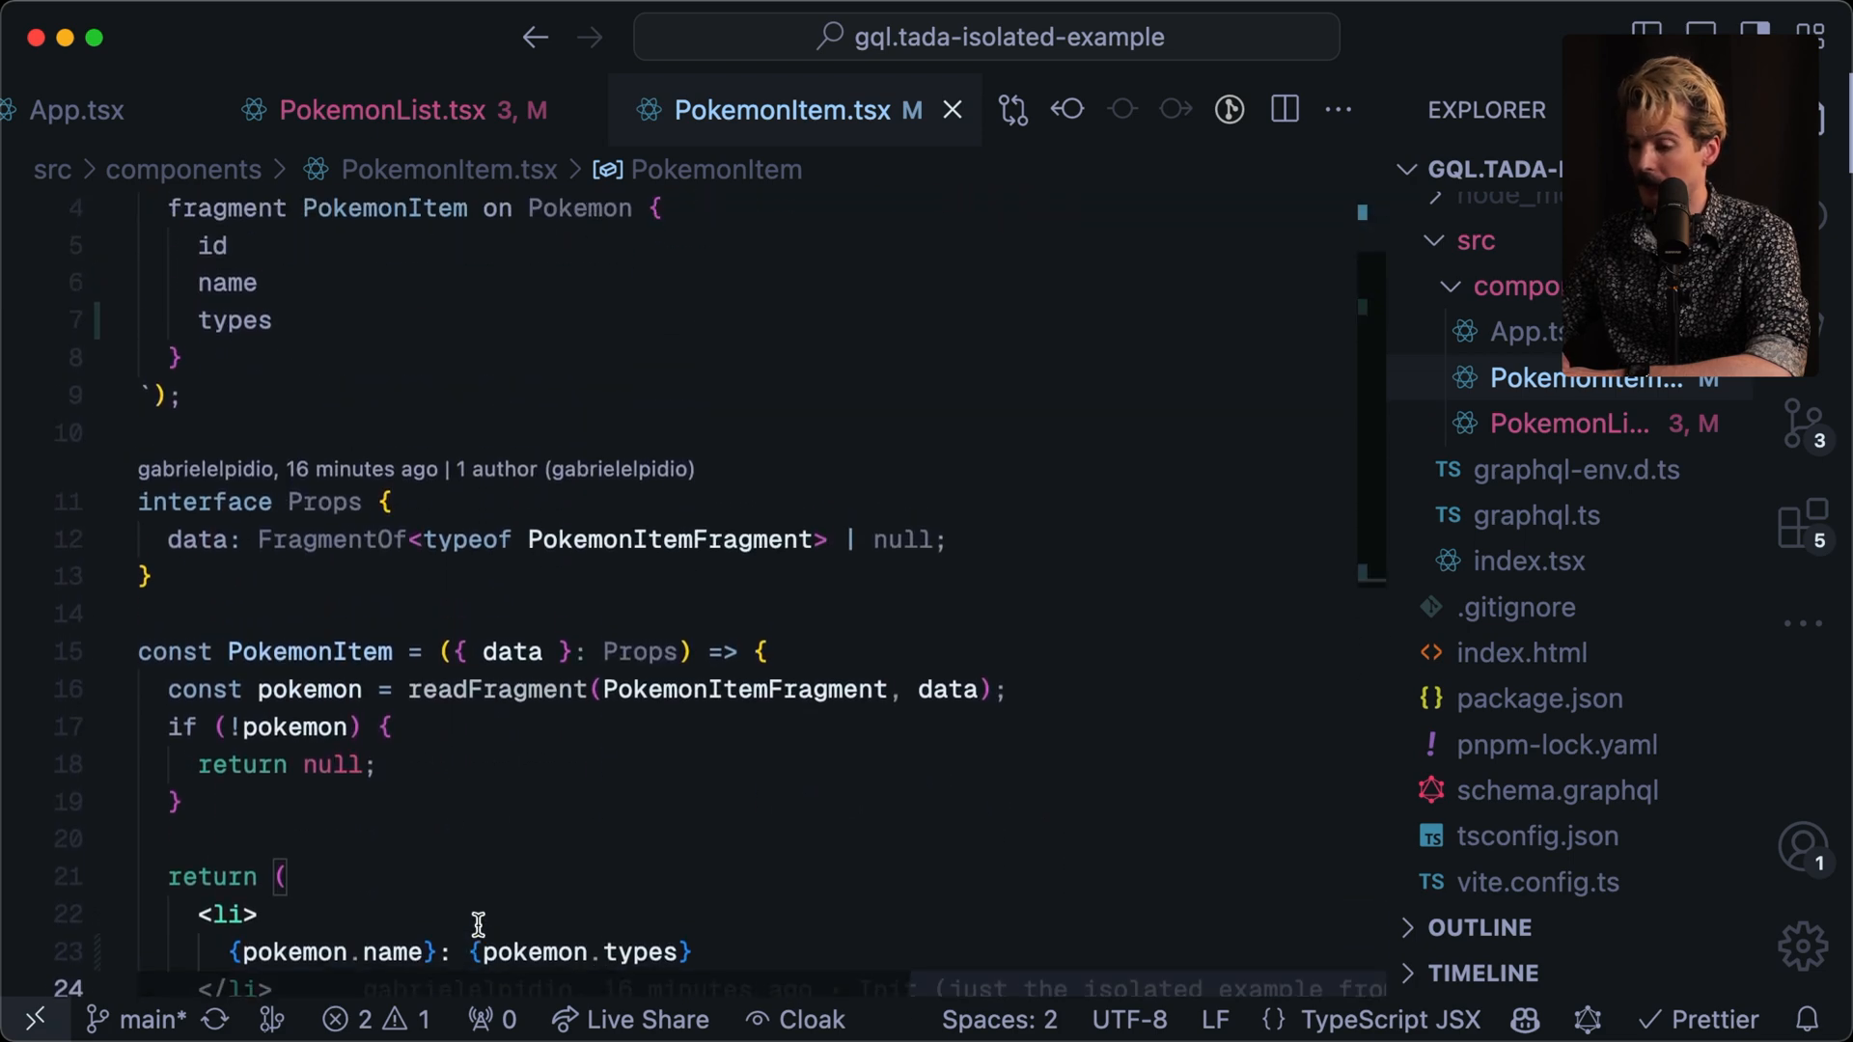
scroll("down", 3)
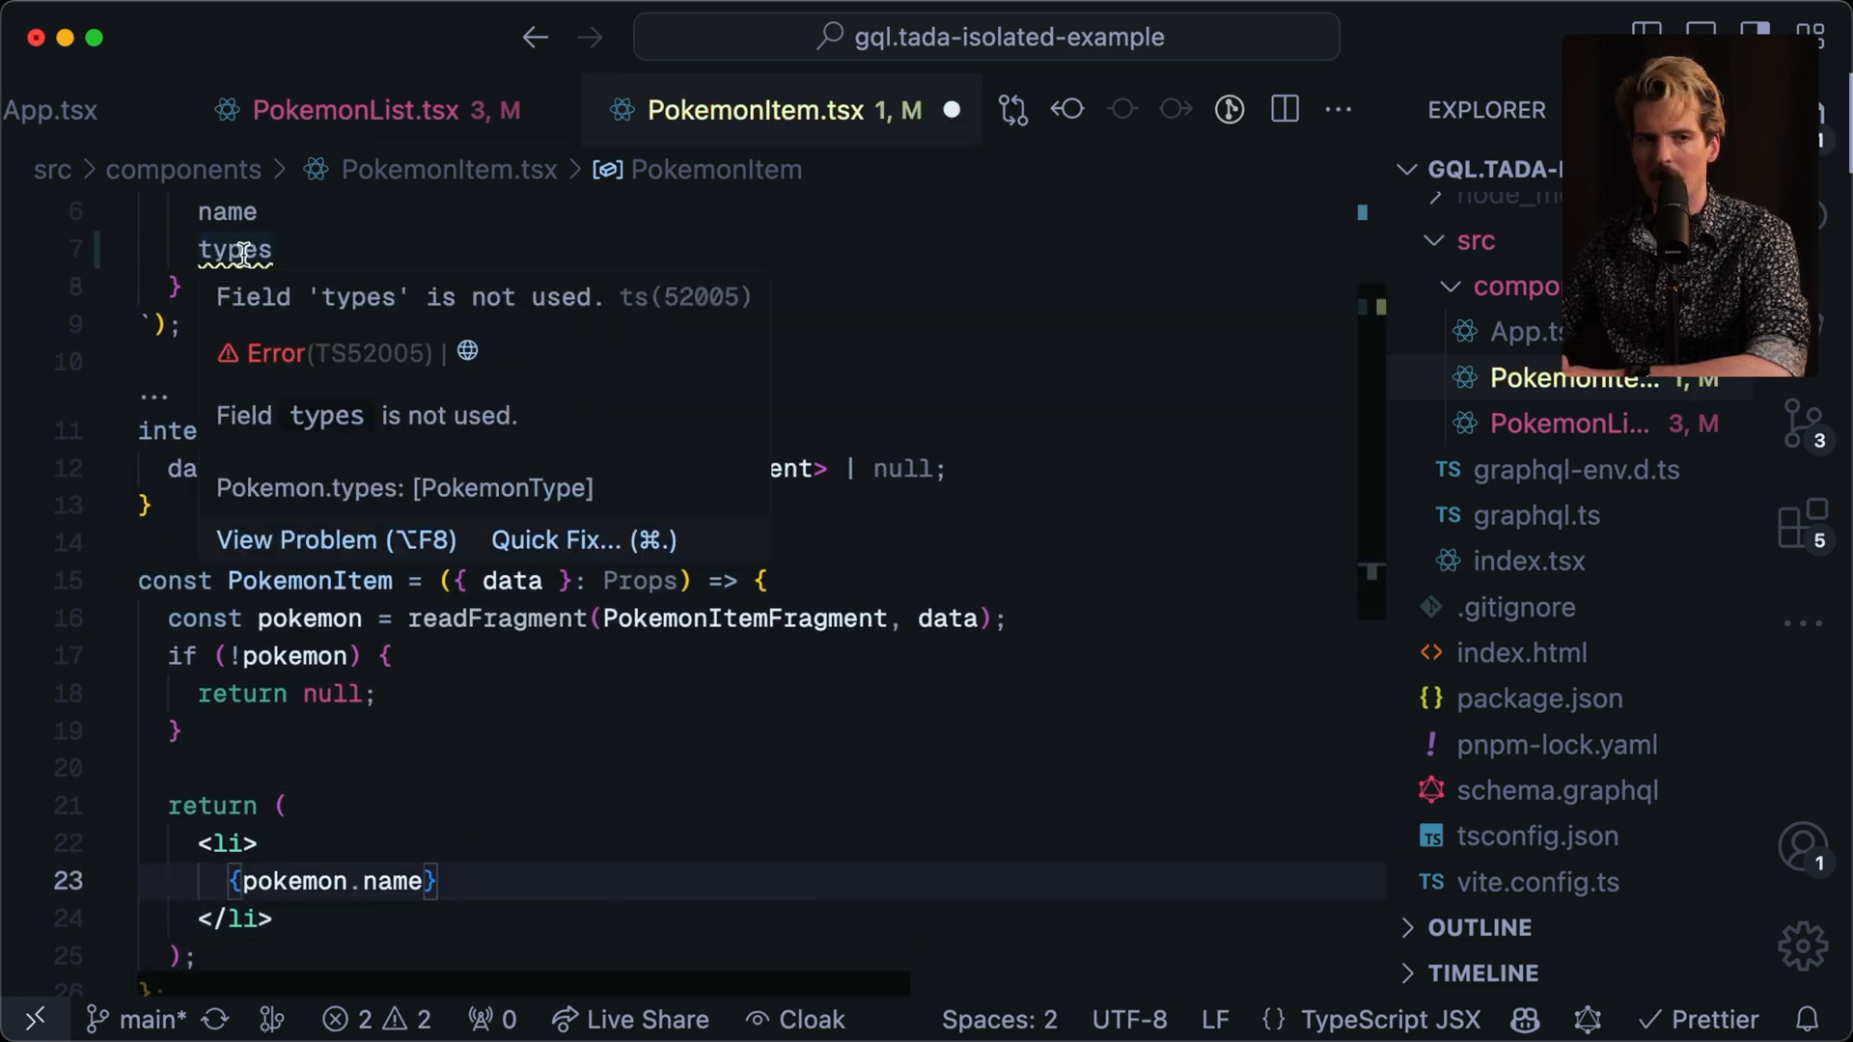
type(": {pokemon.types}")
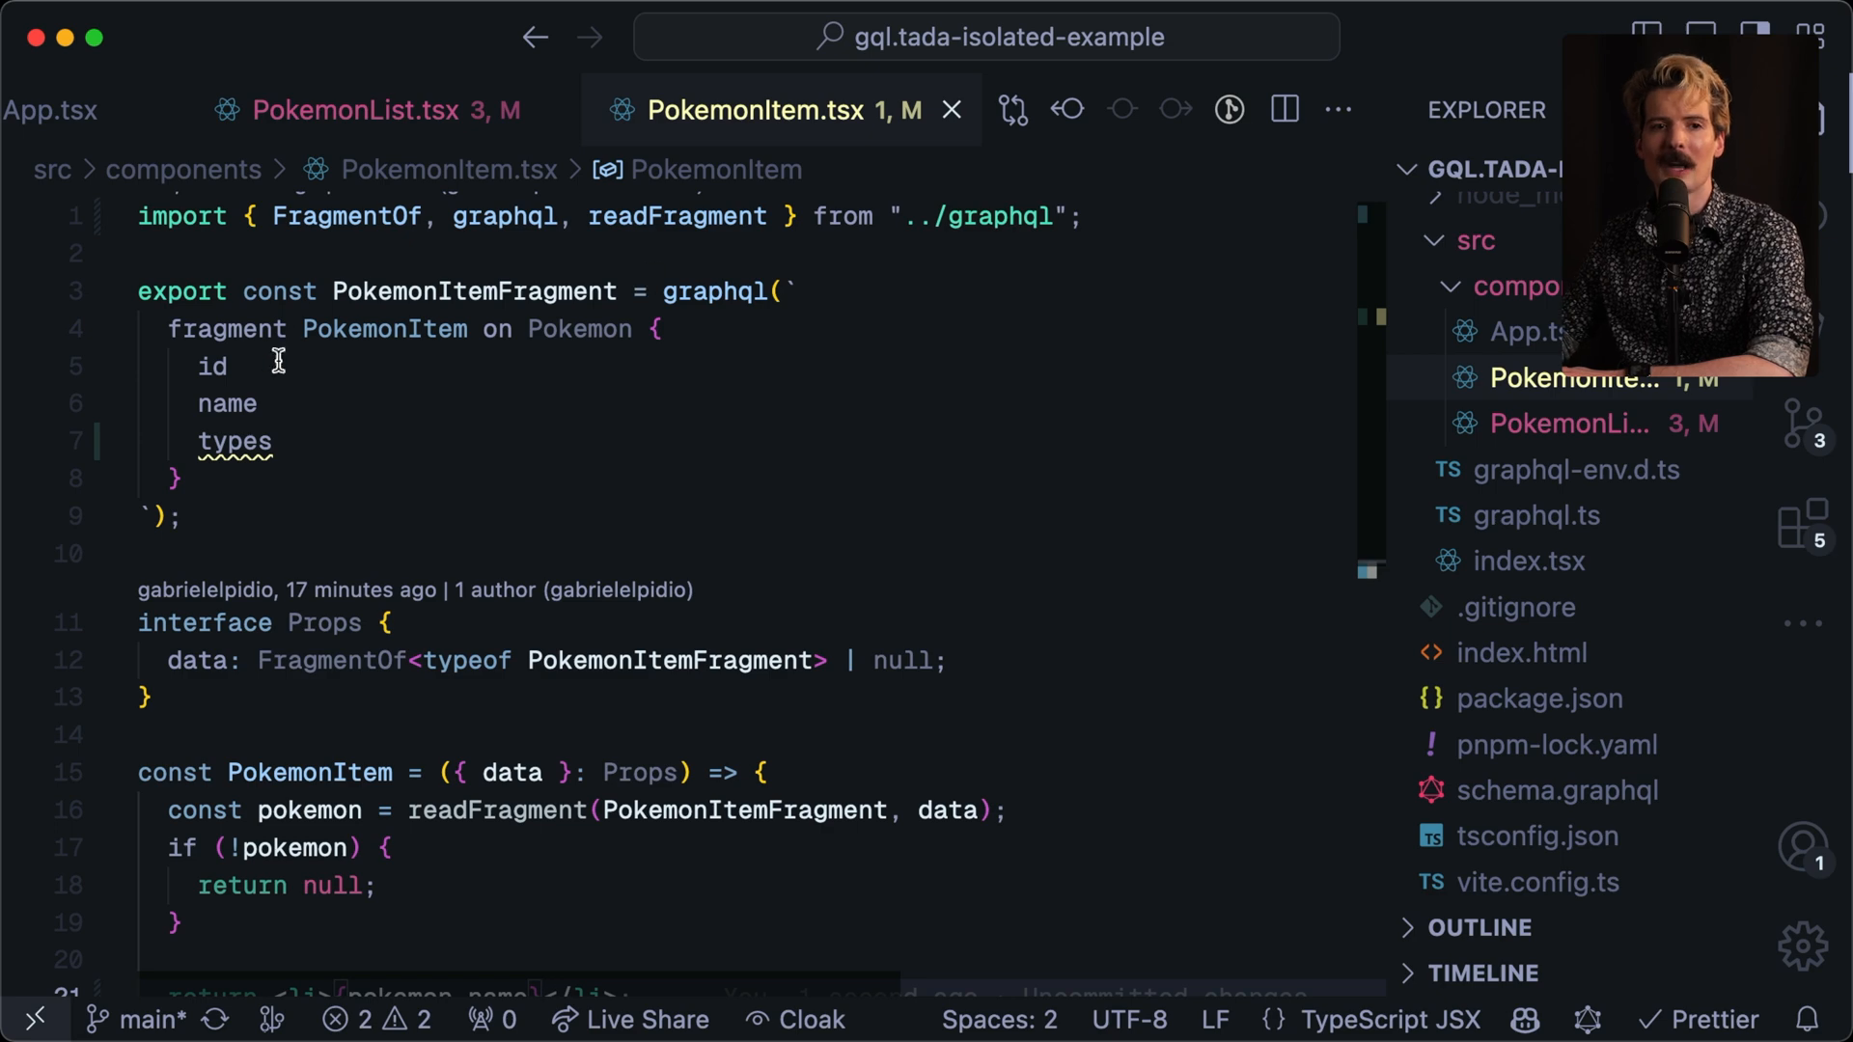
mouse_move(512, 458)
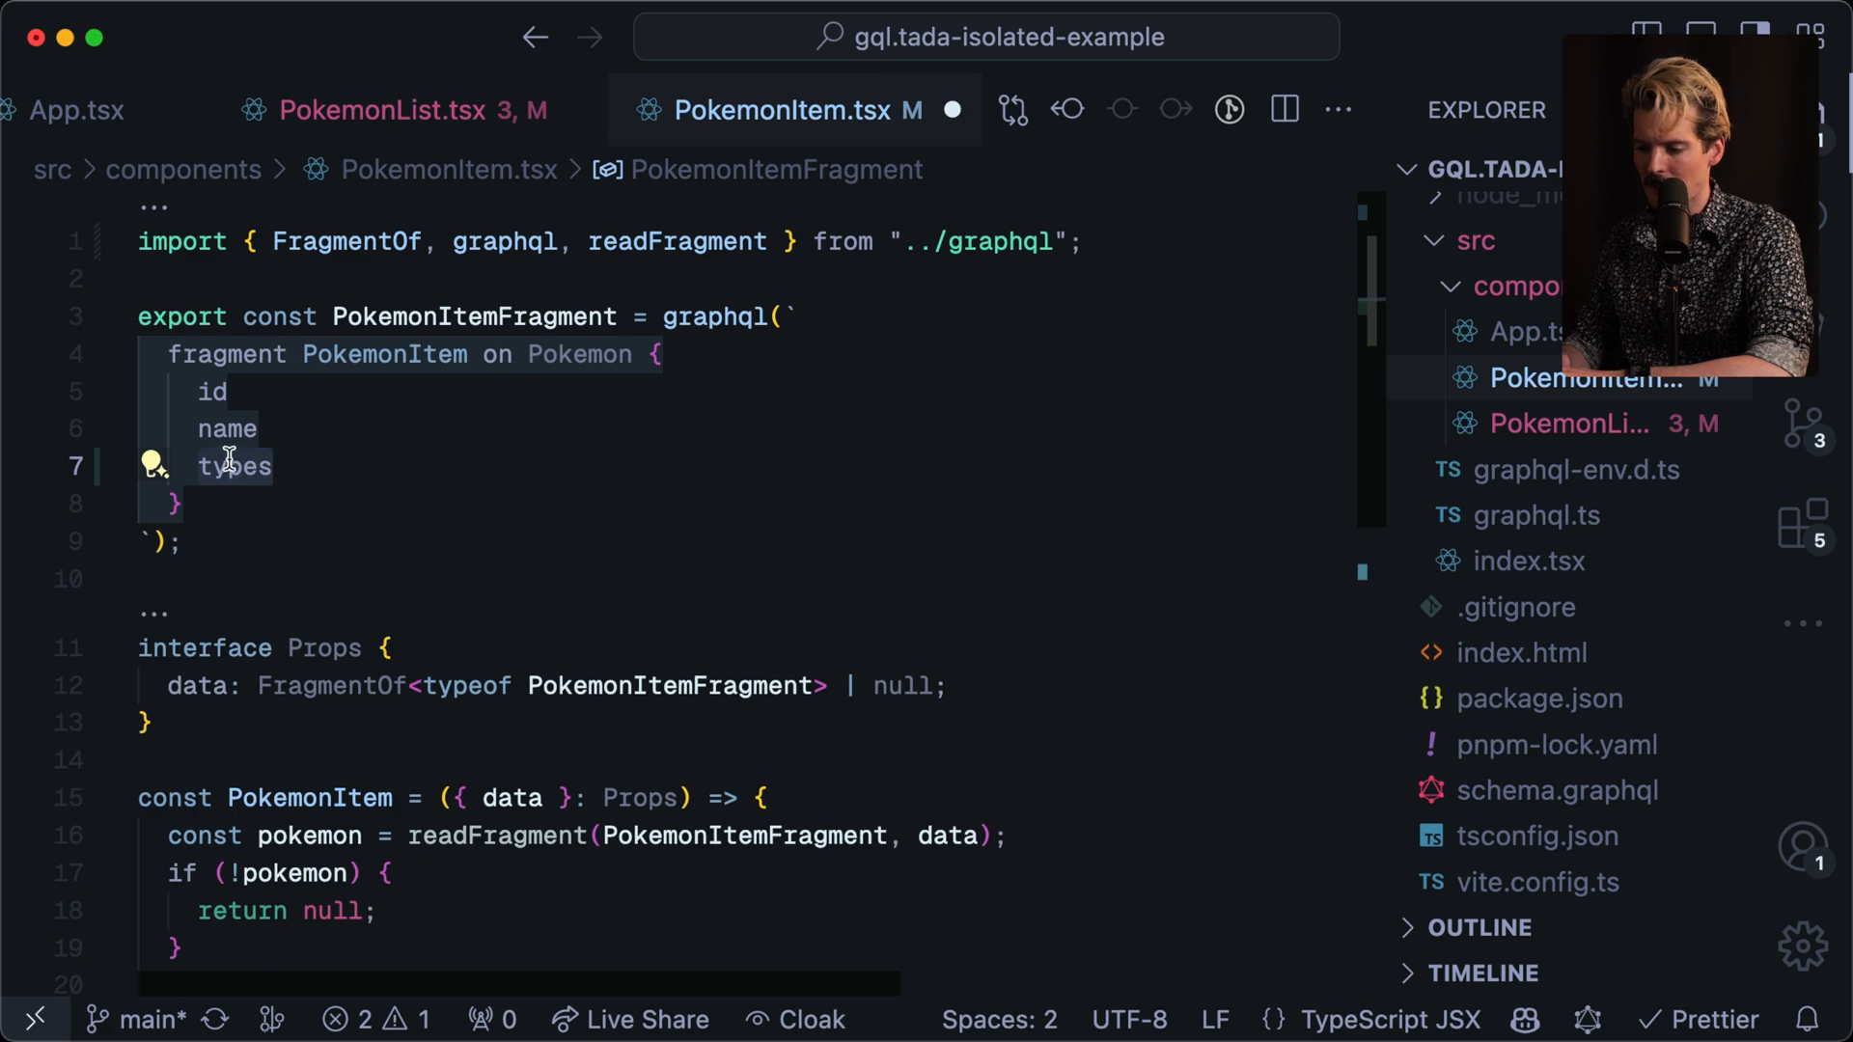
Confirm PokemonList.tsx spreads ...PokemonItem and render {pokemon.types?.join(", ")} after the name.
scroll("down", 3)
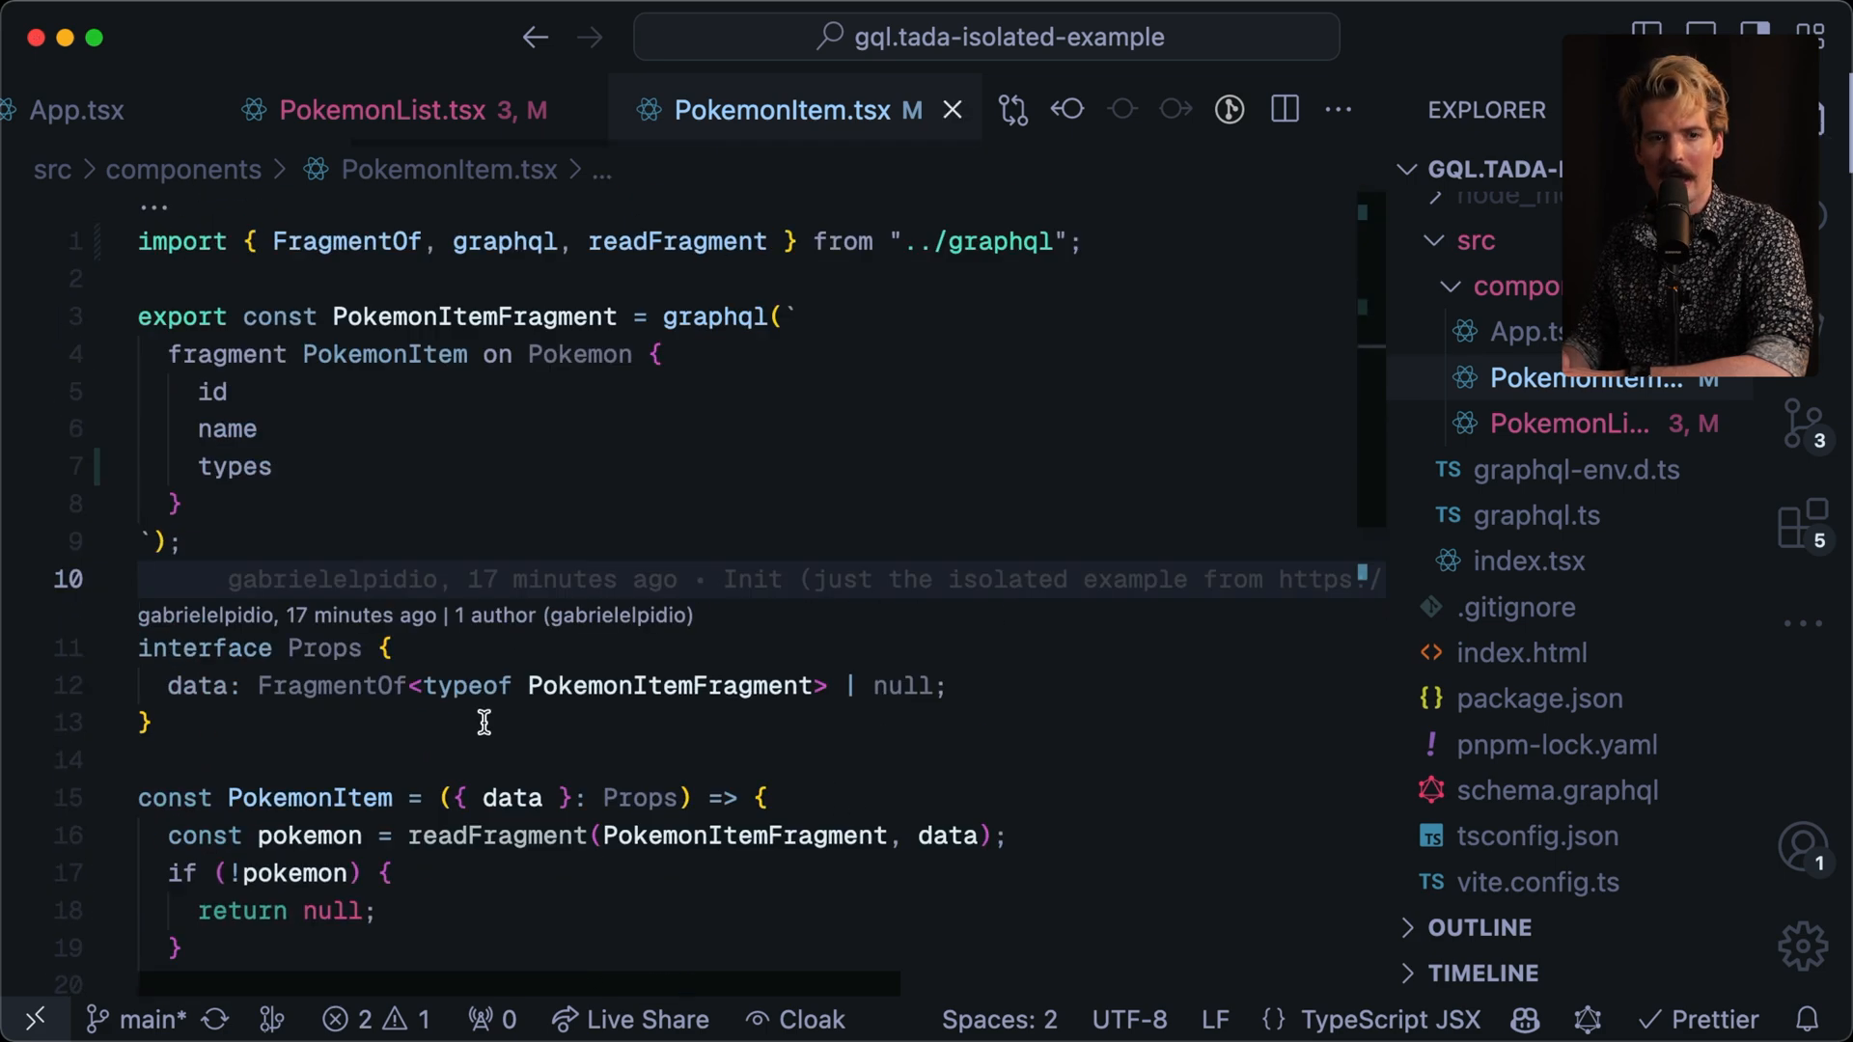
left_click(390, 110)
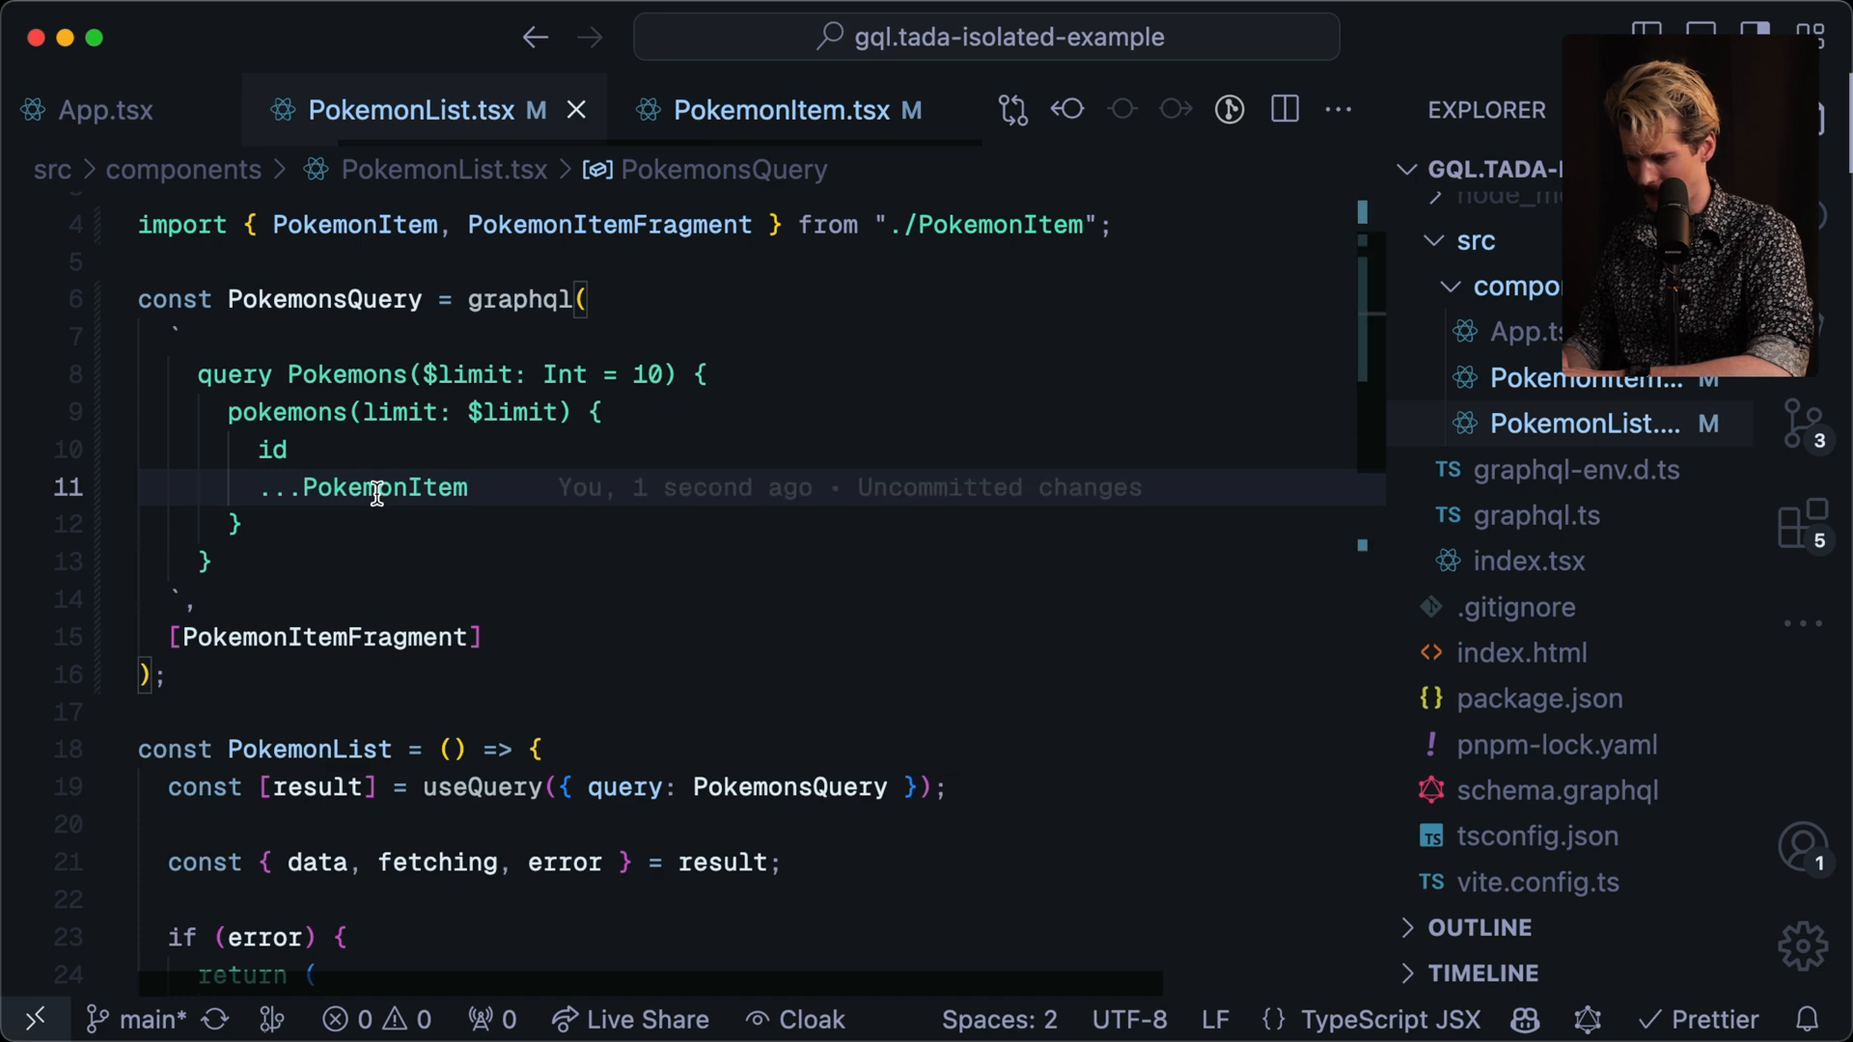
scroll("down", 3)
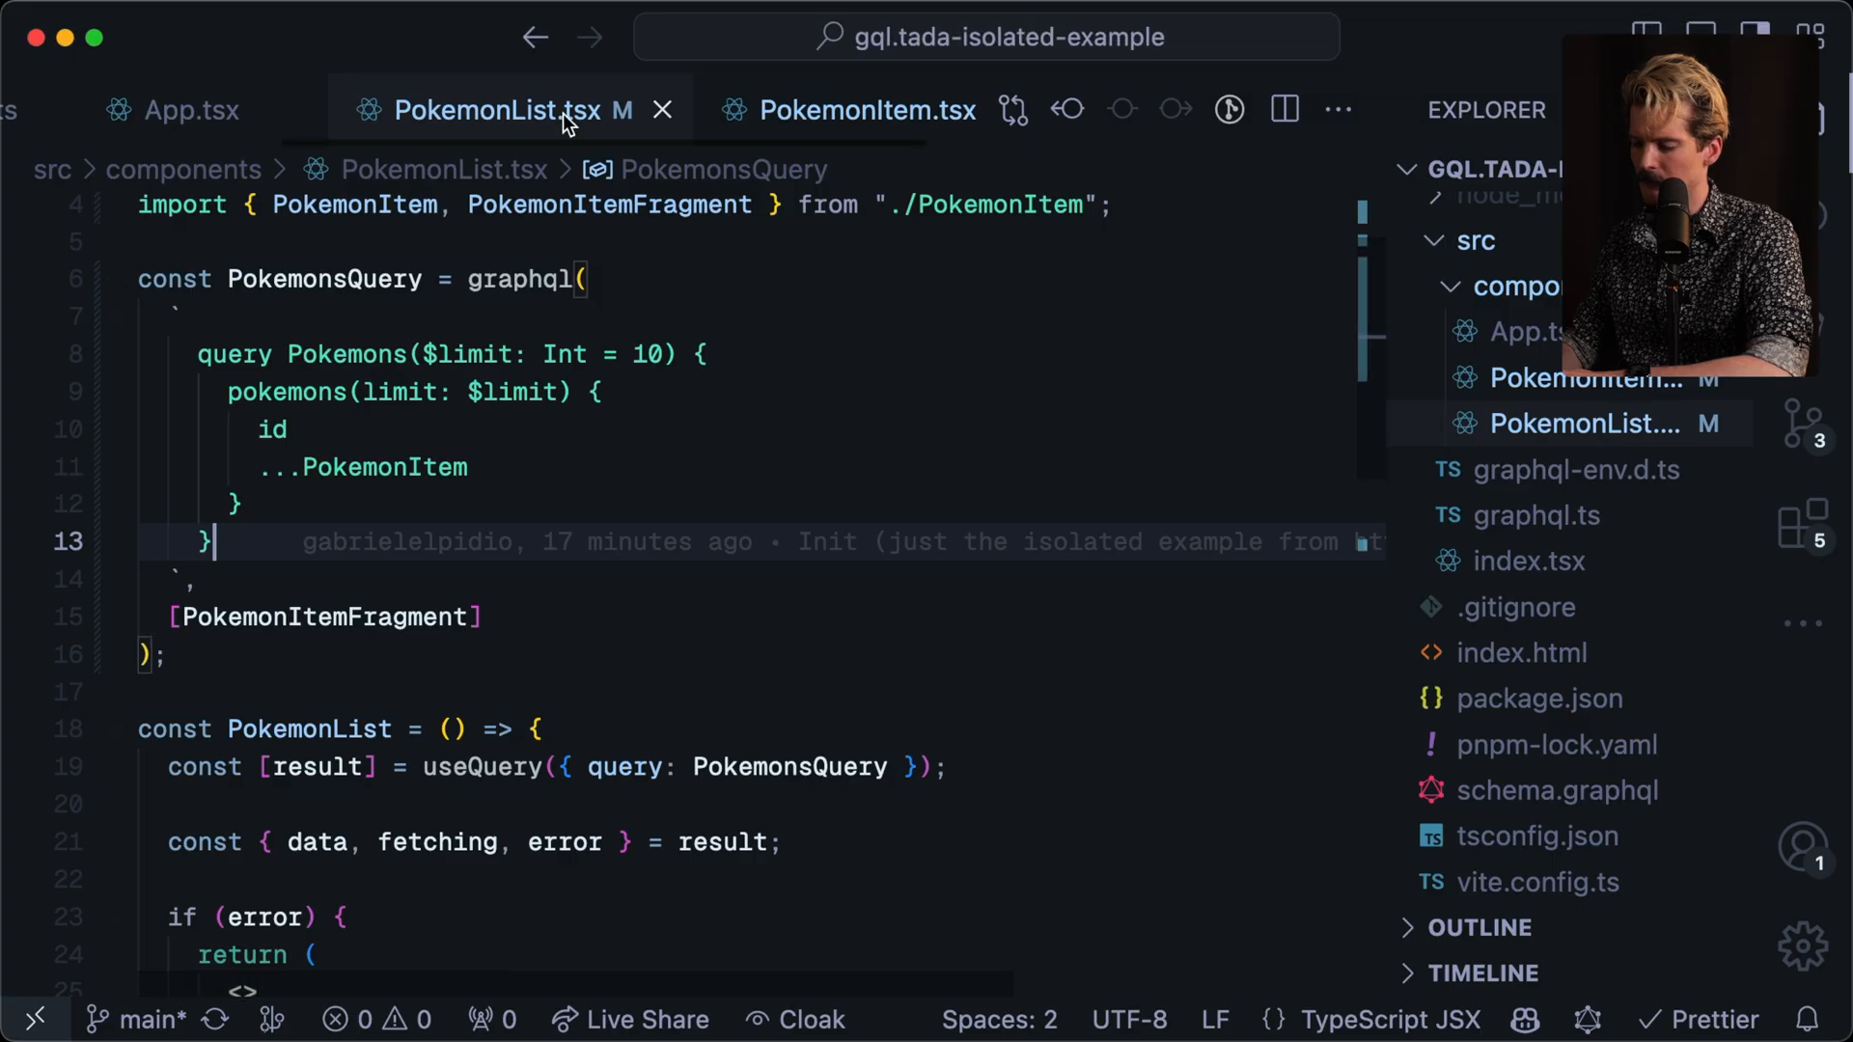
scroll("down", 3)
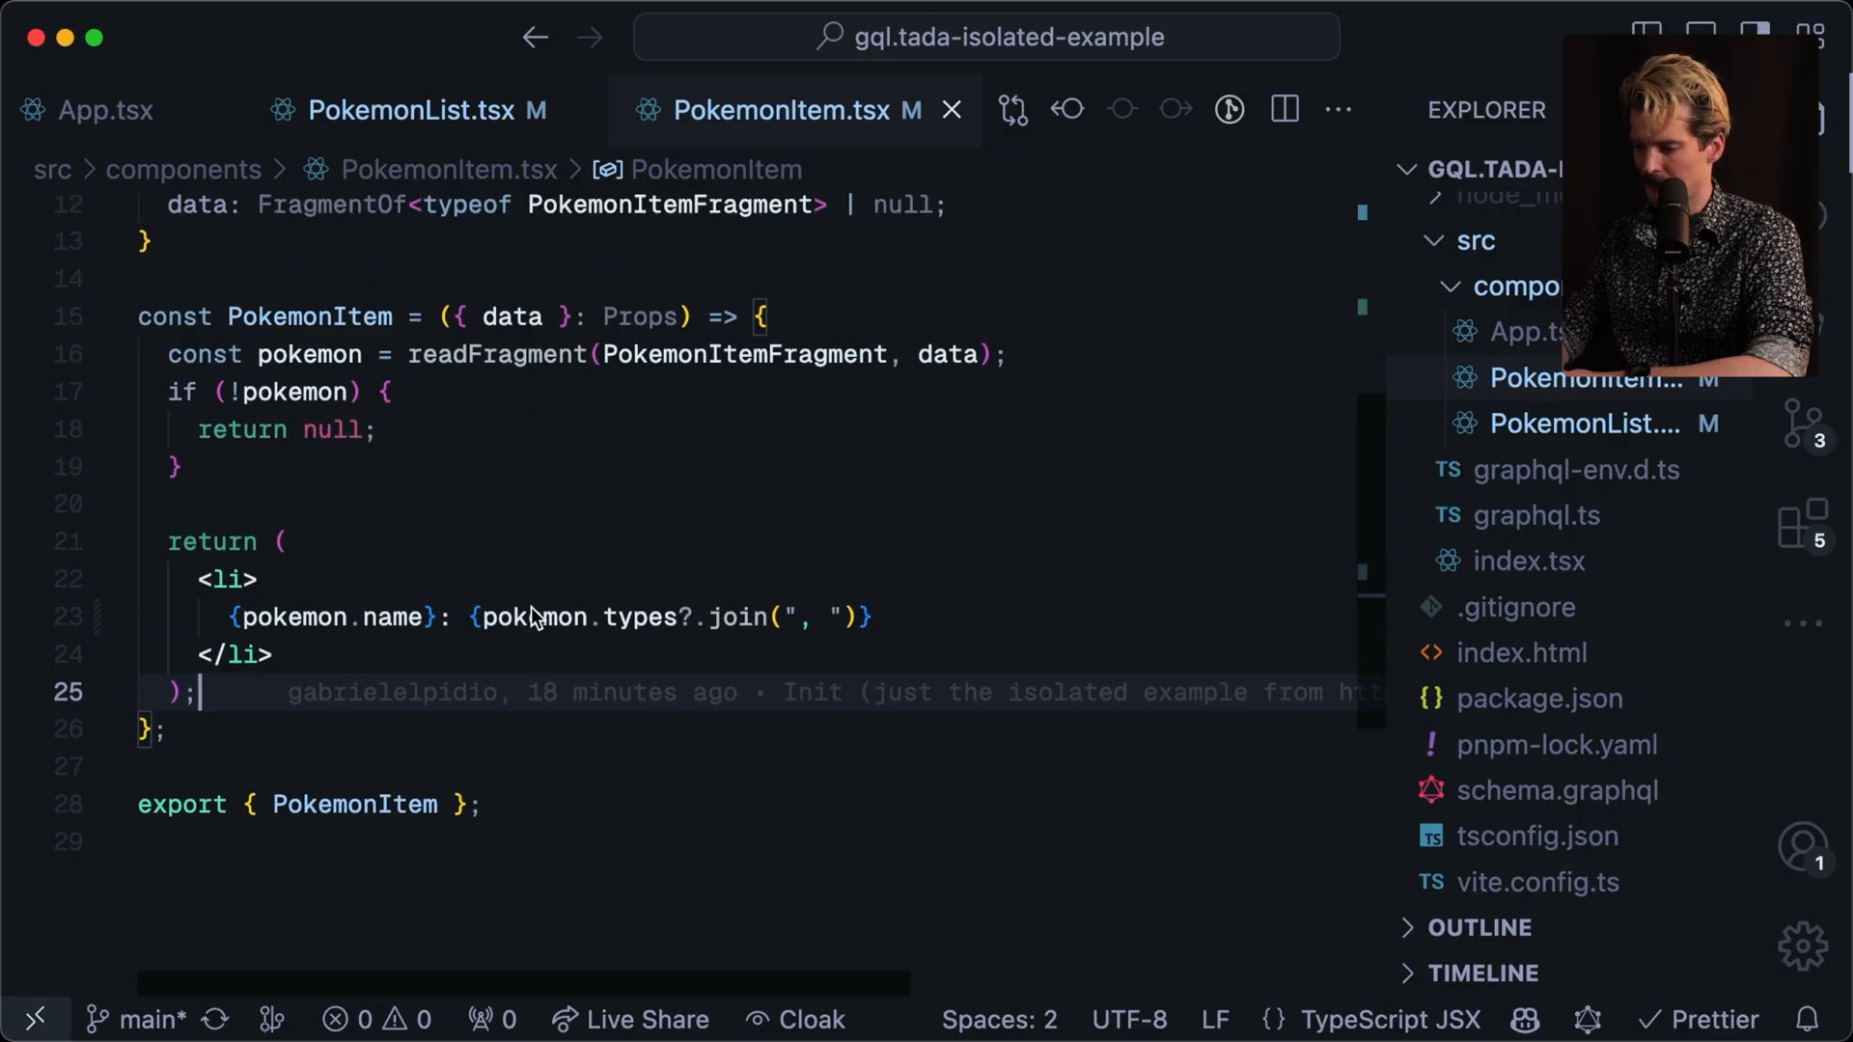
Move the Pokemons query's opening backtick onto the graphql( line in PokemonList.tsx.
left_click(416, 109)
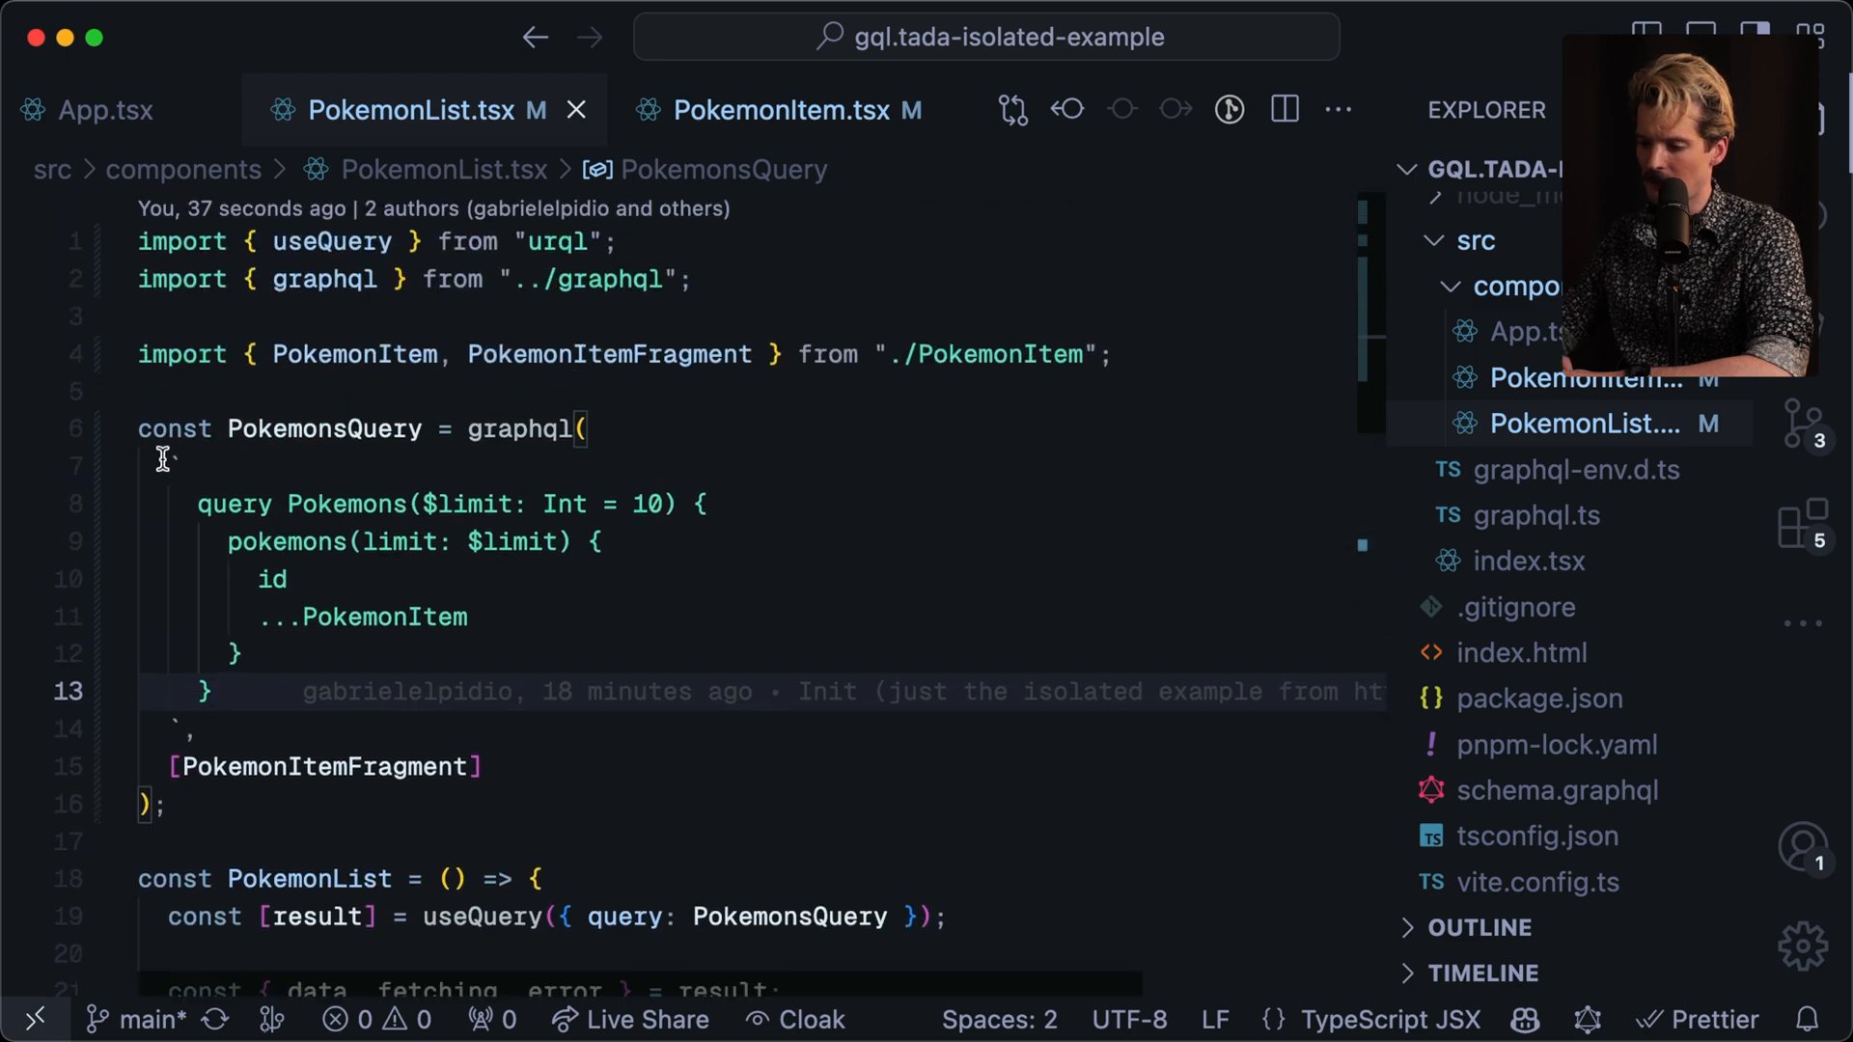
mouse_move(172, 472)
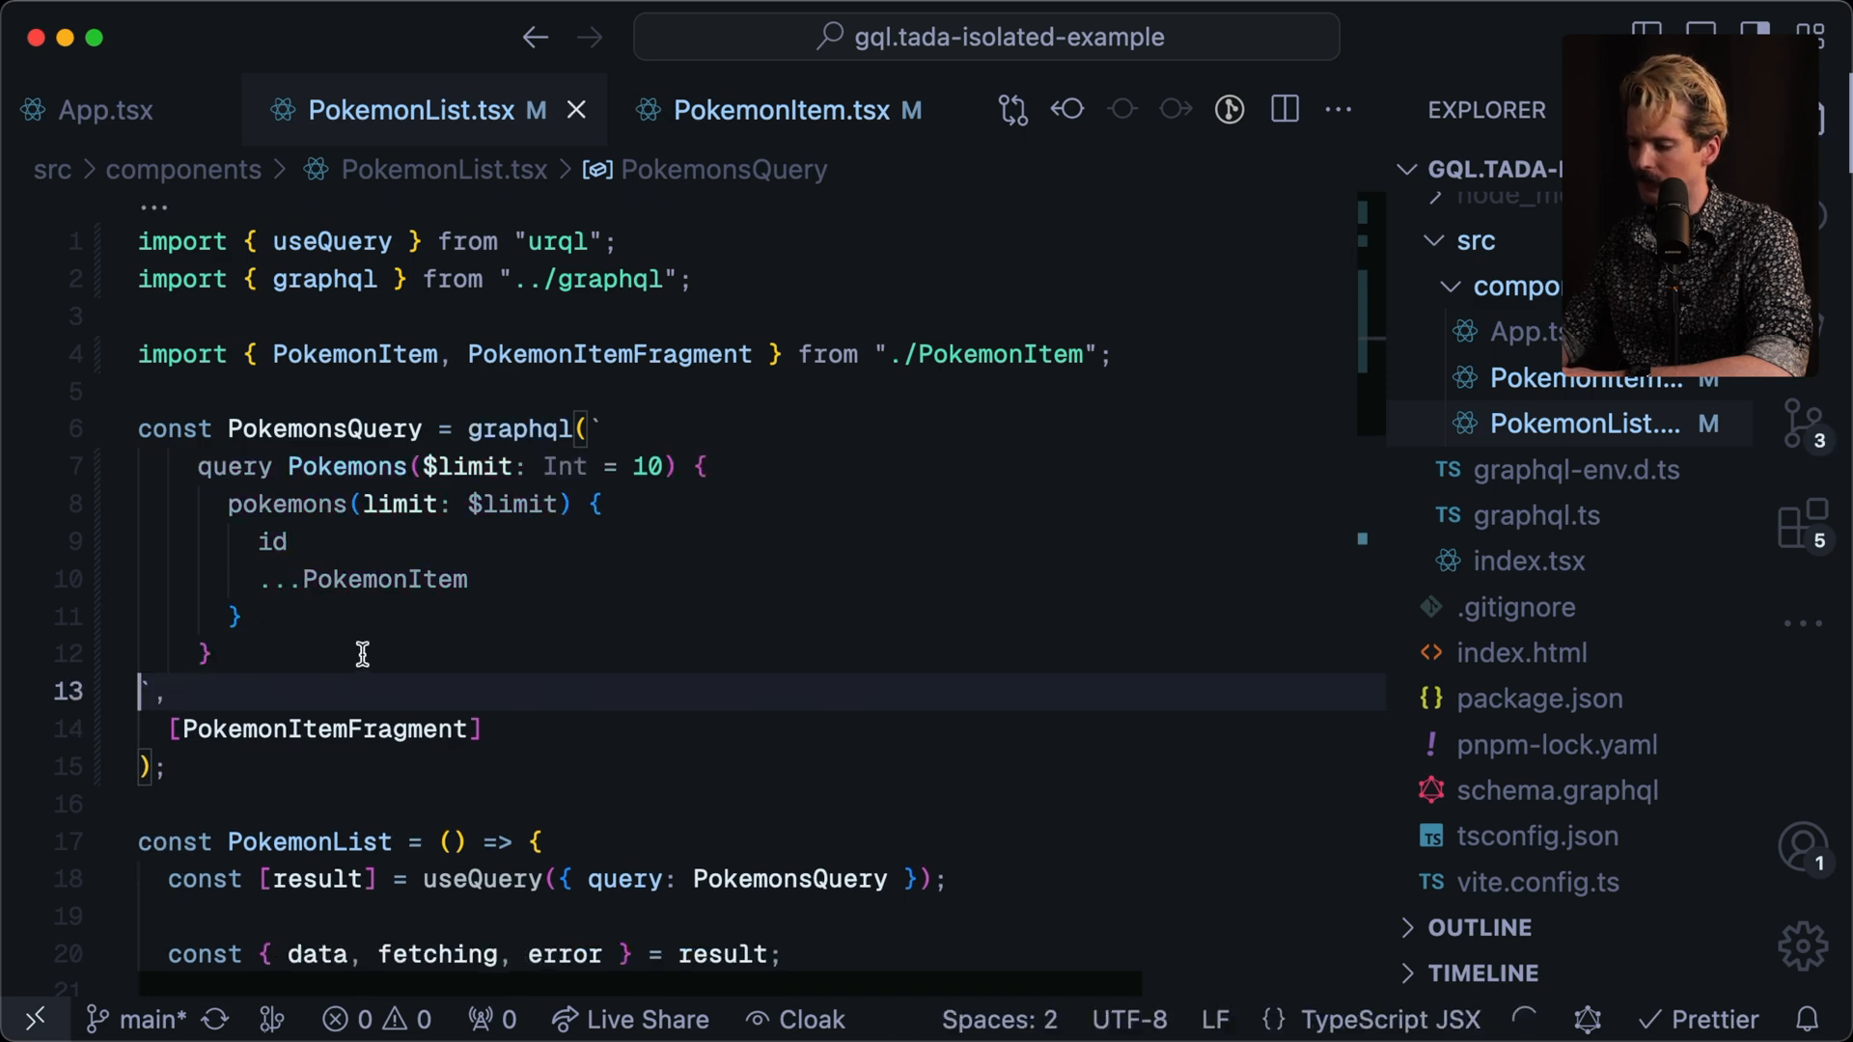
scroll("down", 3)
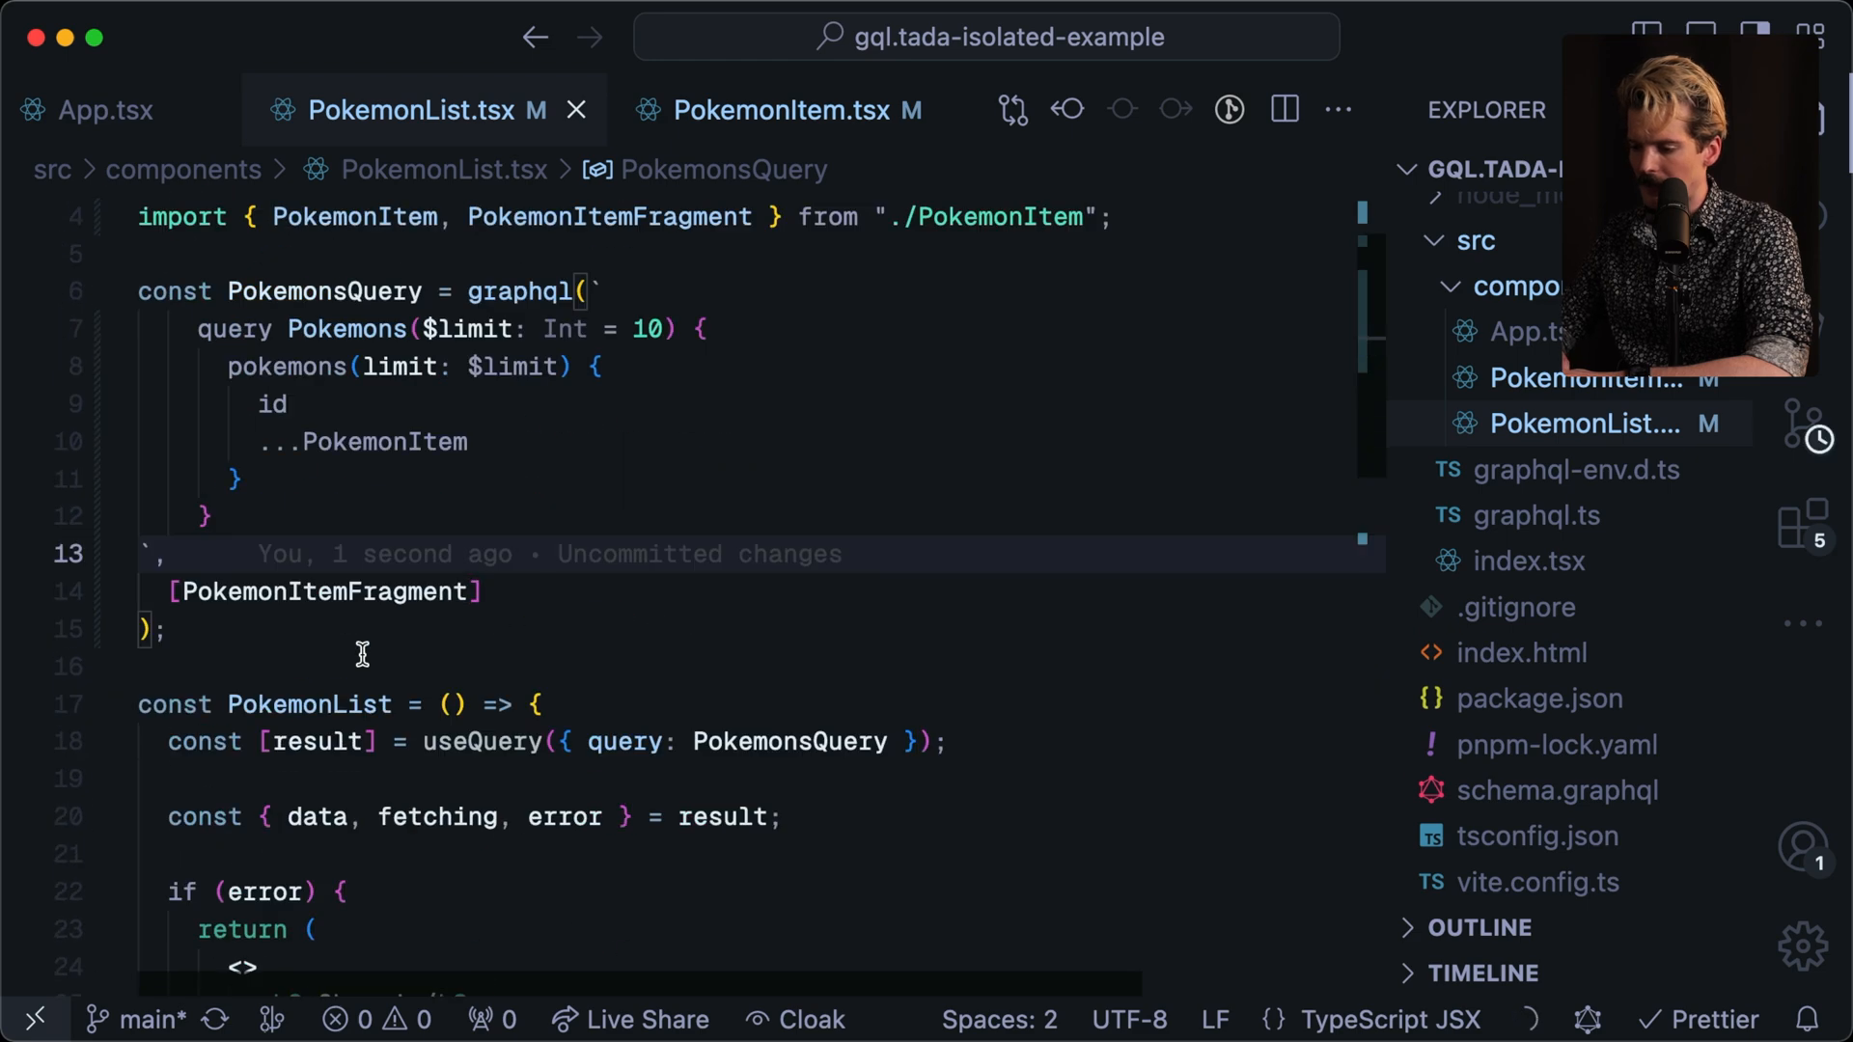
left_click(777, 109)
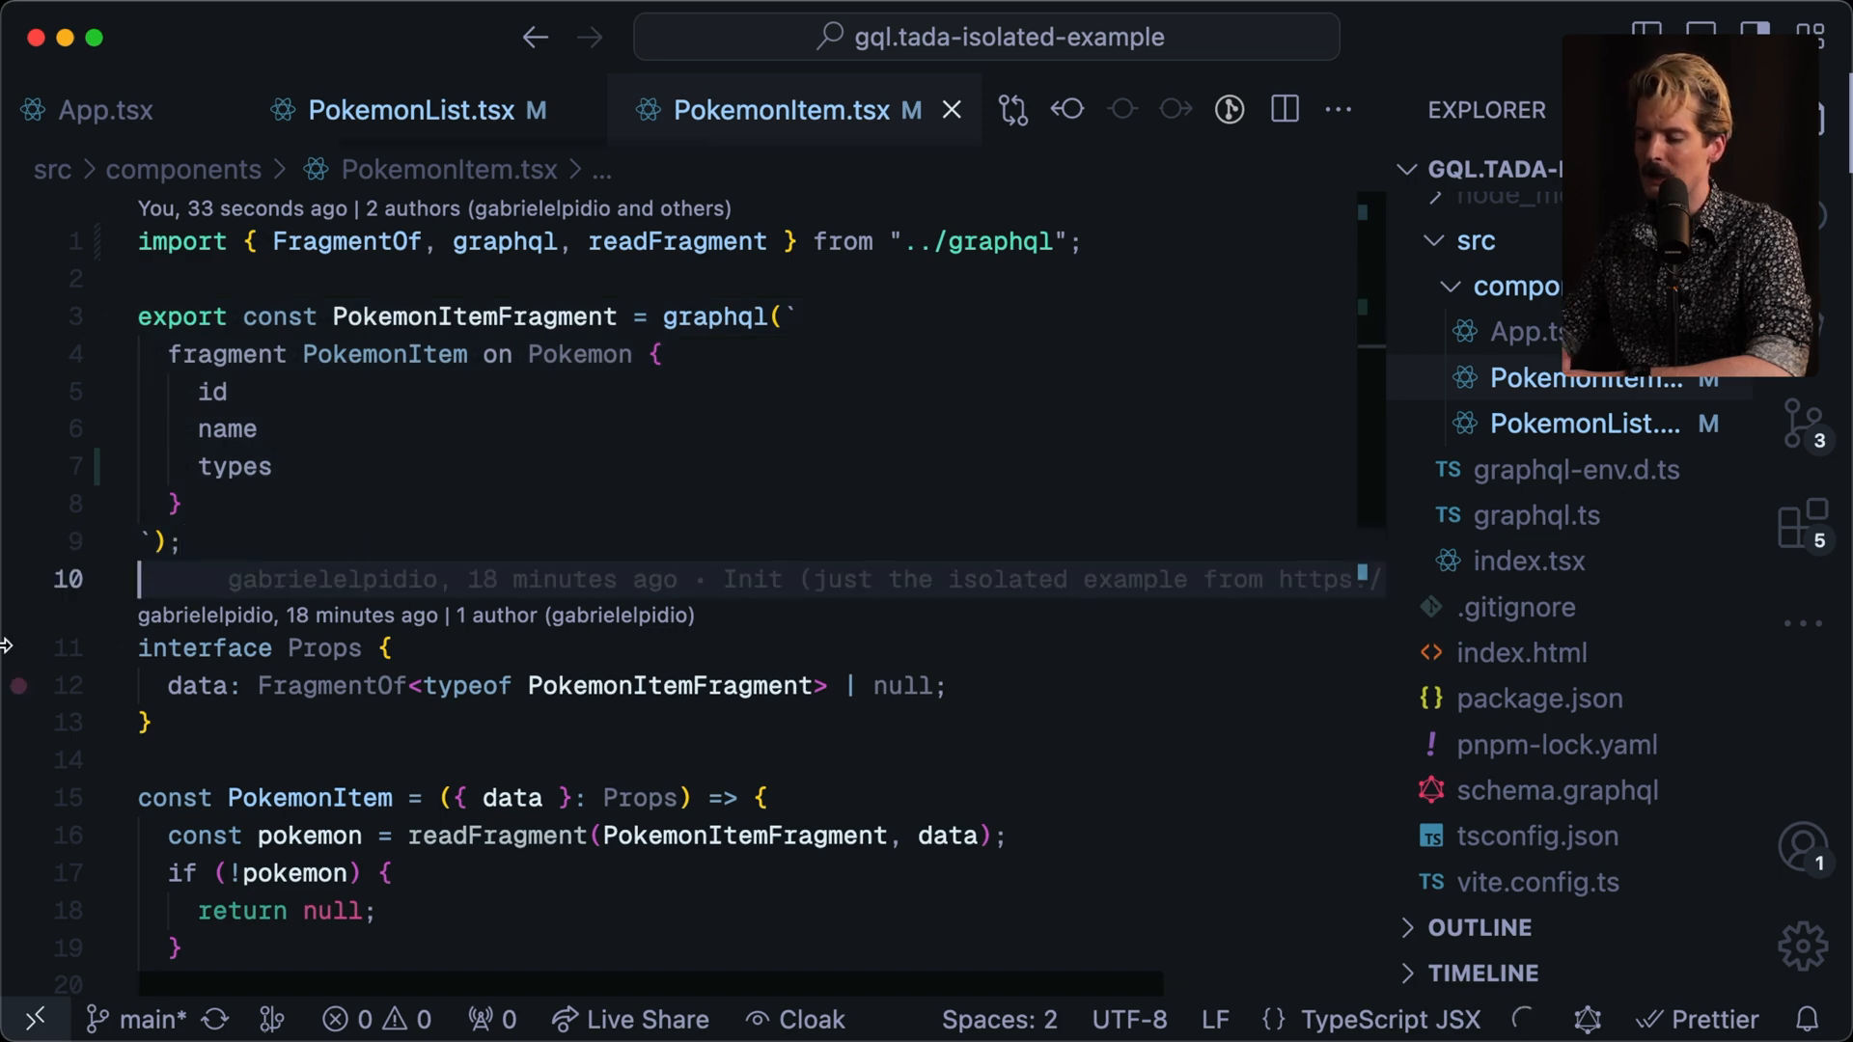
mouse_move(290, 579)
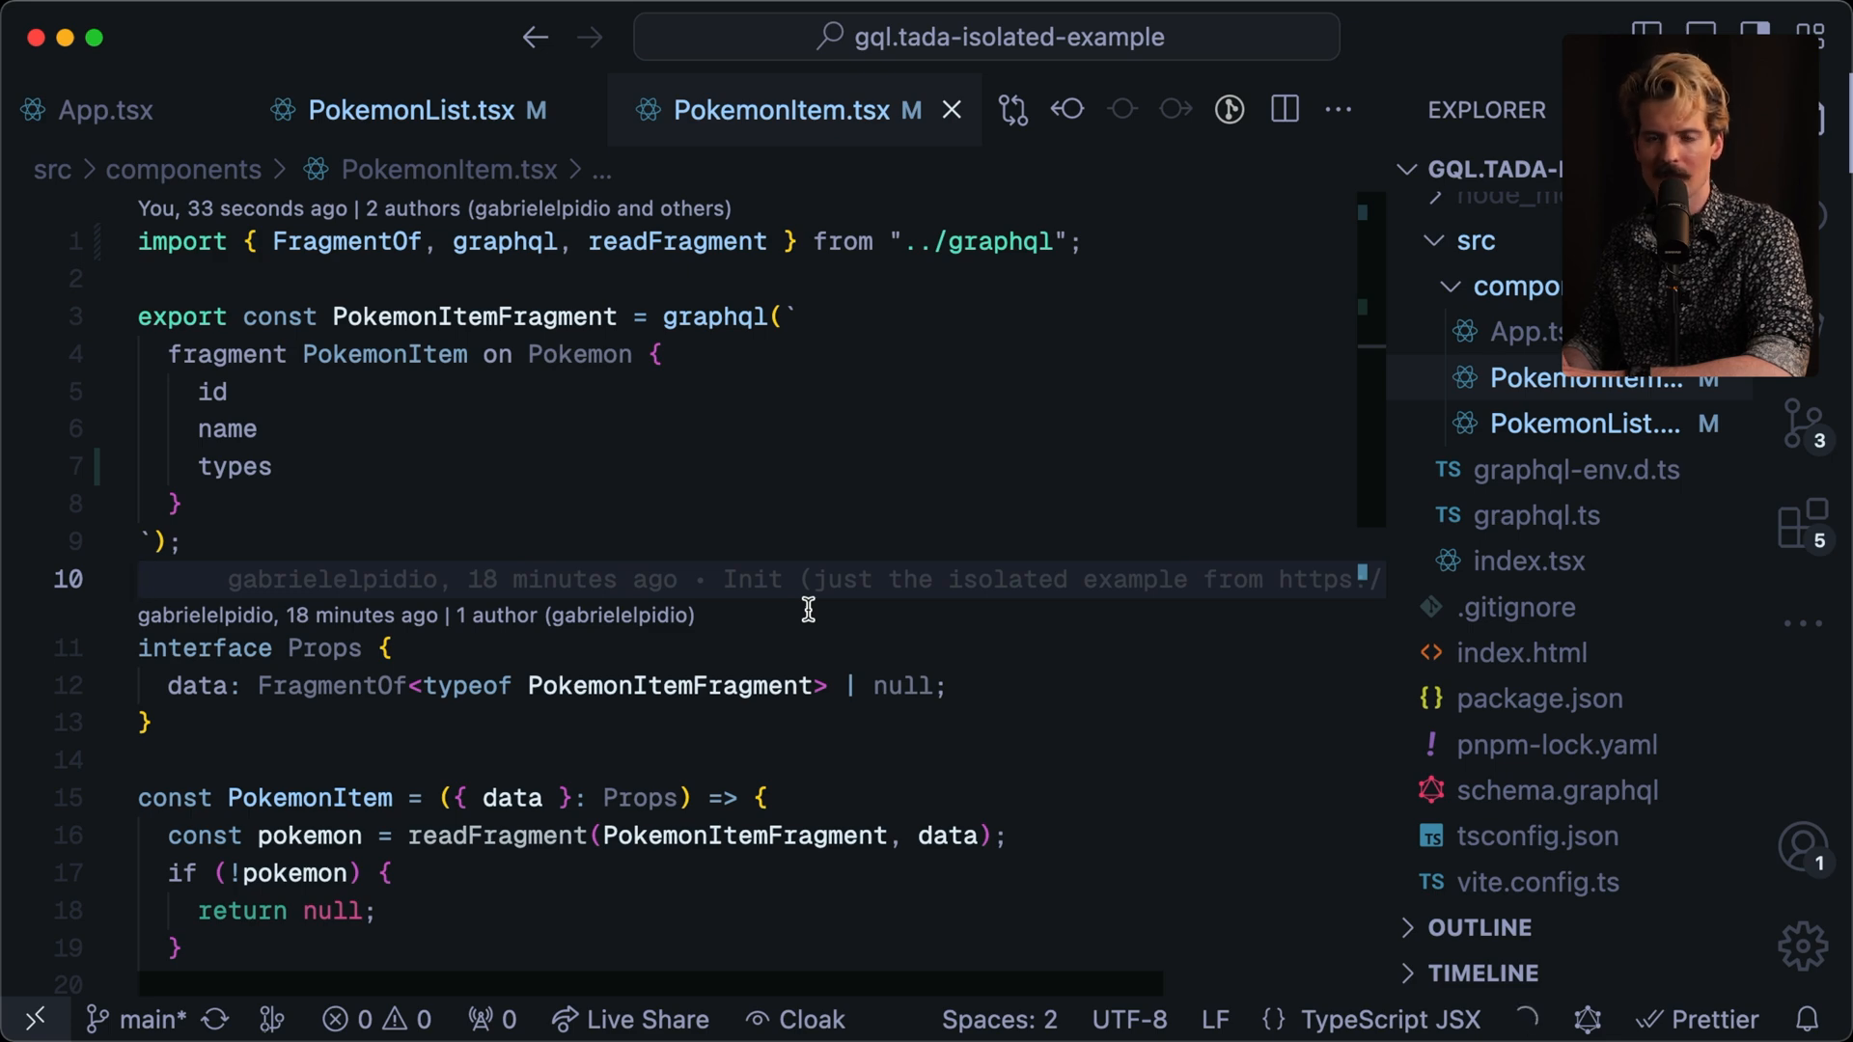
scroll("down", 3)
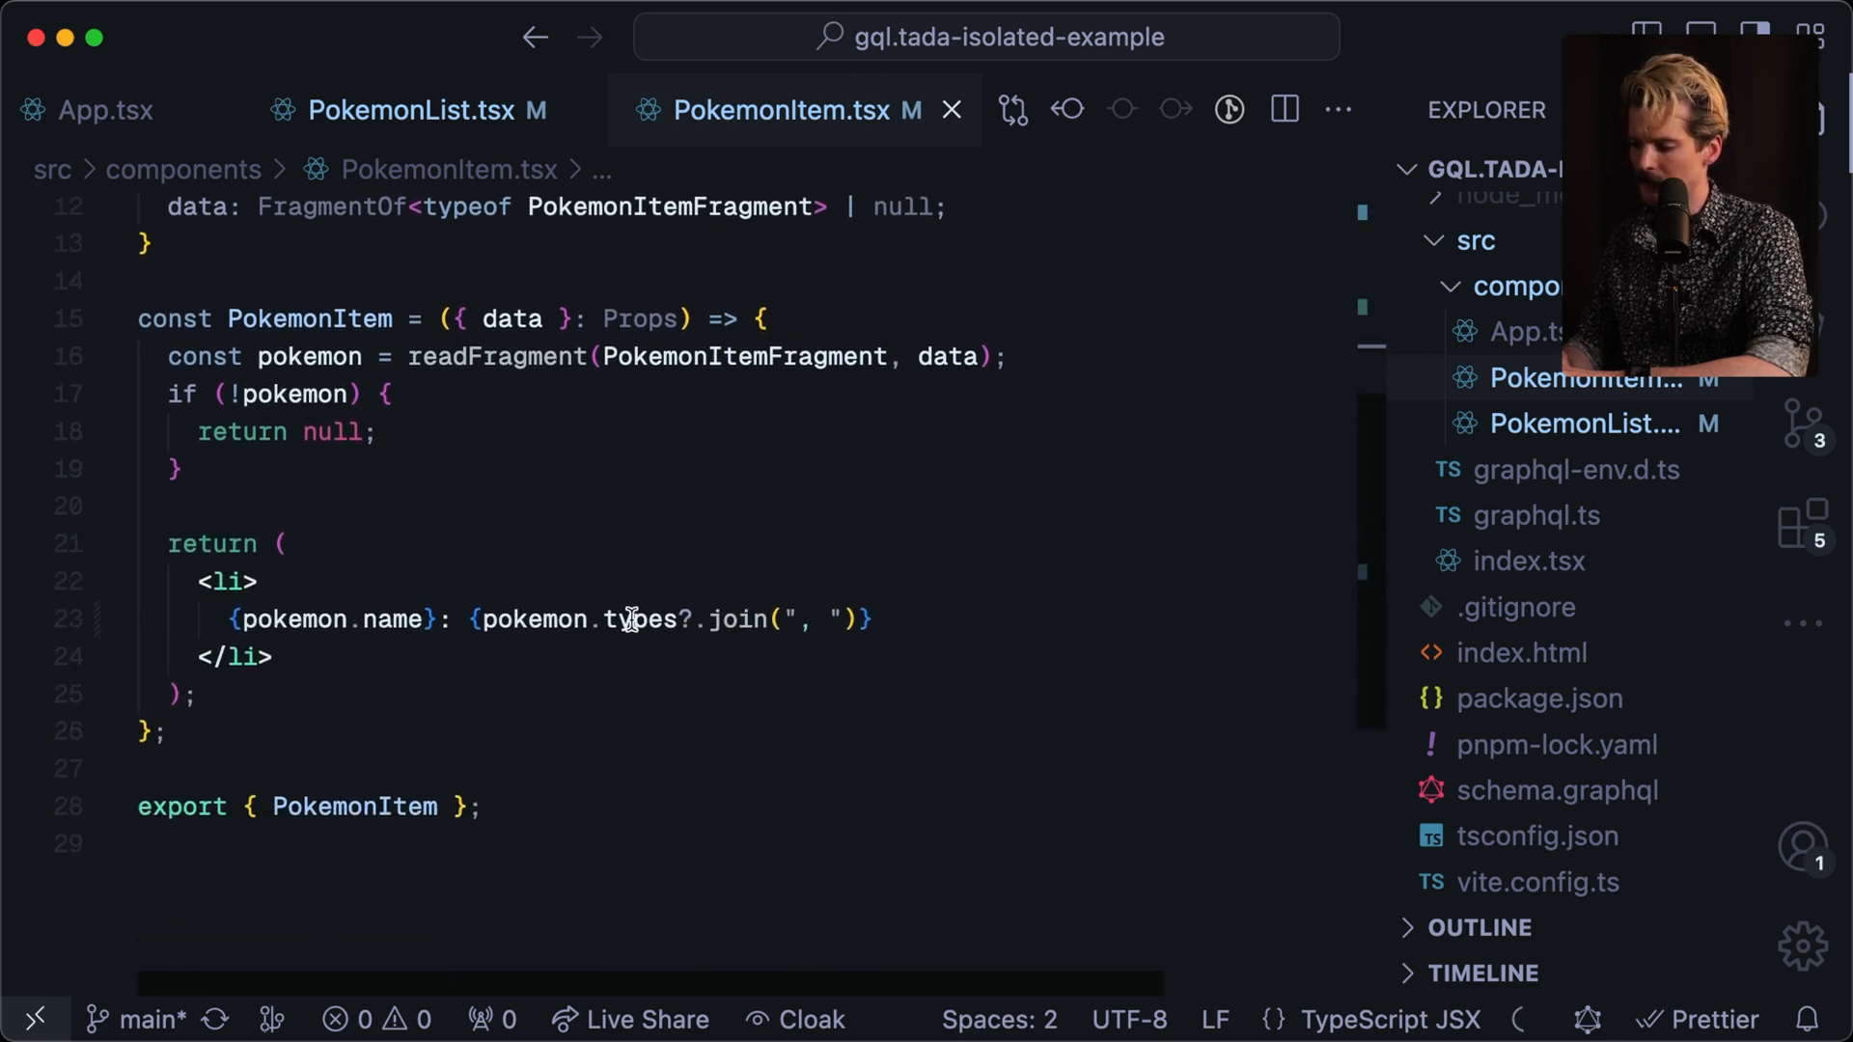
mouse_move(637, 620)
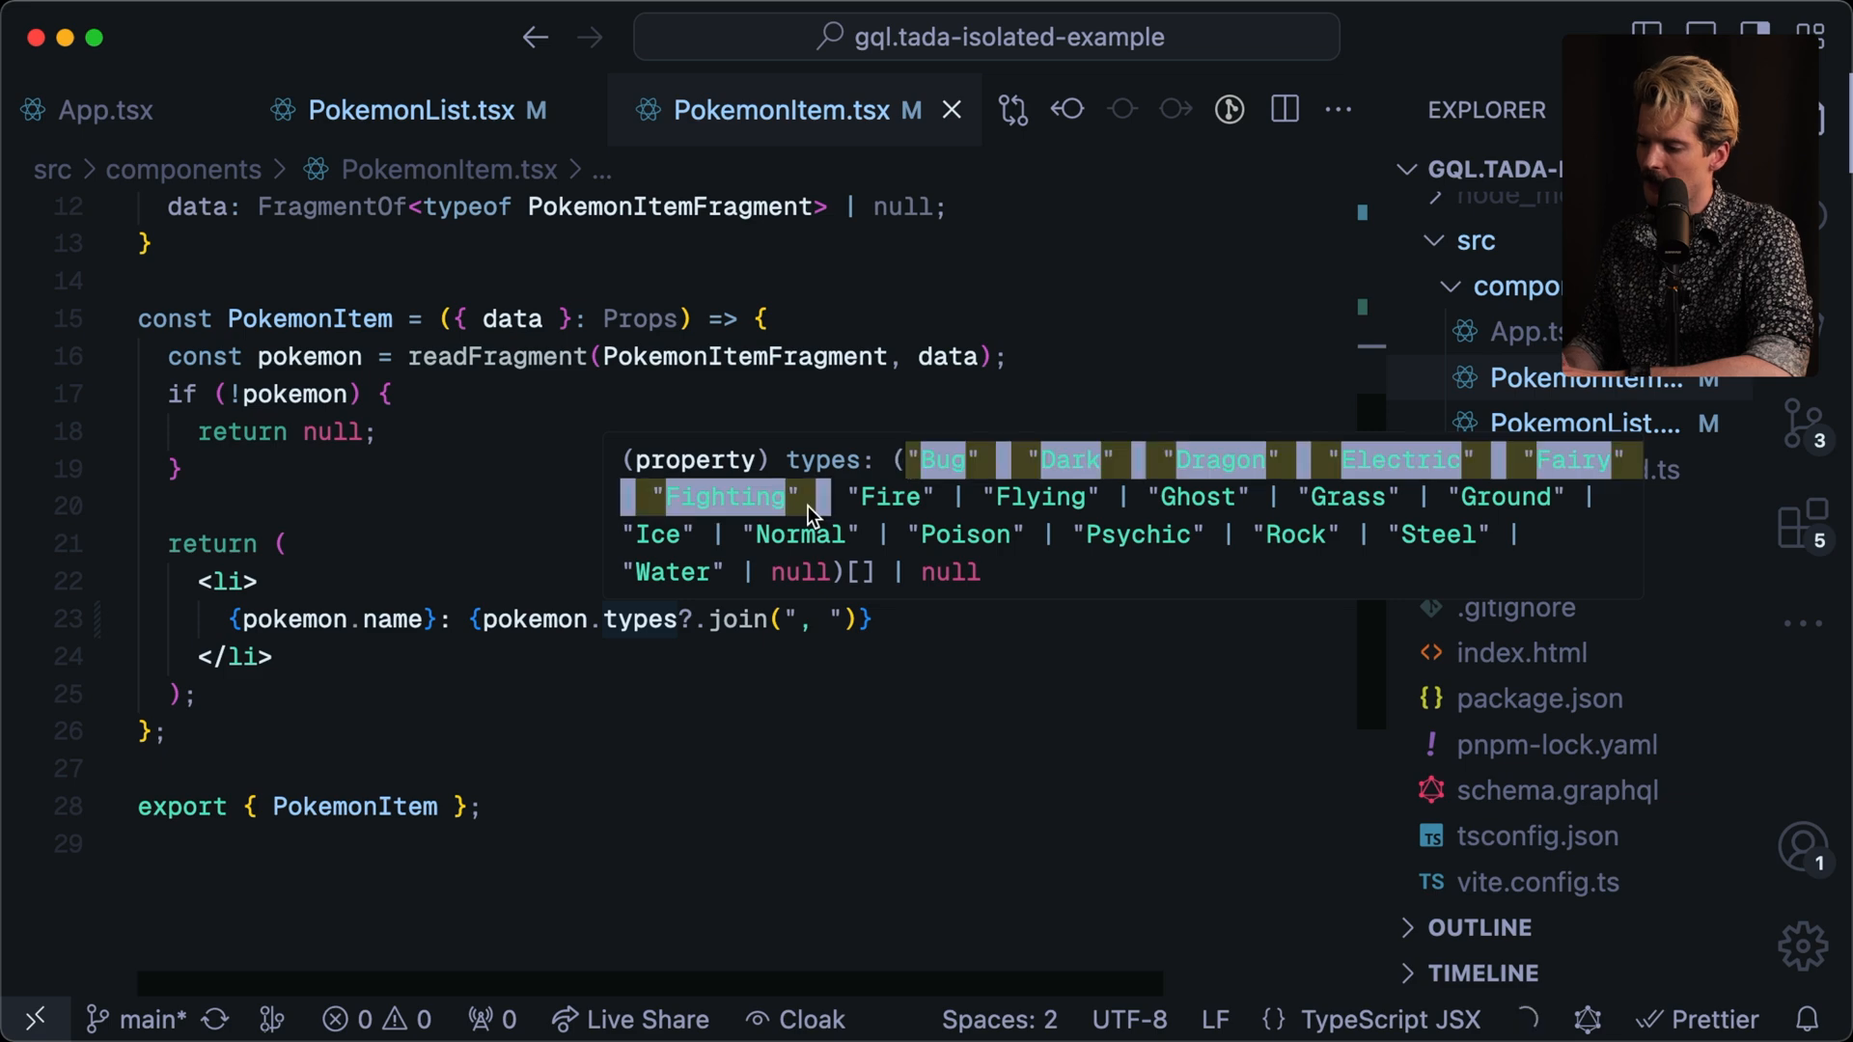
mouse_move(830, 578)
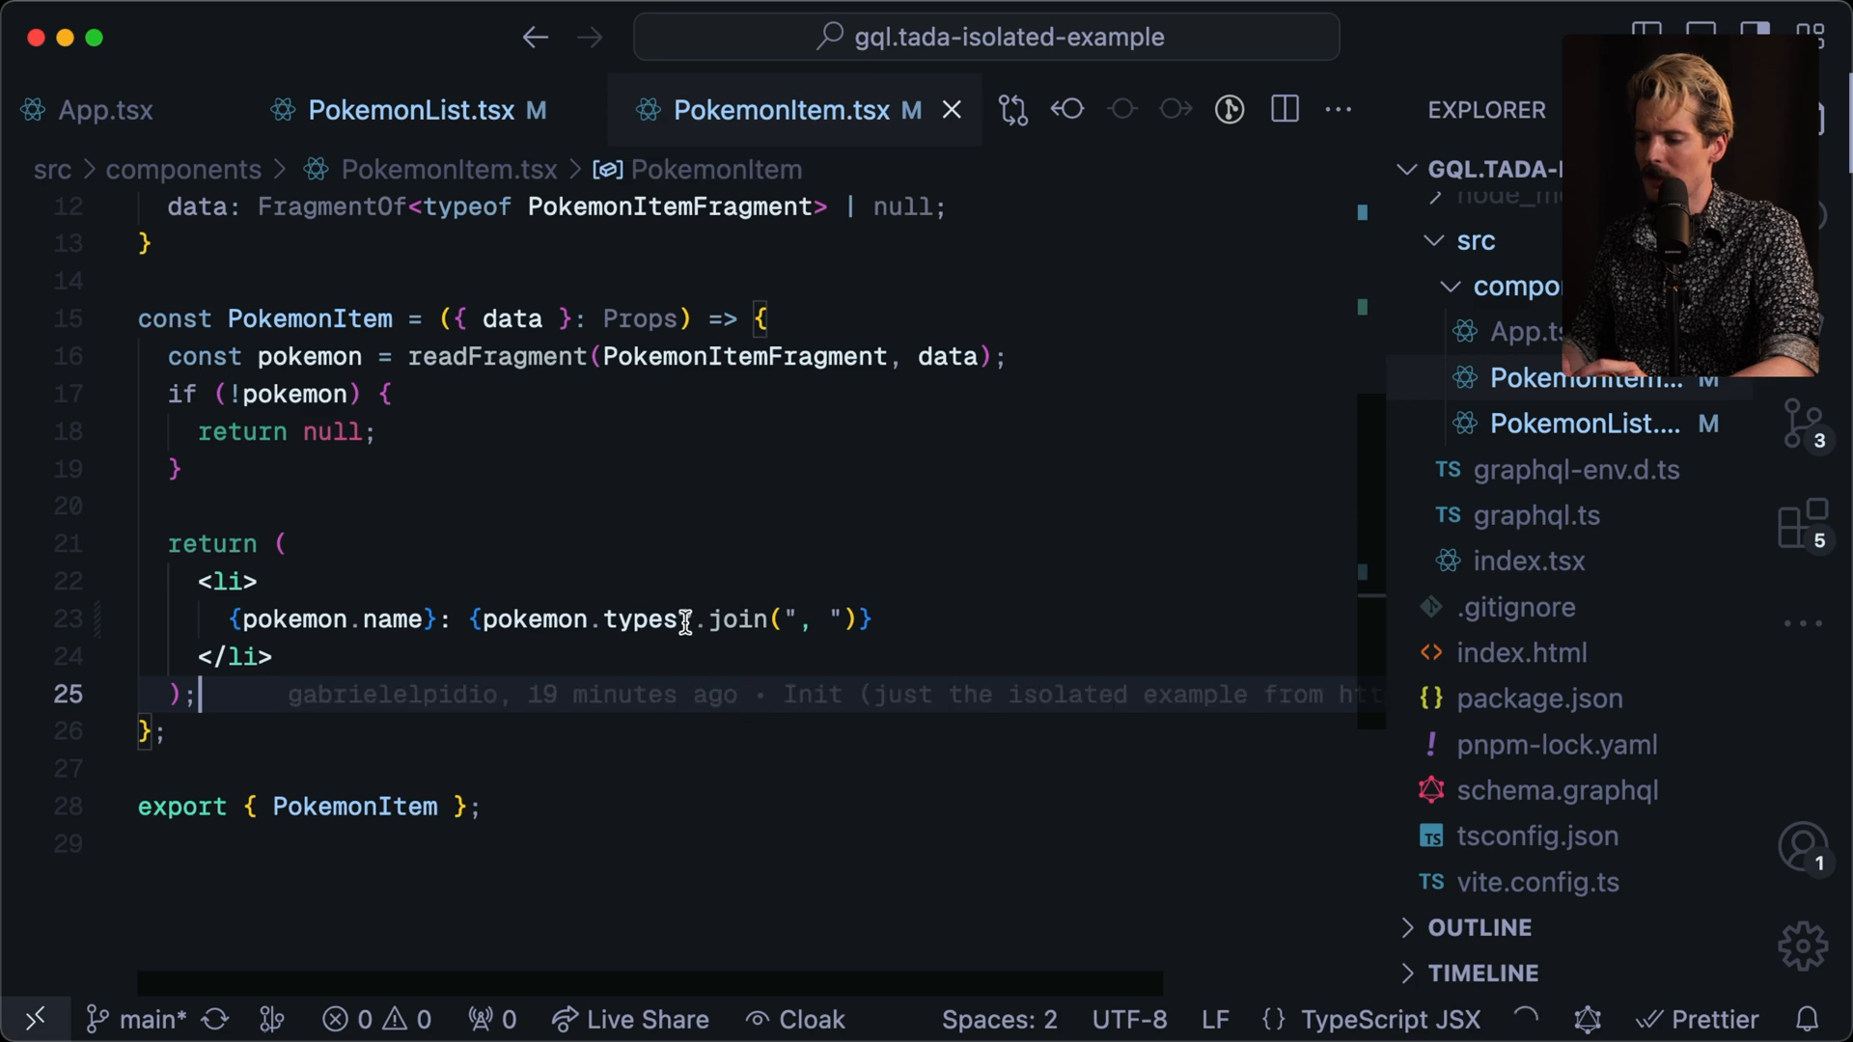
Hover pokemon in PokemonList.tsx's map call to see its PokemonItem fragment reference type.
left_click(407, 109)
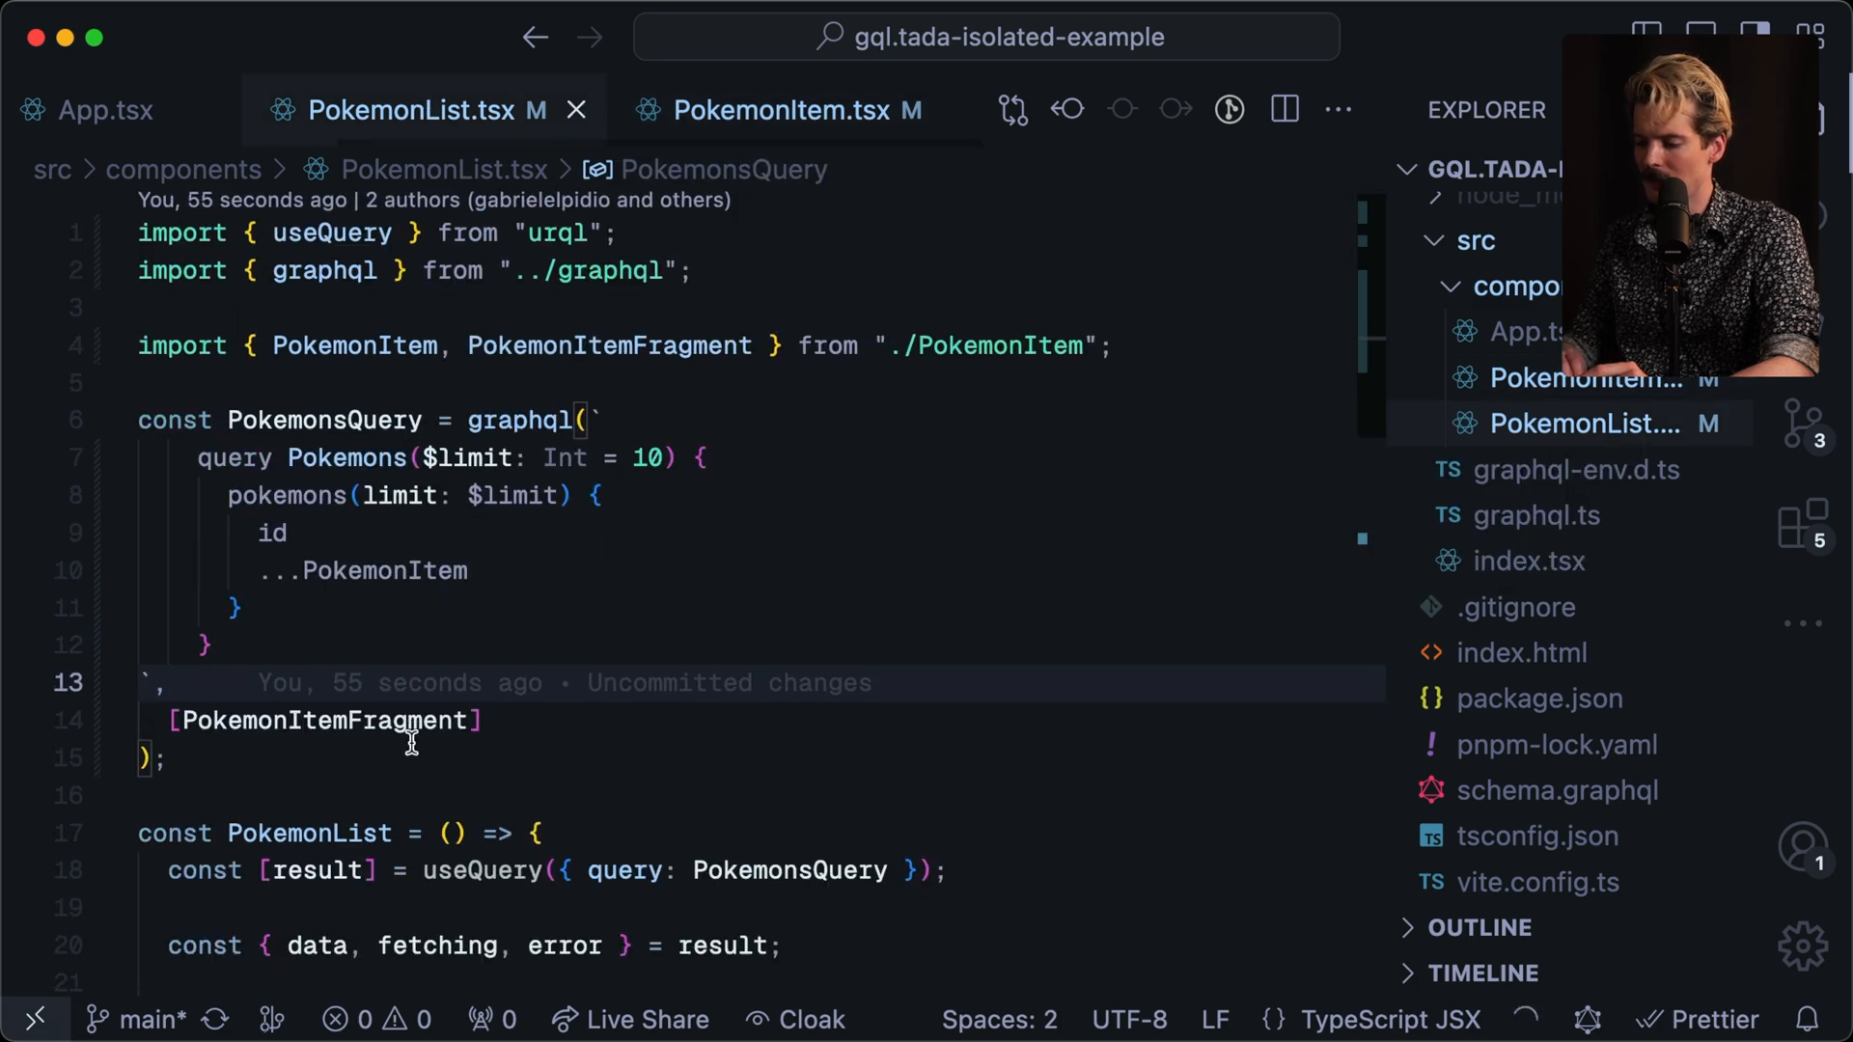
scroll("down", 3)
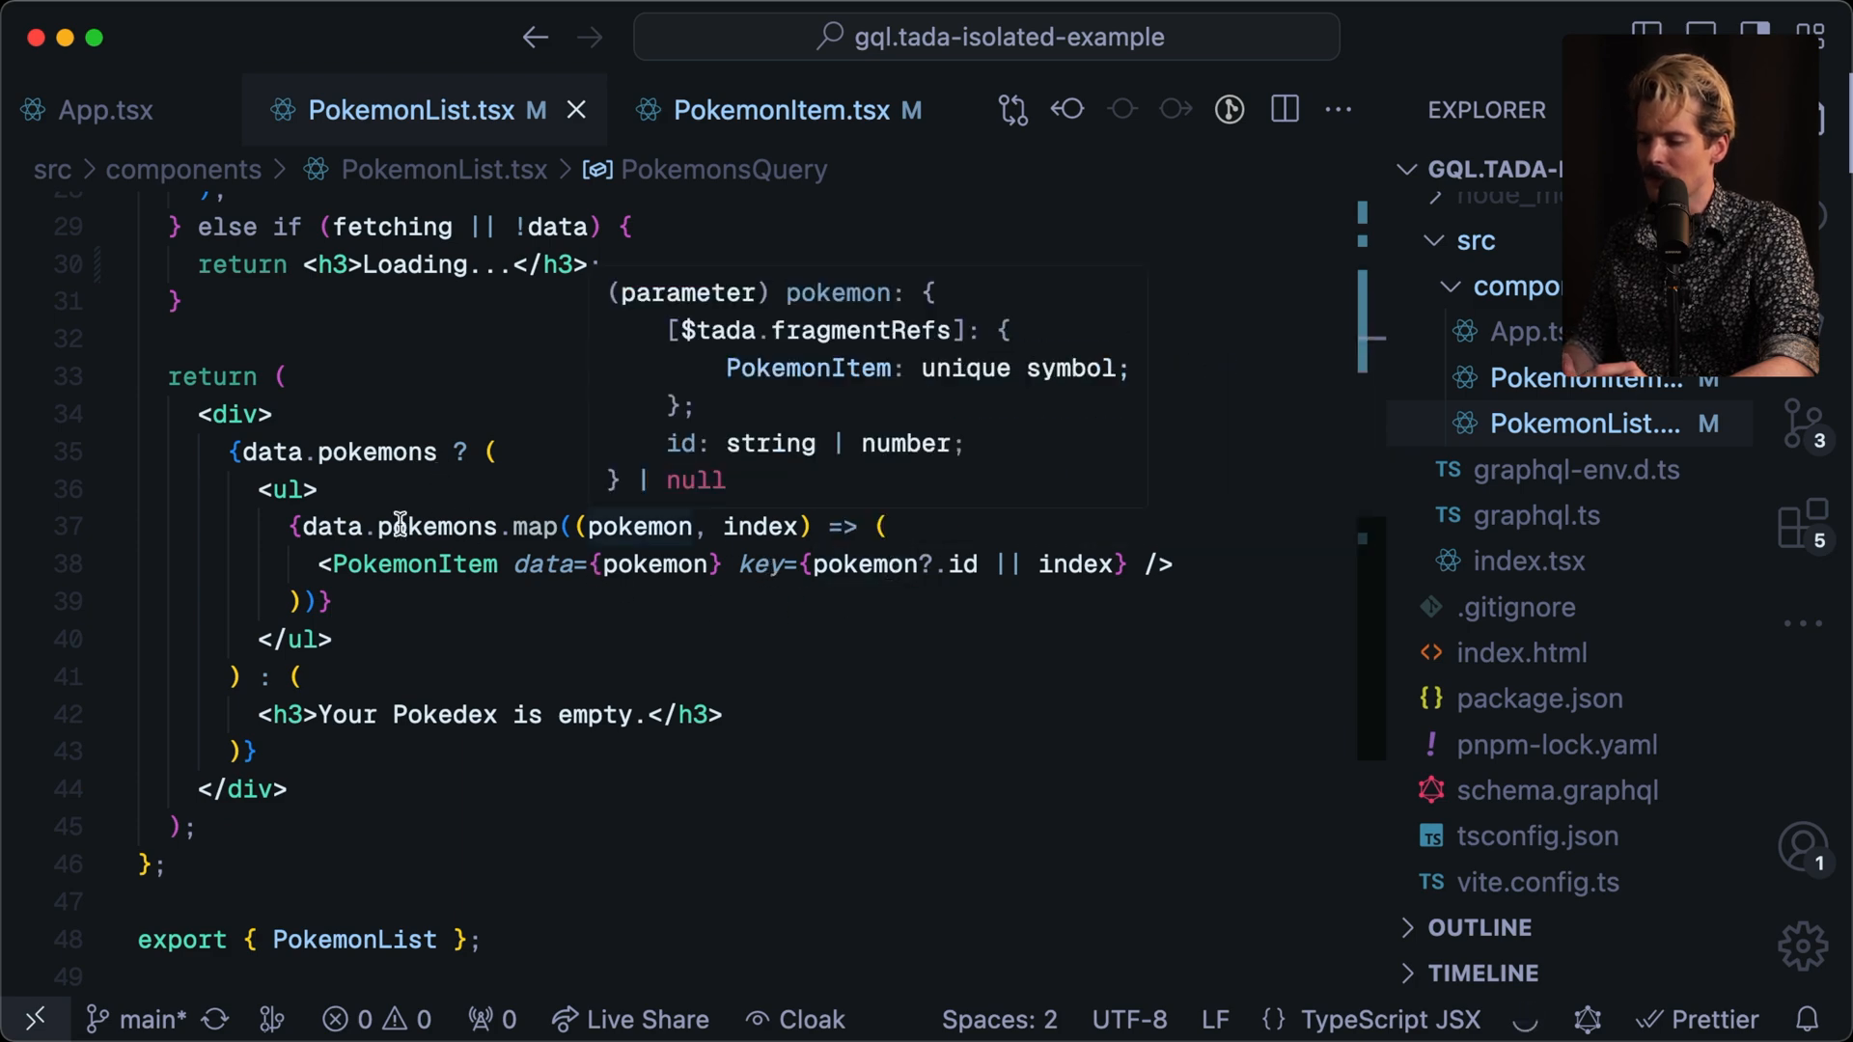
mouse_move(361, 452)
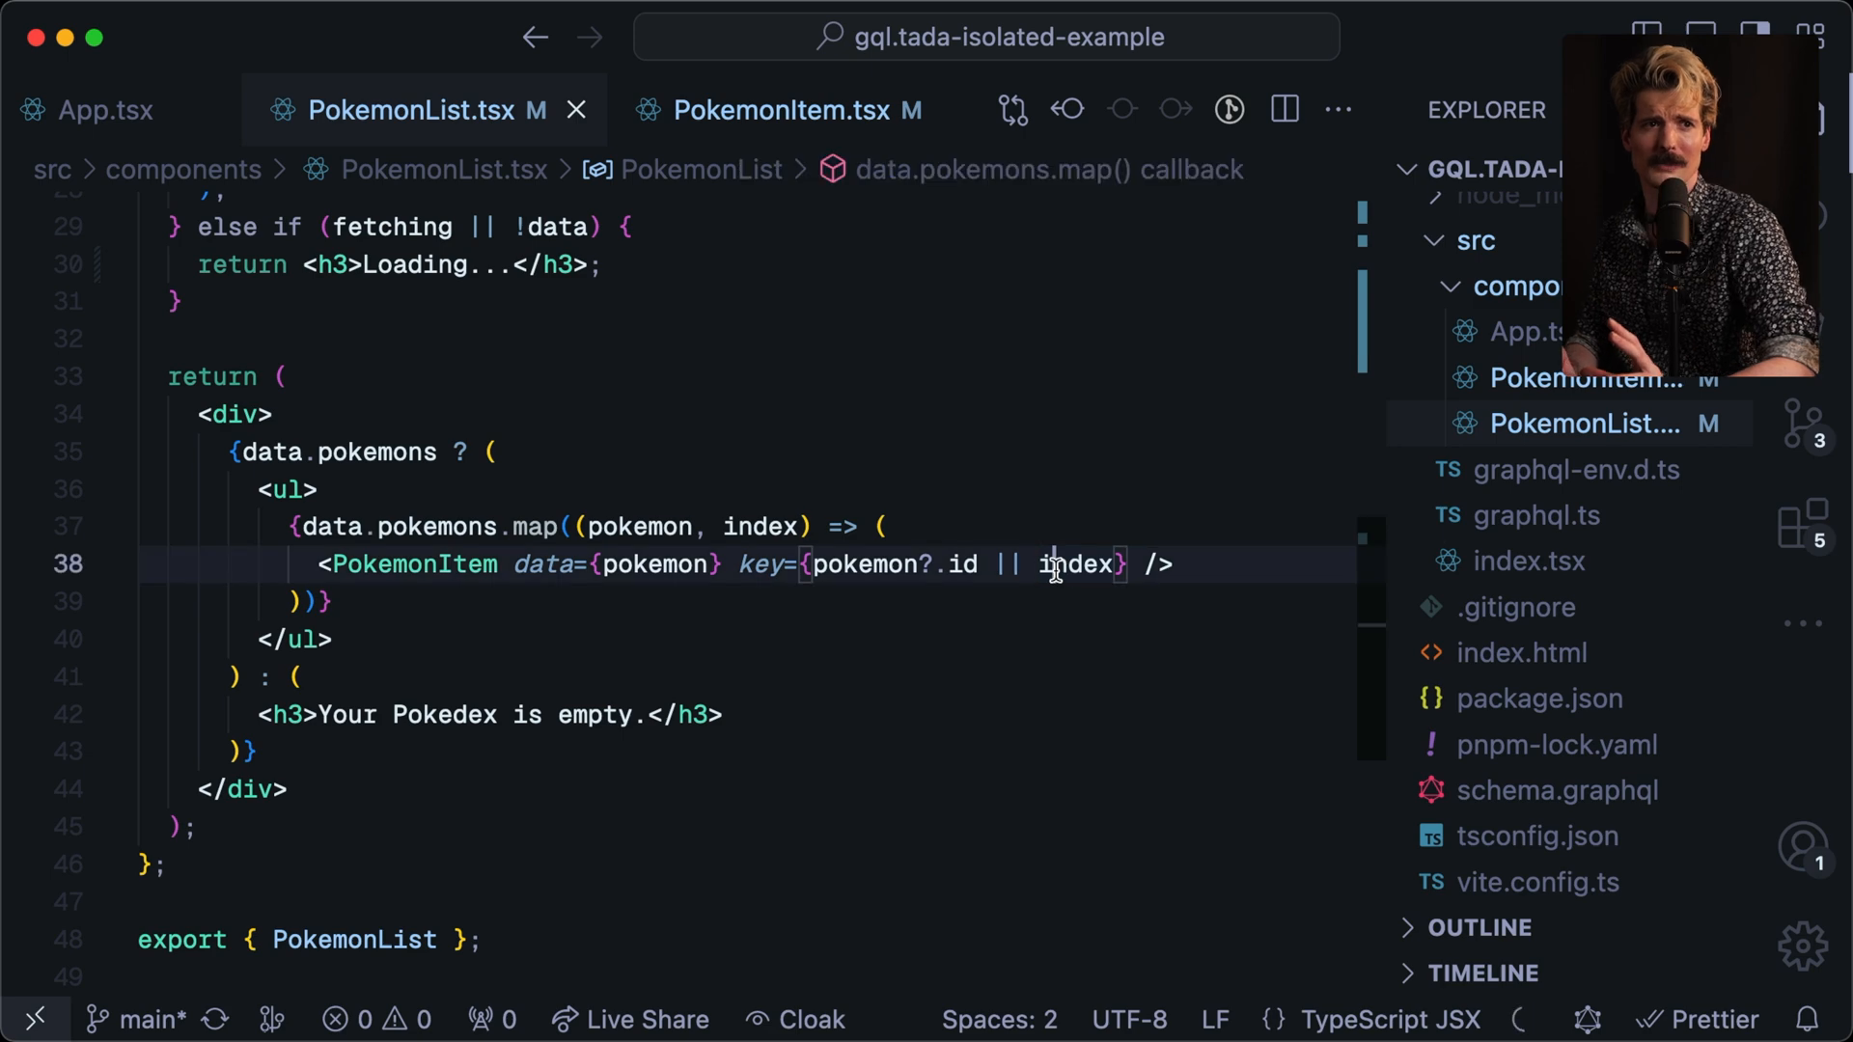
left_click(334, 640)
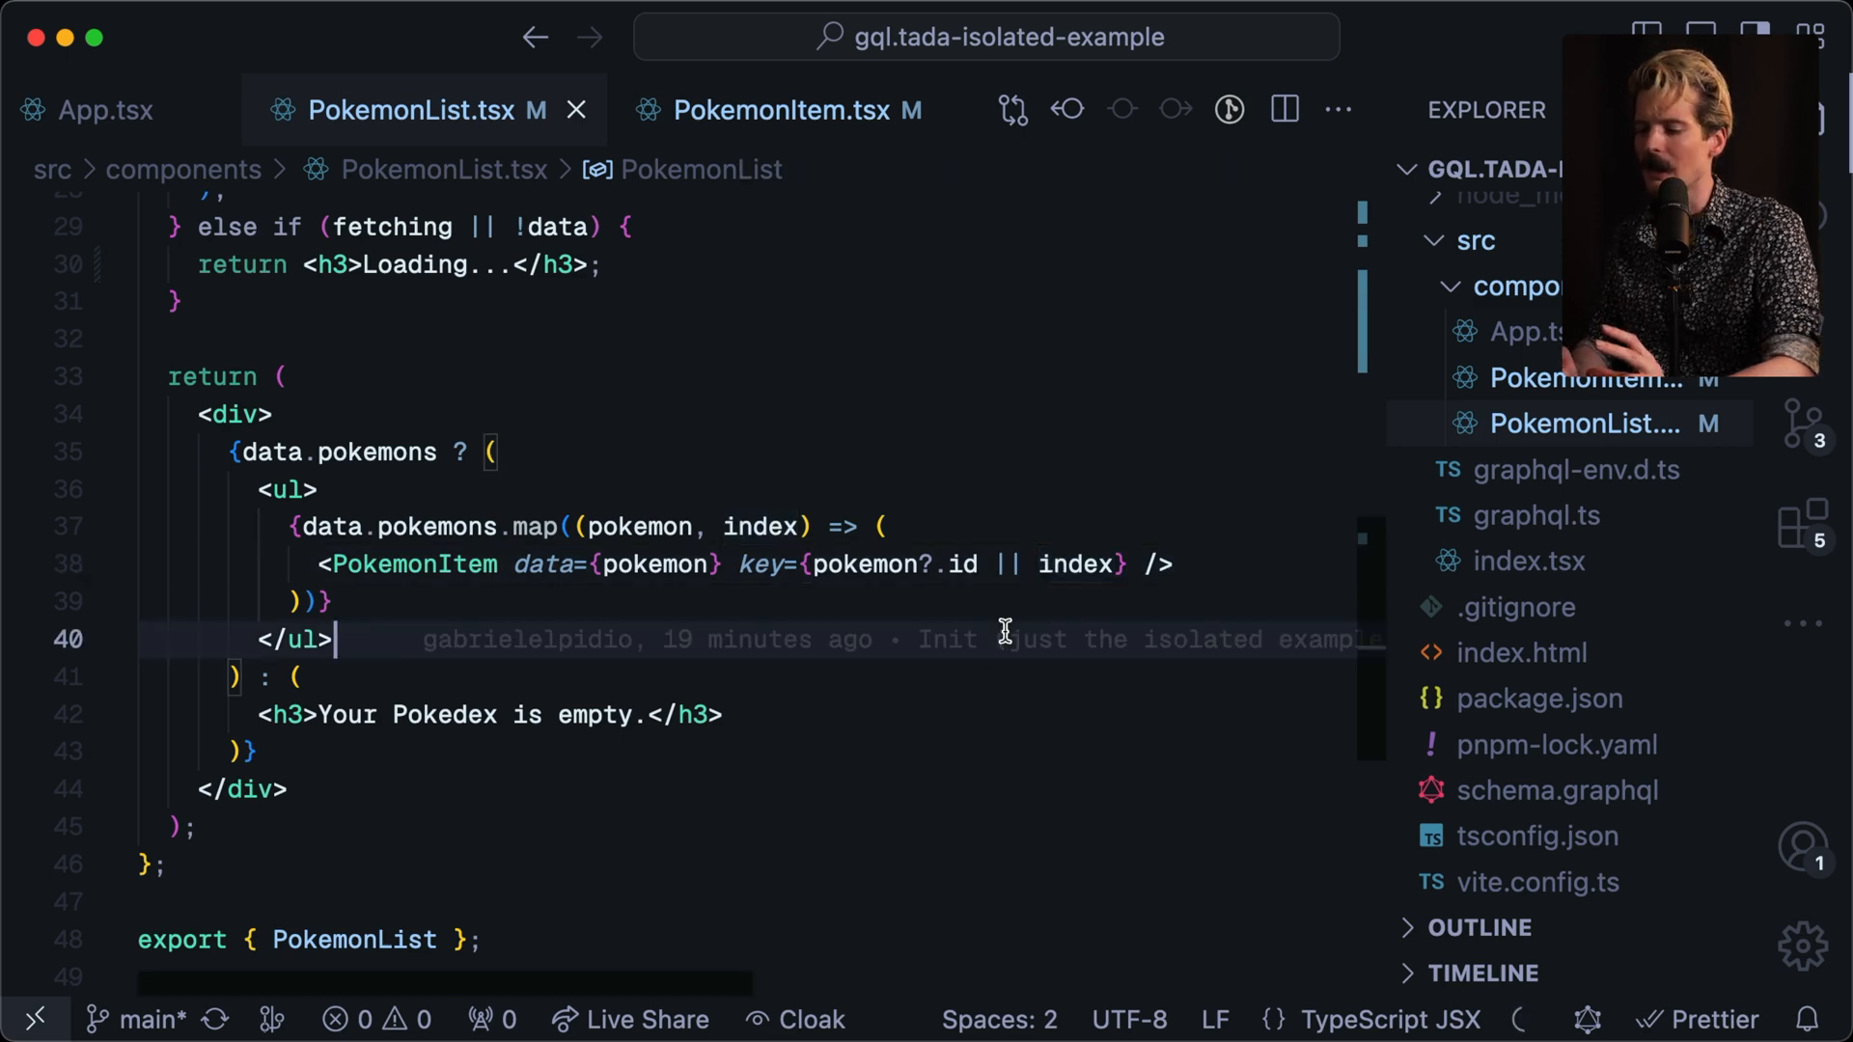